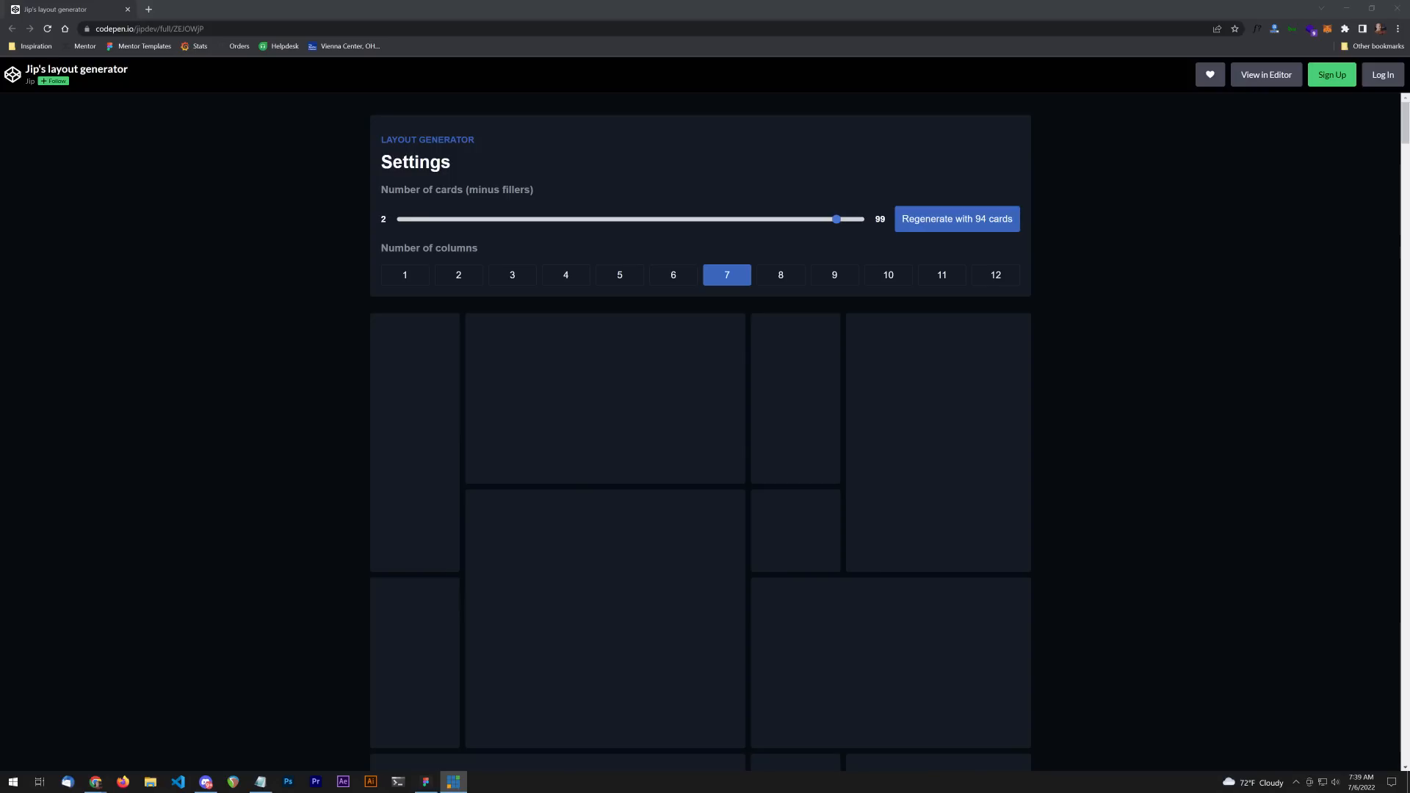
mouse_move(1286, 456)
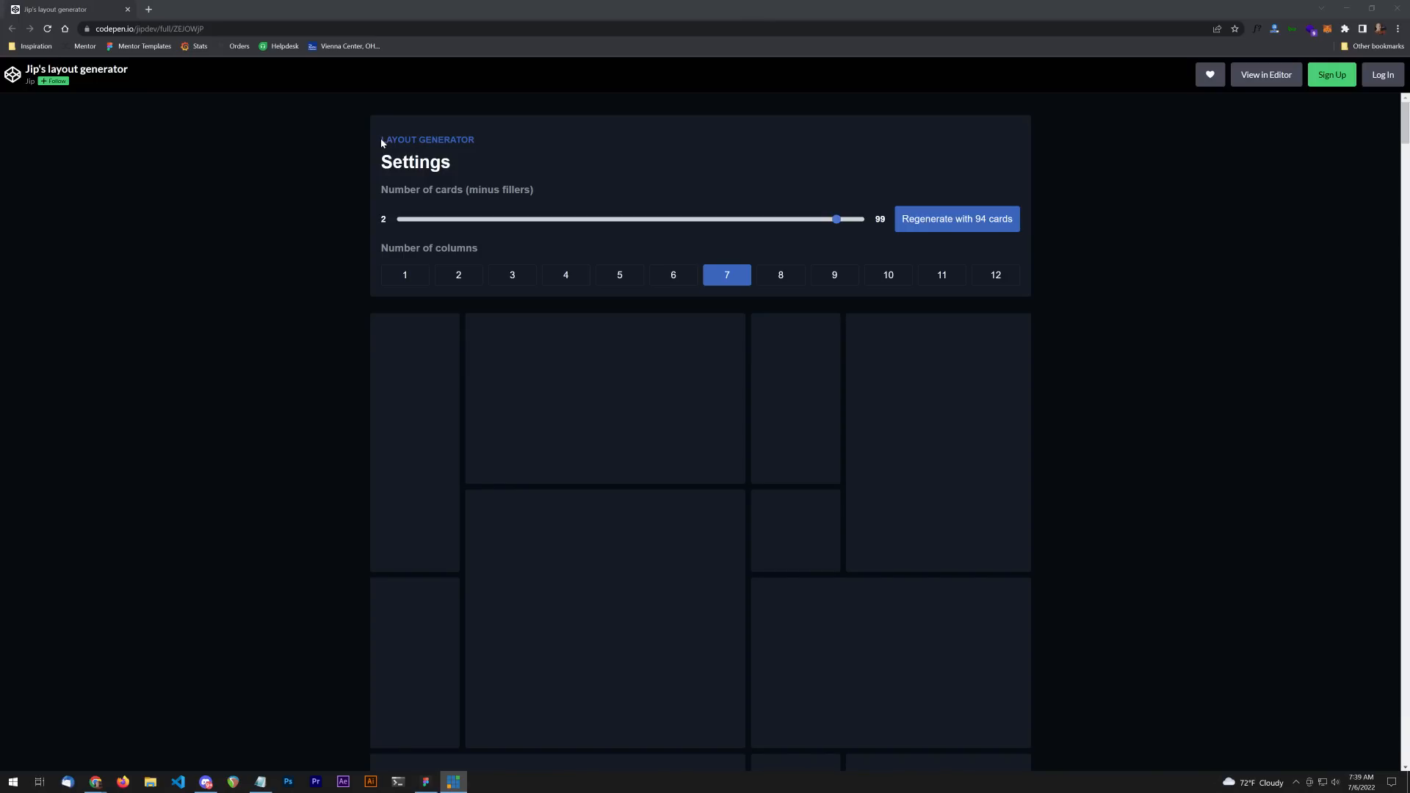
Step: Scroll down the seven-column card grid in Jip's layout generator
scroll(down, 3)
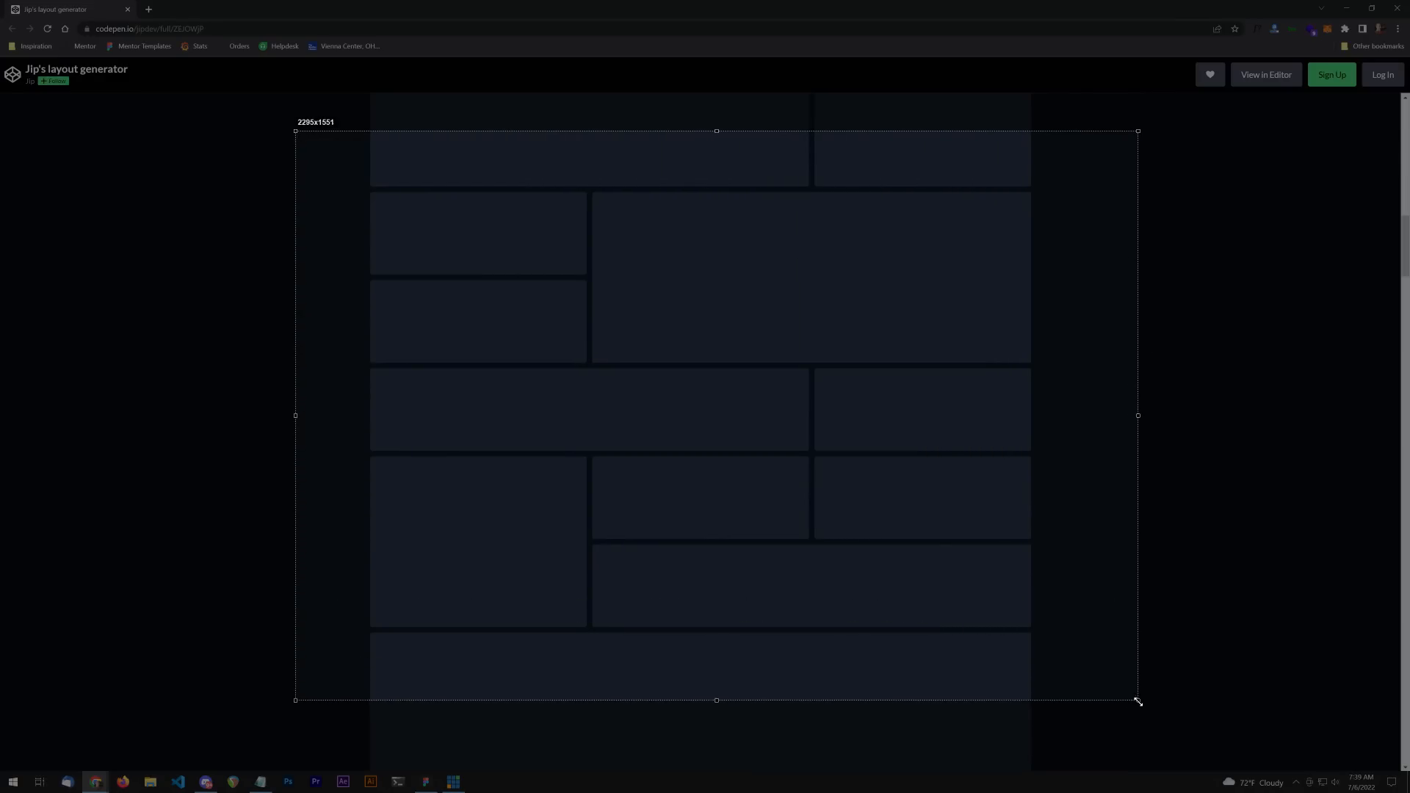
Step: Set the number-of-cards slider to 51 for a 3-column layout
drag(1138, 701, 1140, 704)
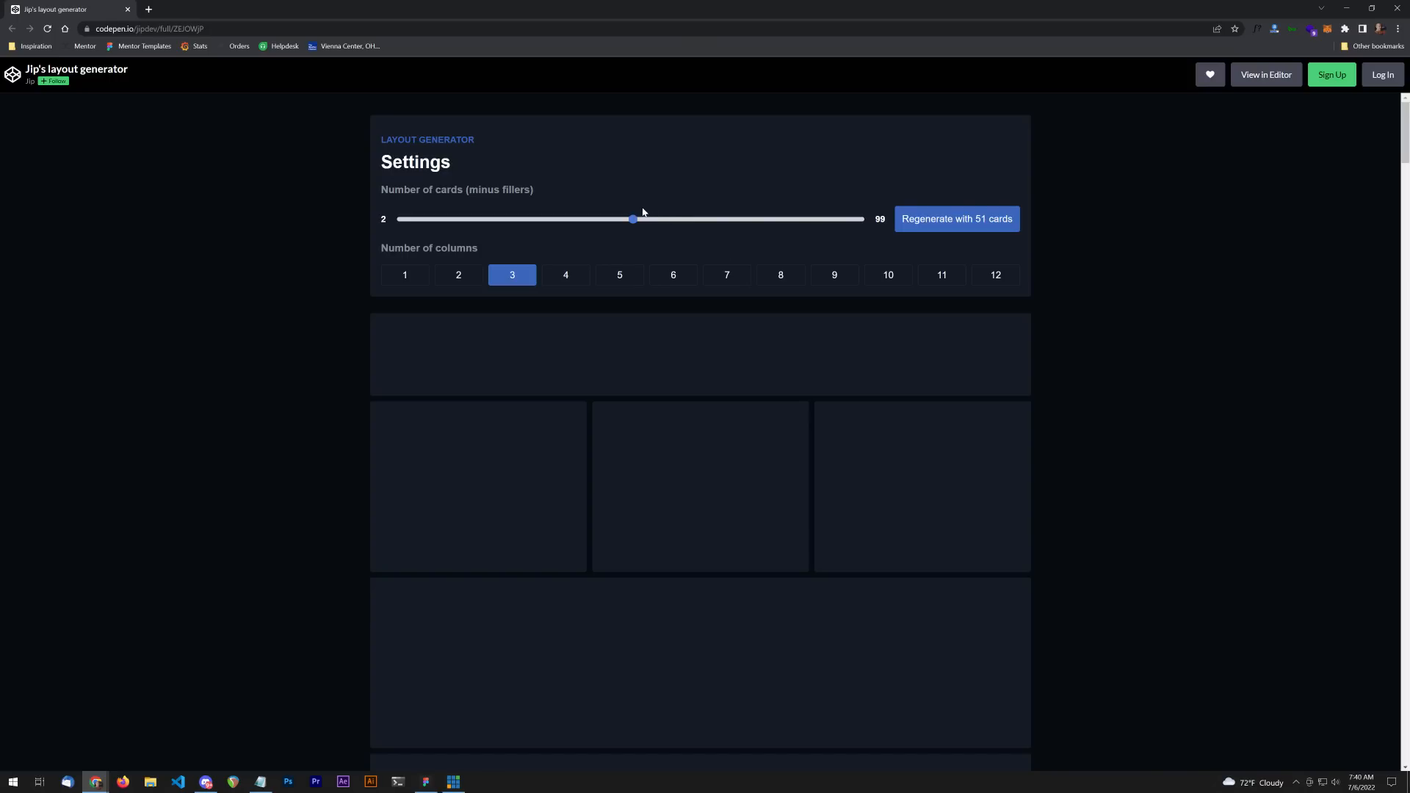
Step: Switch the 51 cards to 7 columns and review the new layout further down
click(726, 274)
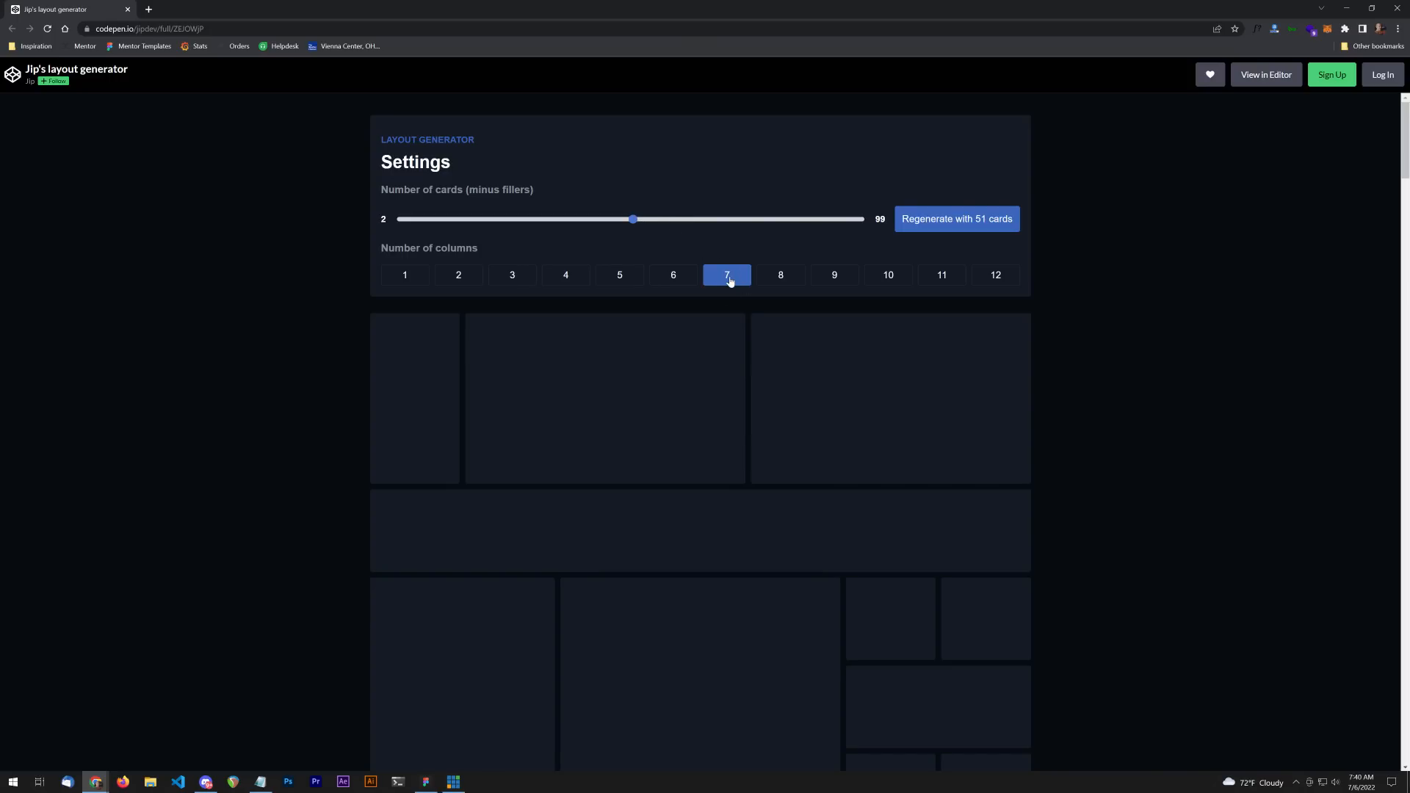
mouse_move(935, 298)
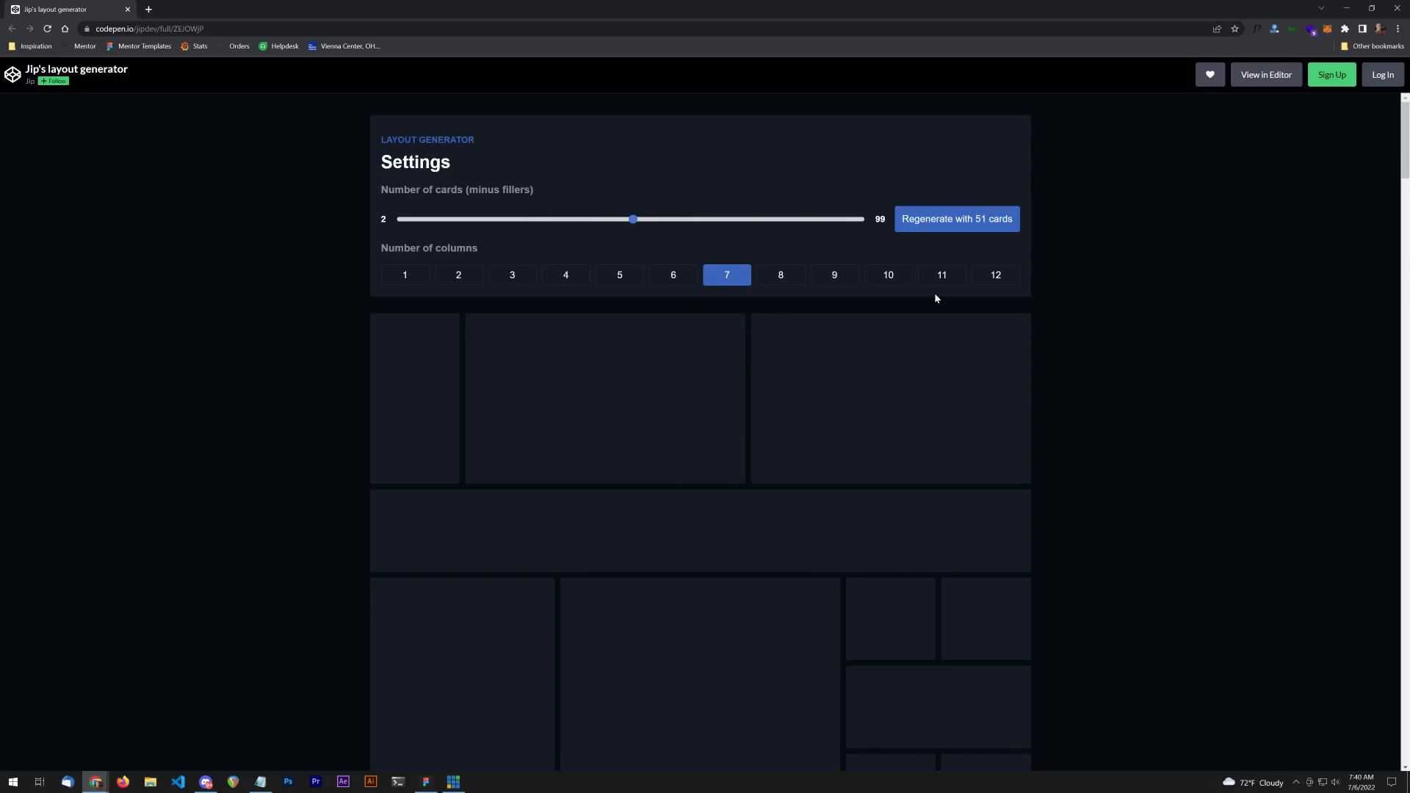
scroll(down, 3)
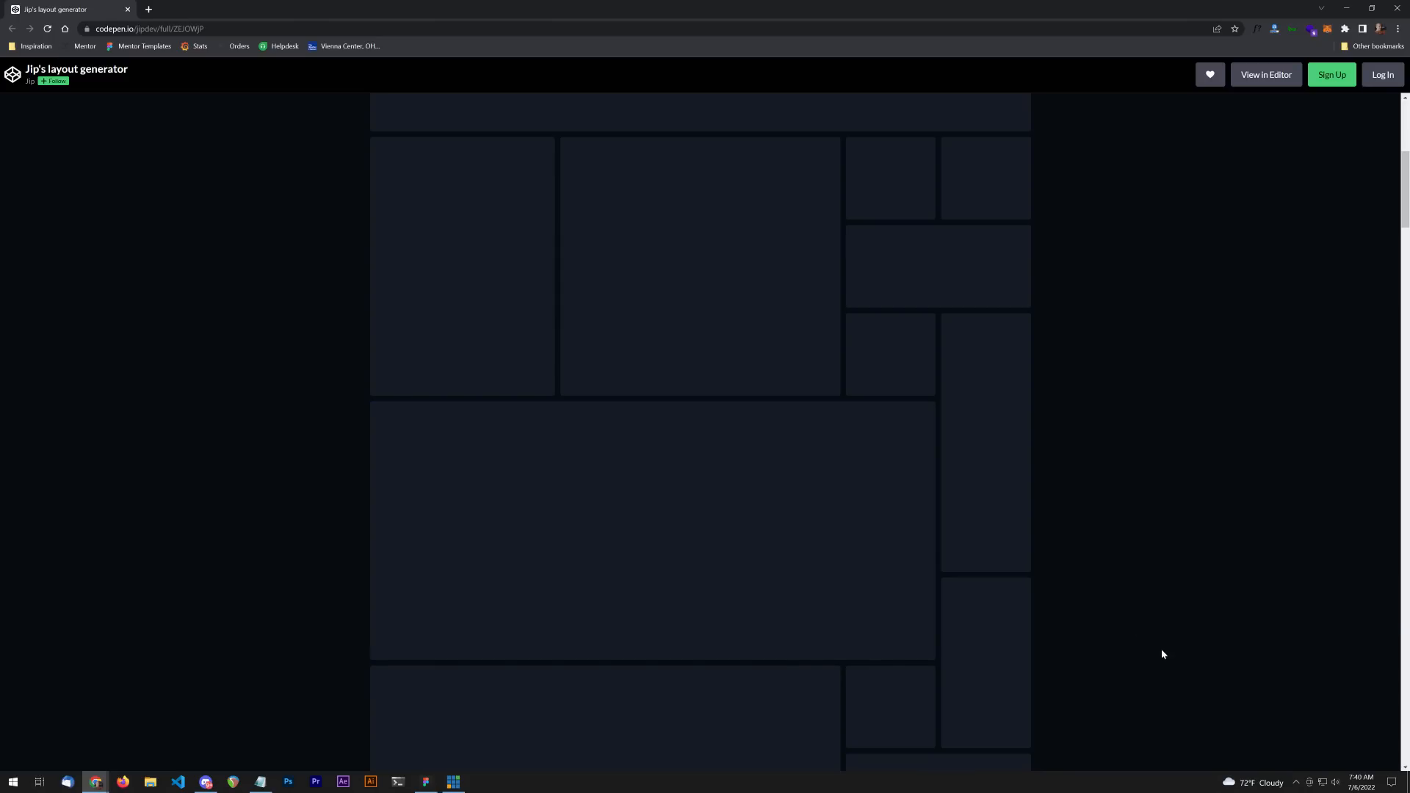
scroll(down, 3)
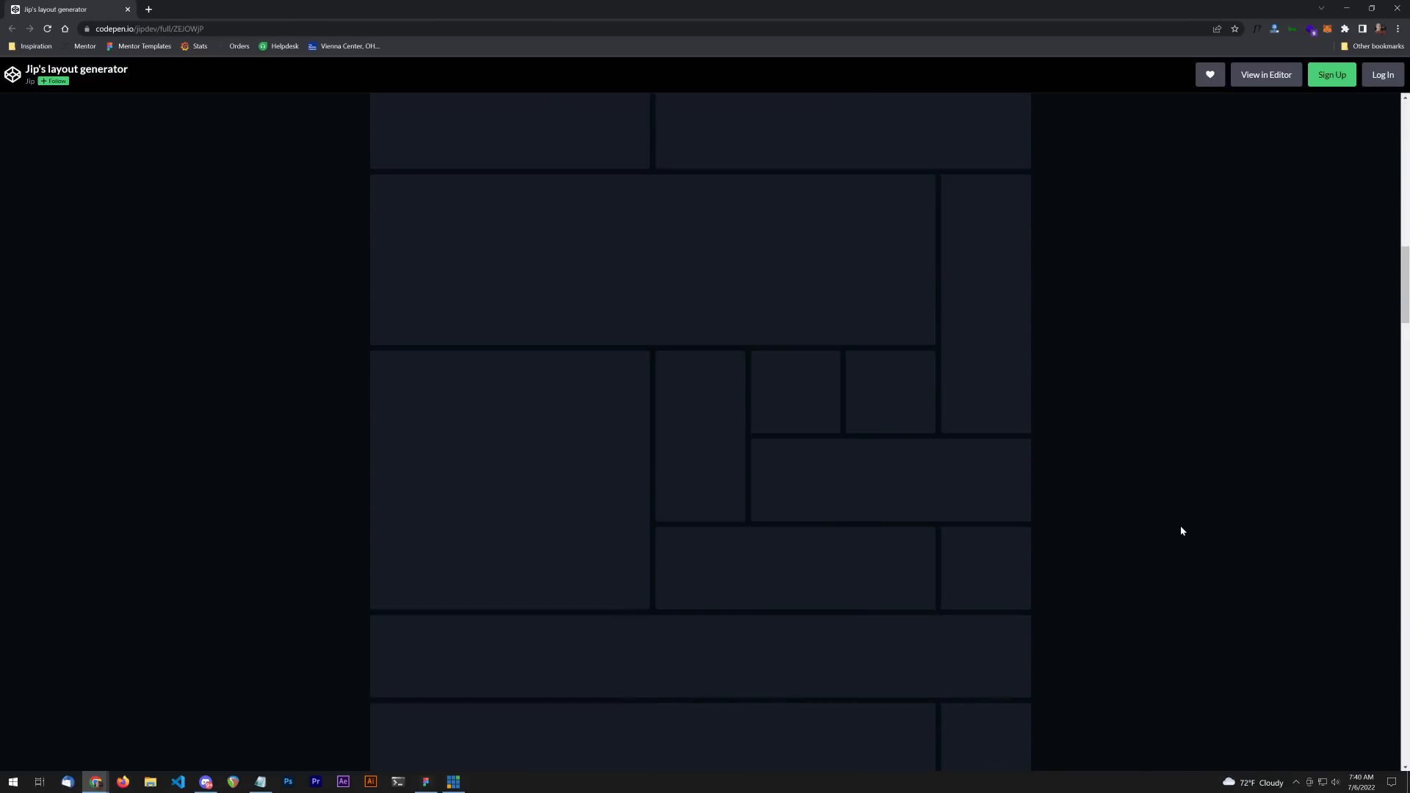
scroll(down, 3)
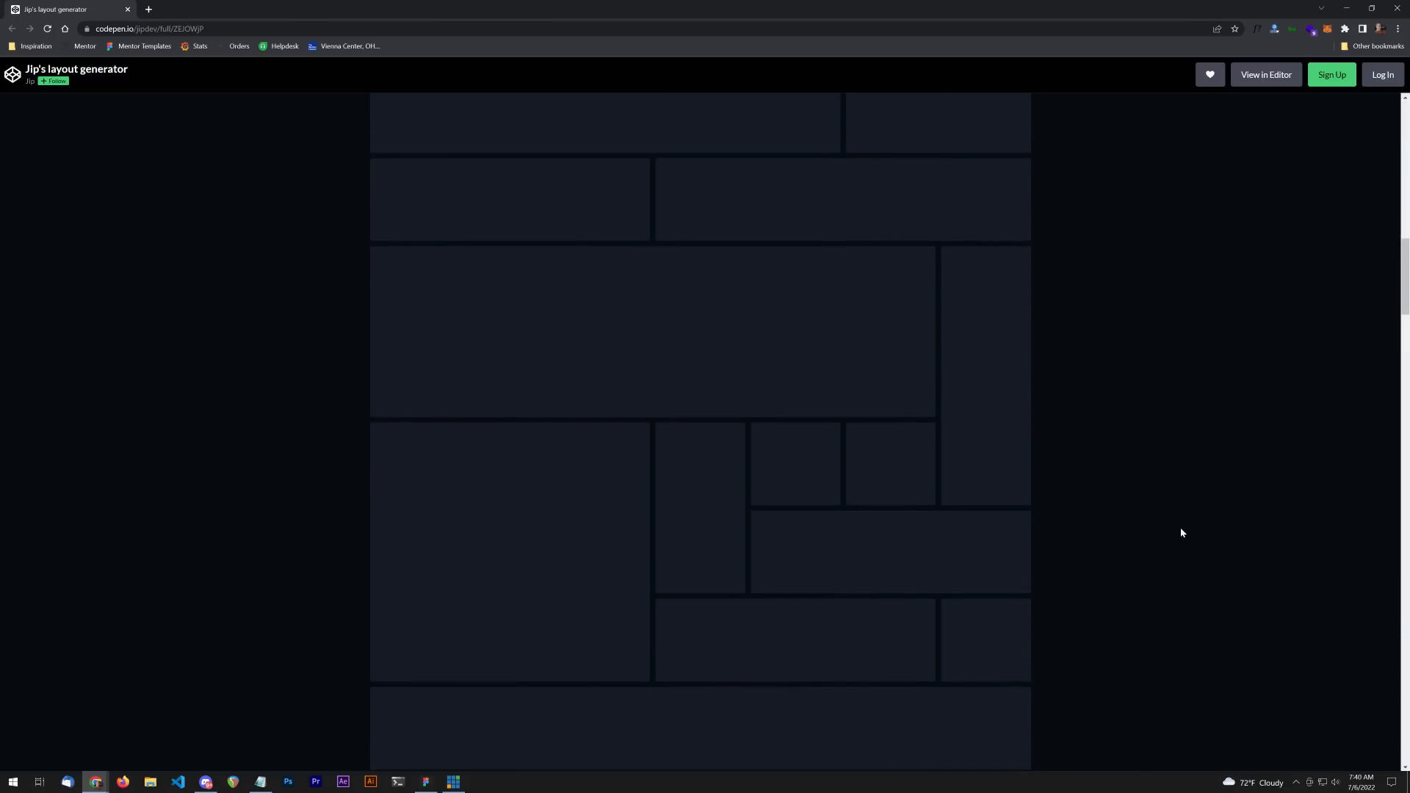
scroll(down, 3)
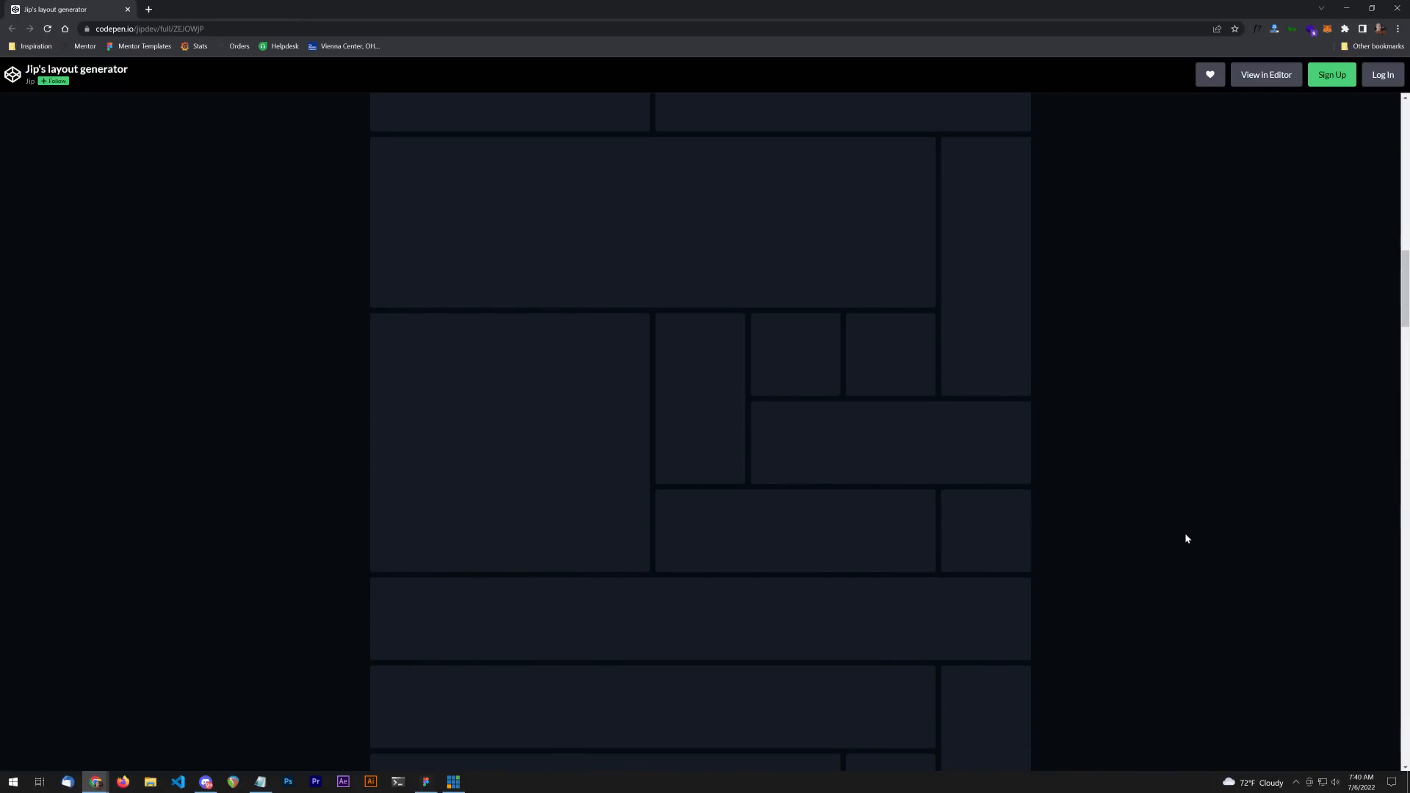
scroll(down, 3)
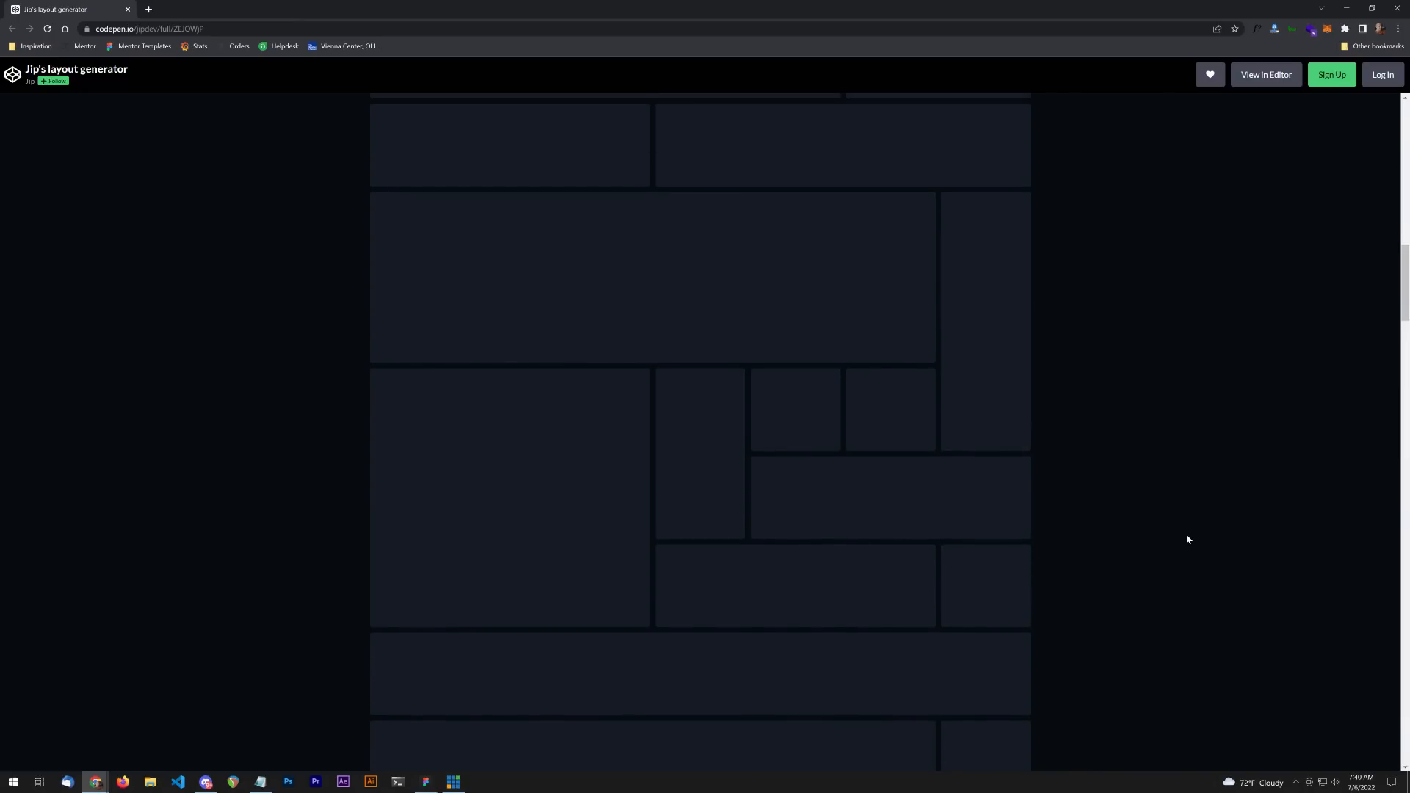
drag(276, 137, 1081, 643)
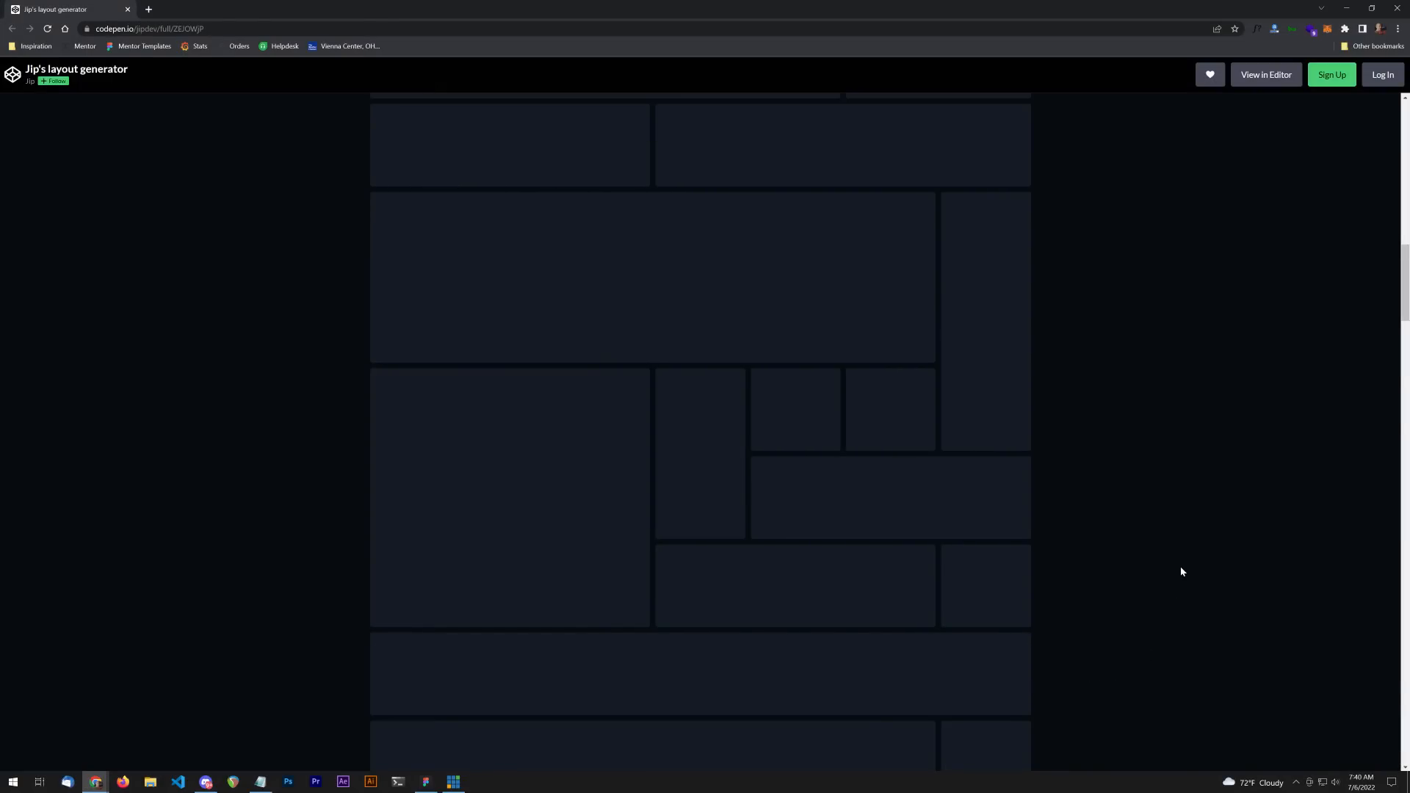
mouse_move(1256, 321)
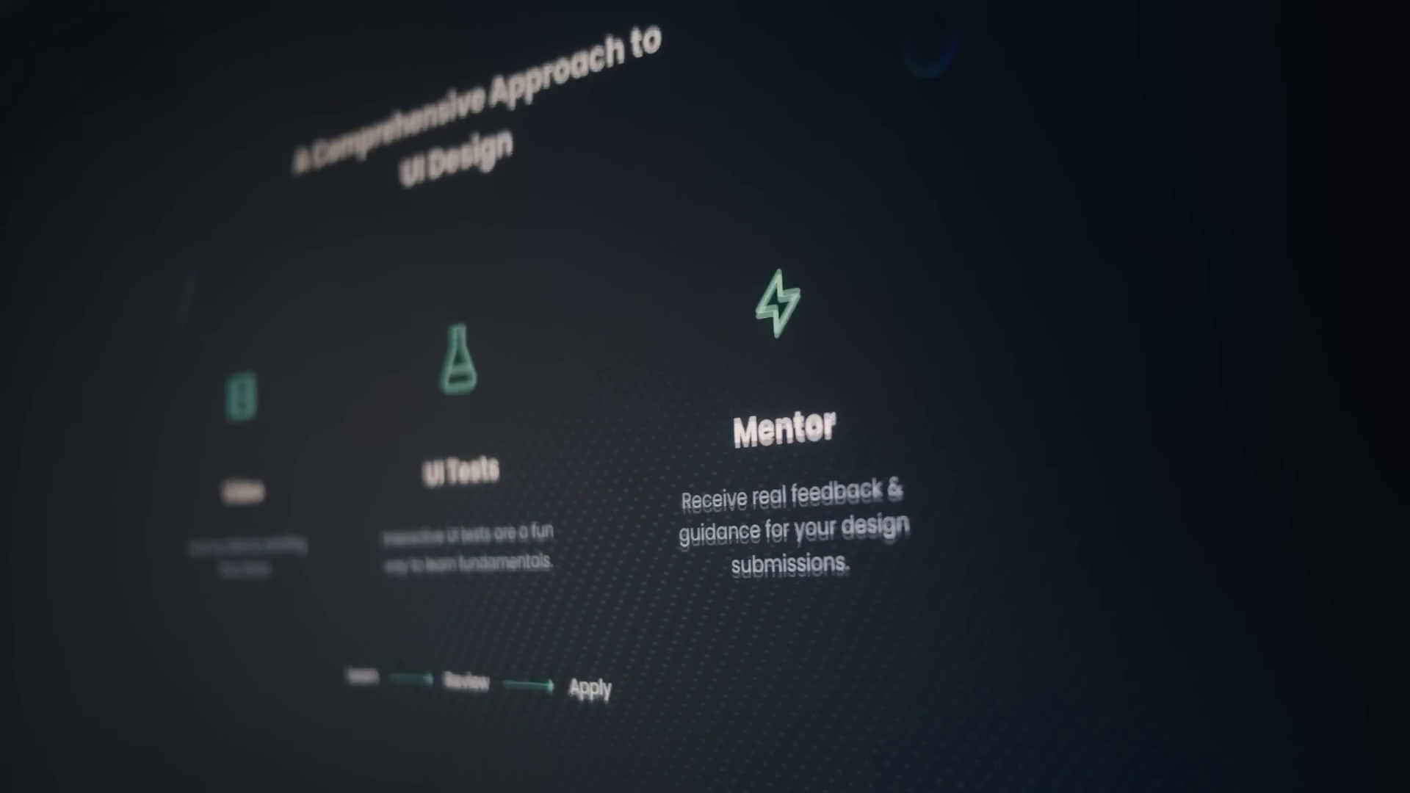
Step: Scroll the DesignCourse bootcamp page to The Most Simple Layout module lessons
scroll(down, 3)
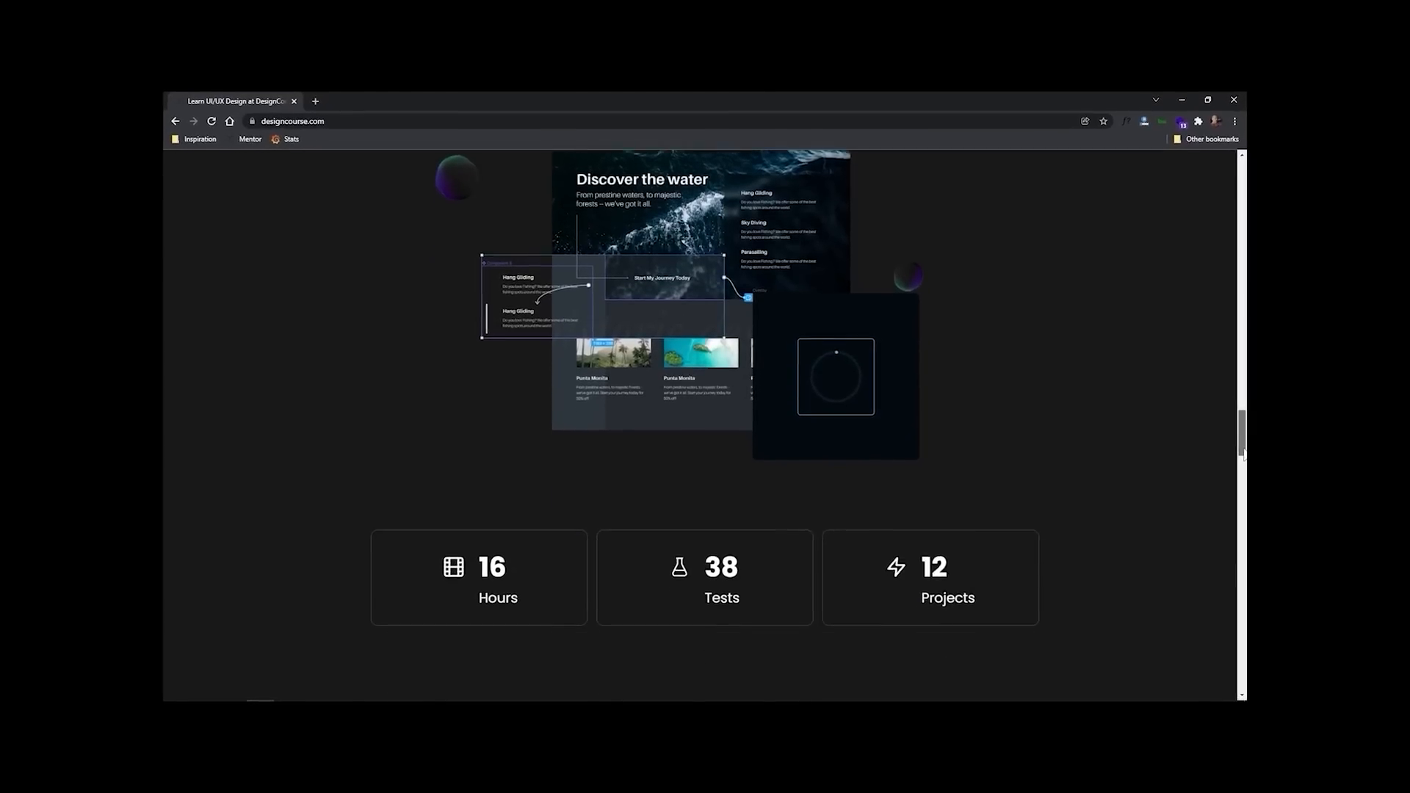
scroll(down, 3)
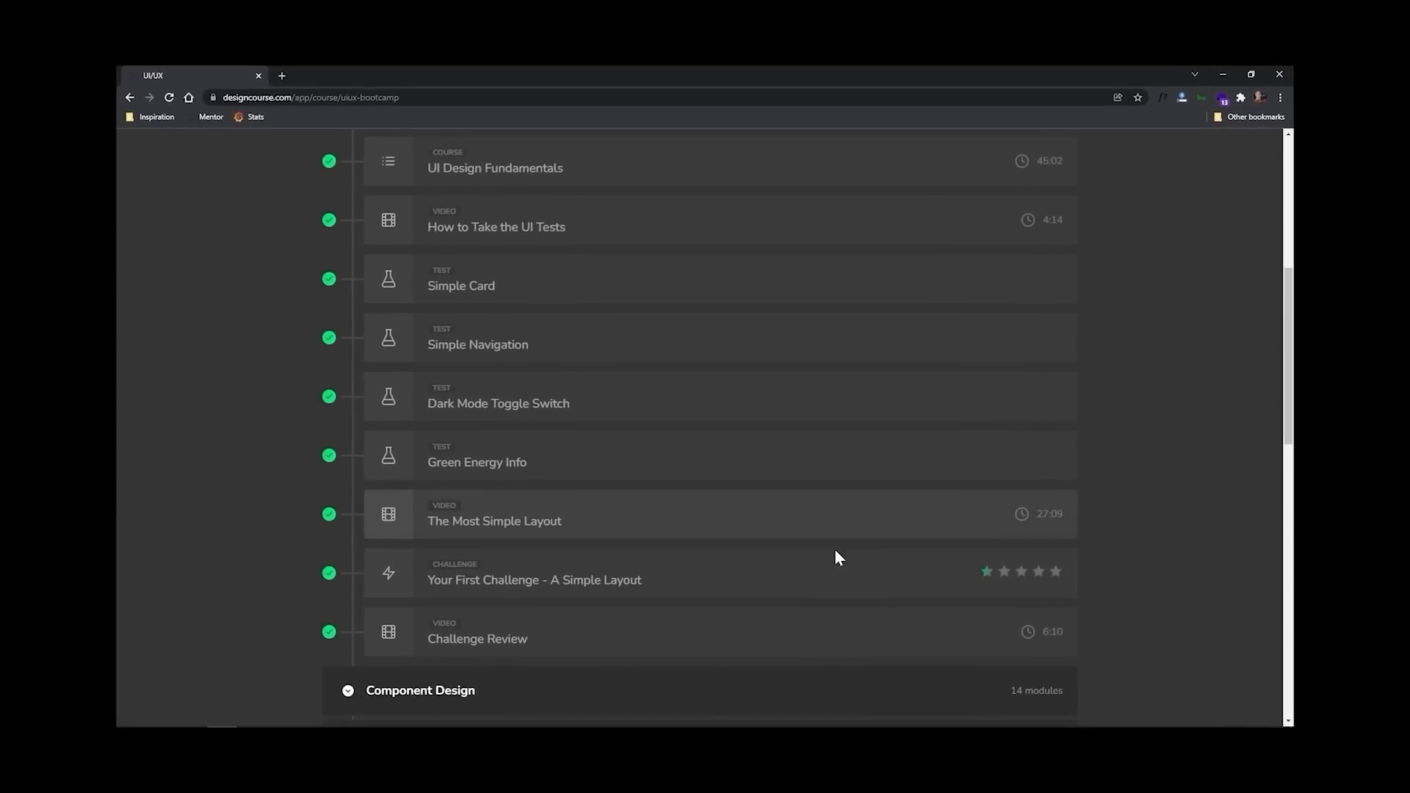
scroll(down, 3)
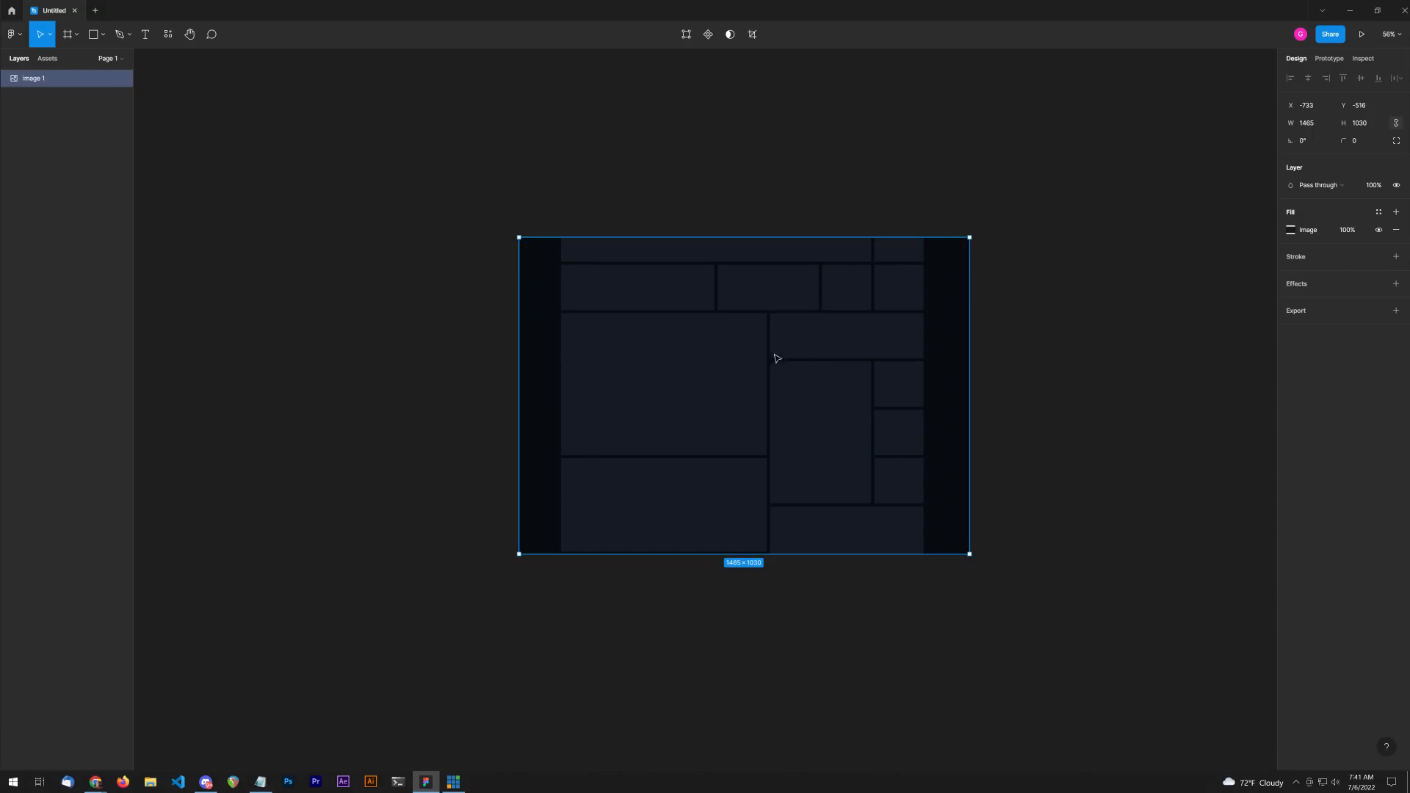
Step: Create a Desktop-preset frame for the card layout image
click(67, 34)
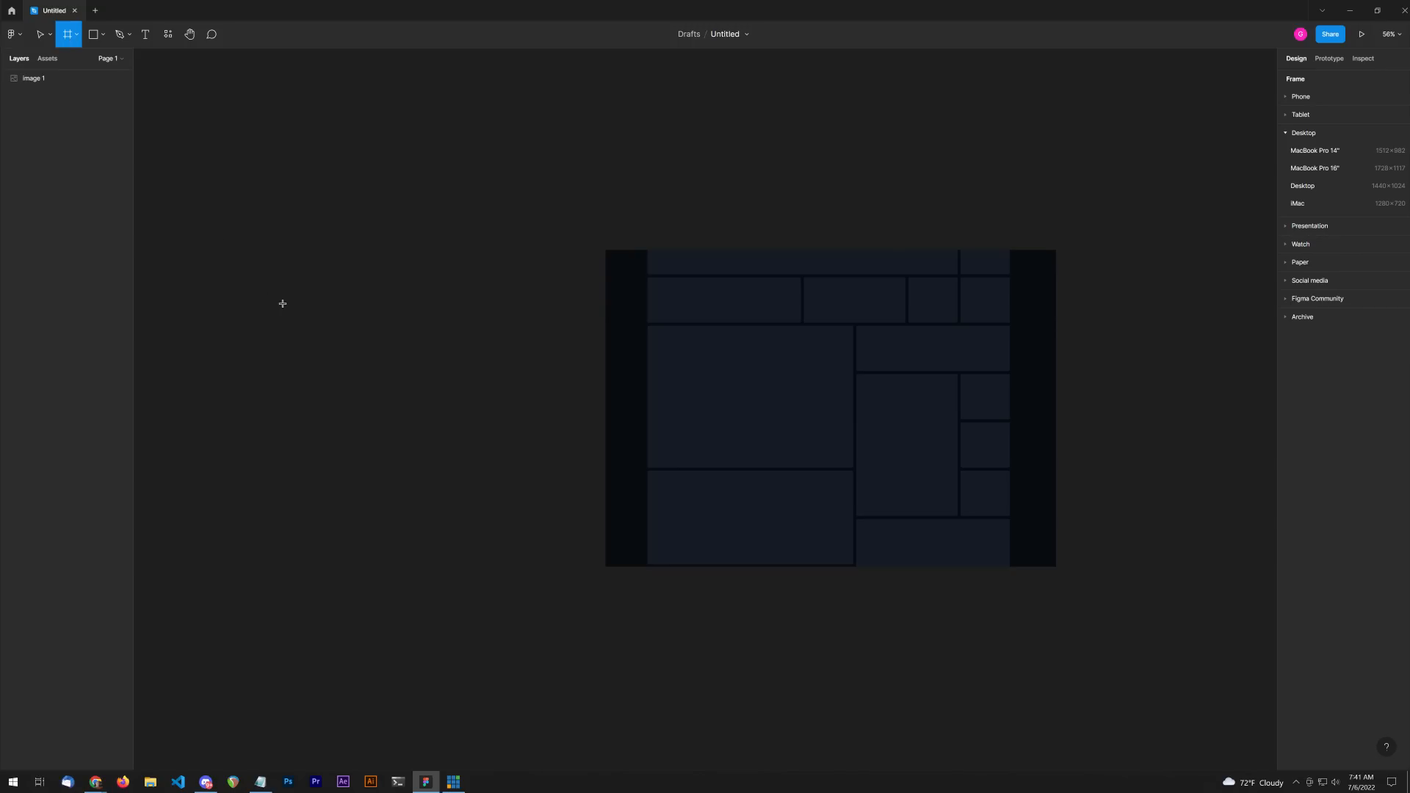
mouse_move(1302, 186)
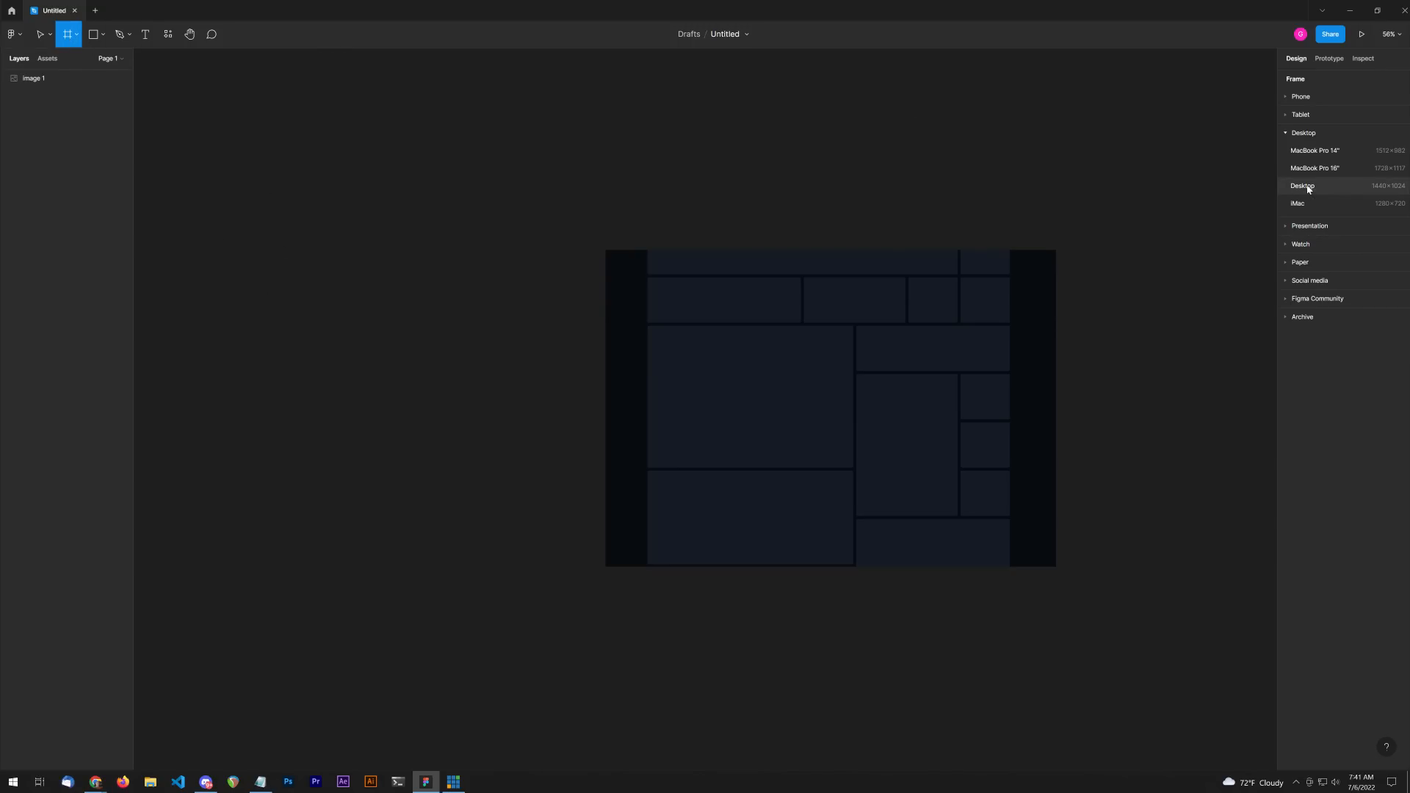
click(1302, 186)
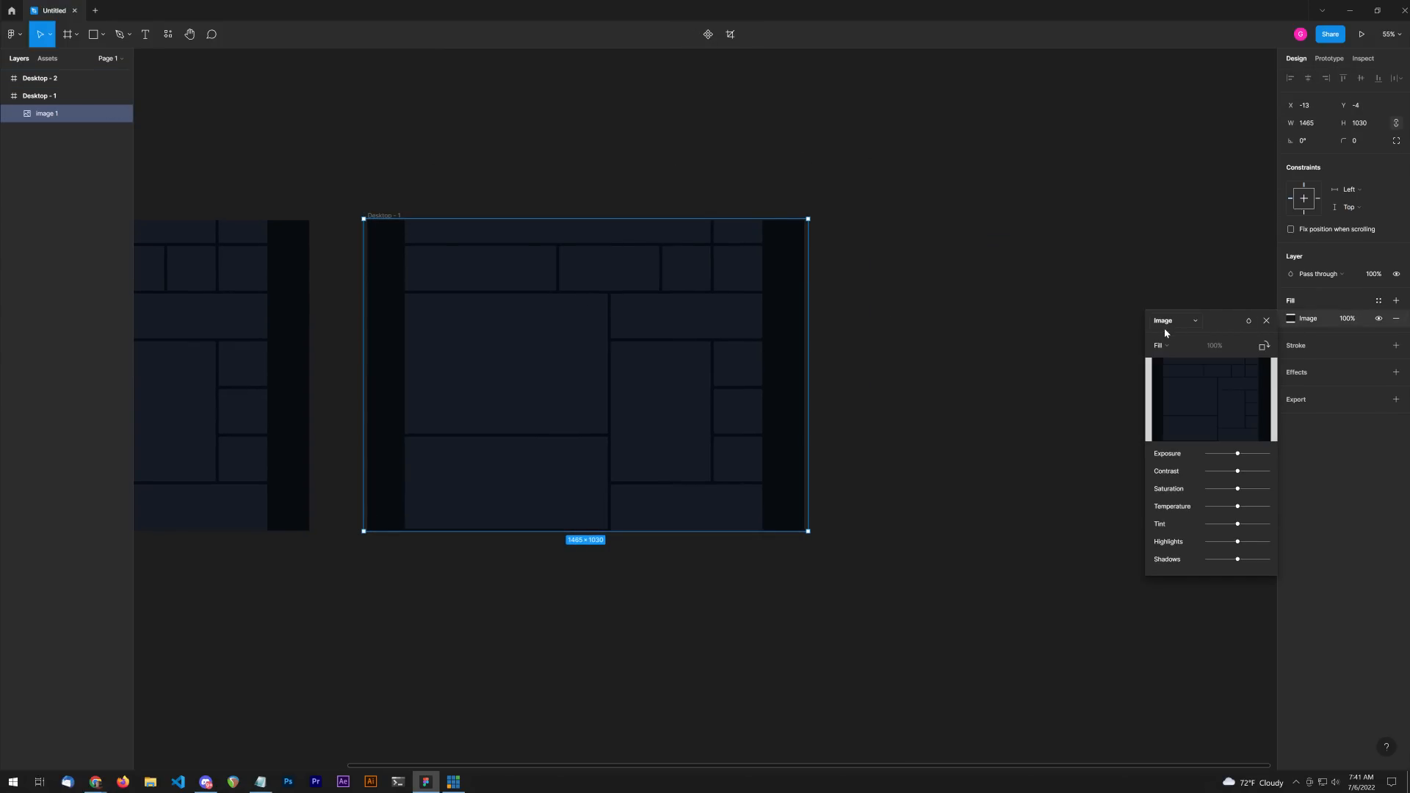
click(1173, 320)
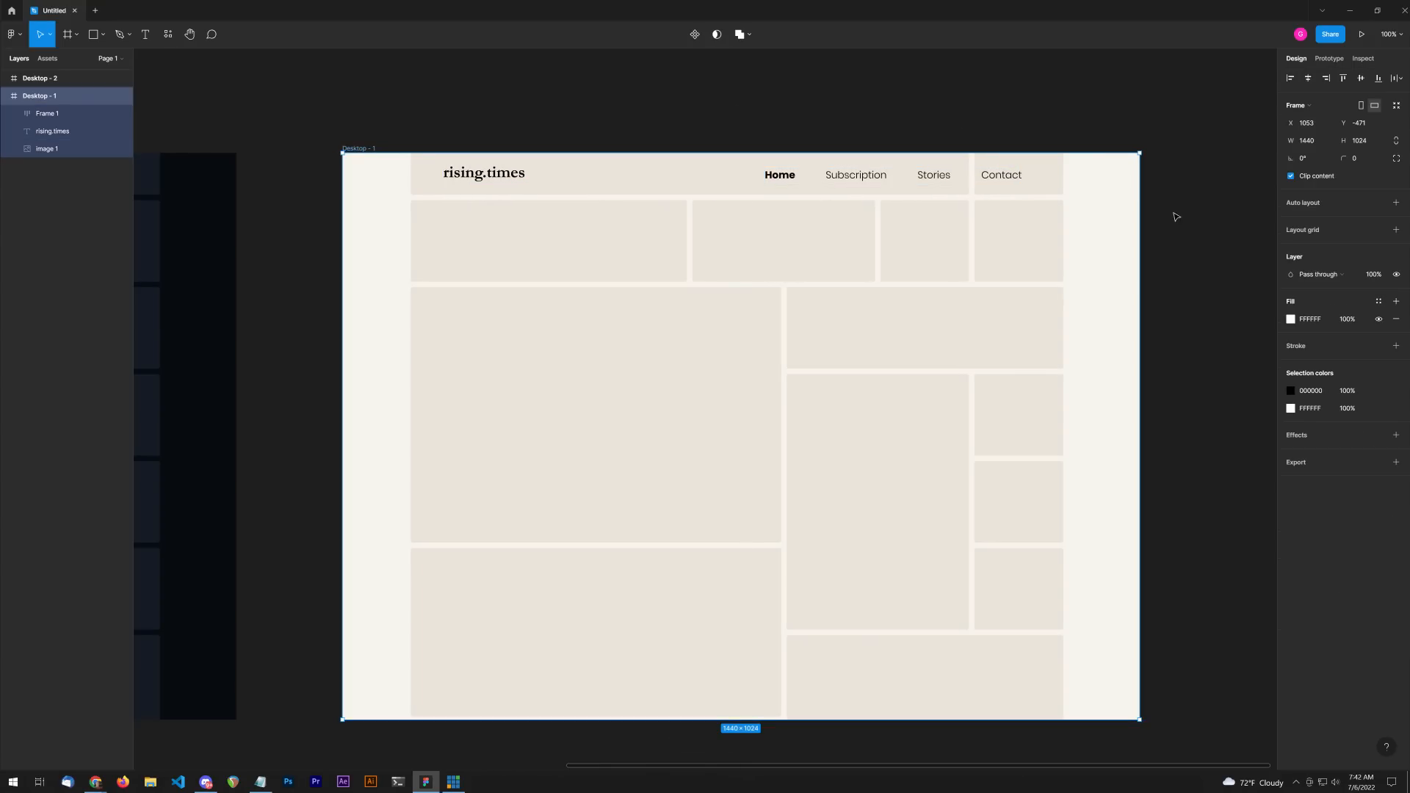
Step: Add a single-column layout grid with 150 margins to Desktop - 1
click(1396, 229)
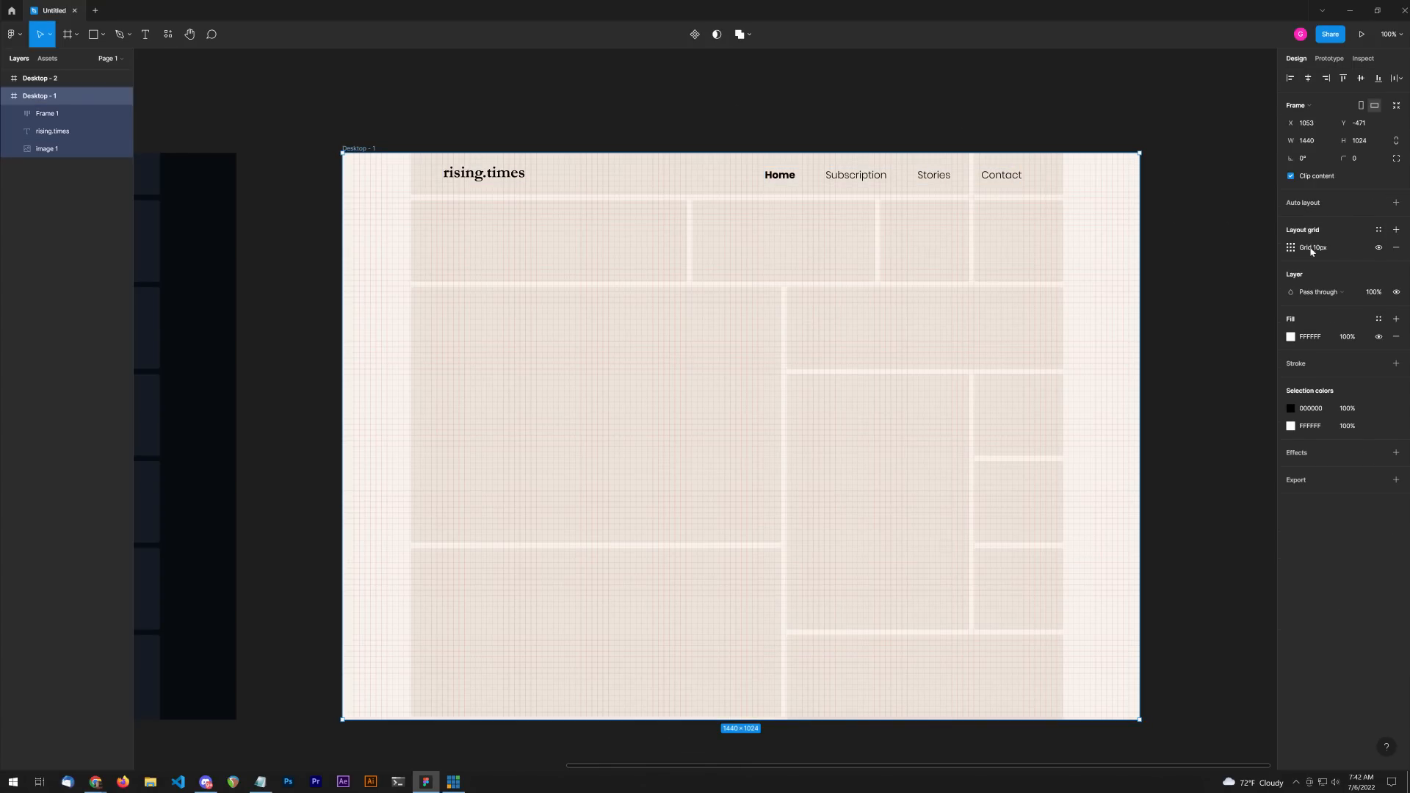
click(1290, 247)
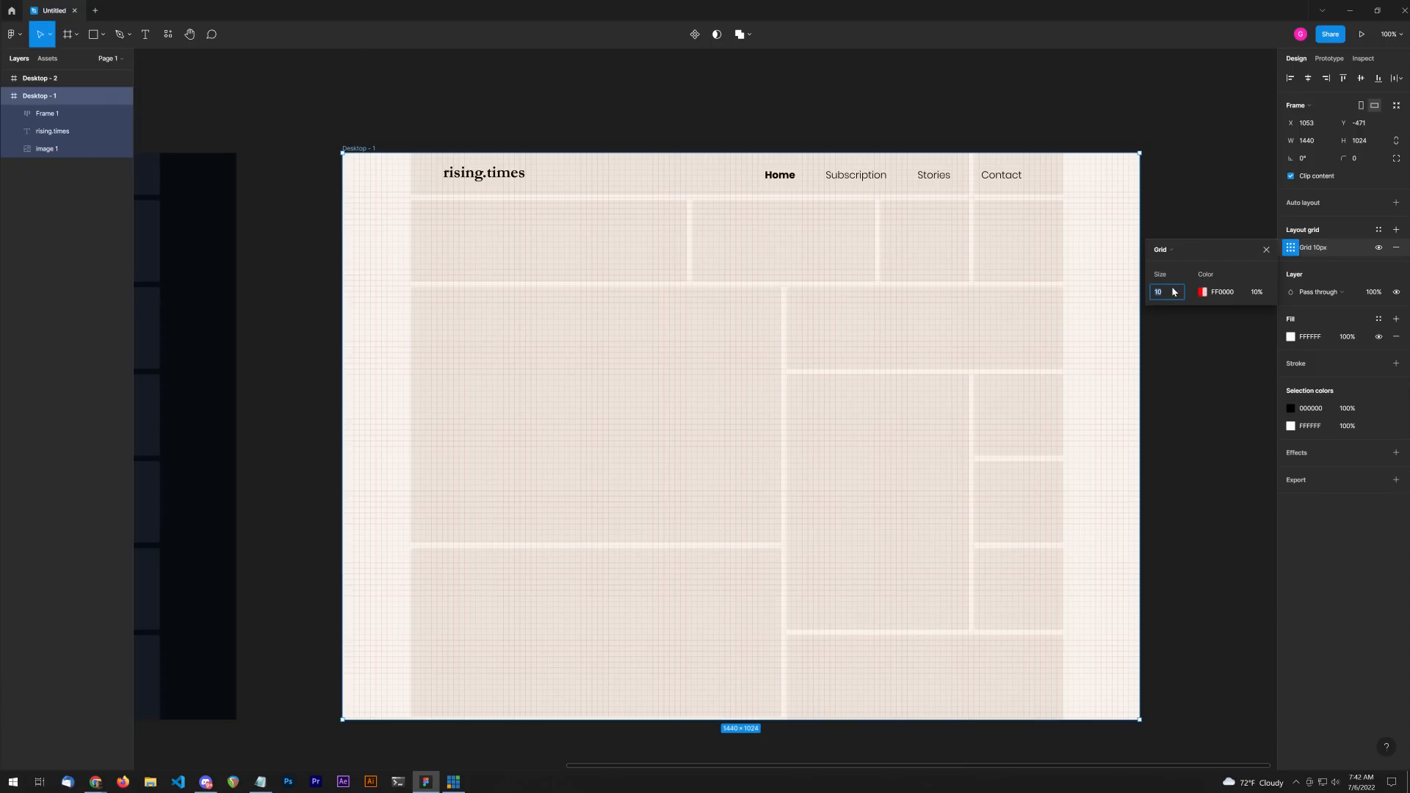
click(1163, 249)
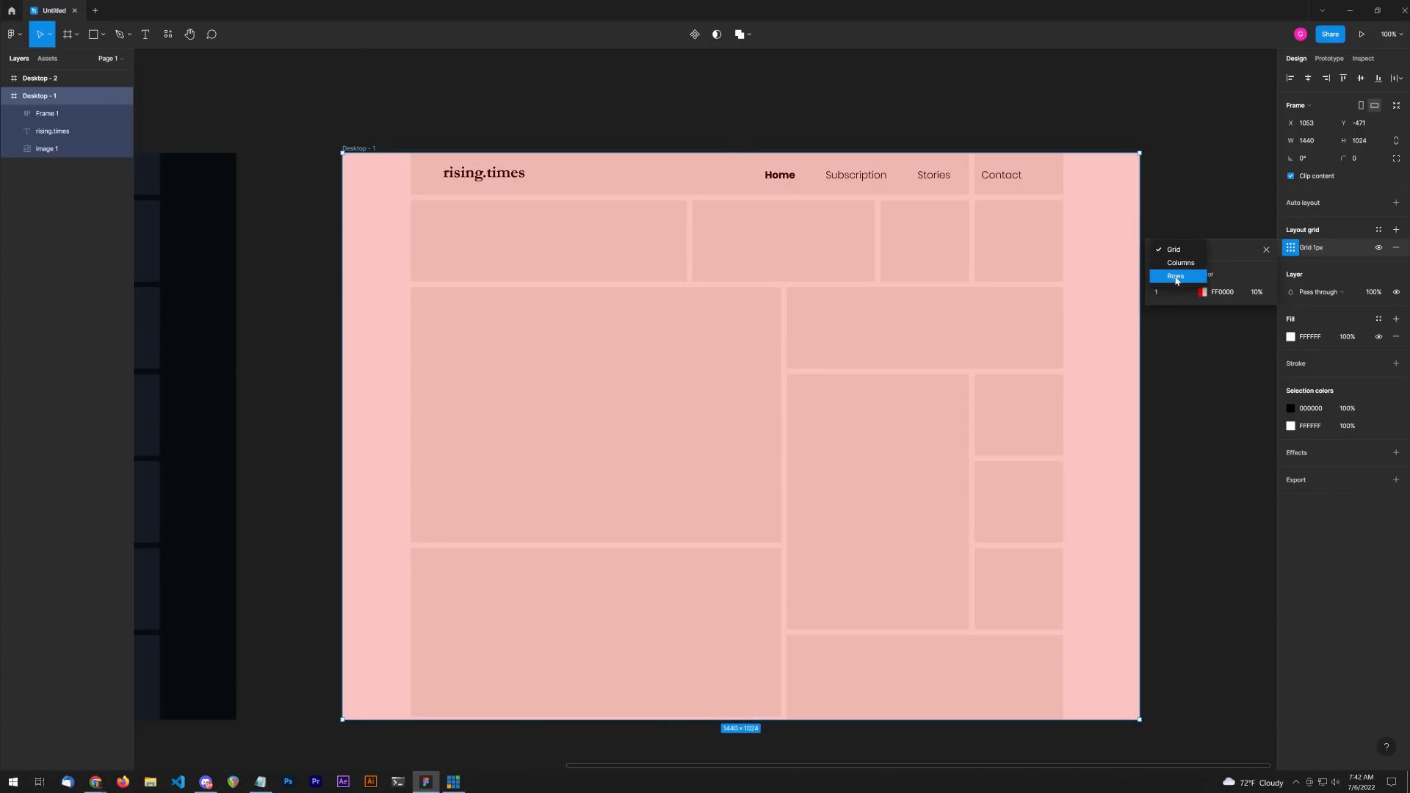
click(1181, 263)
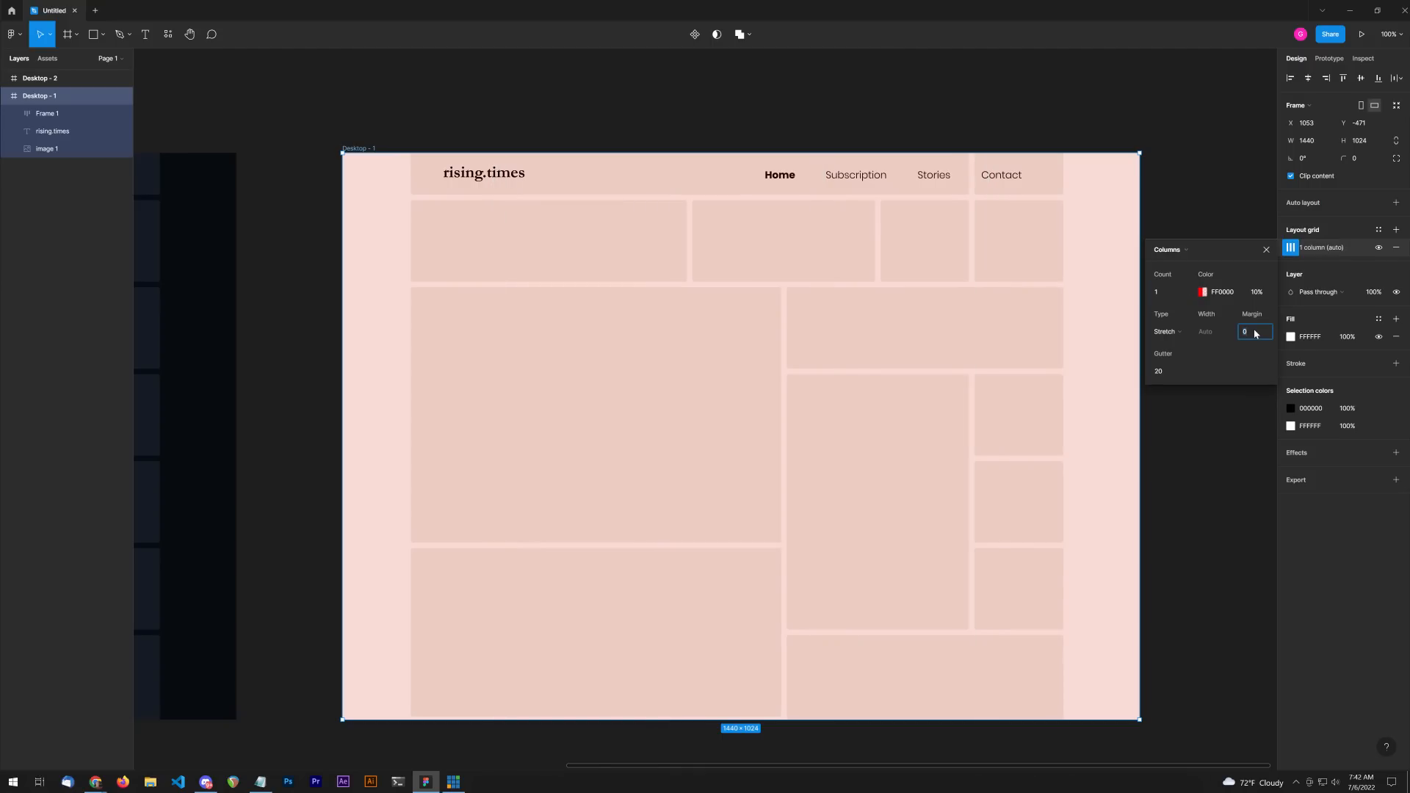
text(150)
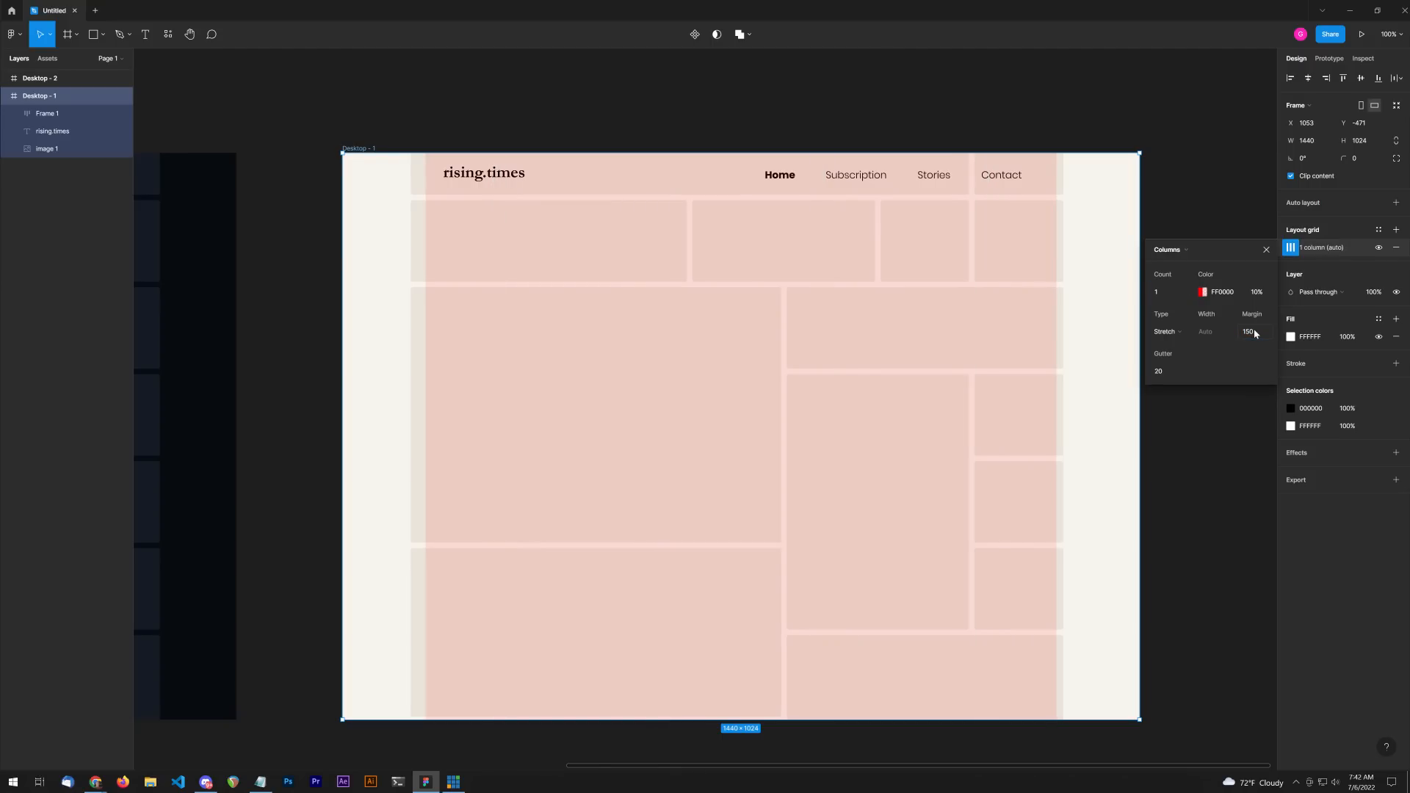
click(1249, 332)
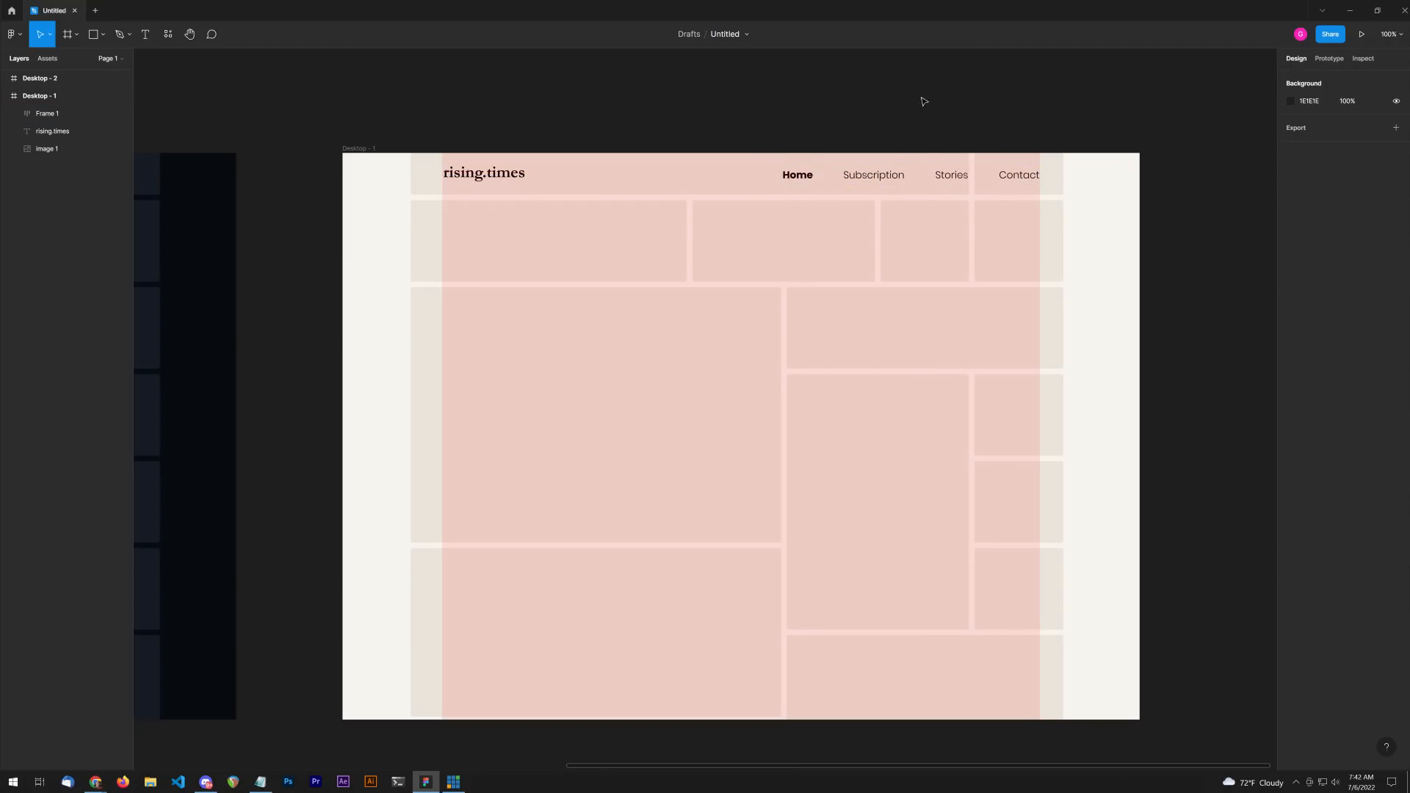
Step: Hide the pink column grid and the Image 1 beige block layer
click(40, 96)
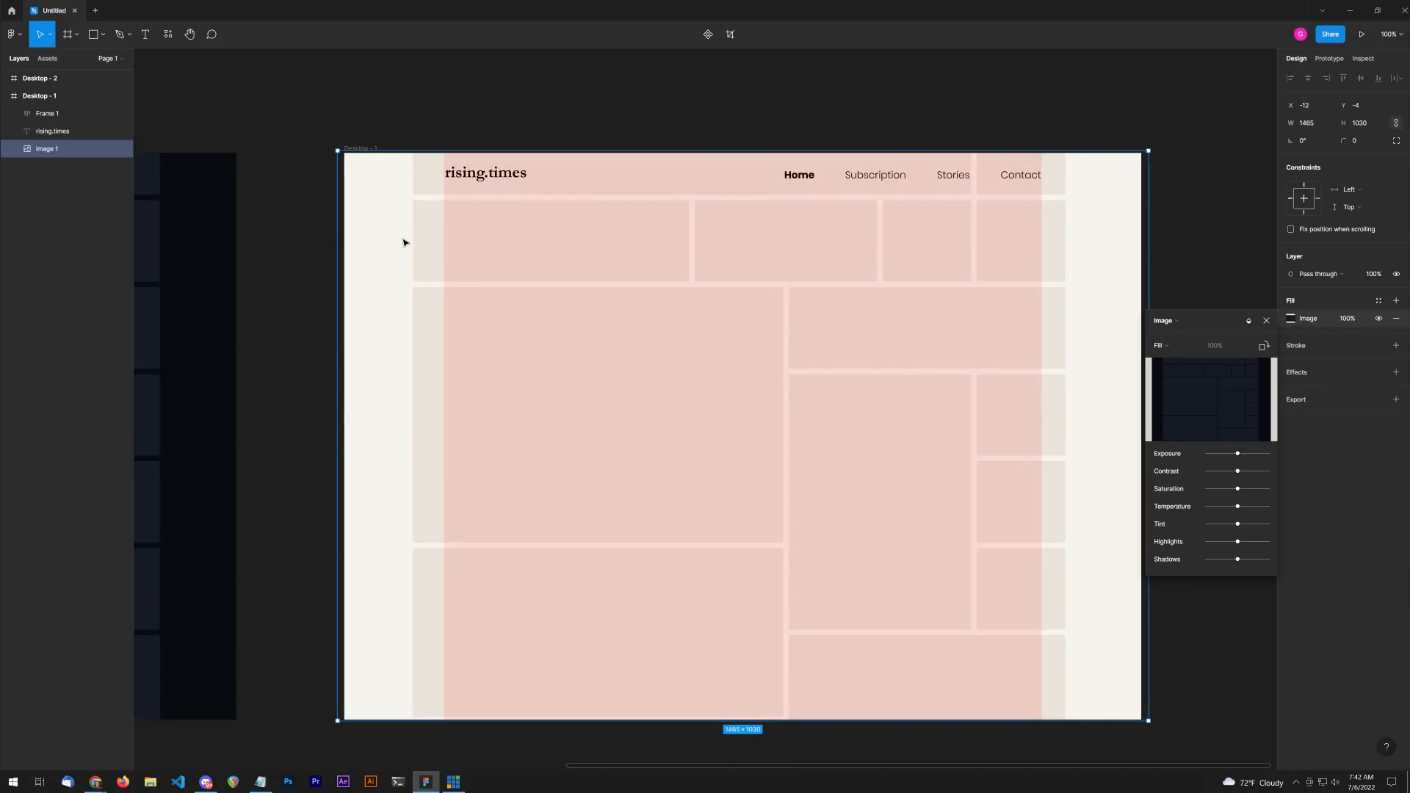
click(1266, 321)
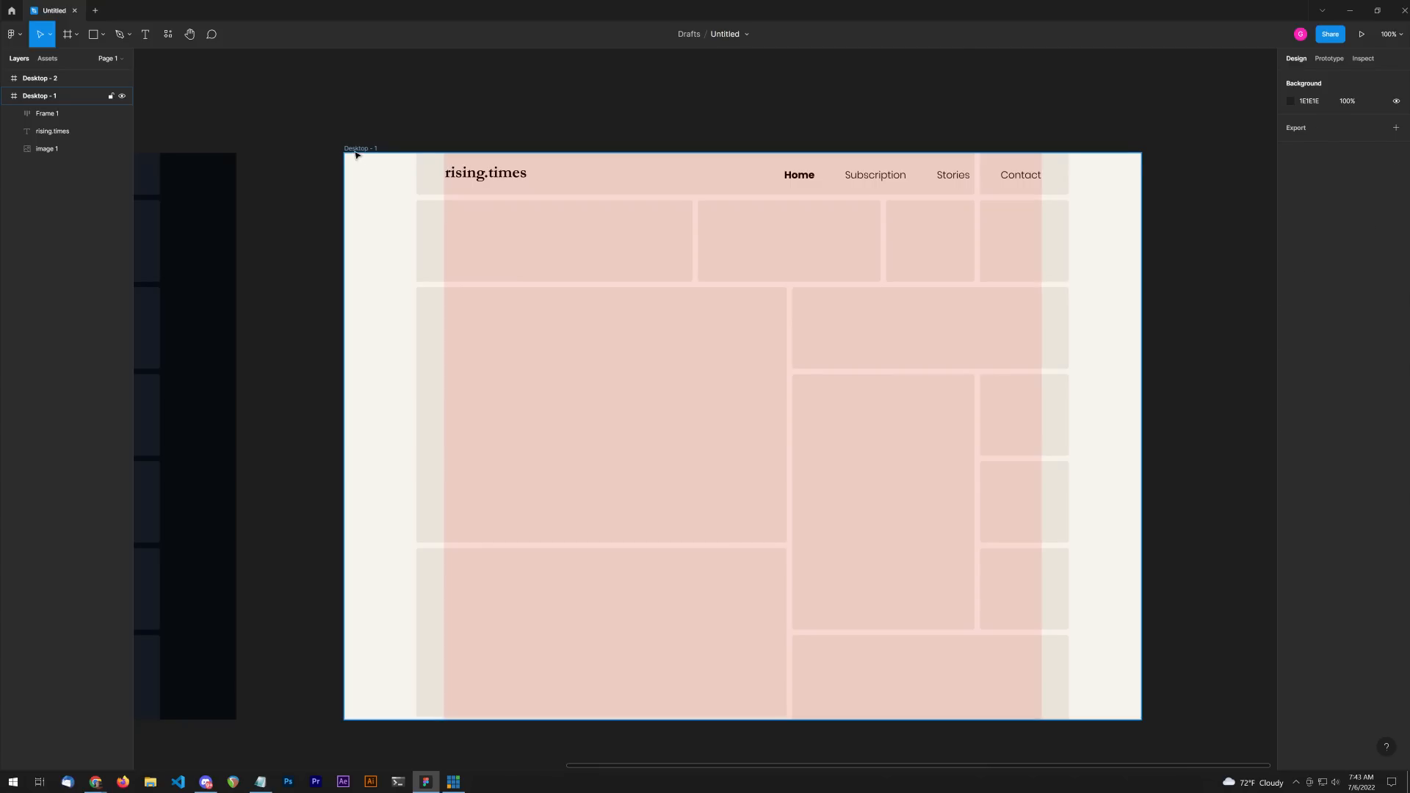
click(40, 96)
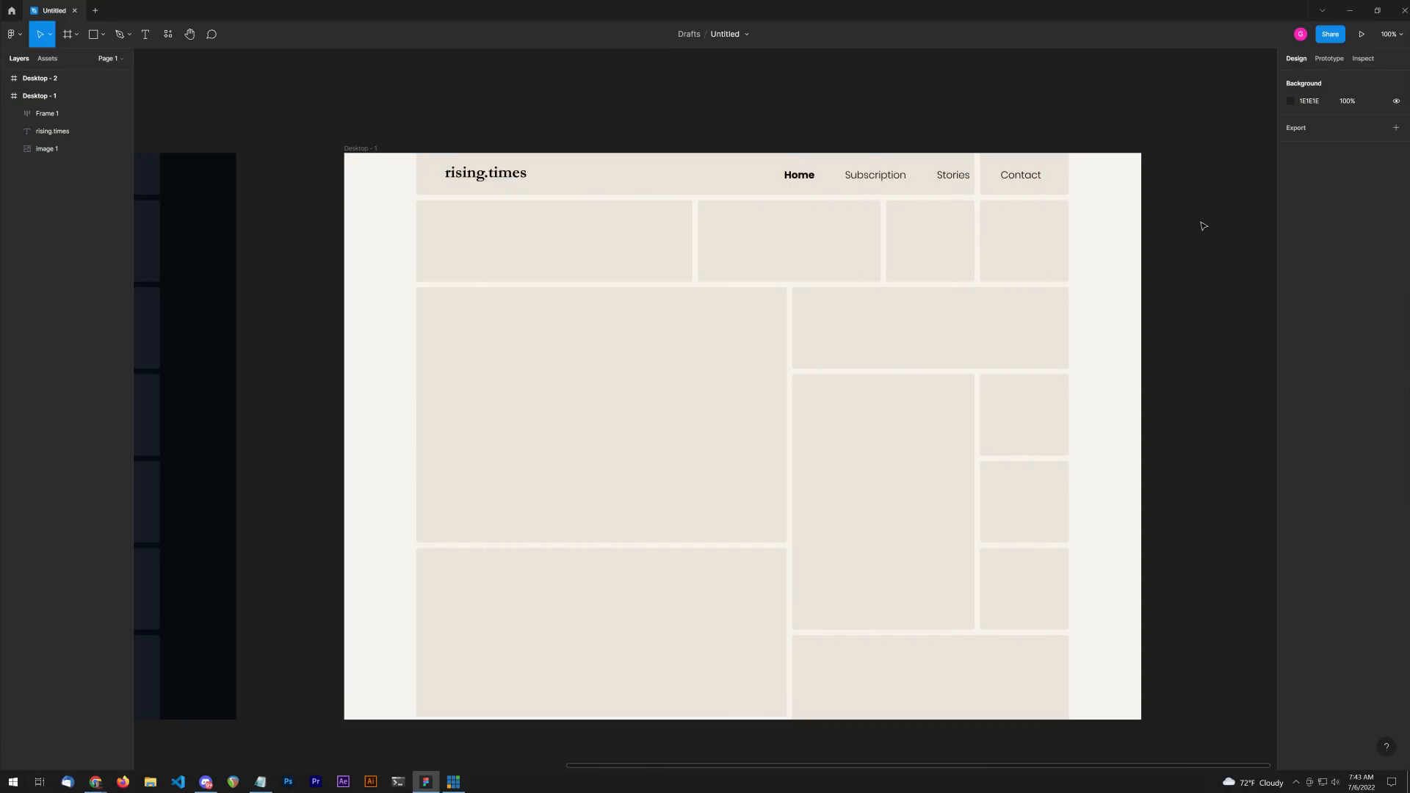
click(45, 149)
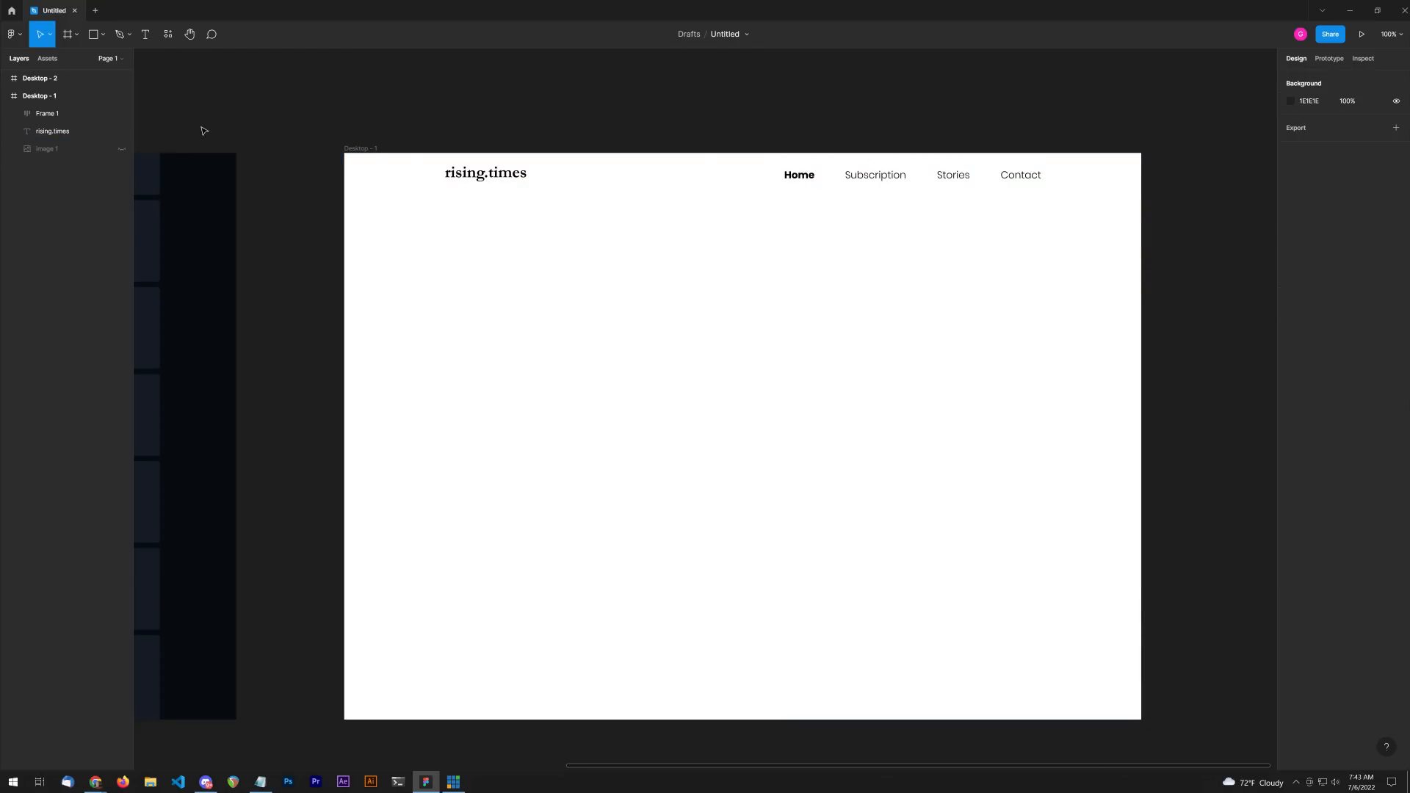
Step: Unhide the Image 1 beige block layout layer
click(47, 148)
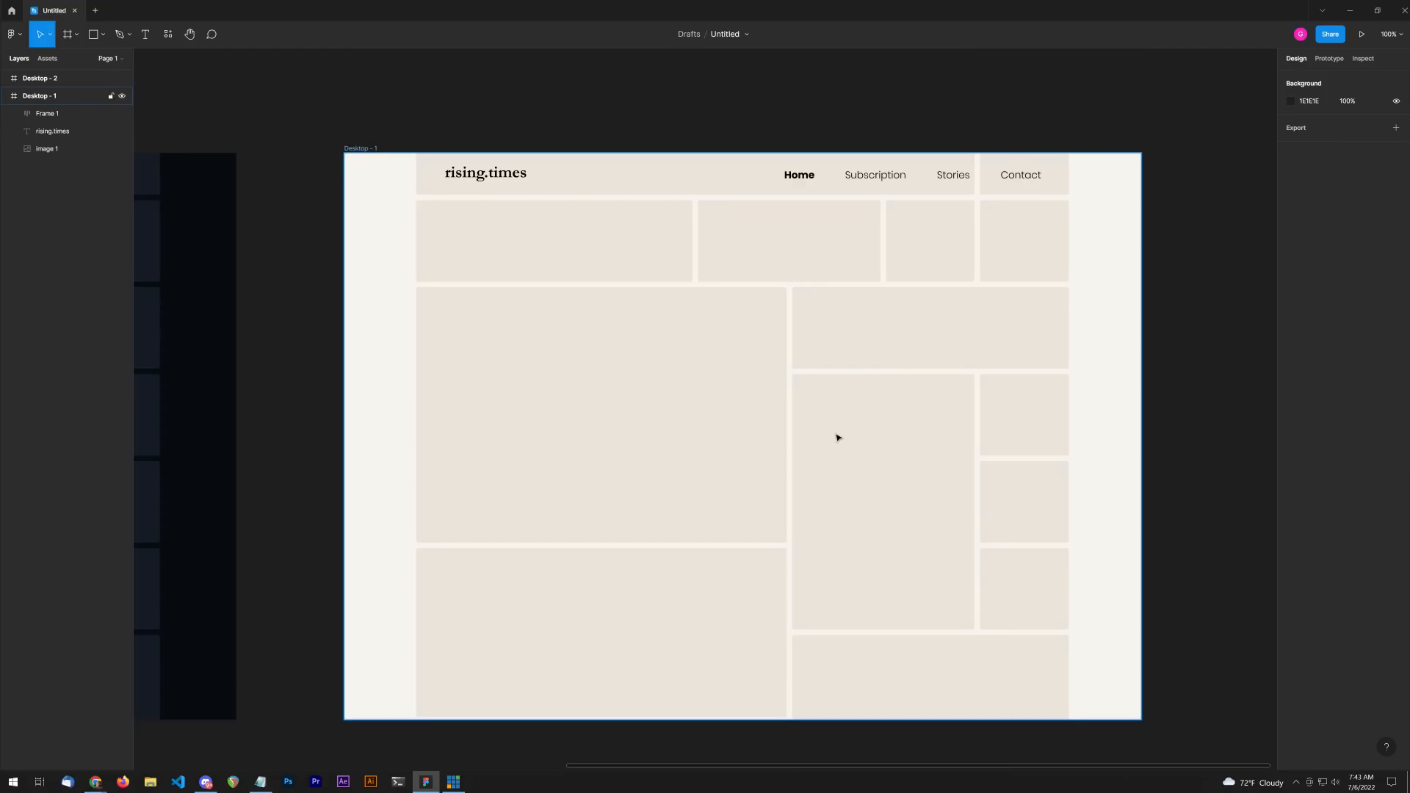
mouse_move(799, 385)
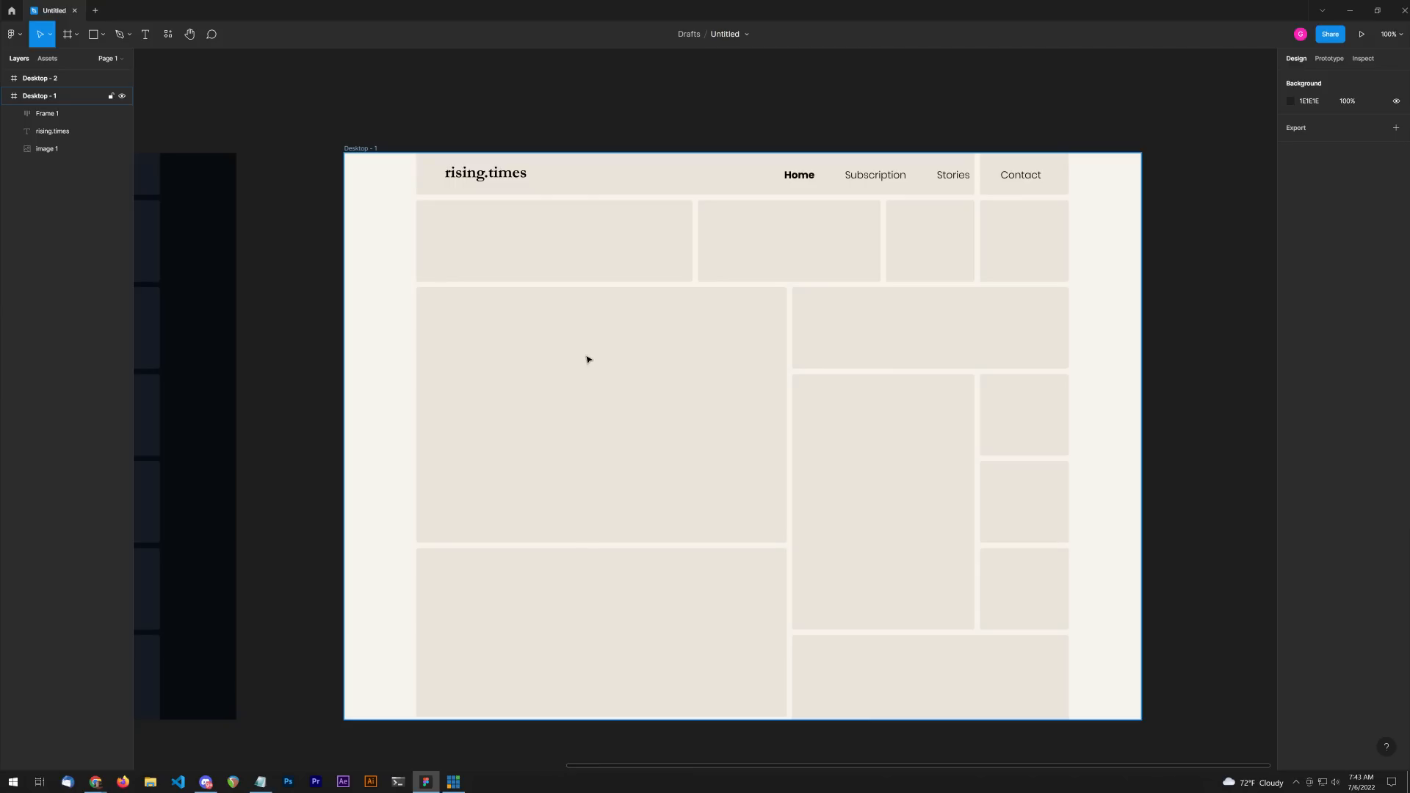
mouse_move(393, 368)
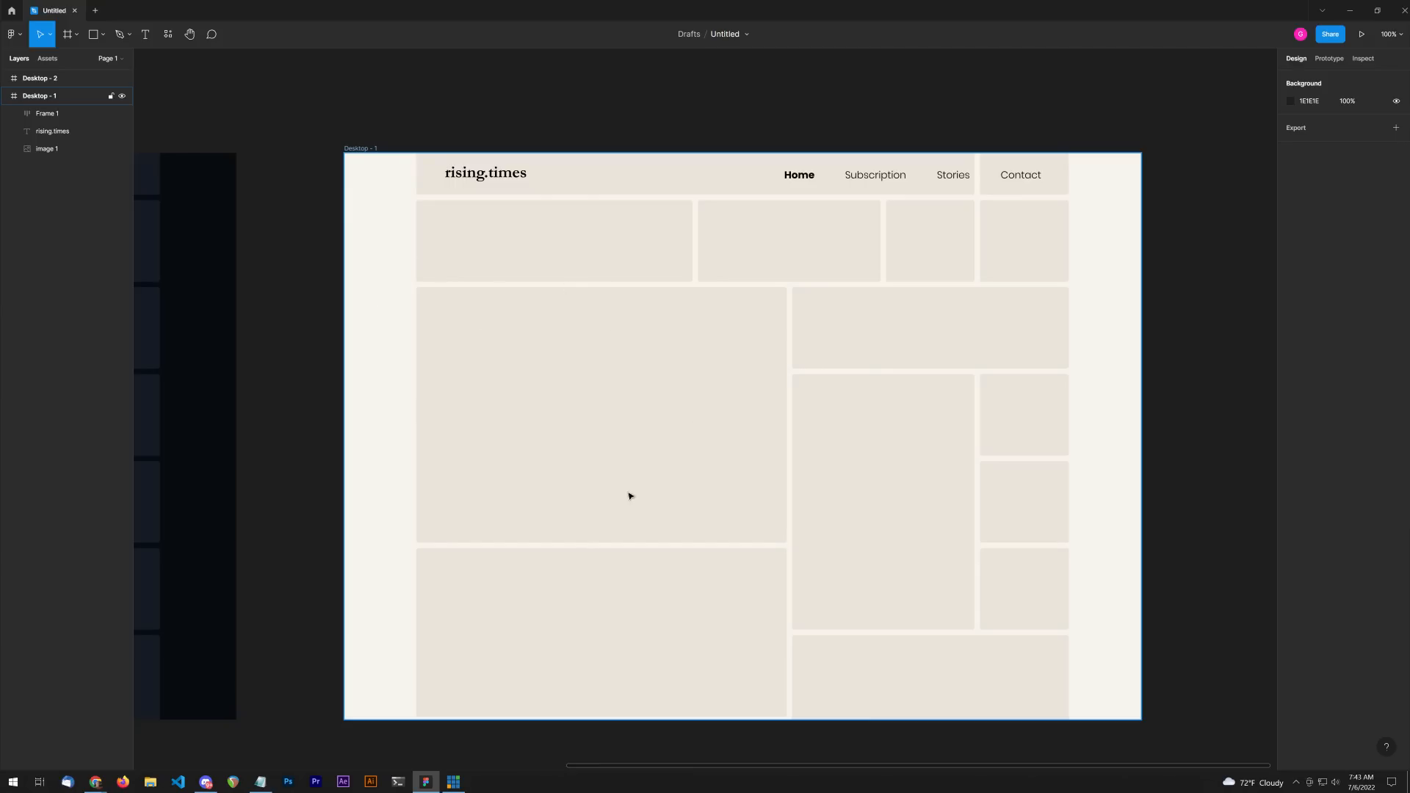
mouse_move(612, 428)
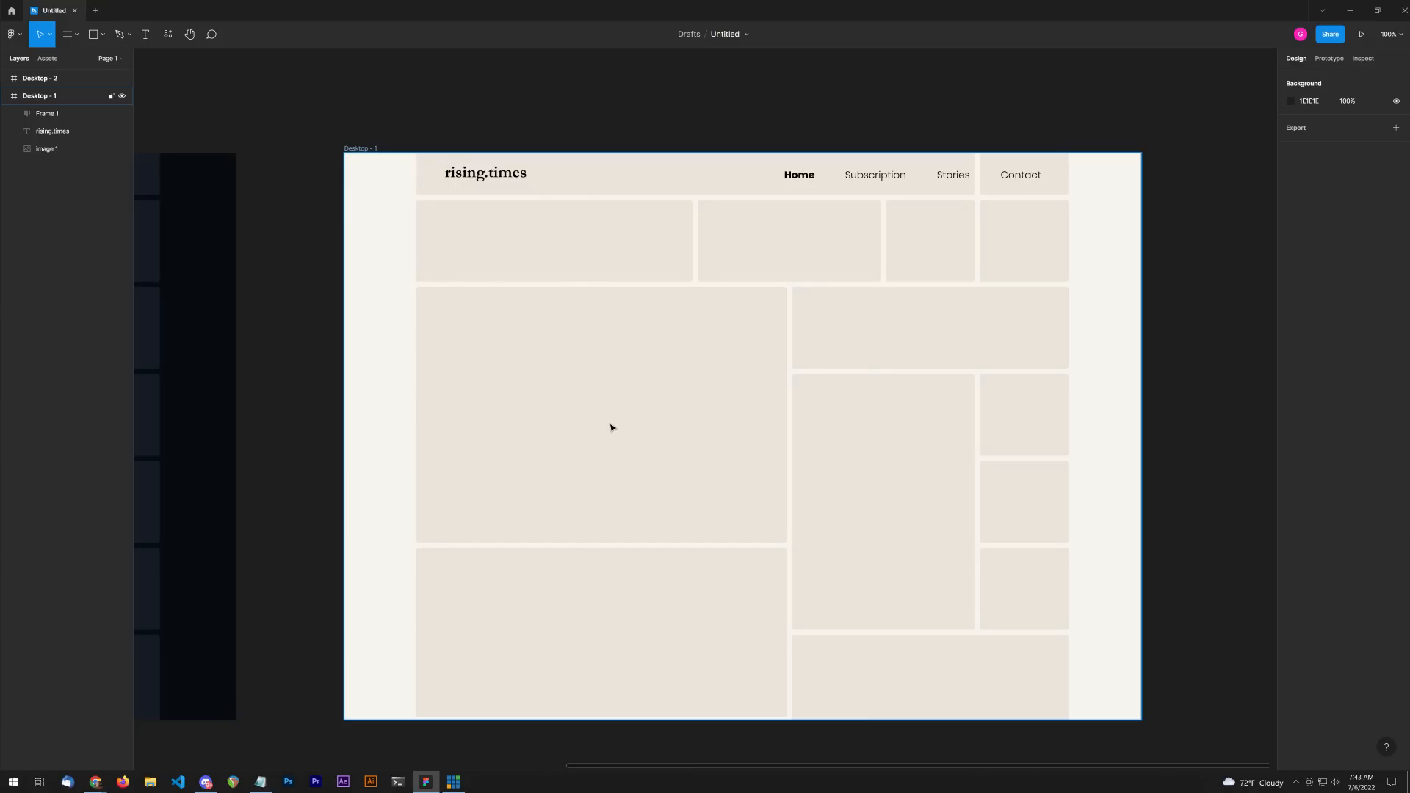
mouse_move(484, 328)
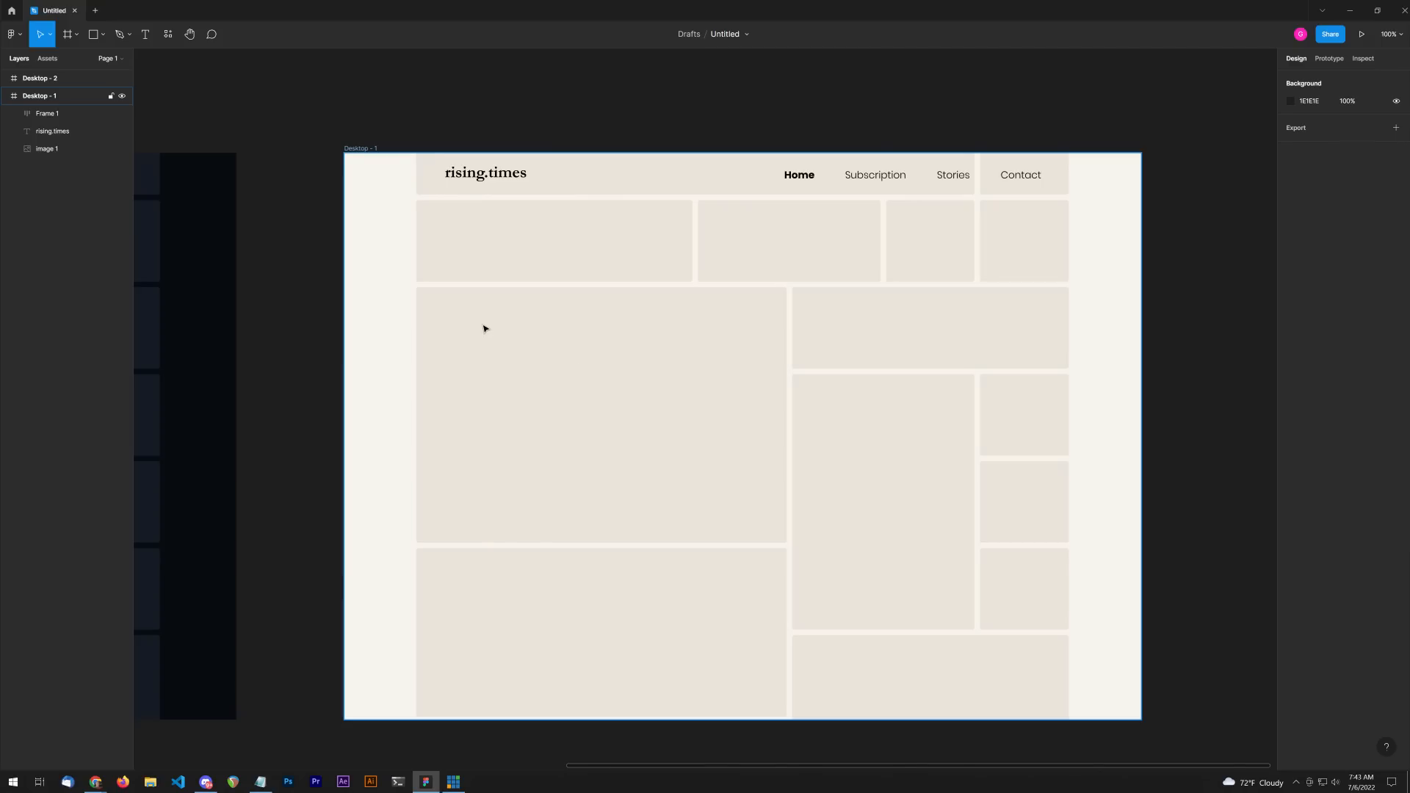
mouse_move(463, 324)
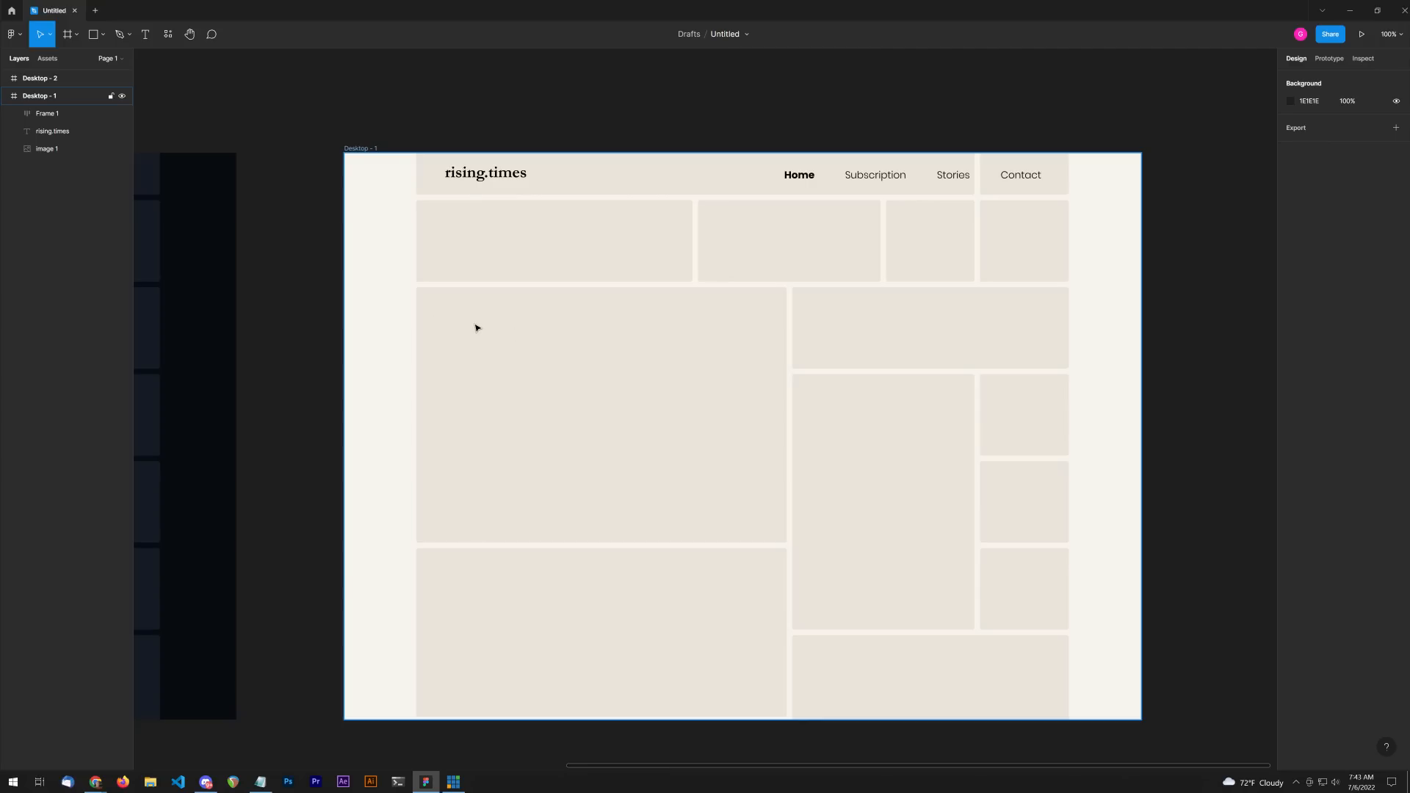
mouse_move(529, 477)
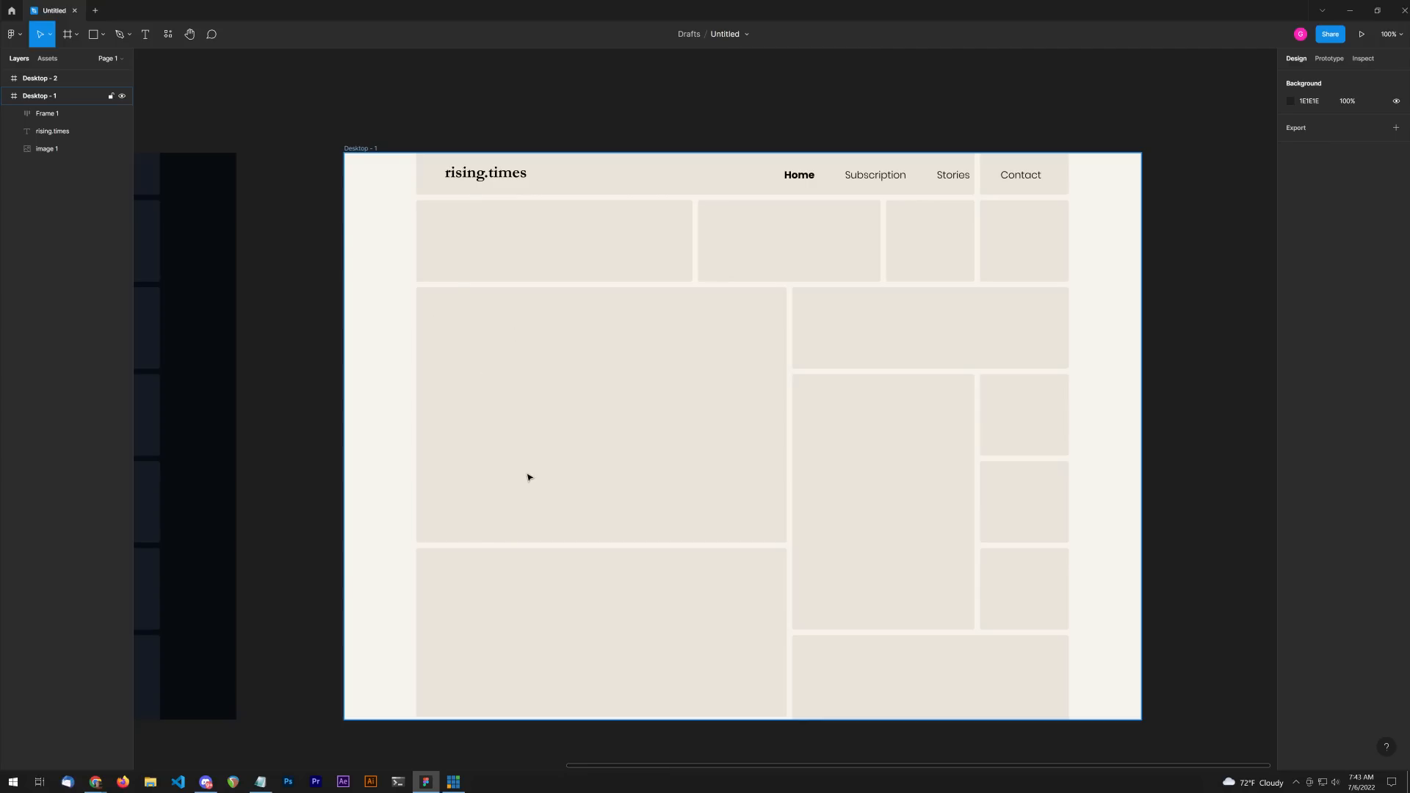
mouse_move(501, 539)
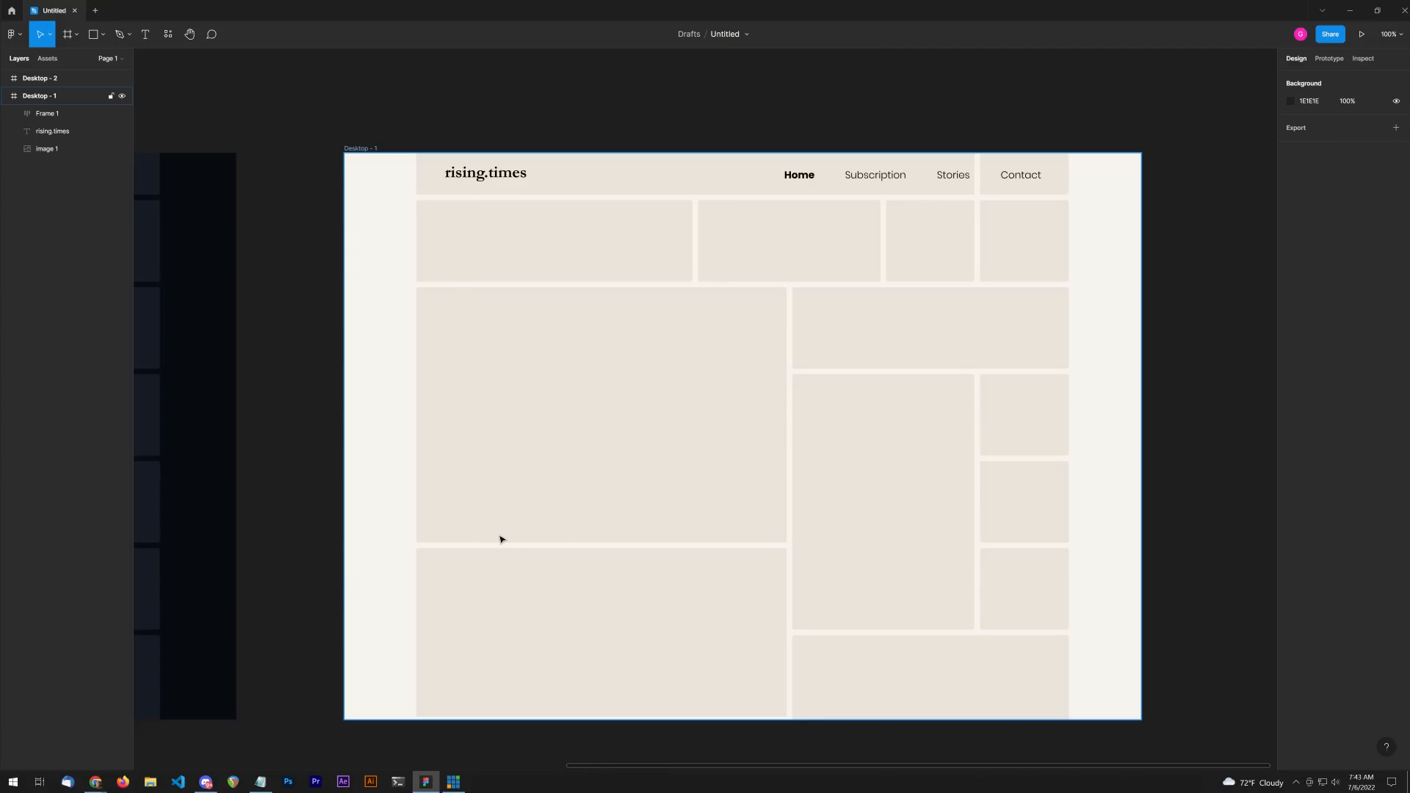
mouse_move(896, 397)
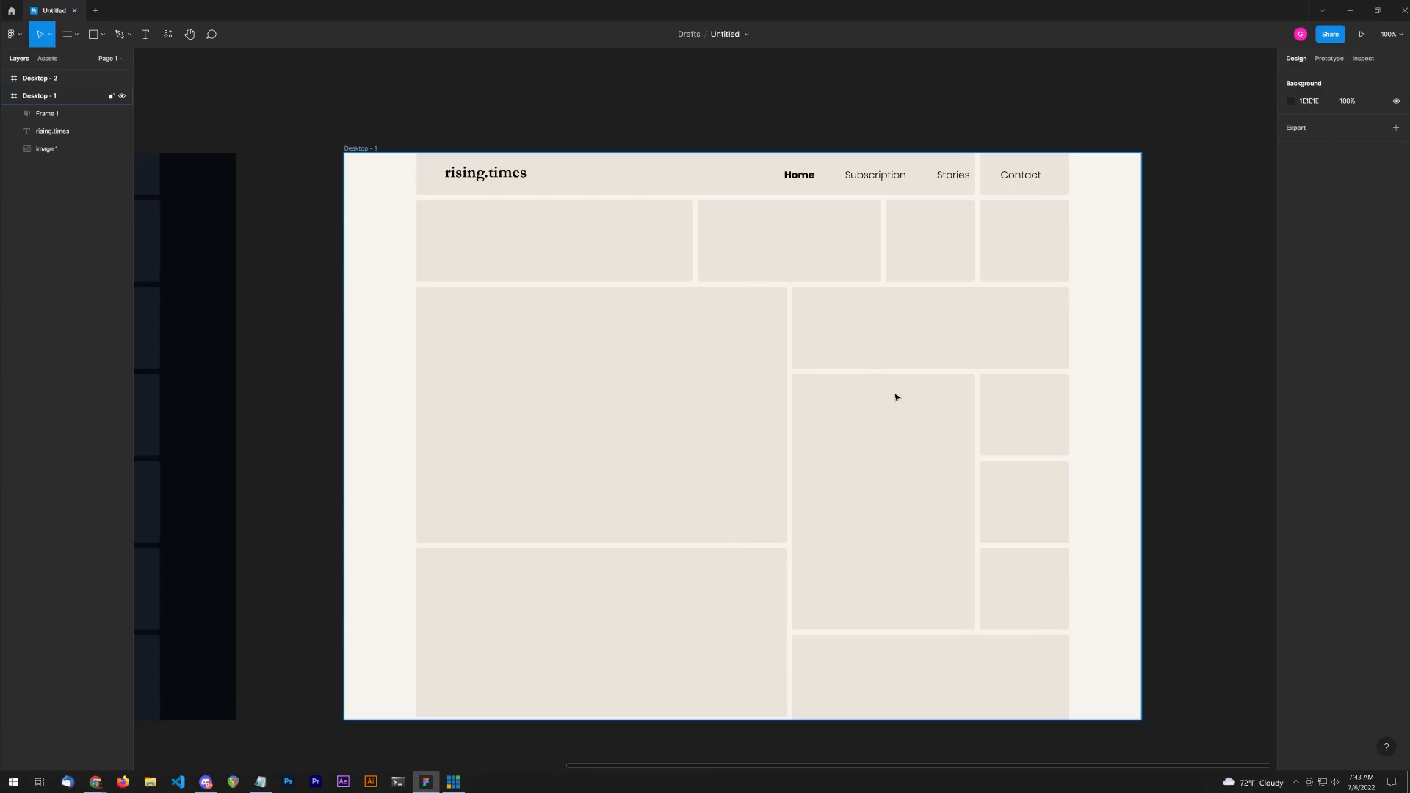
mouse_move(834, 599)
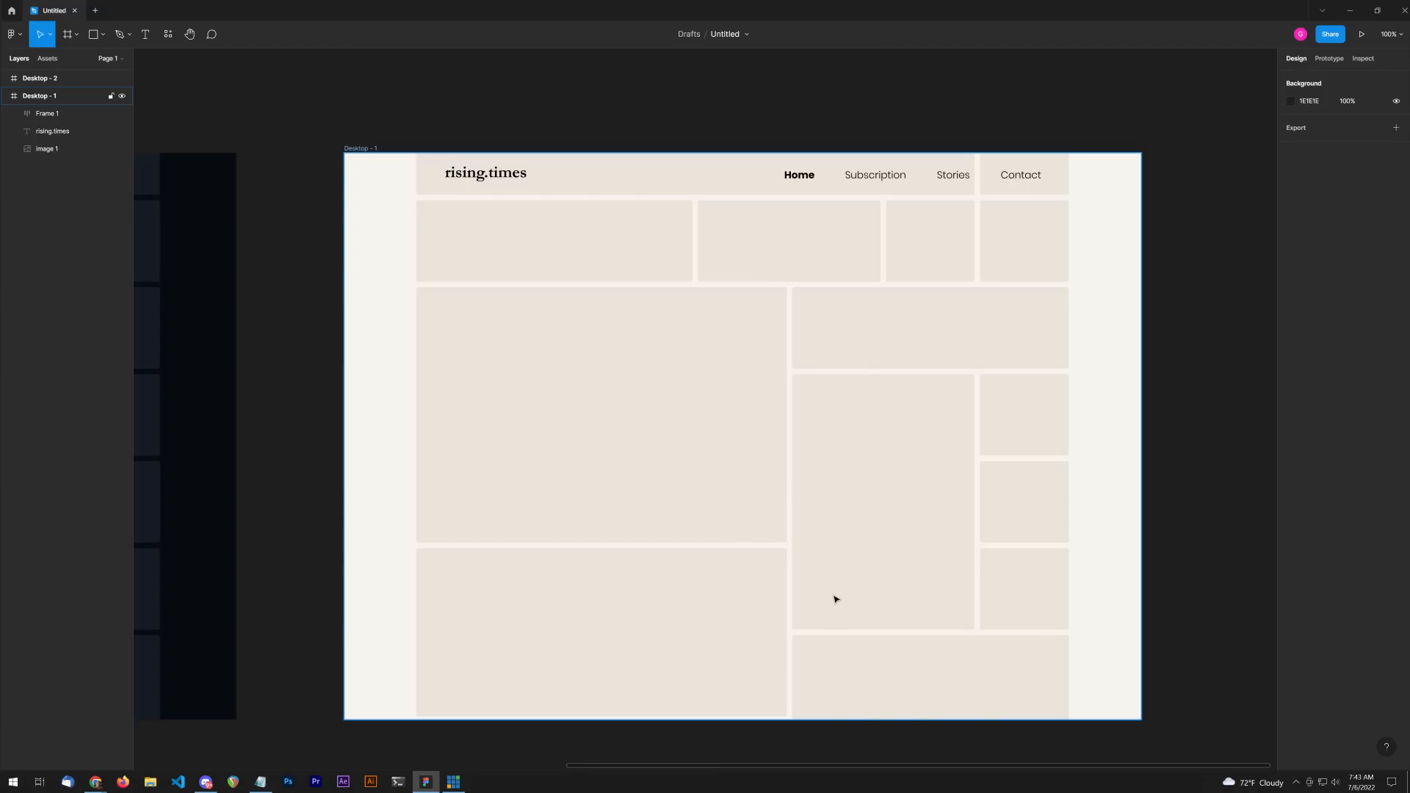
mouse_move(794, 382)
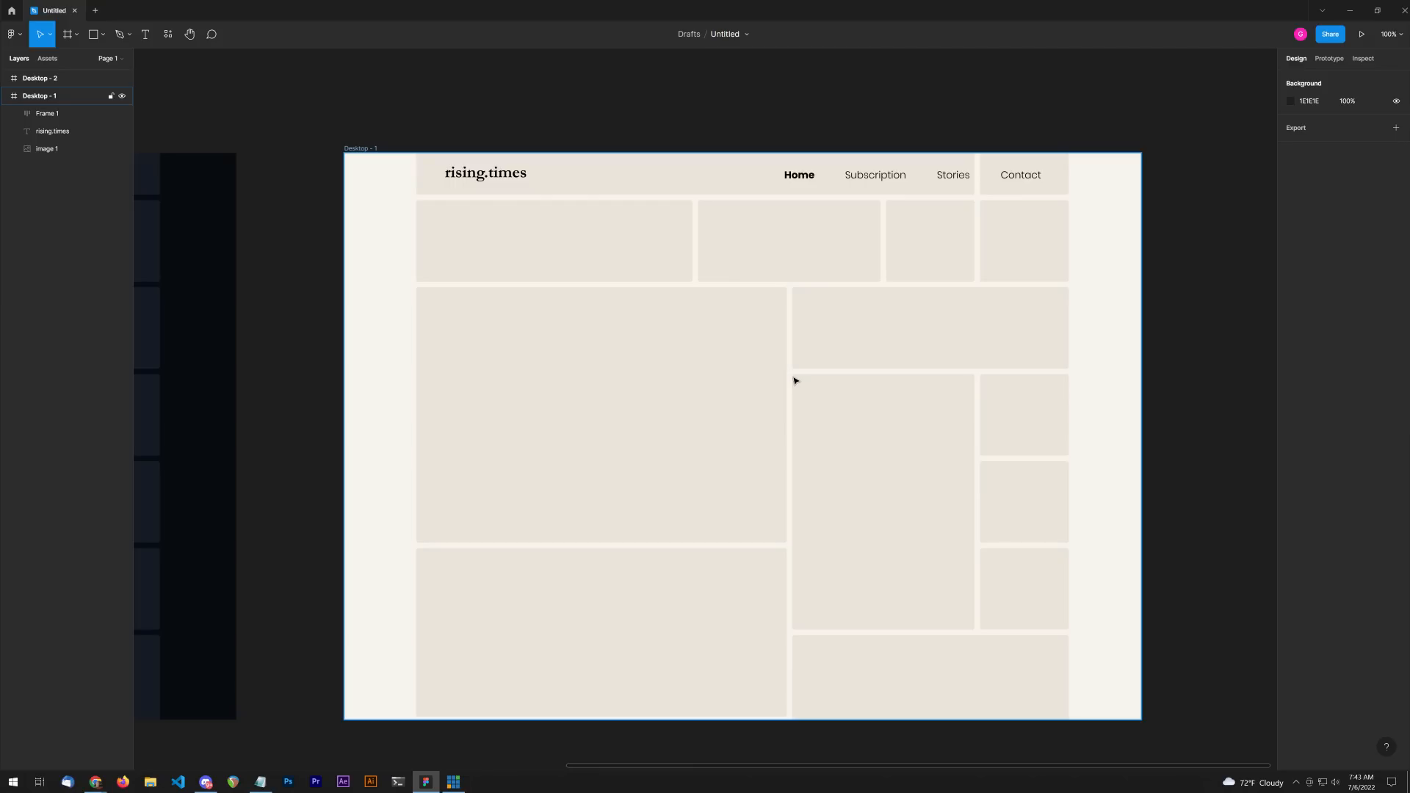
mouse_move(845, 423)
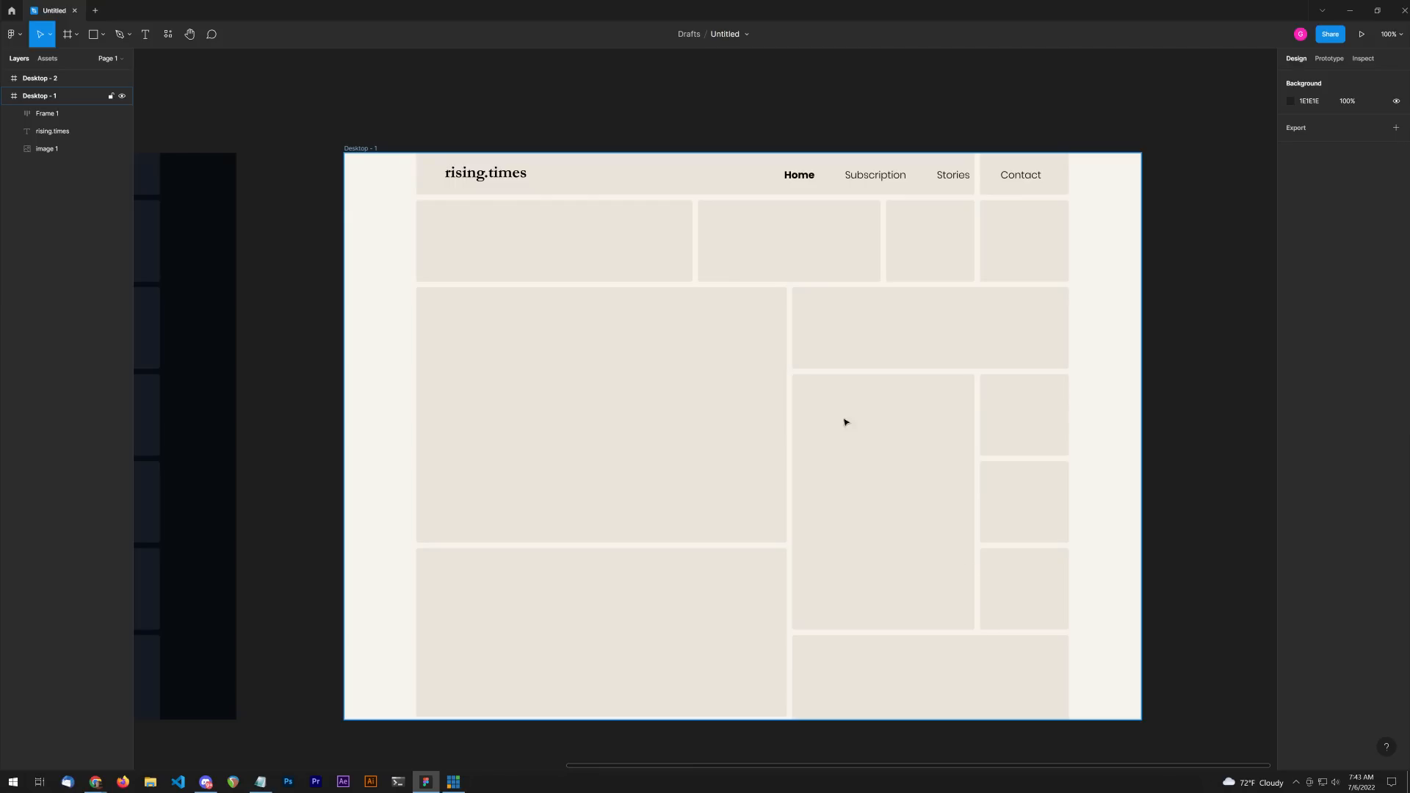
Step: Draw a tall 325×463 rectangle over the right-hand column block
click(93, 35)
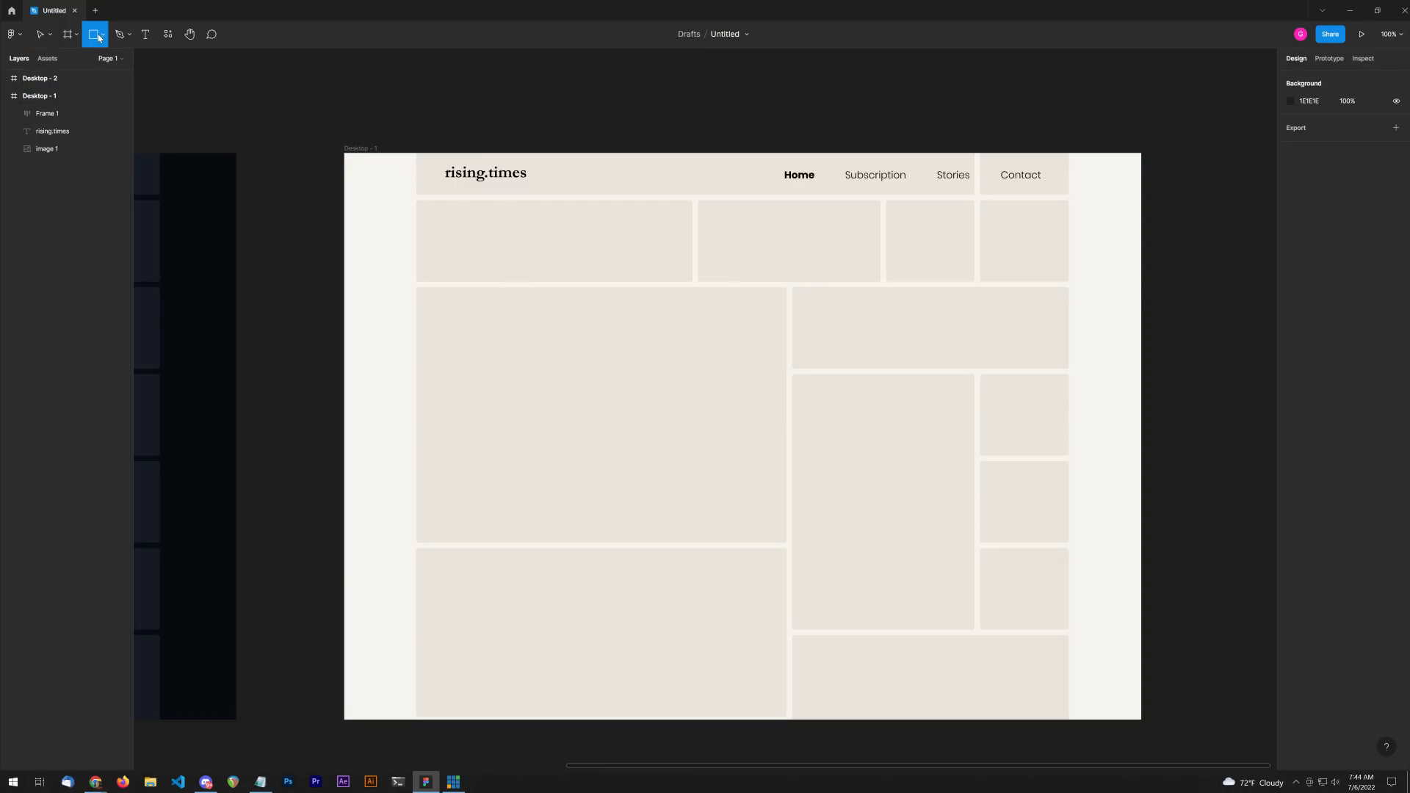
drag(793, 374, 915, 540)
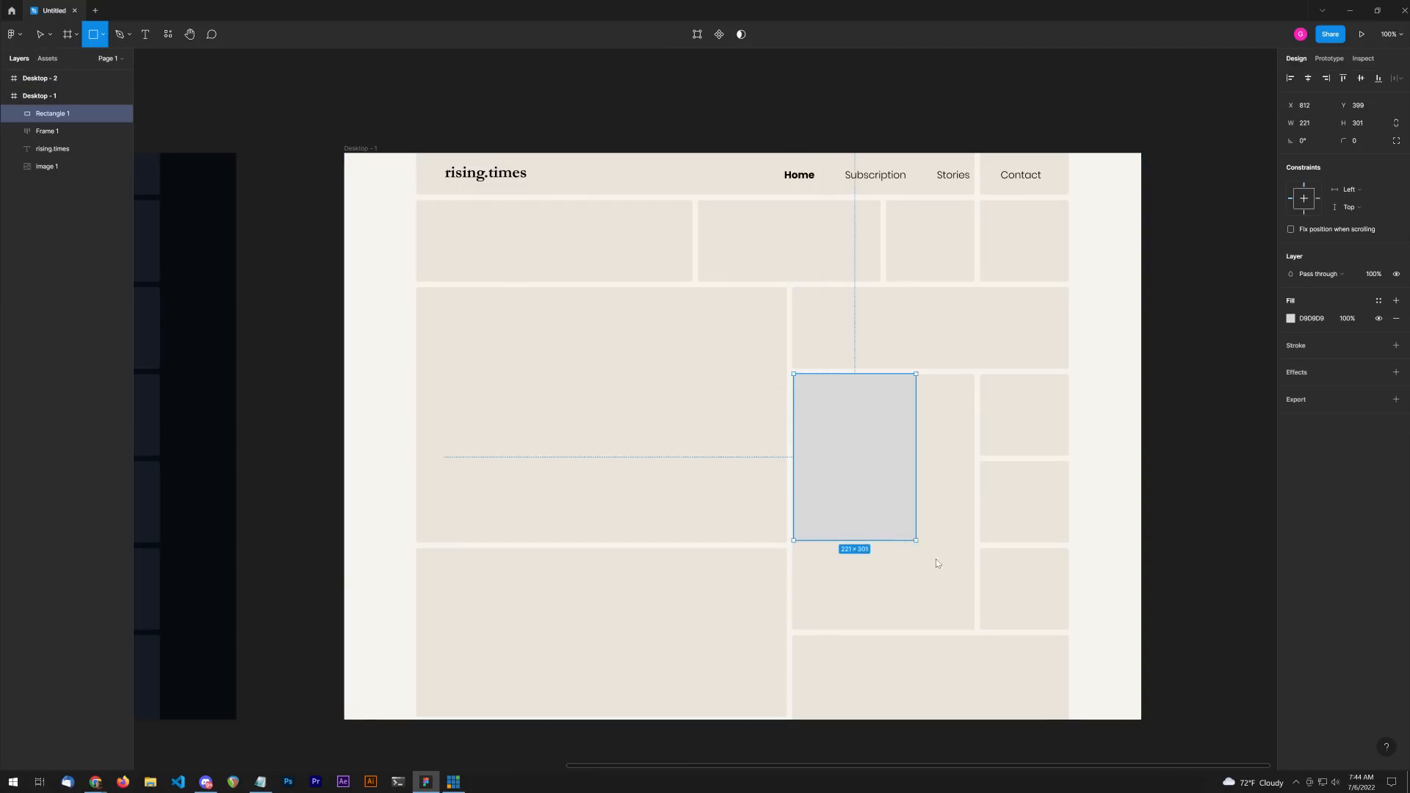
drag(914, 538, 973, 627)
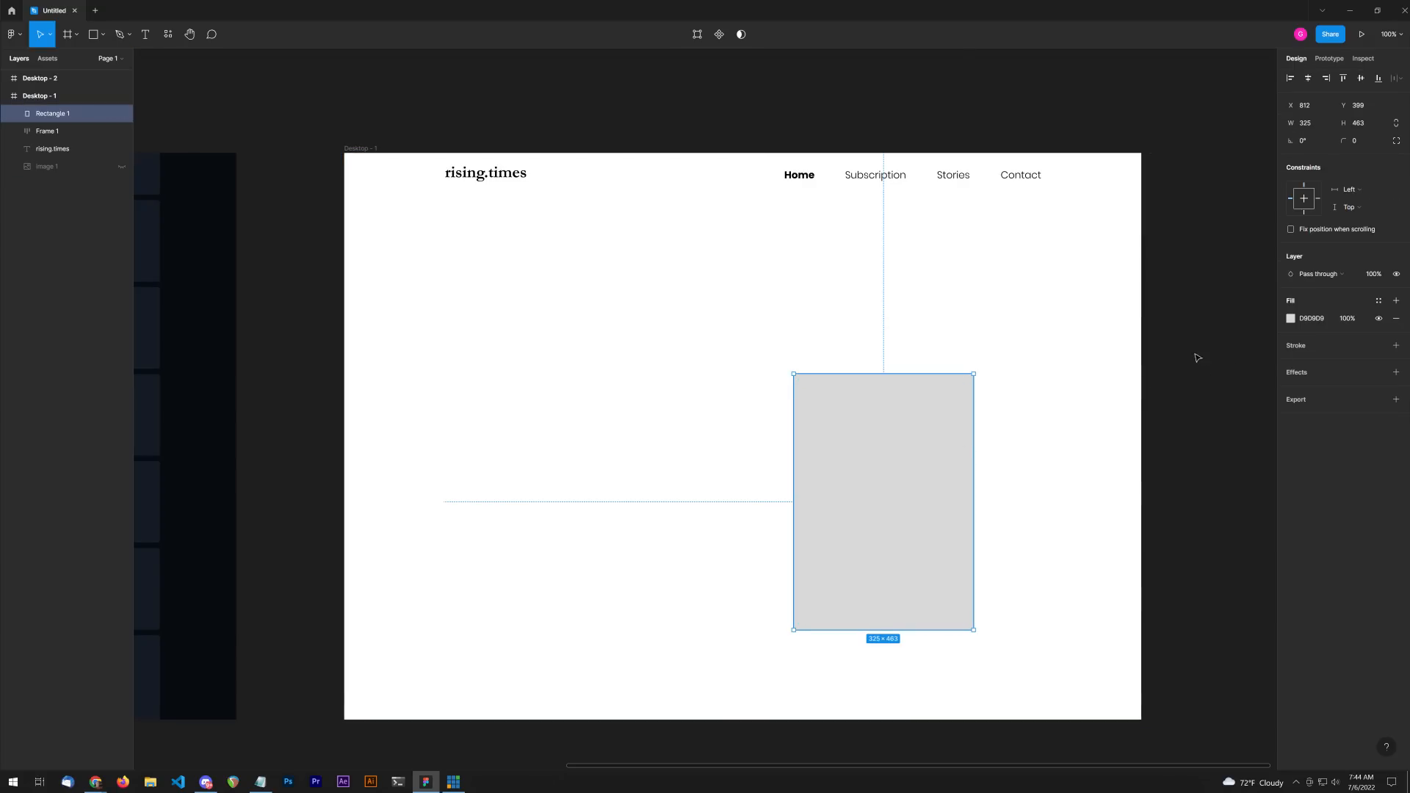
Step: Fill the rectangle with an Unsplash 'freedom' photo of a man on a mountain
right_click(1205, 360)
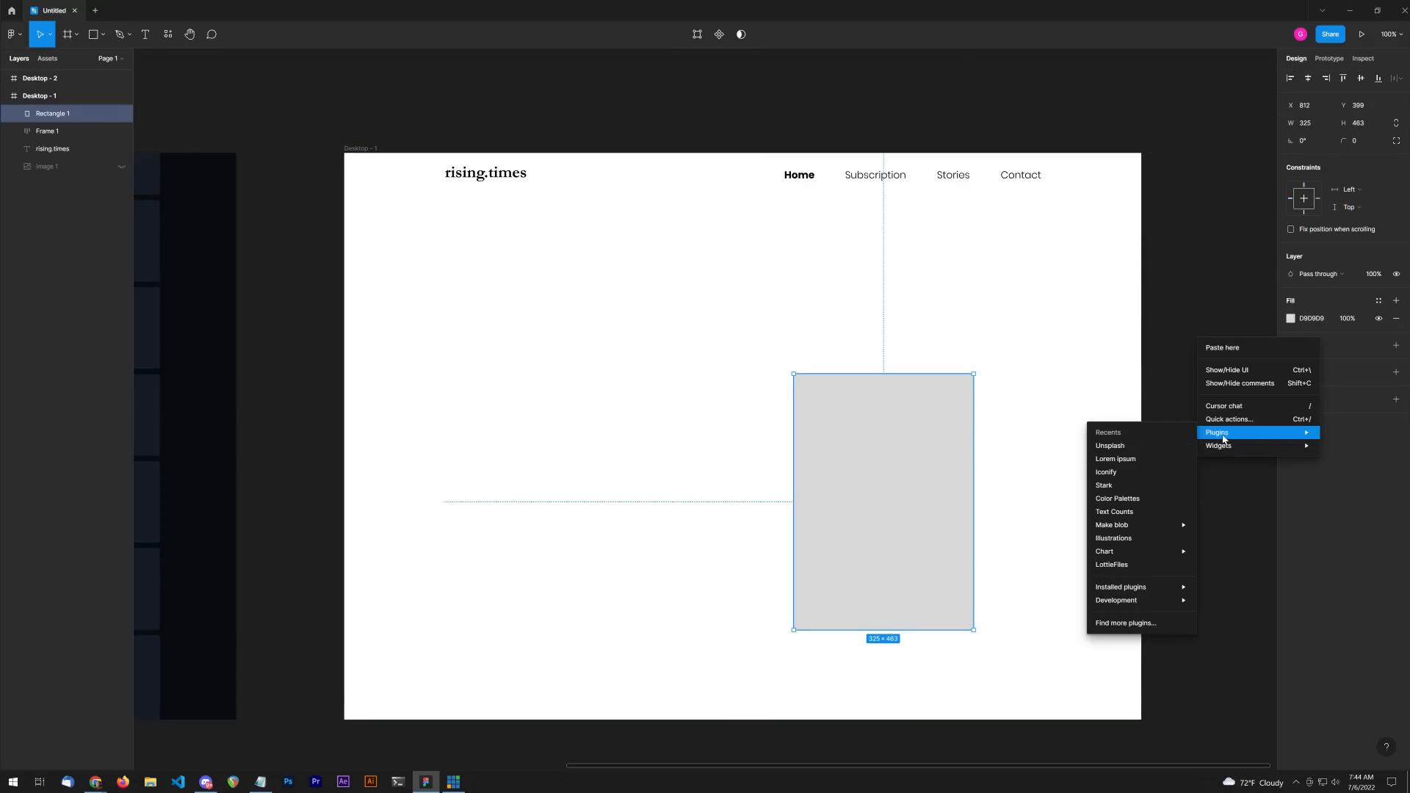
mouse_move(1110, 445)
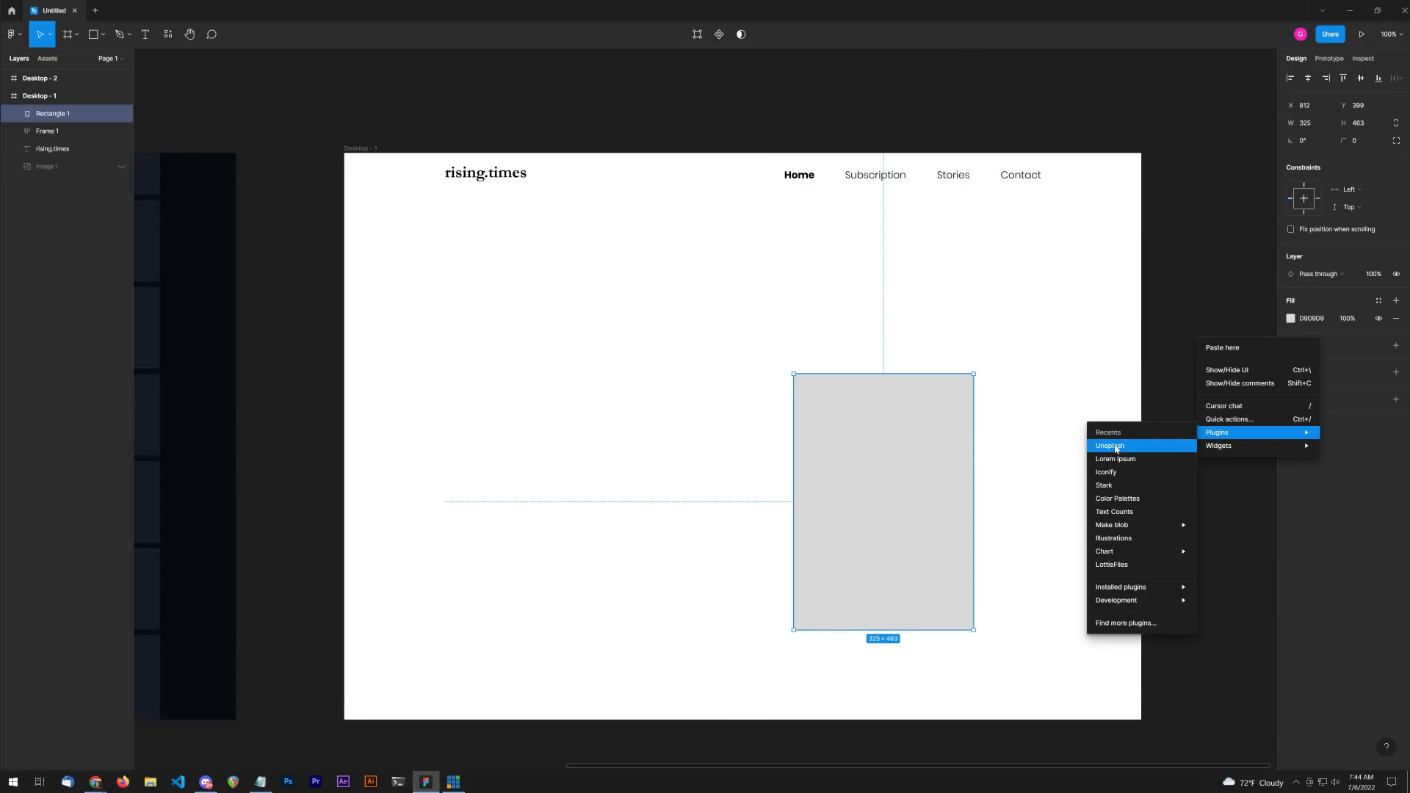
mouse_move(1125, 624)
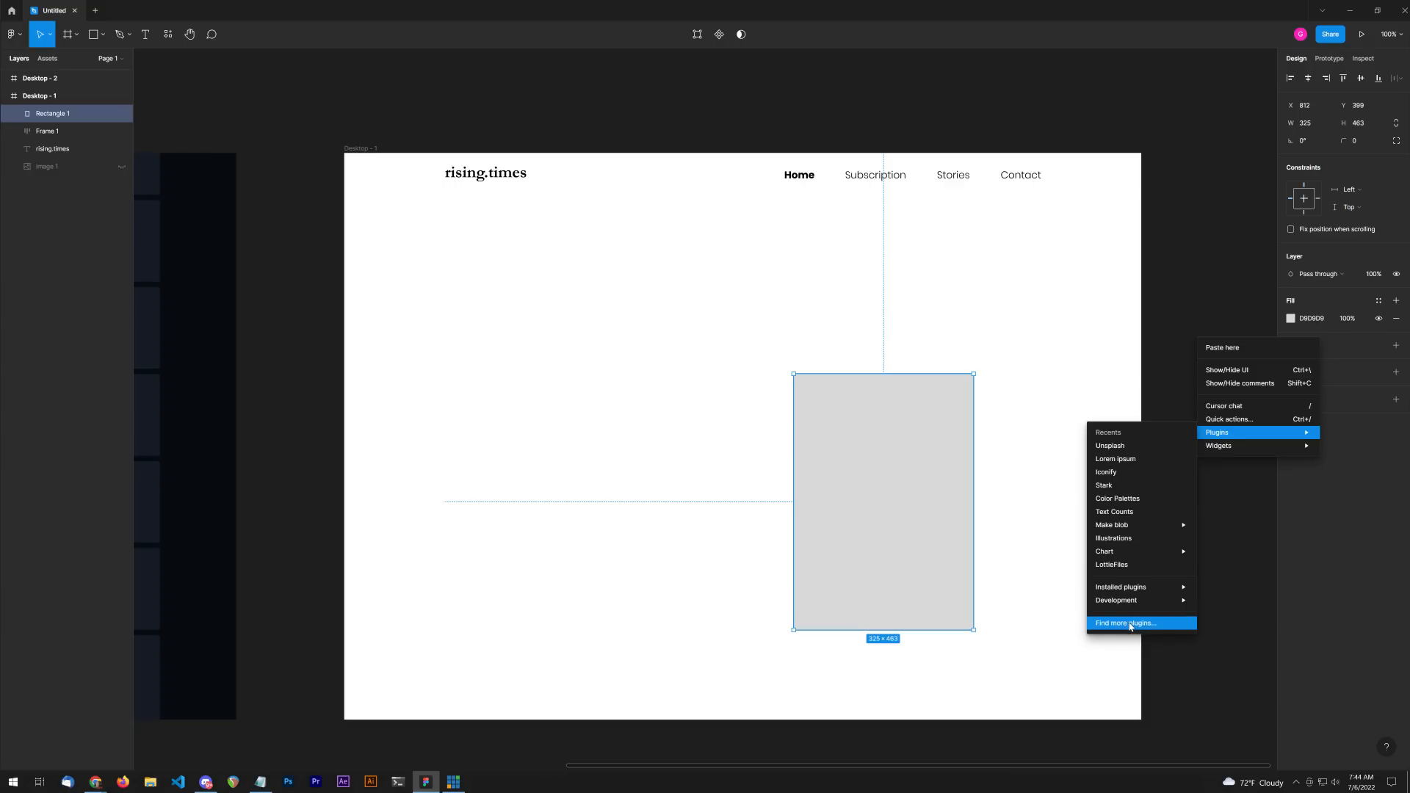
mouse_move(1121, 448)
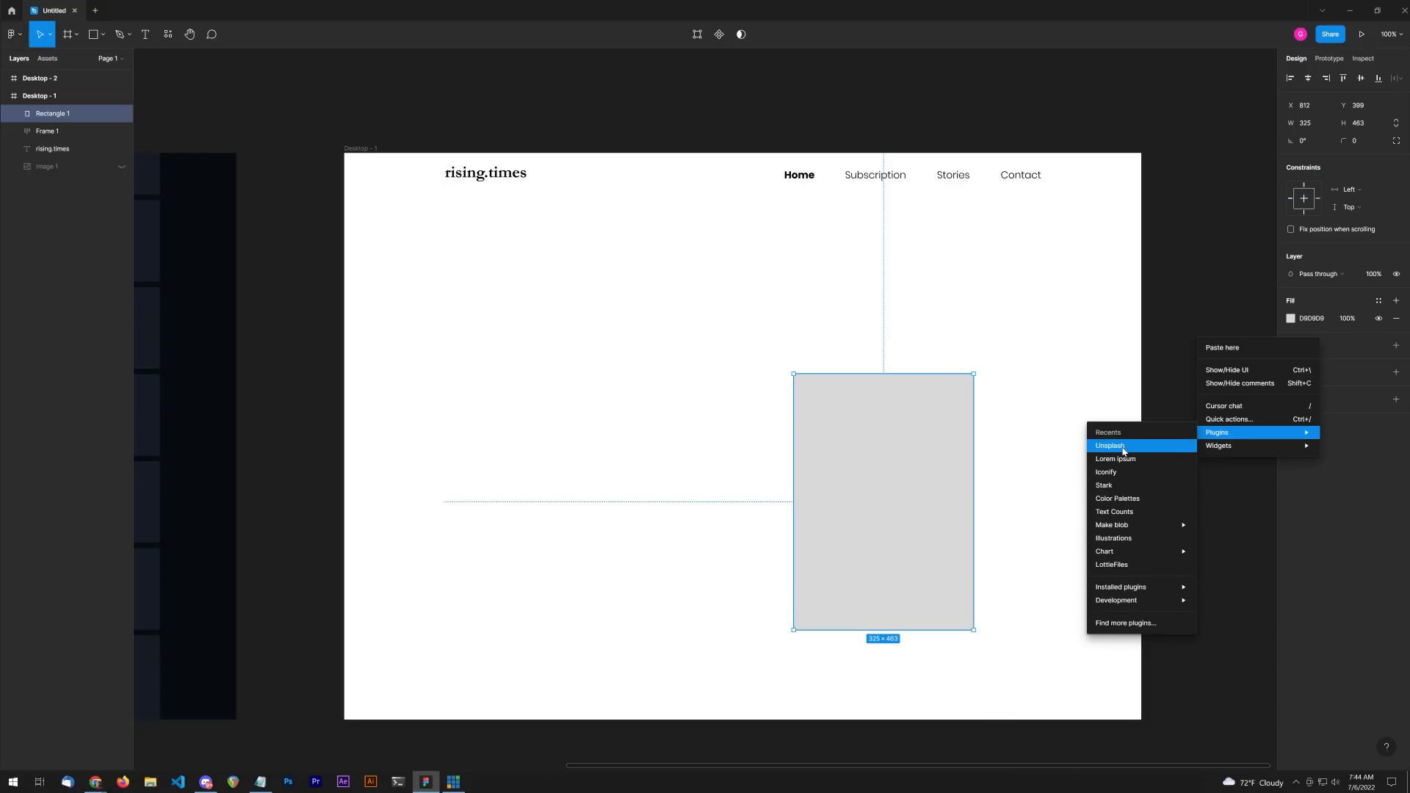
click(1110, 445)
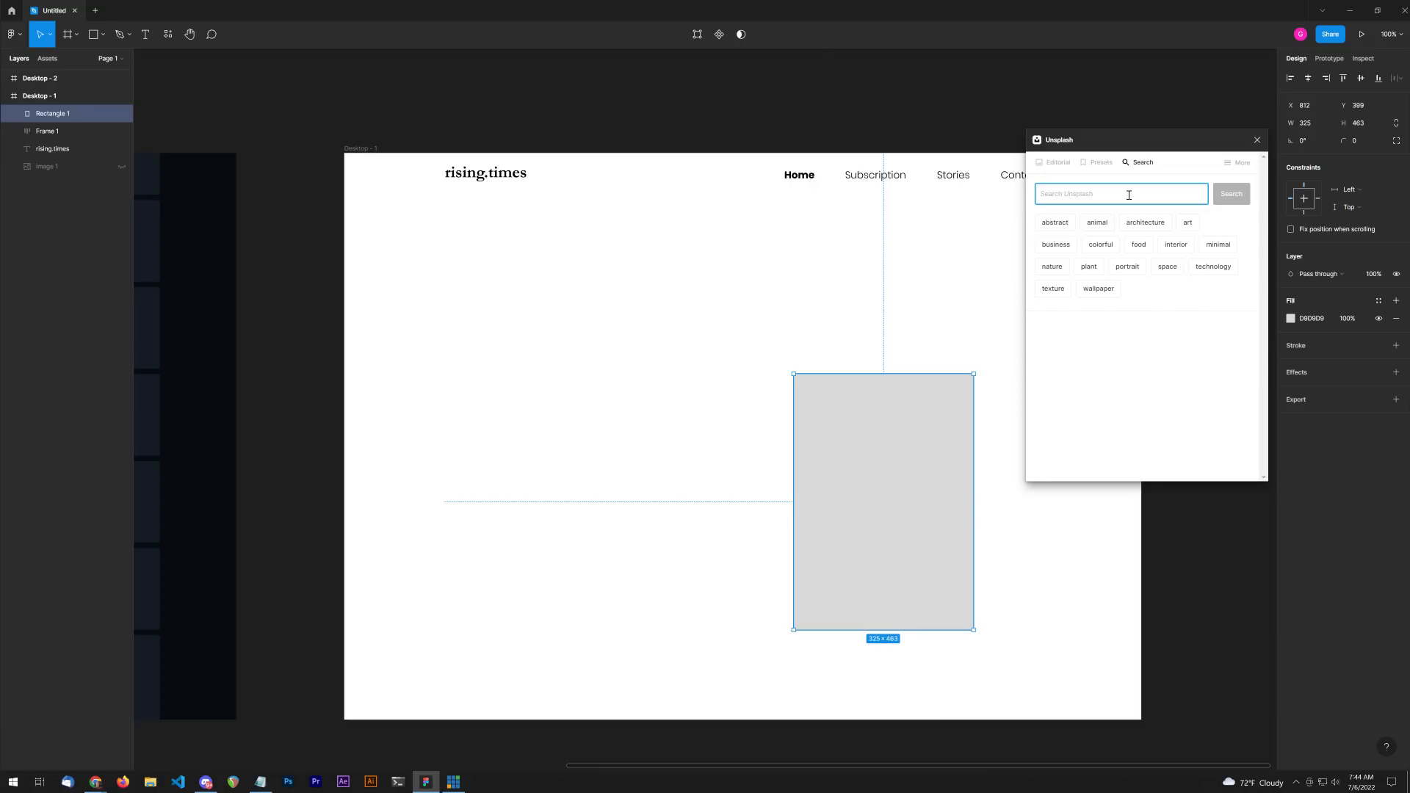
text(freedom)
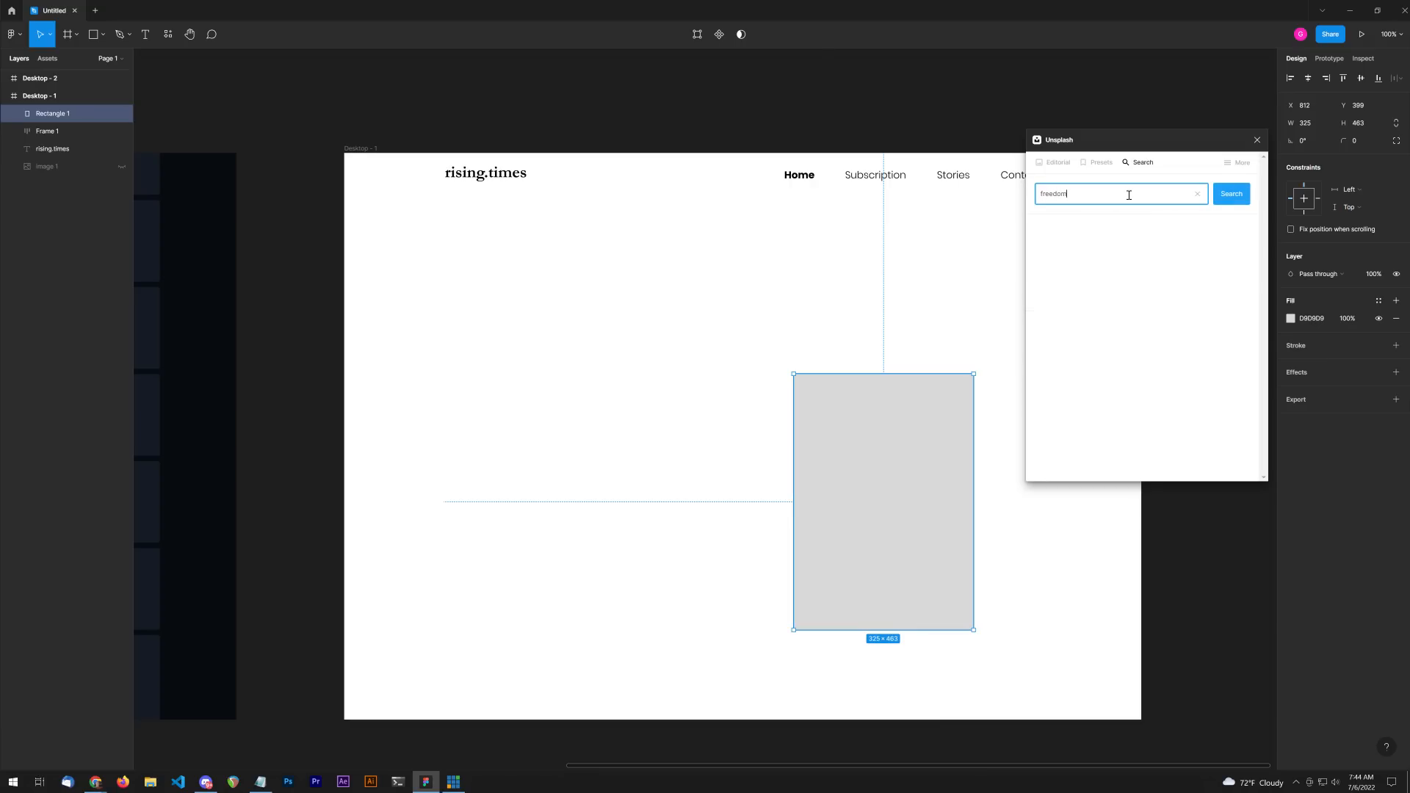
click(1230, 193)
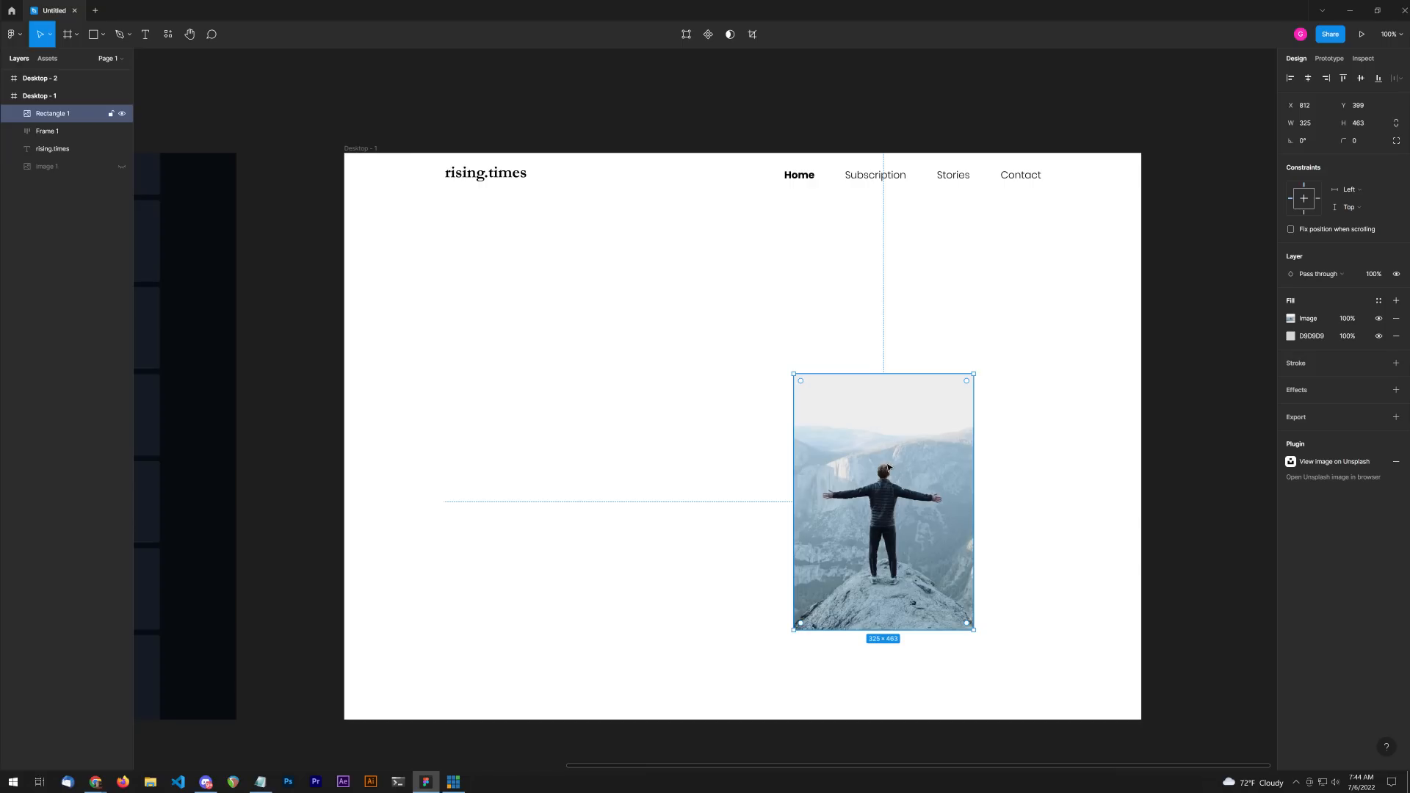
mouse_move(912, 488)
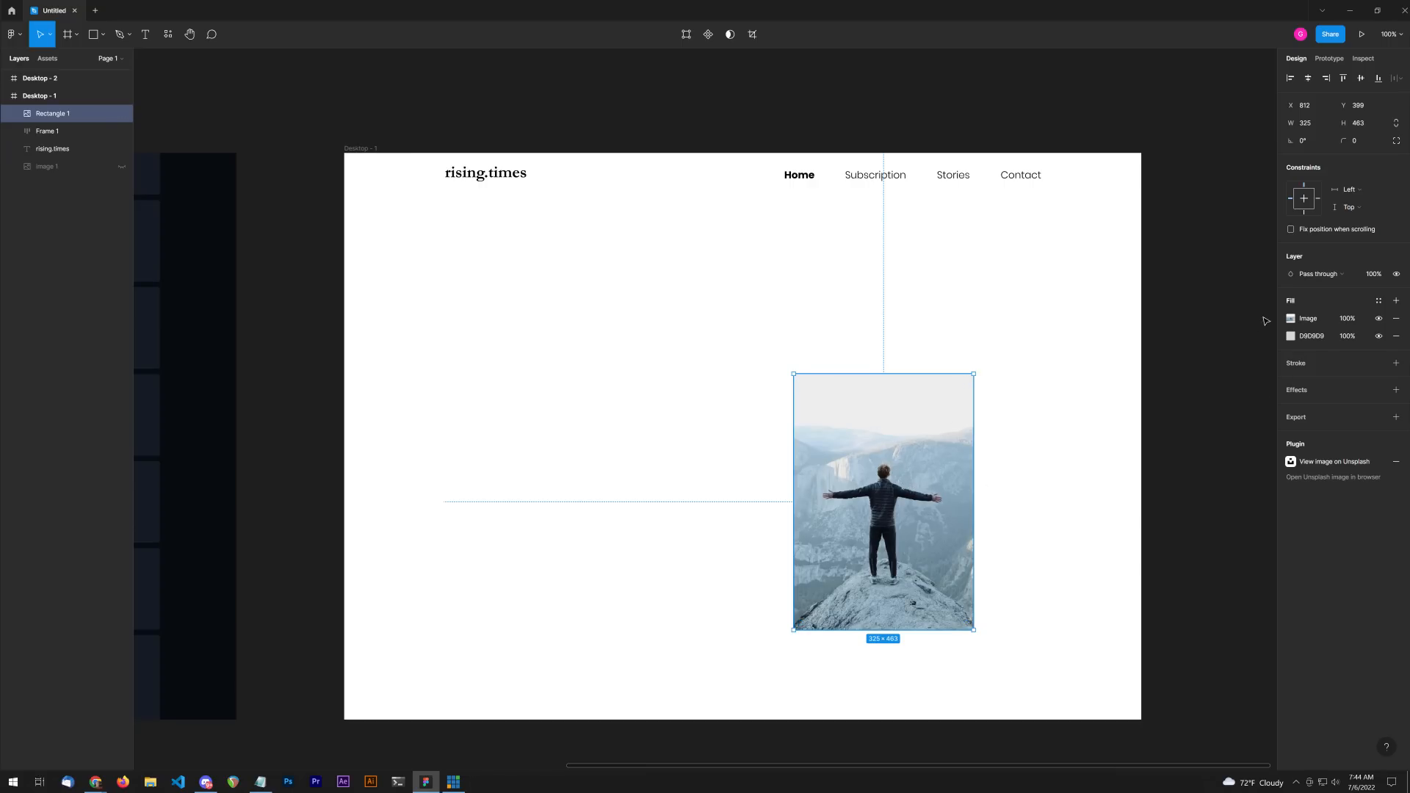
Step: Crop the mountain photo fill to fit the 325×463 Rectangle 1
click(1291, 318)
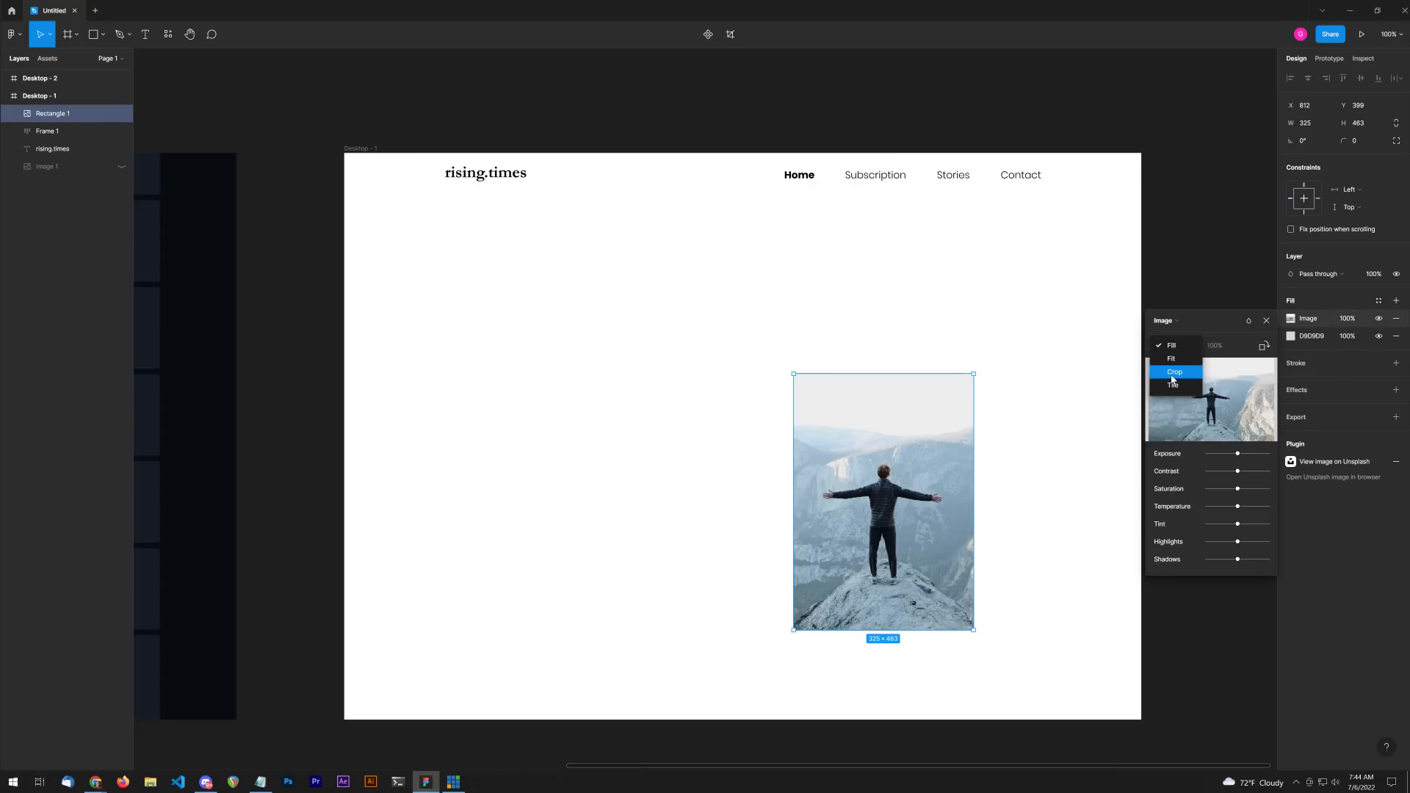
click(1174, 372)
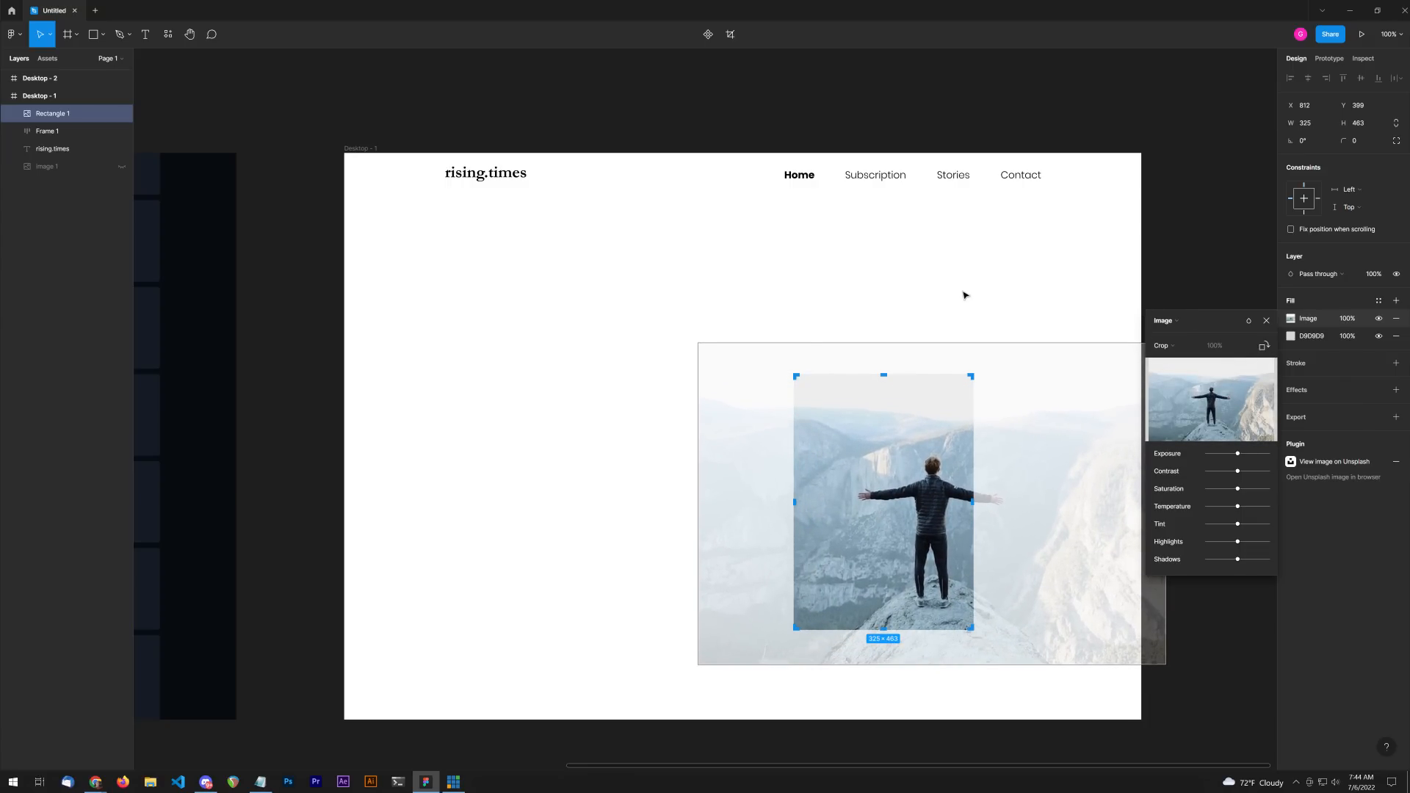
click(1078, 344)
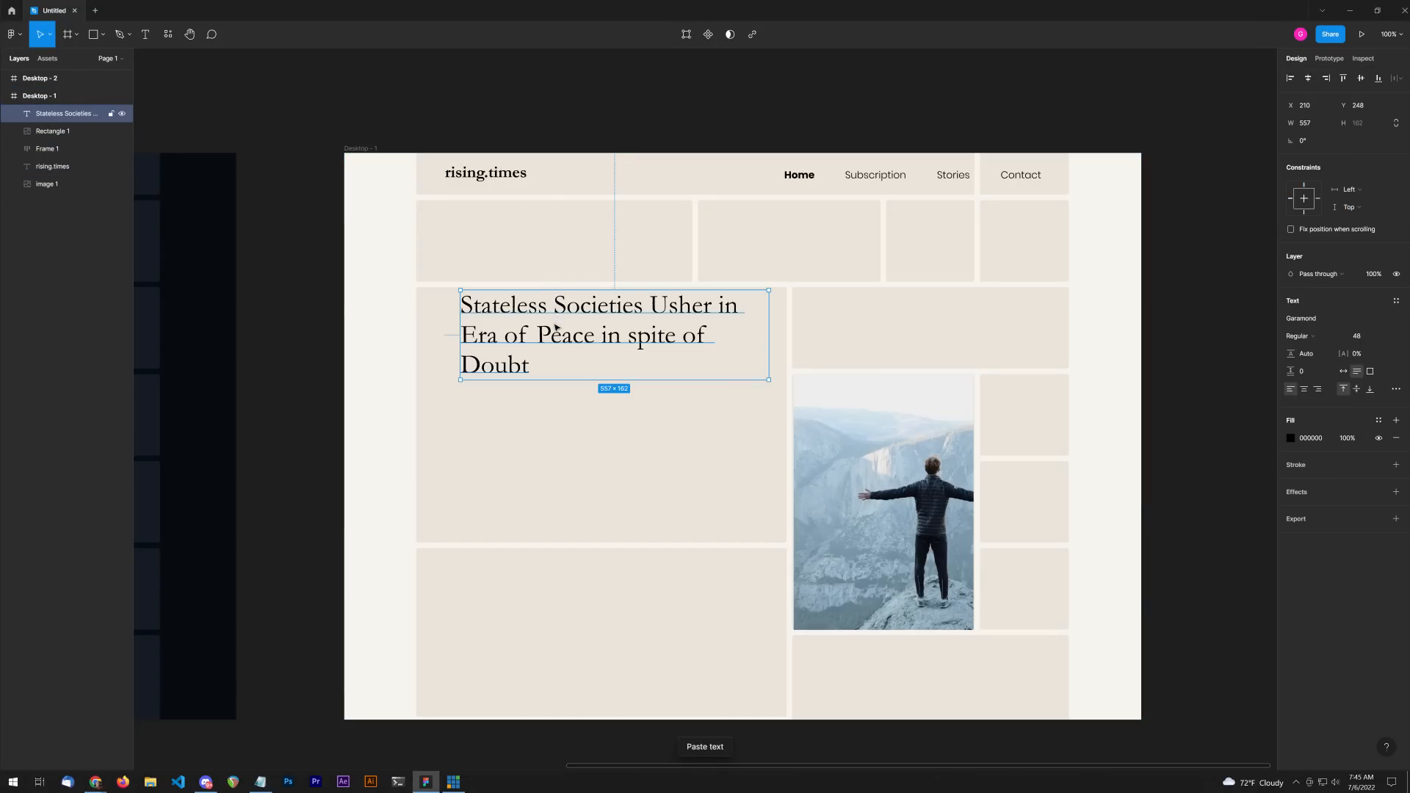
Step: Move the pasted headline into the left column and add the 'As humanity breaks free…' summary below
drag(600, 335, 583, 349)
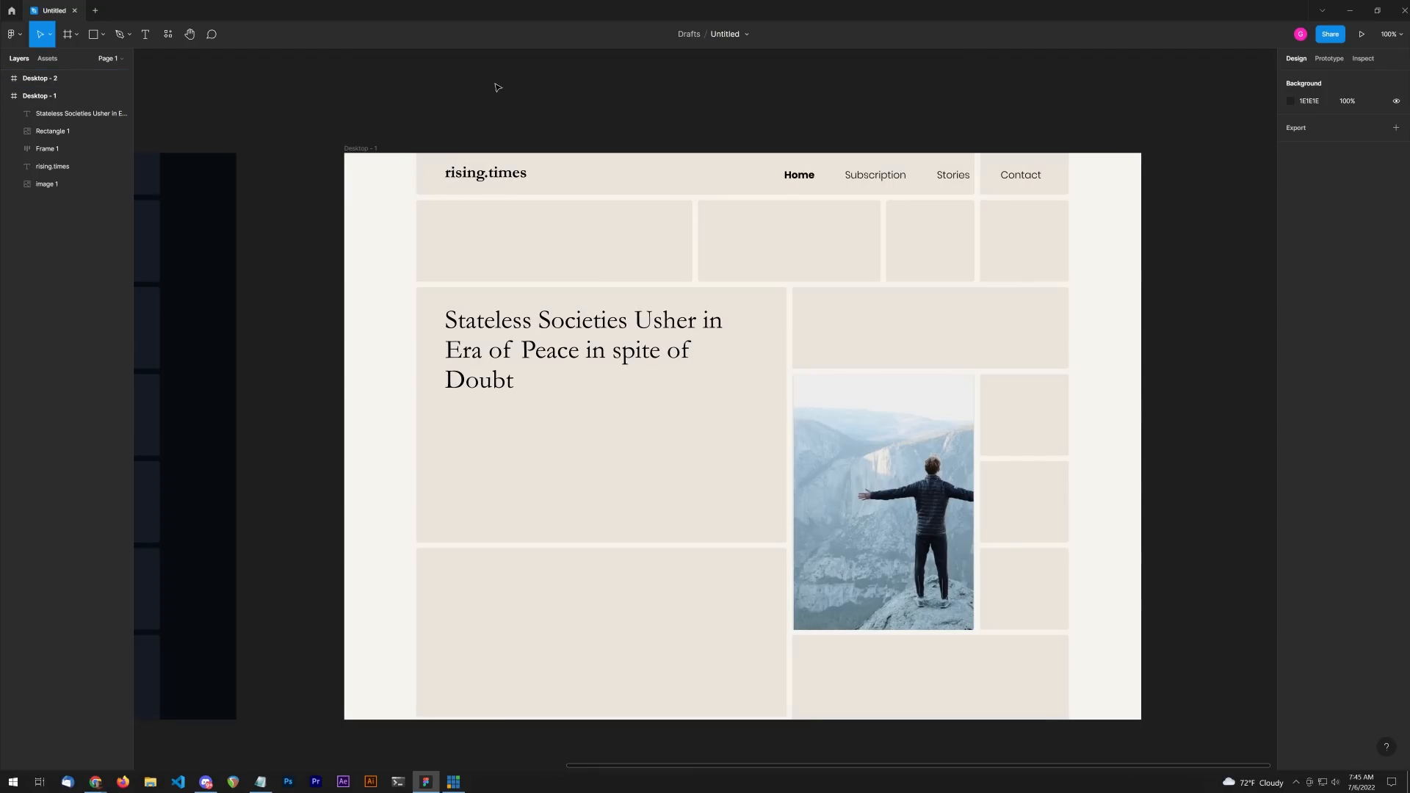
click(40, 96)
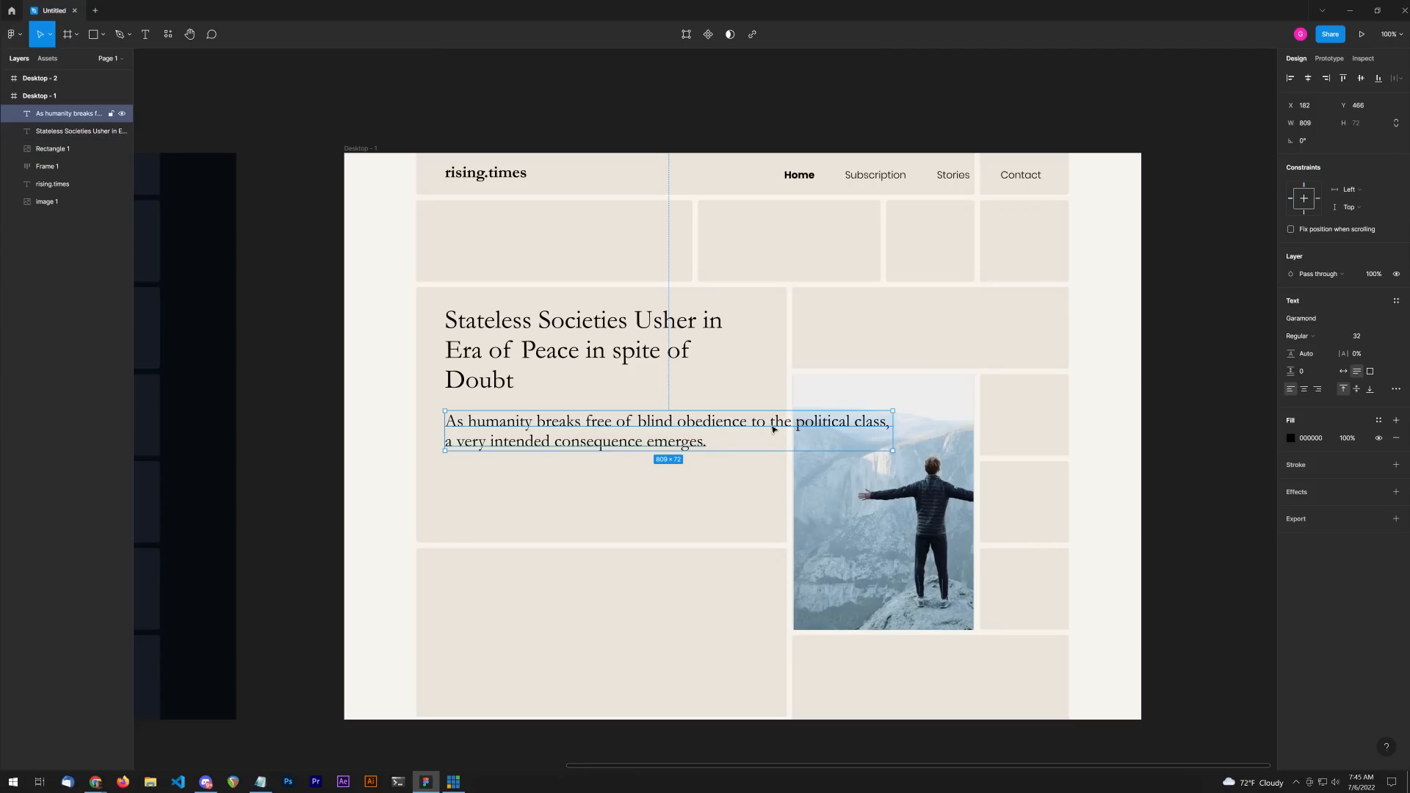
mouse_move(818, 408)
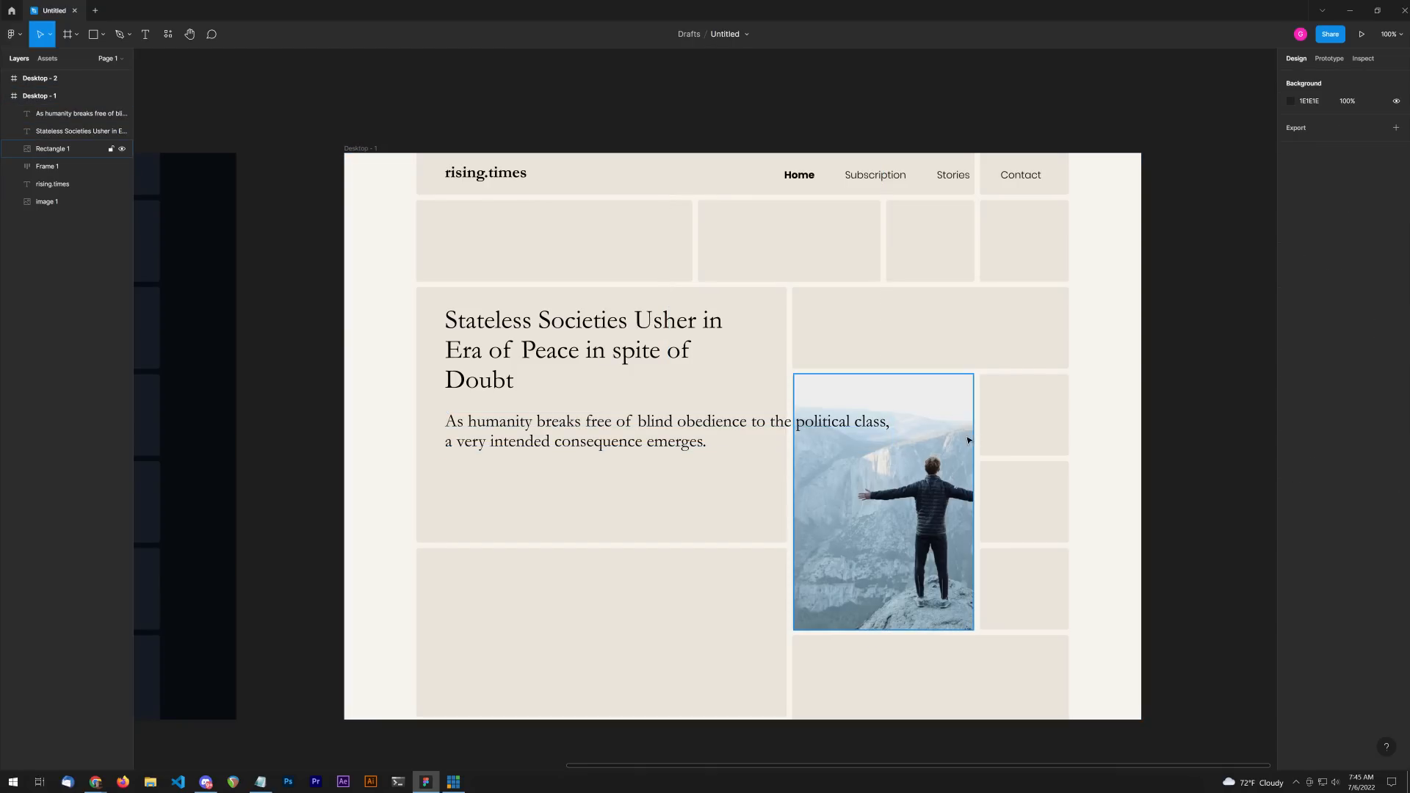
mouse_move(940, 400)
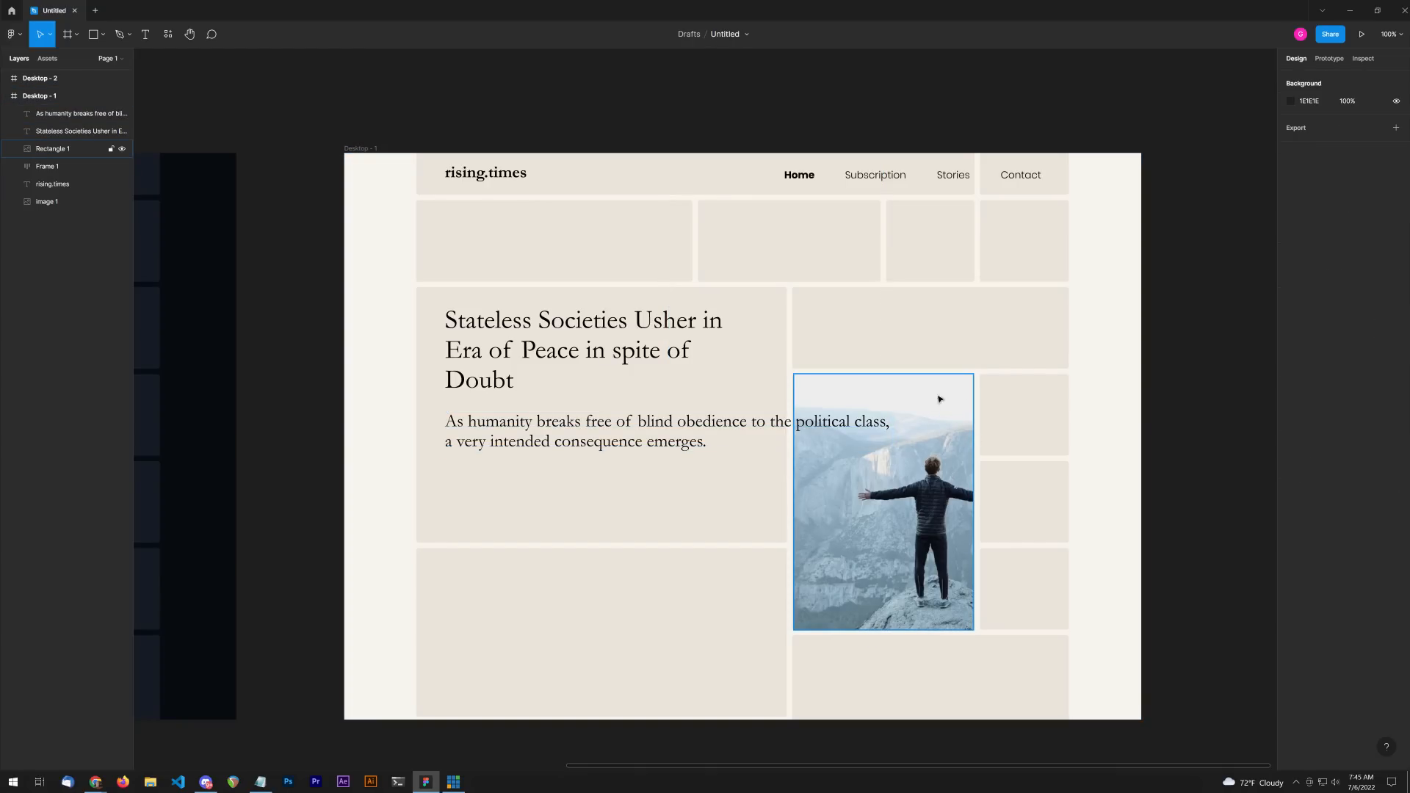
mouse_move(945, 412)
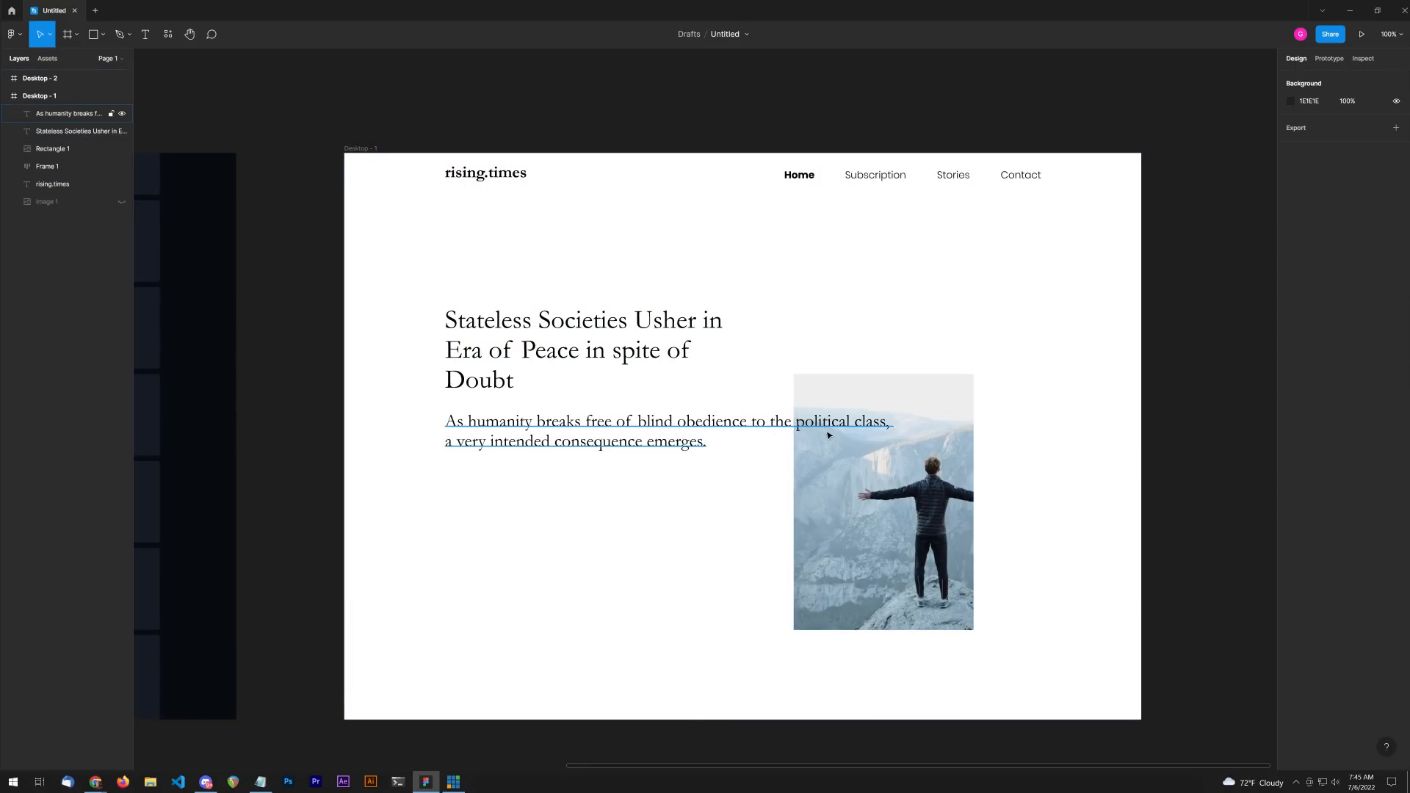
mouse_move(824, 434)
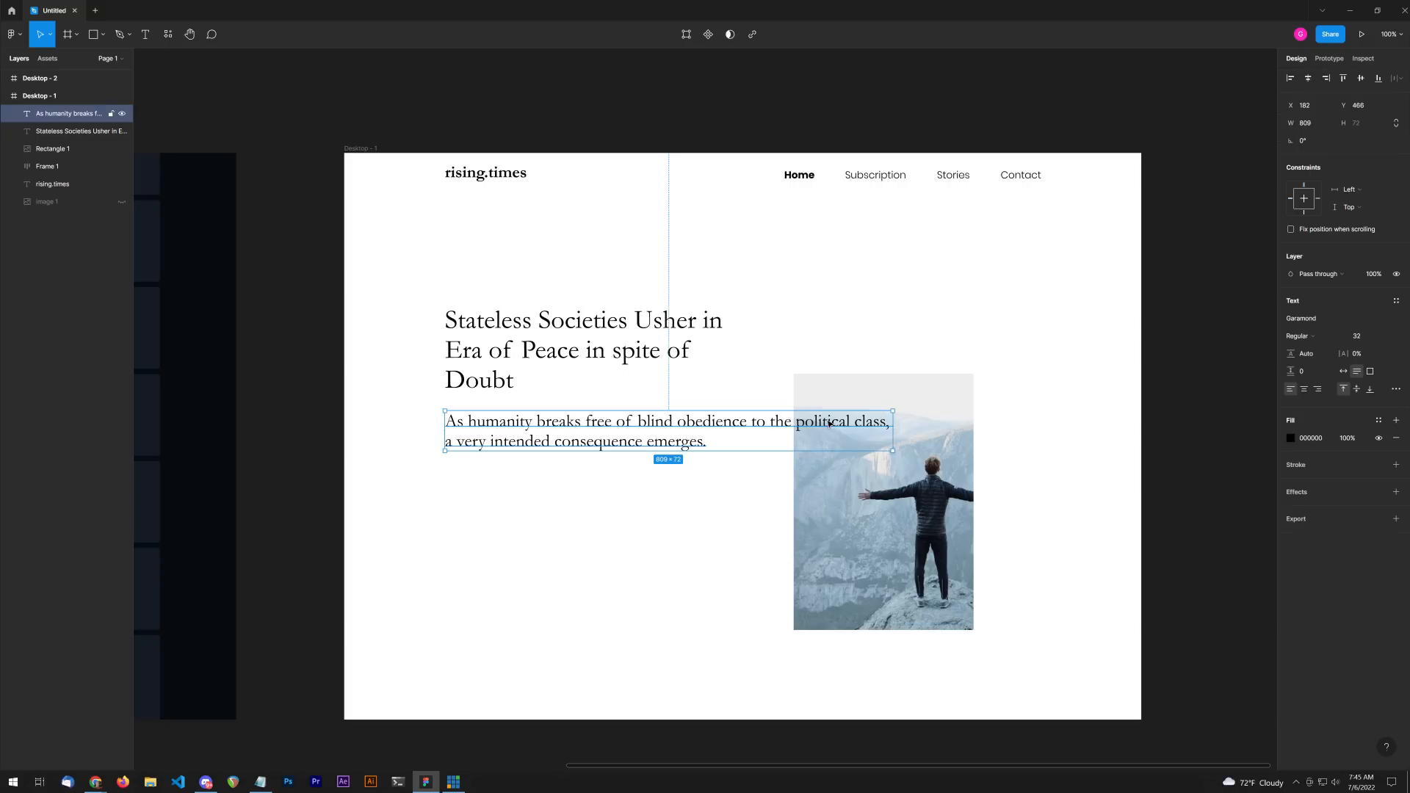
click(717, 529)
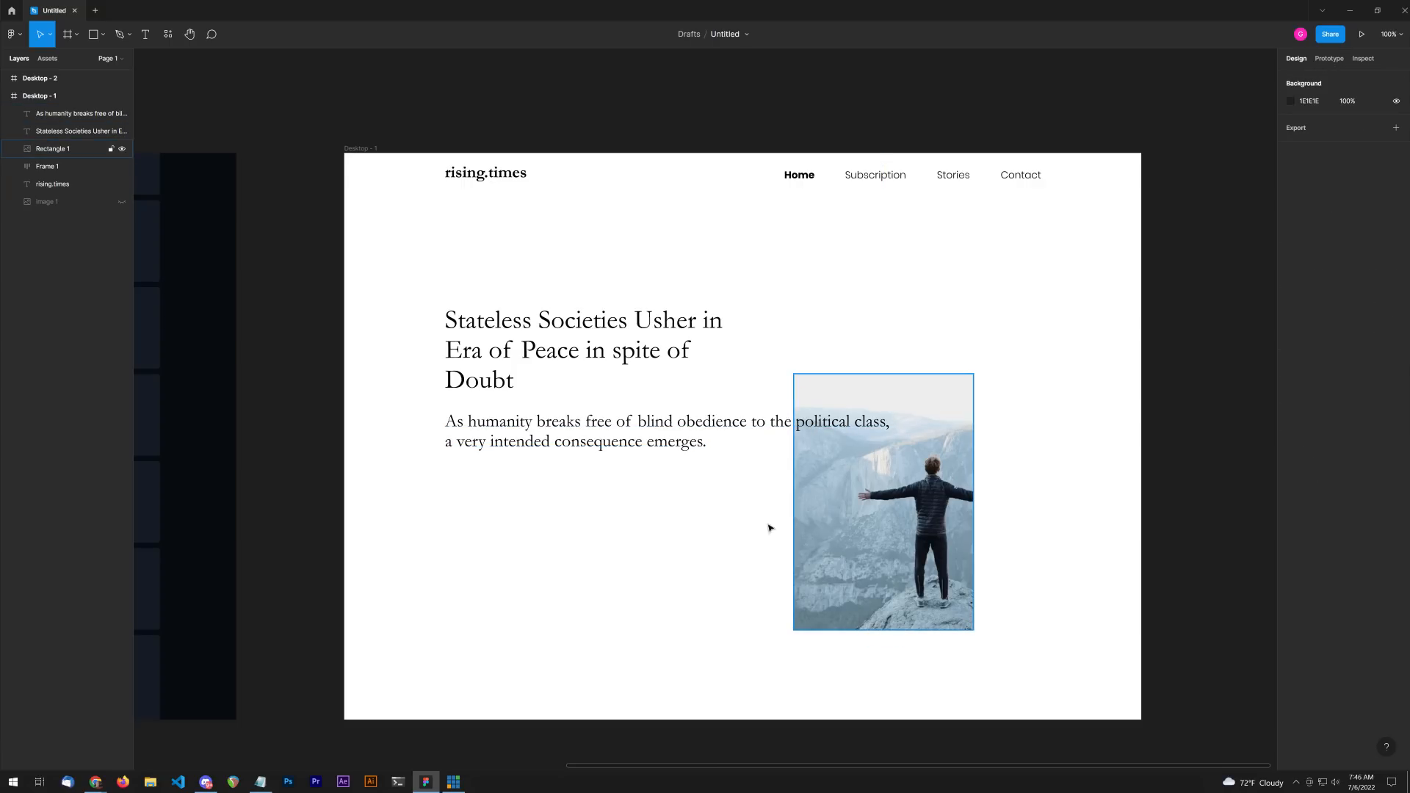
click(713, 522)
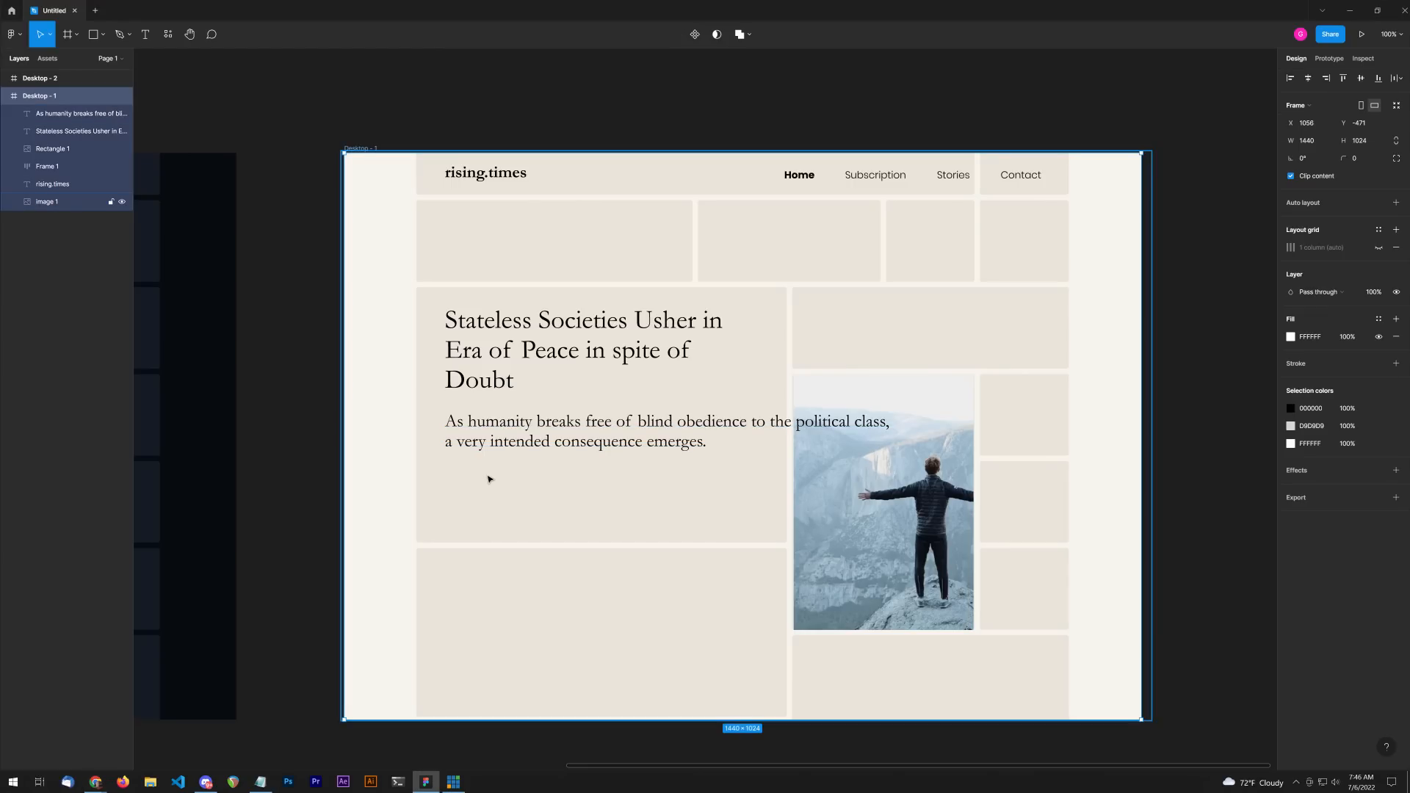
Step: Paste the lorem ipsum paragraph and the 'Read more of this story' arrow link below the summary
key(ctrl+v)
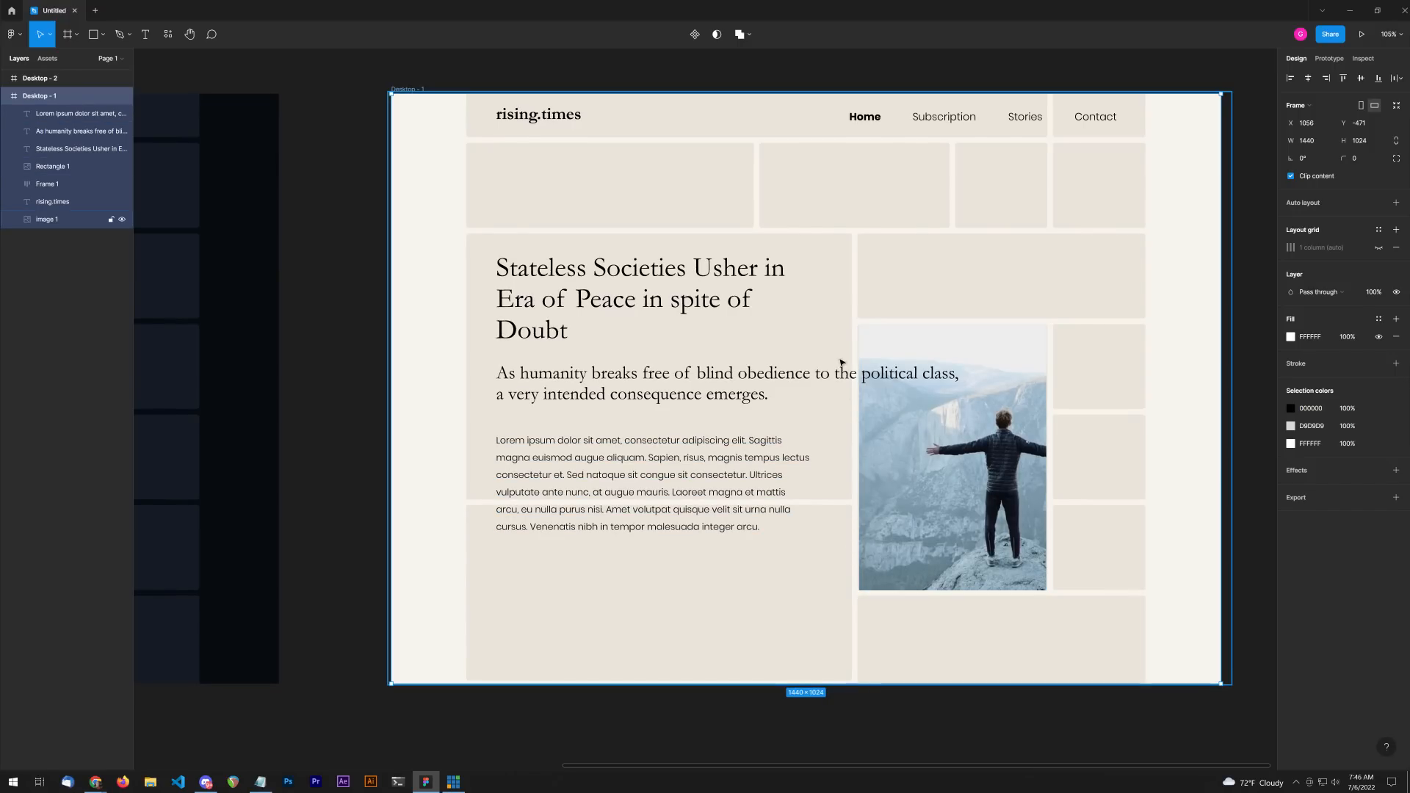
mouse_move(766, 308)
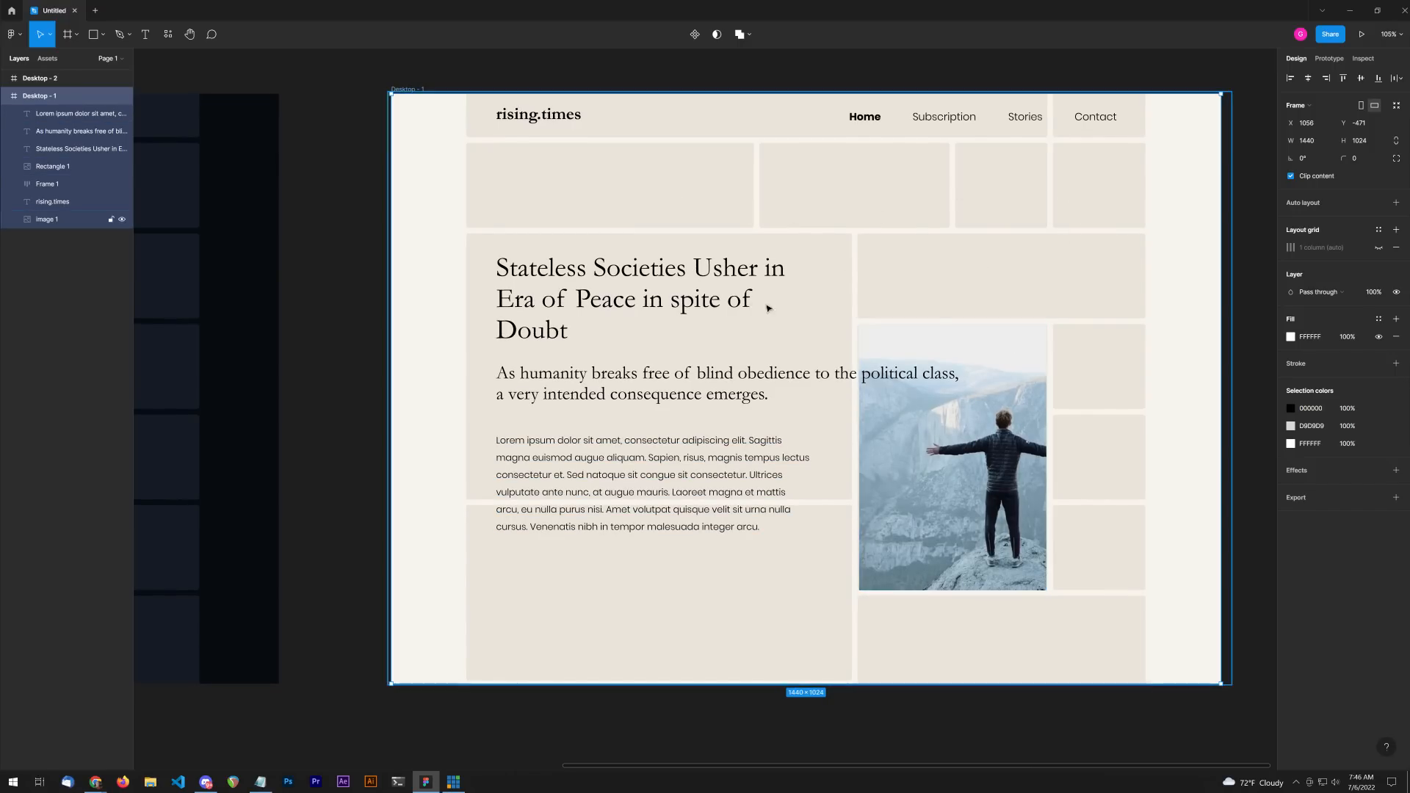
click(639, 483)
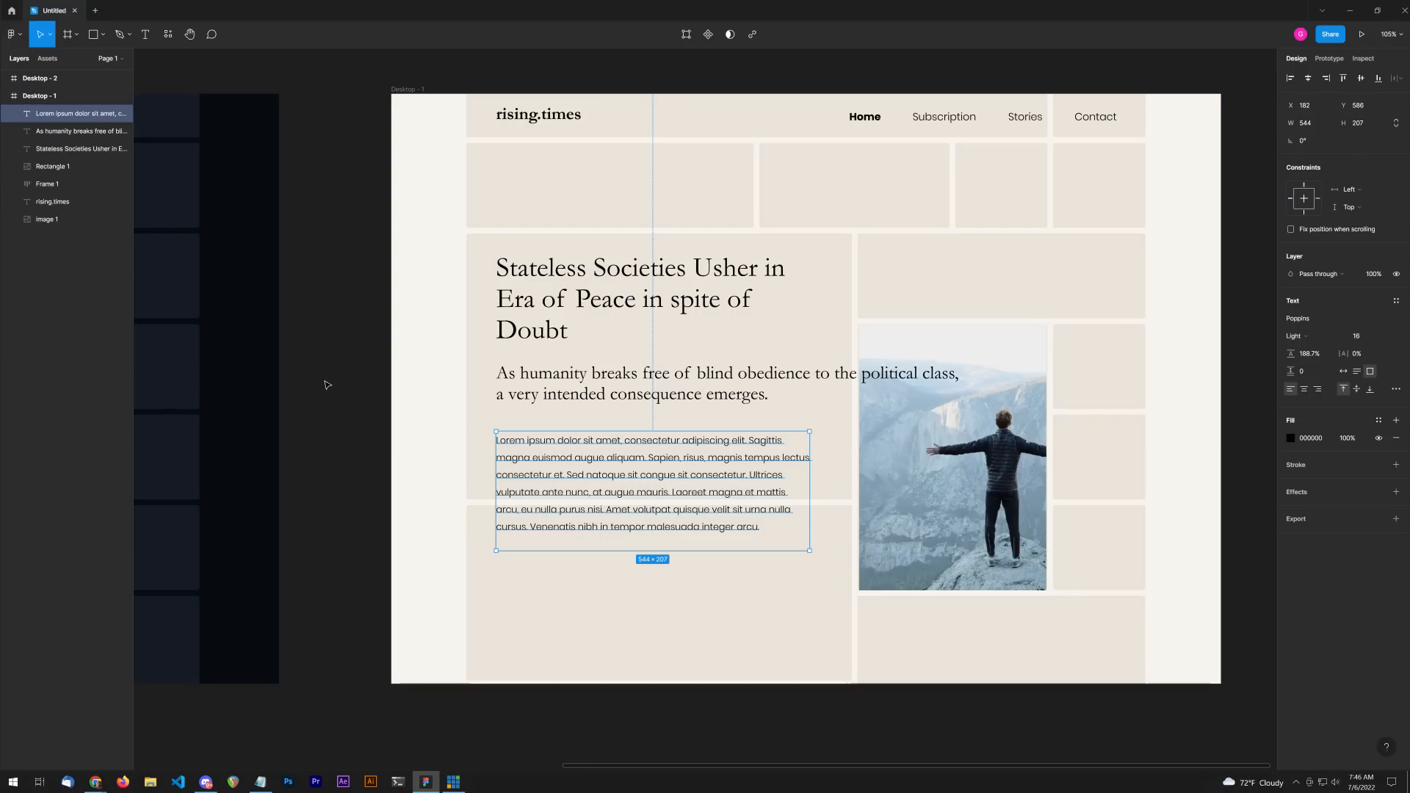
click(337, 384)
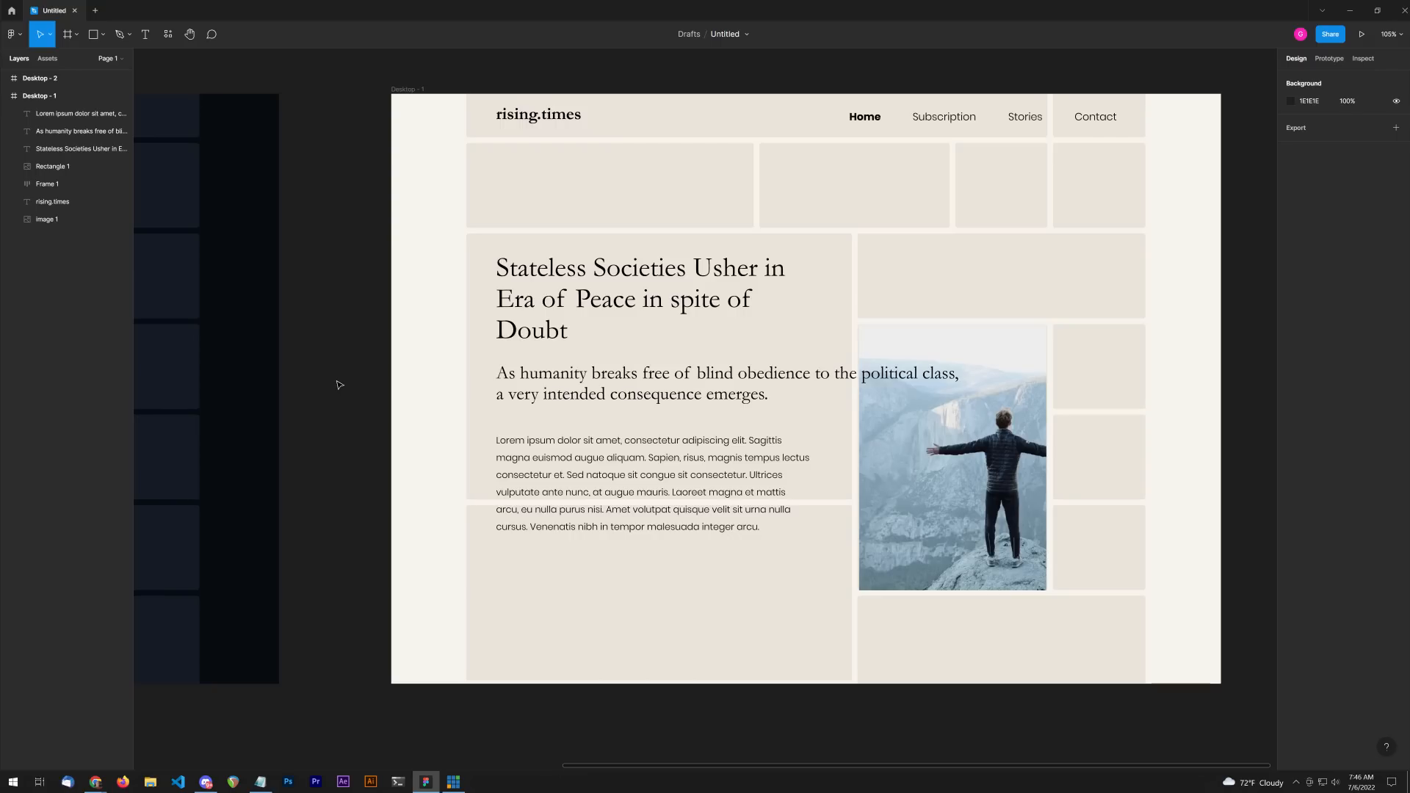
mouse_move(353, 387)
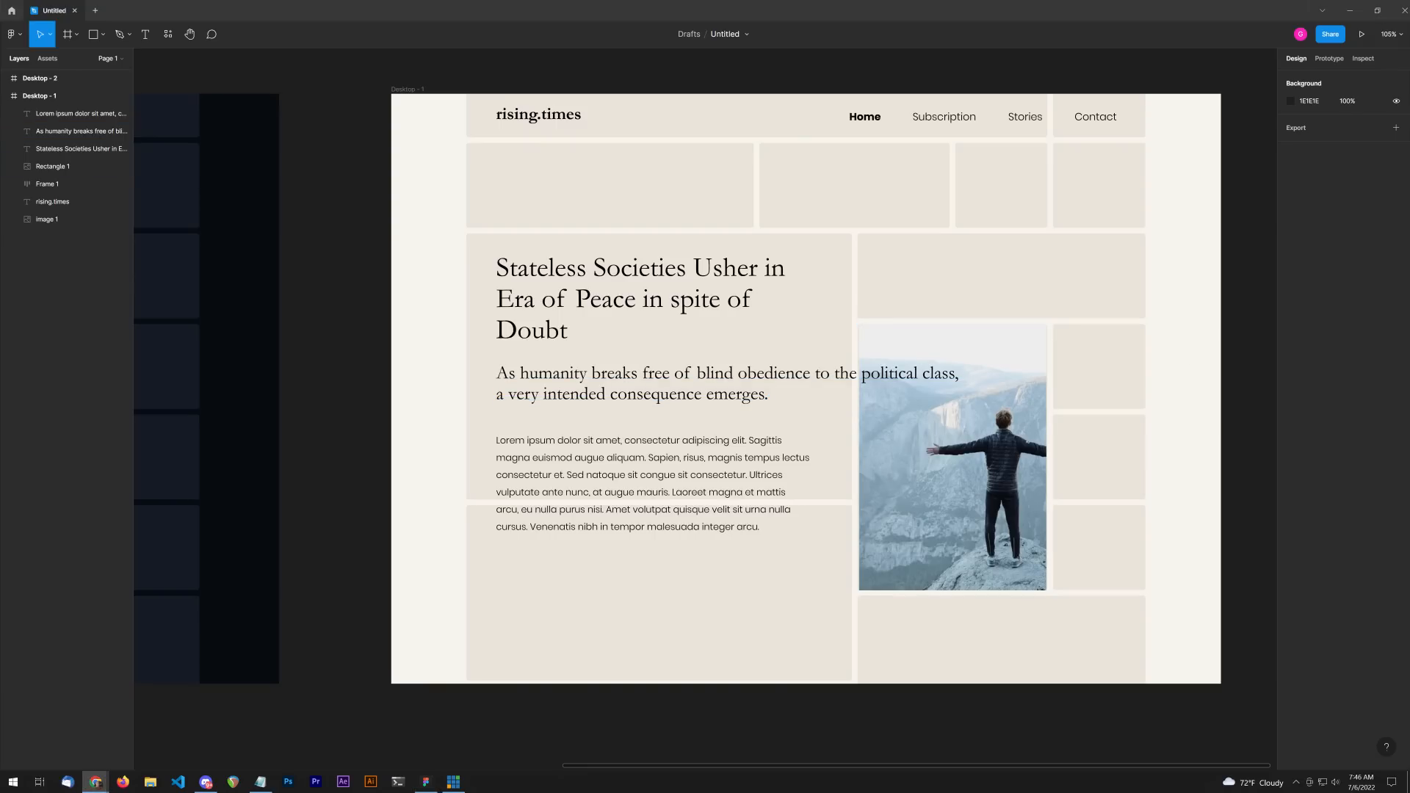
click(47, 220)
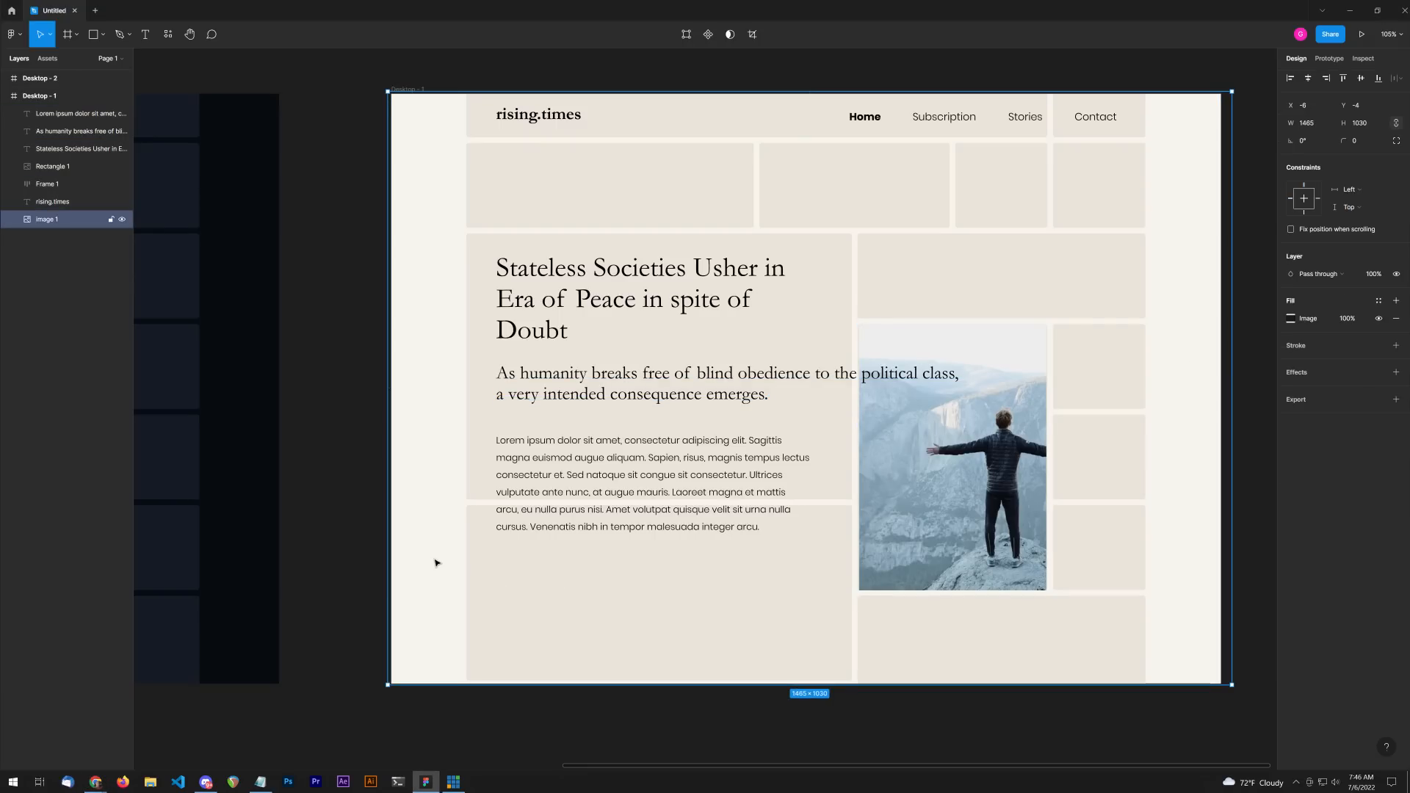
key(ctrl+v)
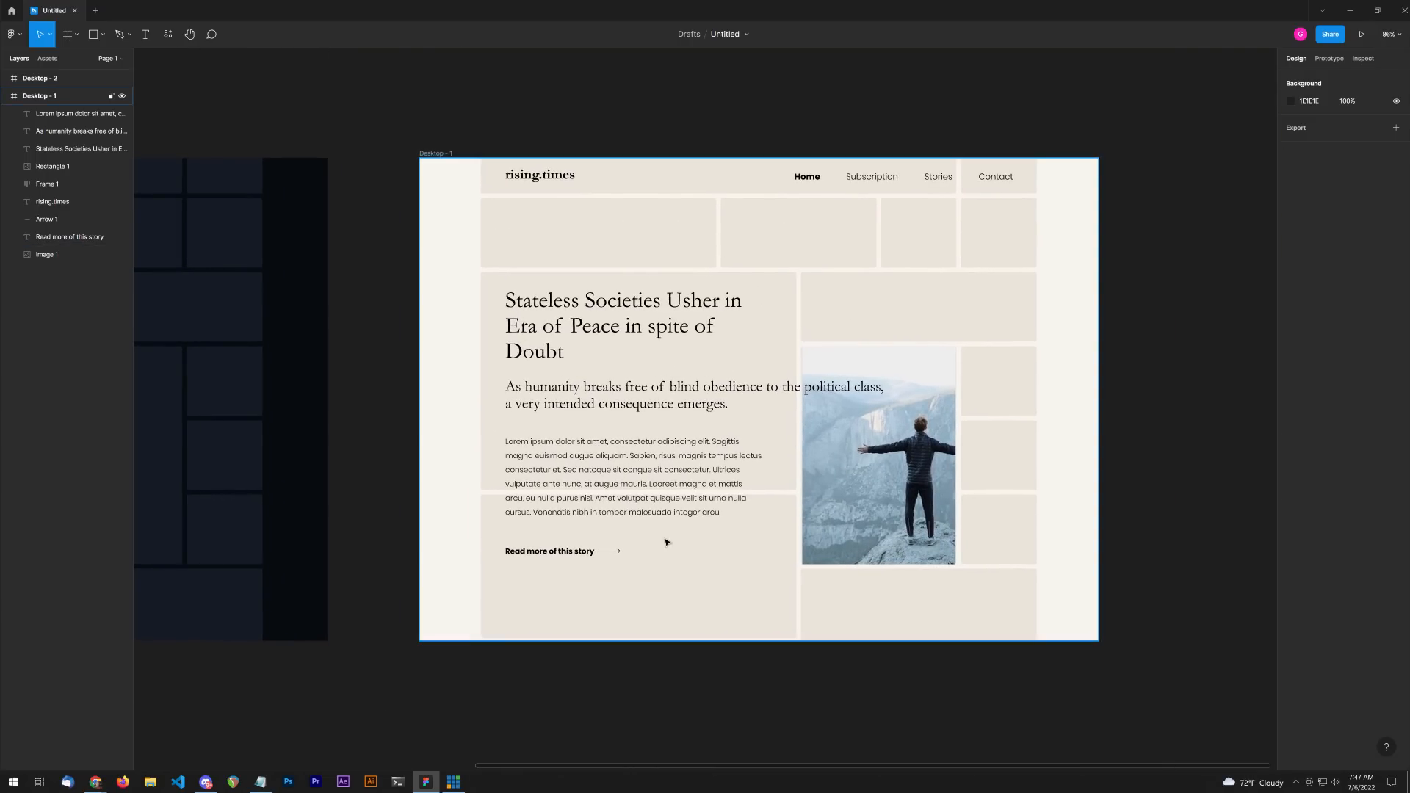
click(46, 255)
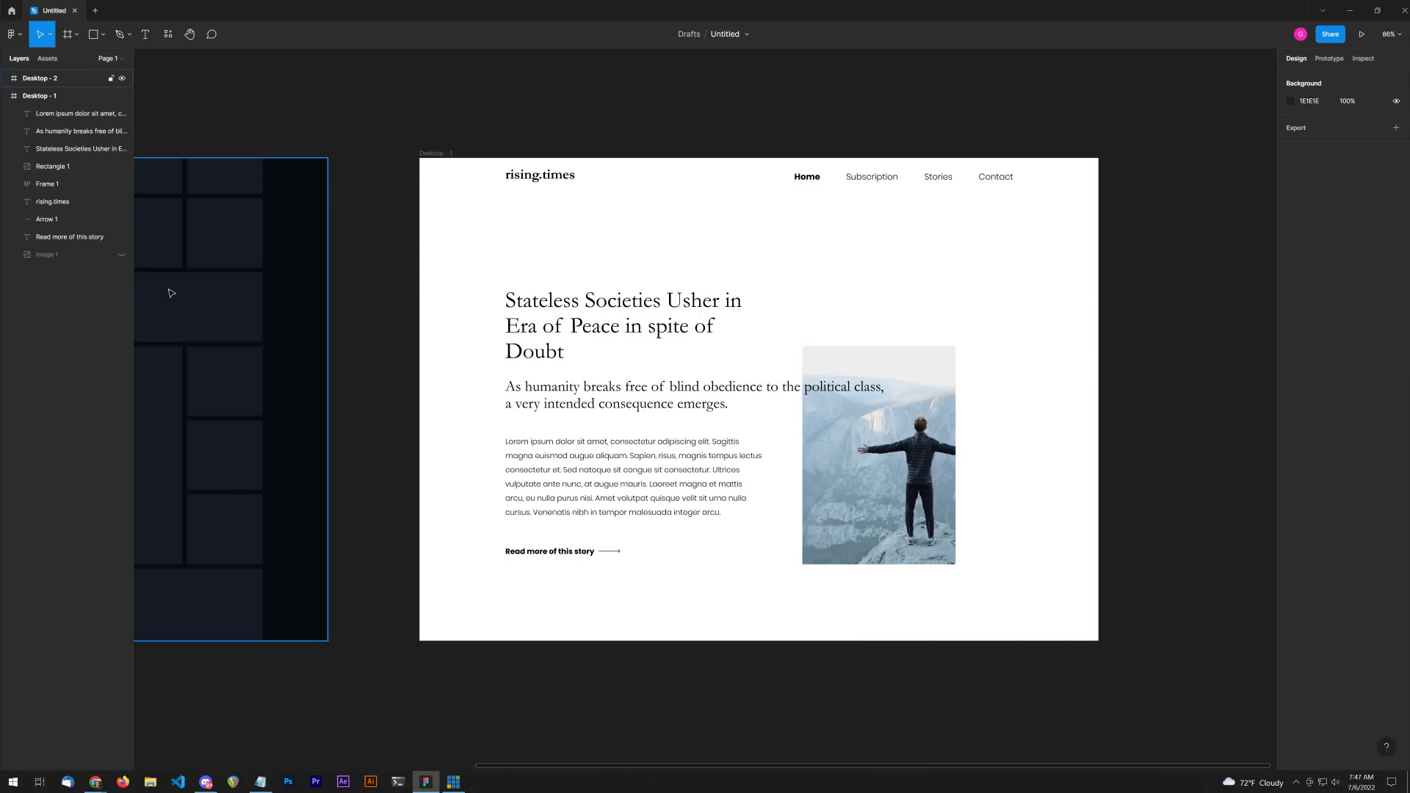
click(121, 255)
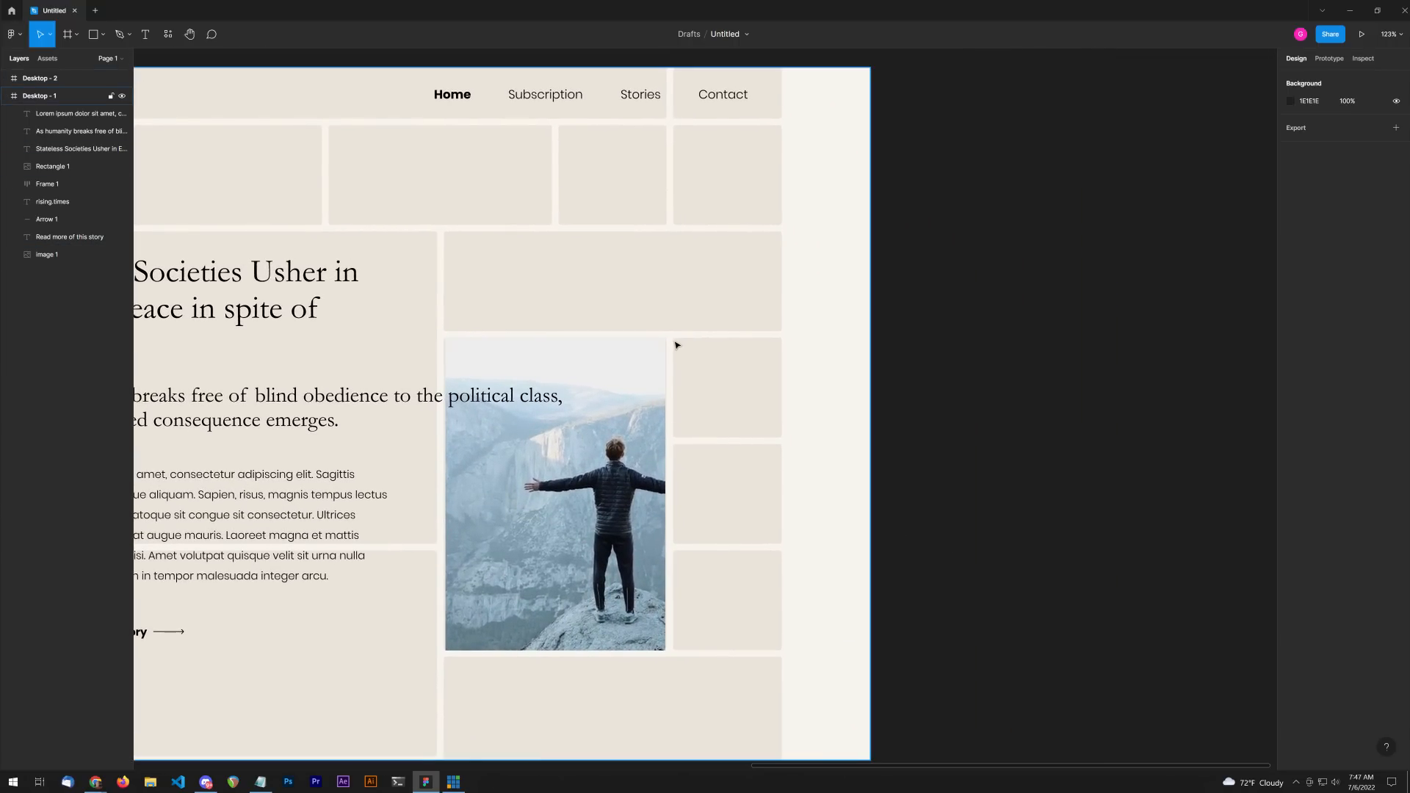
mouse_move(688, 298)
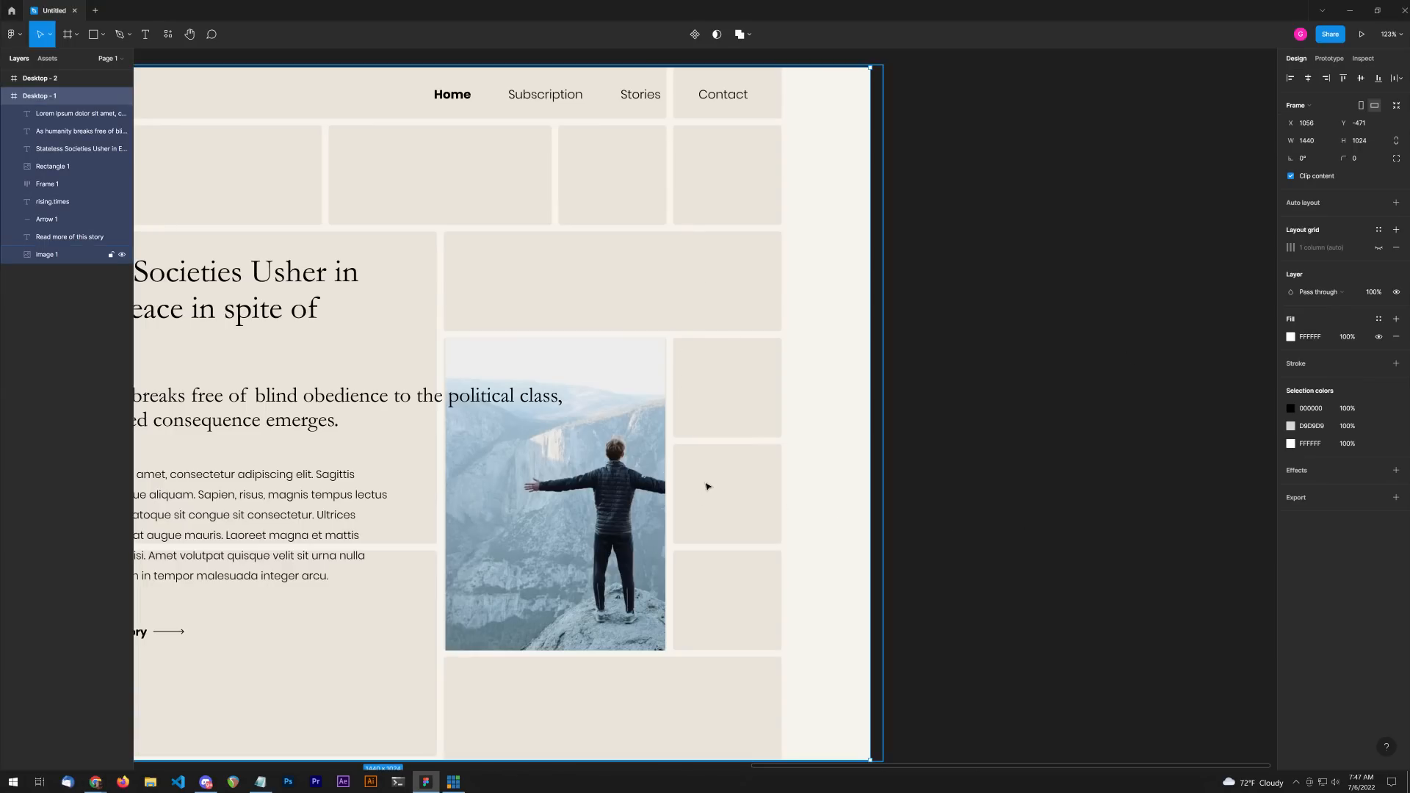
Step: Paste the skyscraper photo and drag its corner to fill the small grid cell
key(ctrl+v)
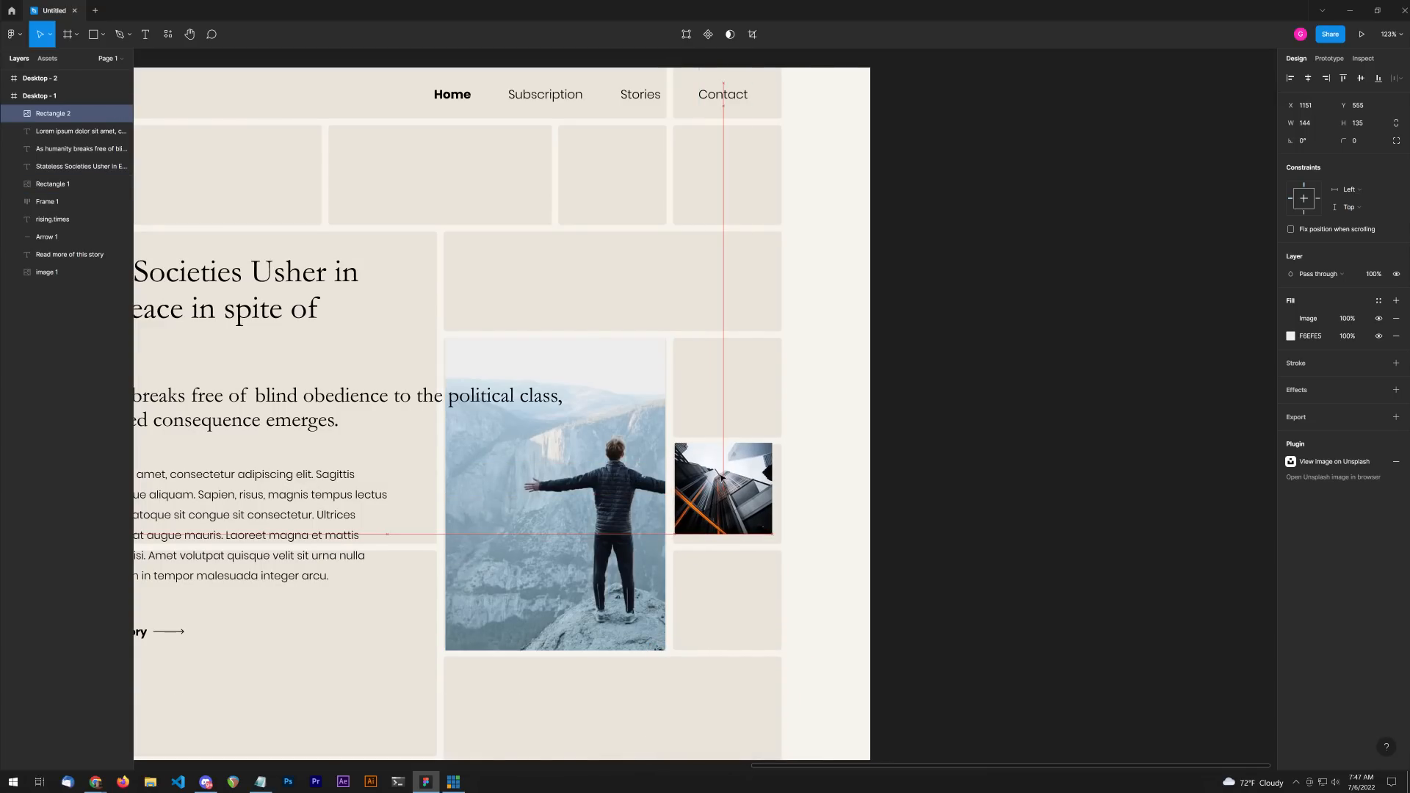
click(722, 488)
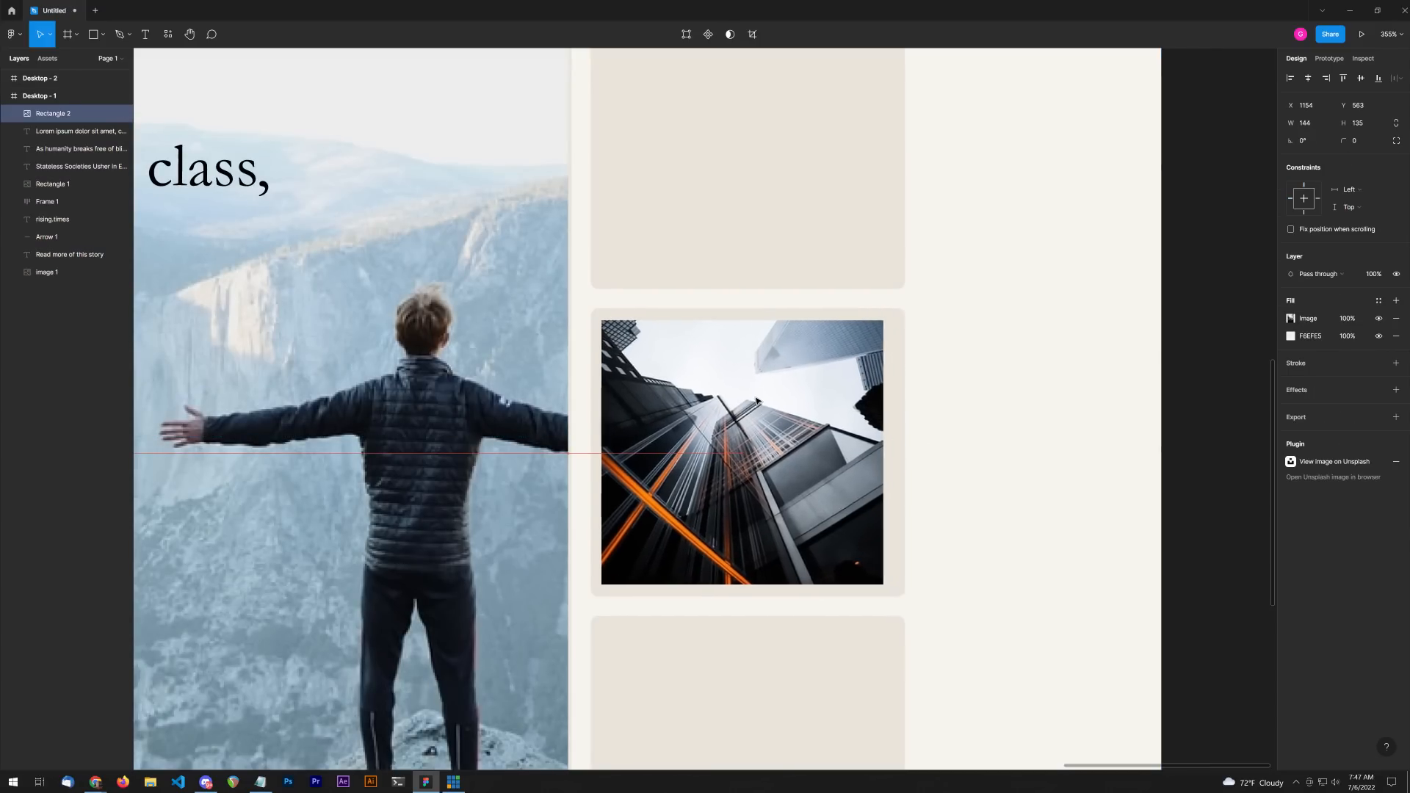
drag(883, 576, 894, 584)
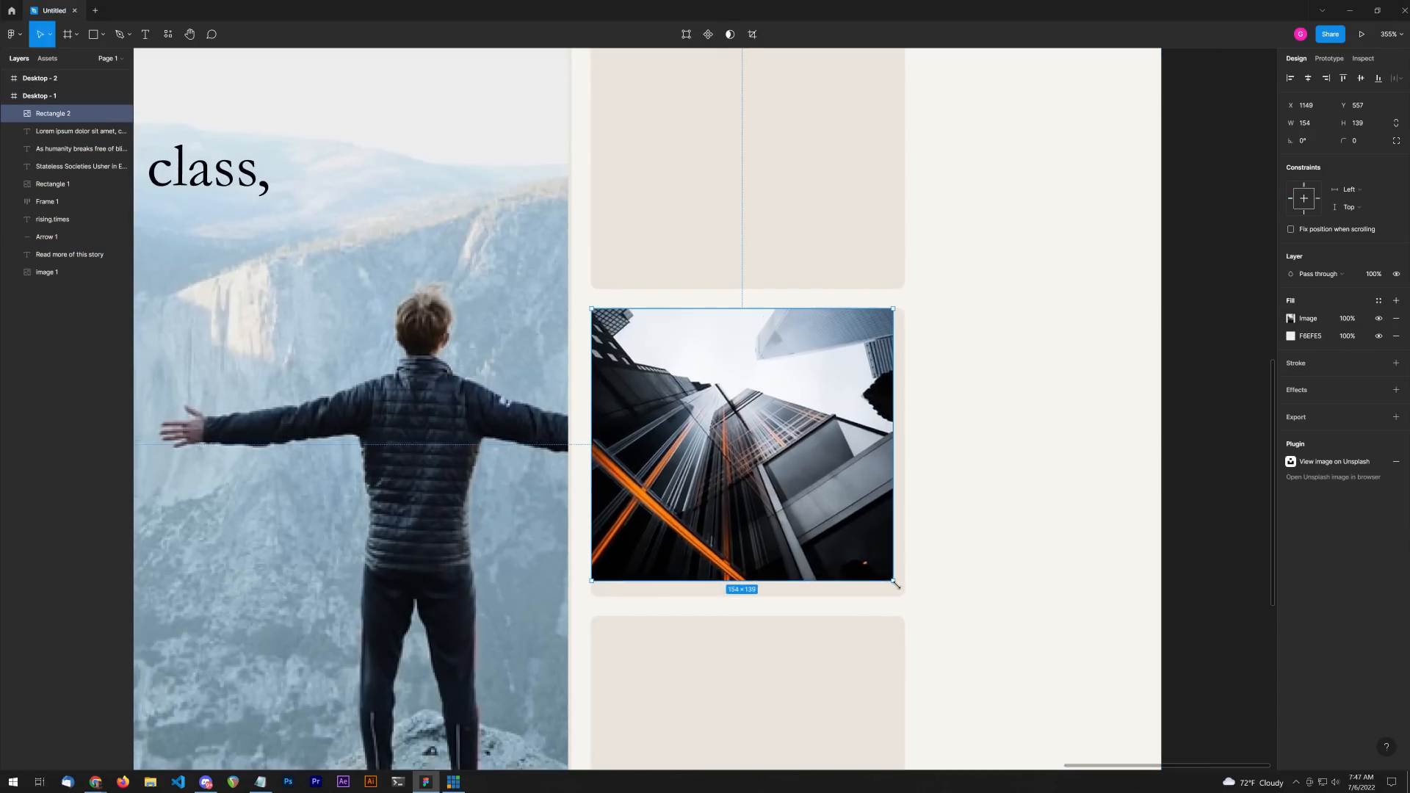
Step: Stretch the skyscraper photo out to the right margin guide
scroll(down, 3)
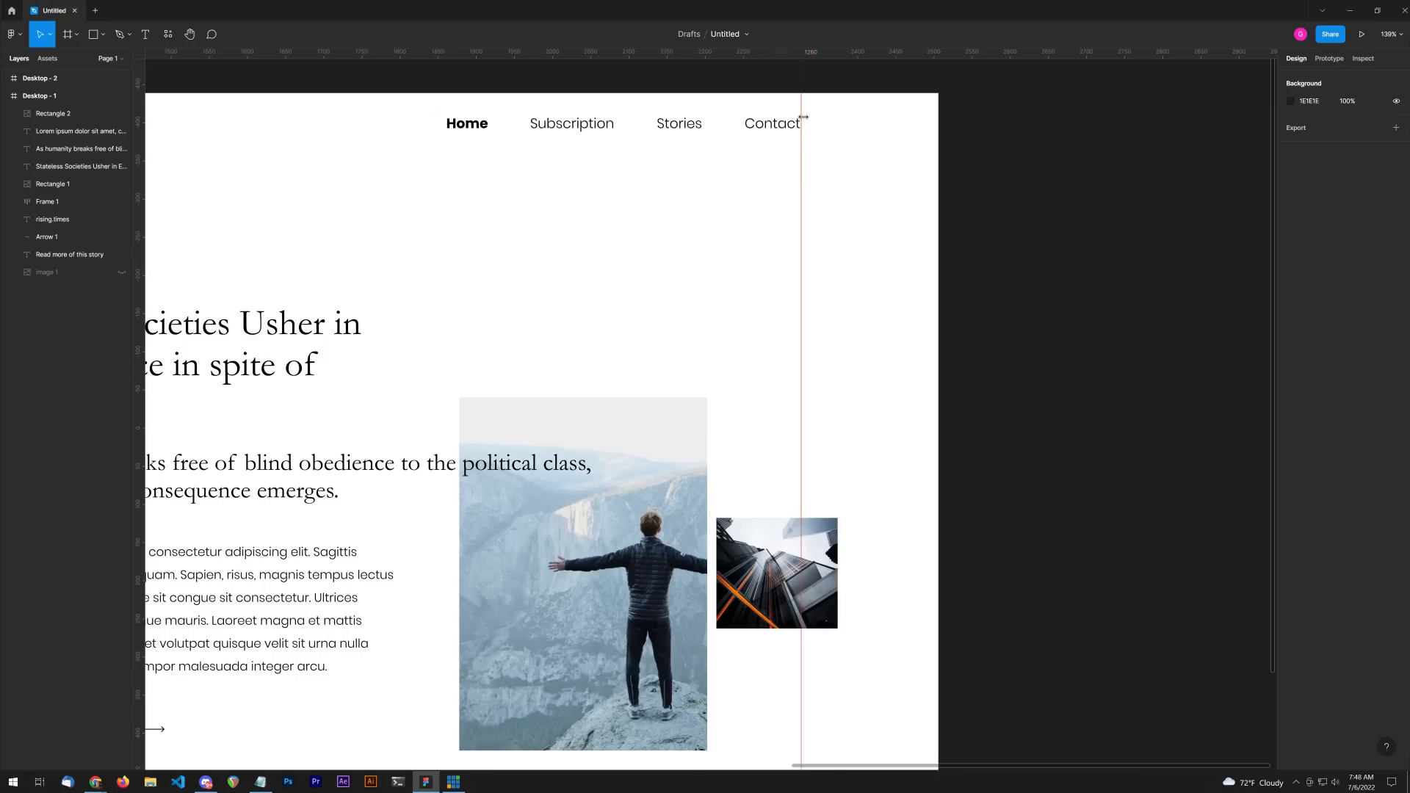
mouse_move(161, 244)
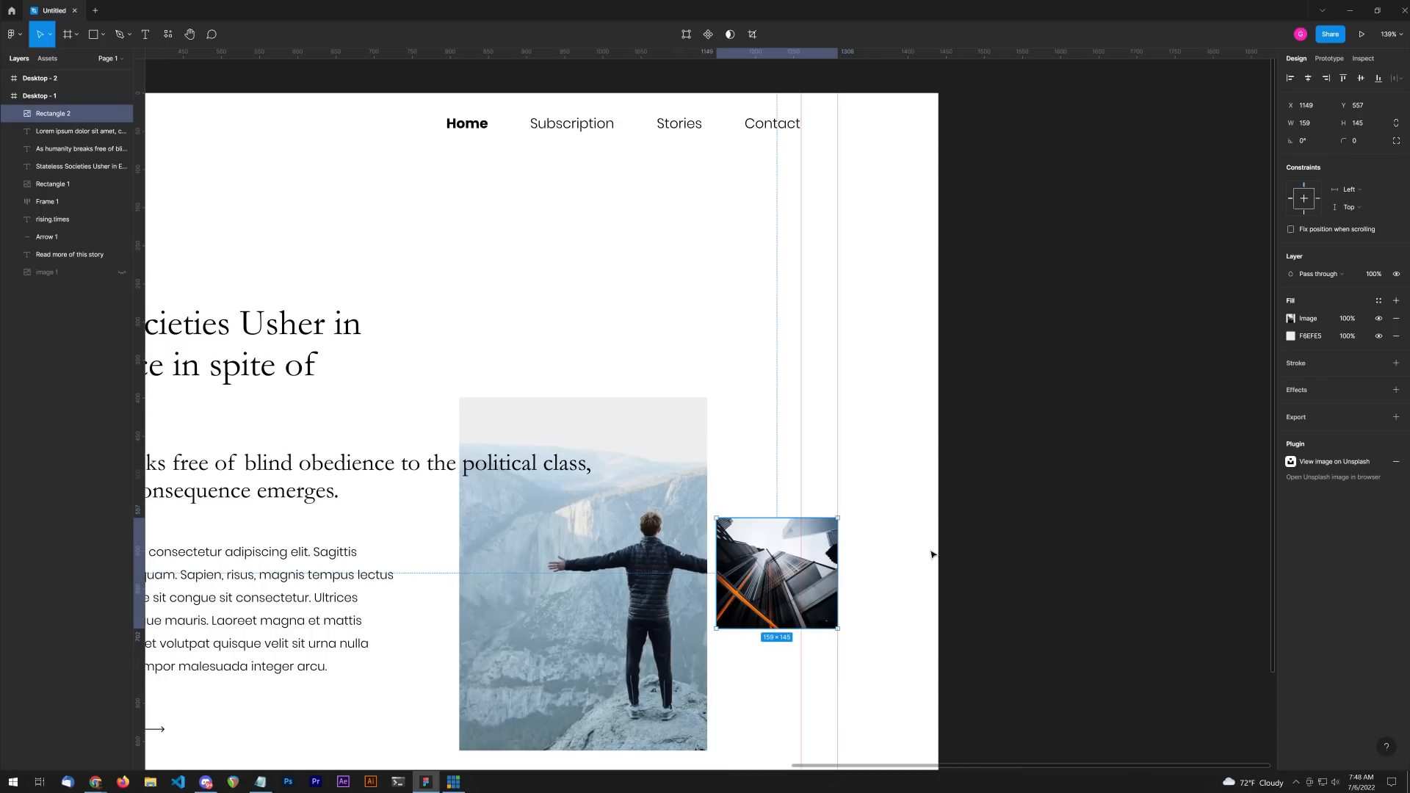
drag(837, 573, 925, 573)
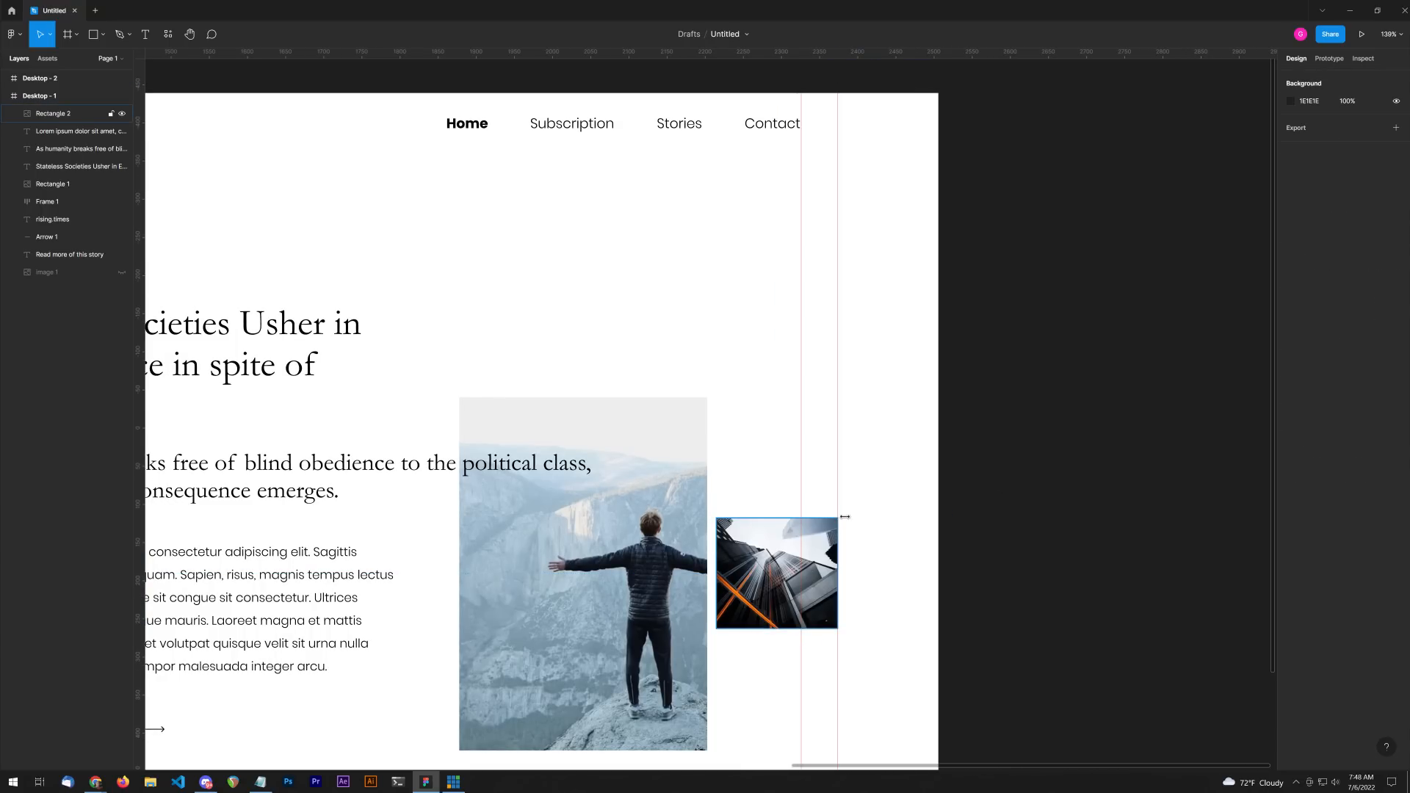
click(775, 573)
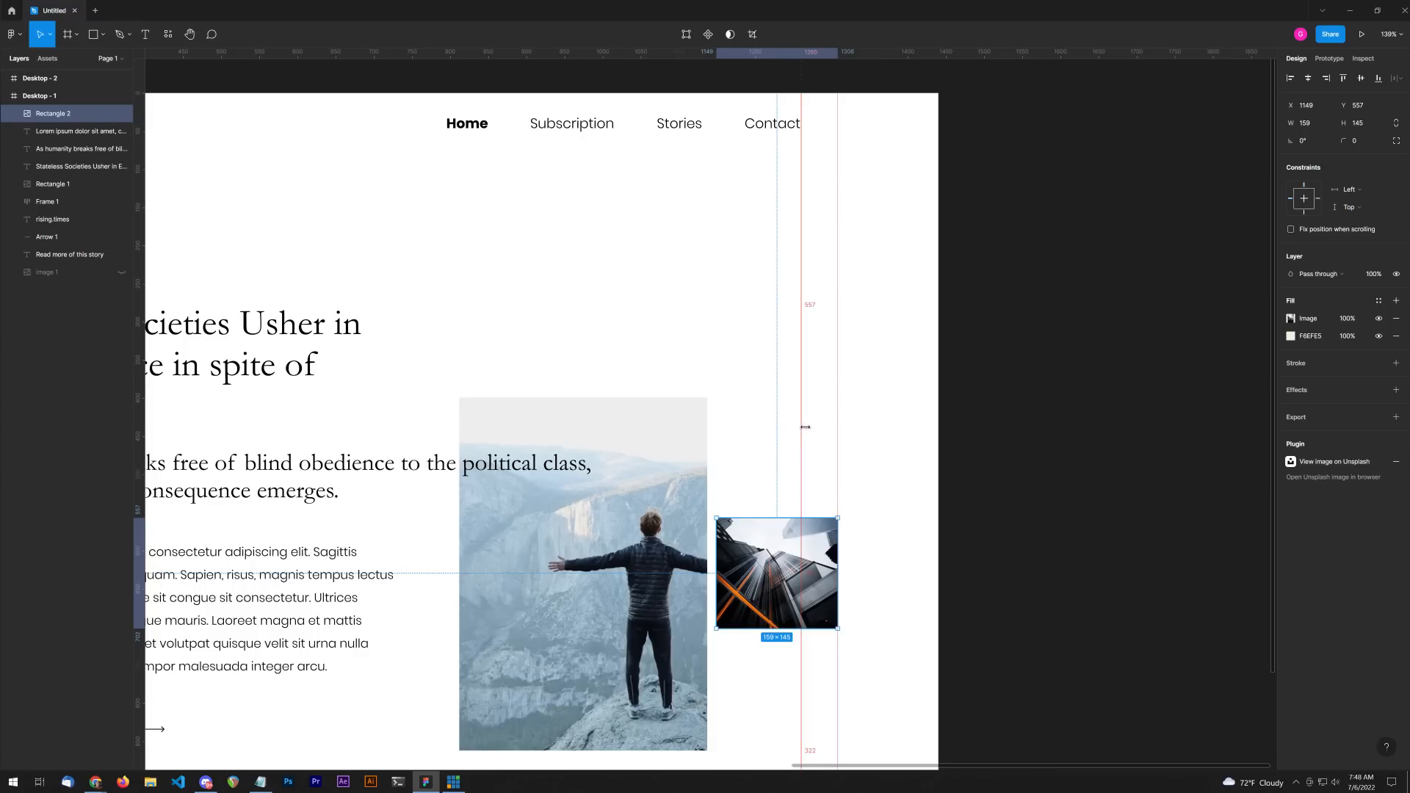
Step: Set the frame's column layout grid margin to 130
click(47, 201)
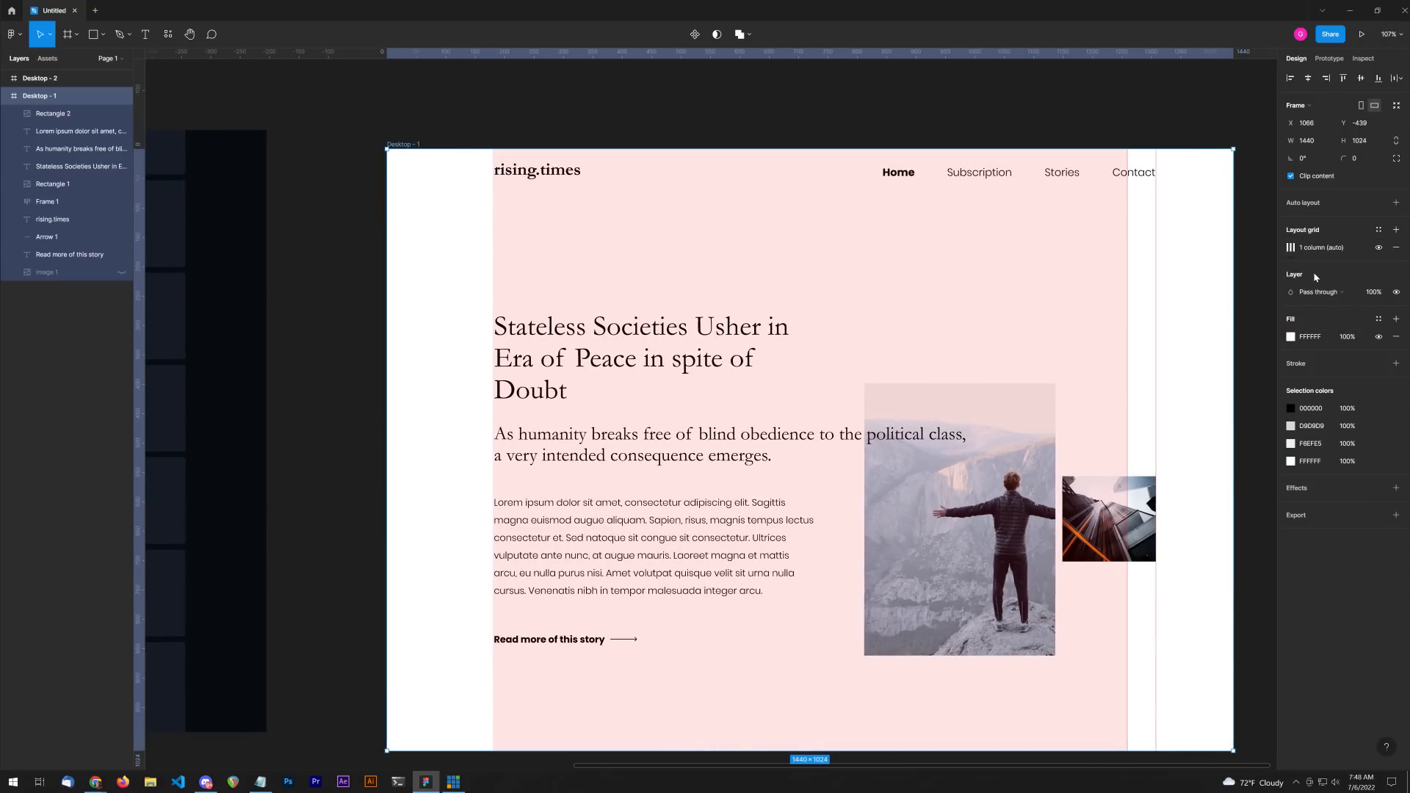
click(1289, 247)
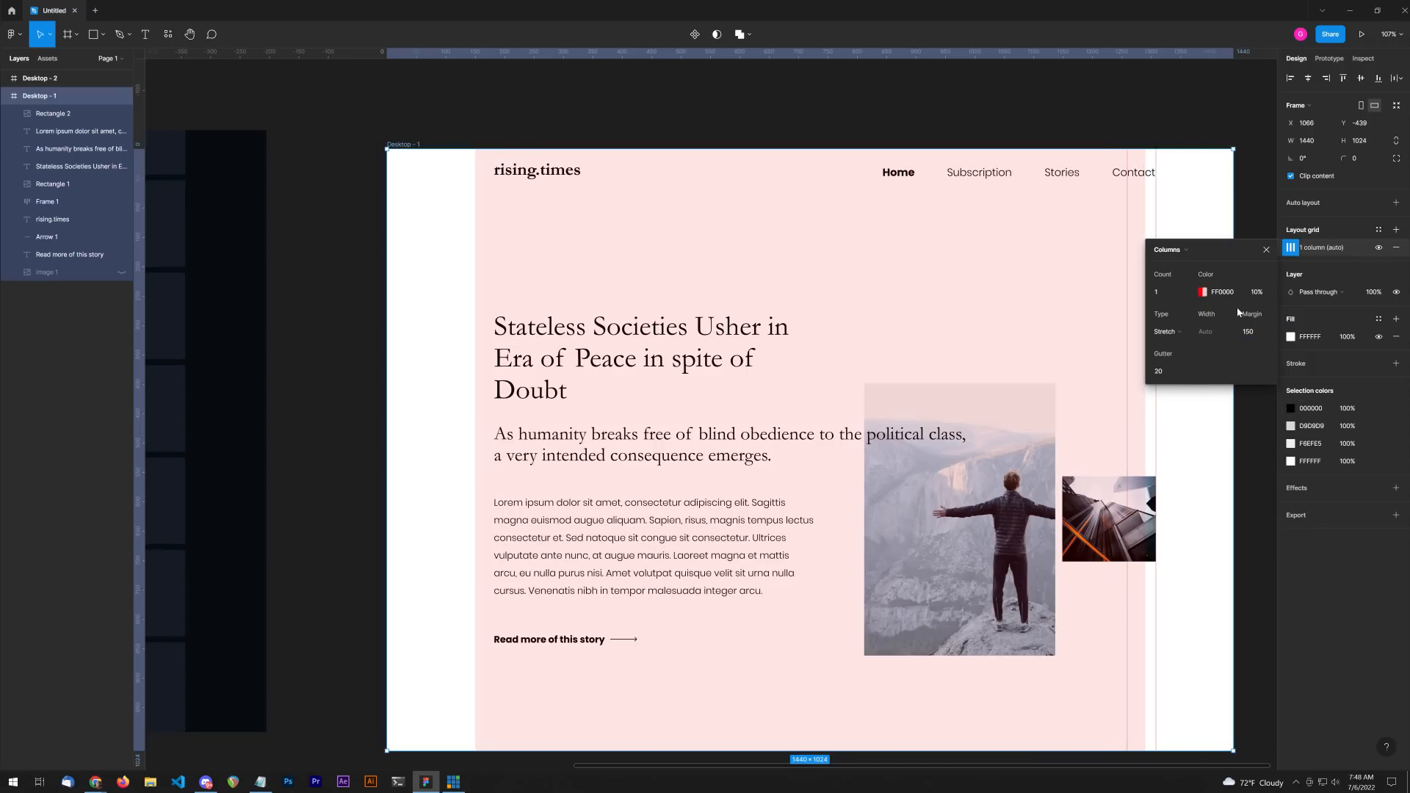
click(1253, 331)
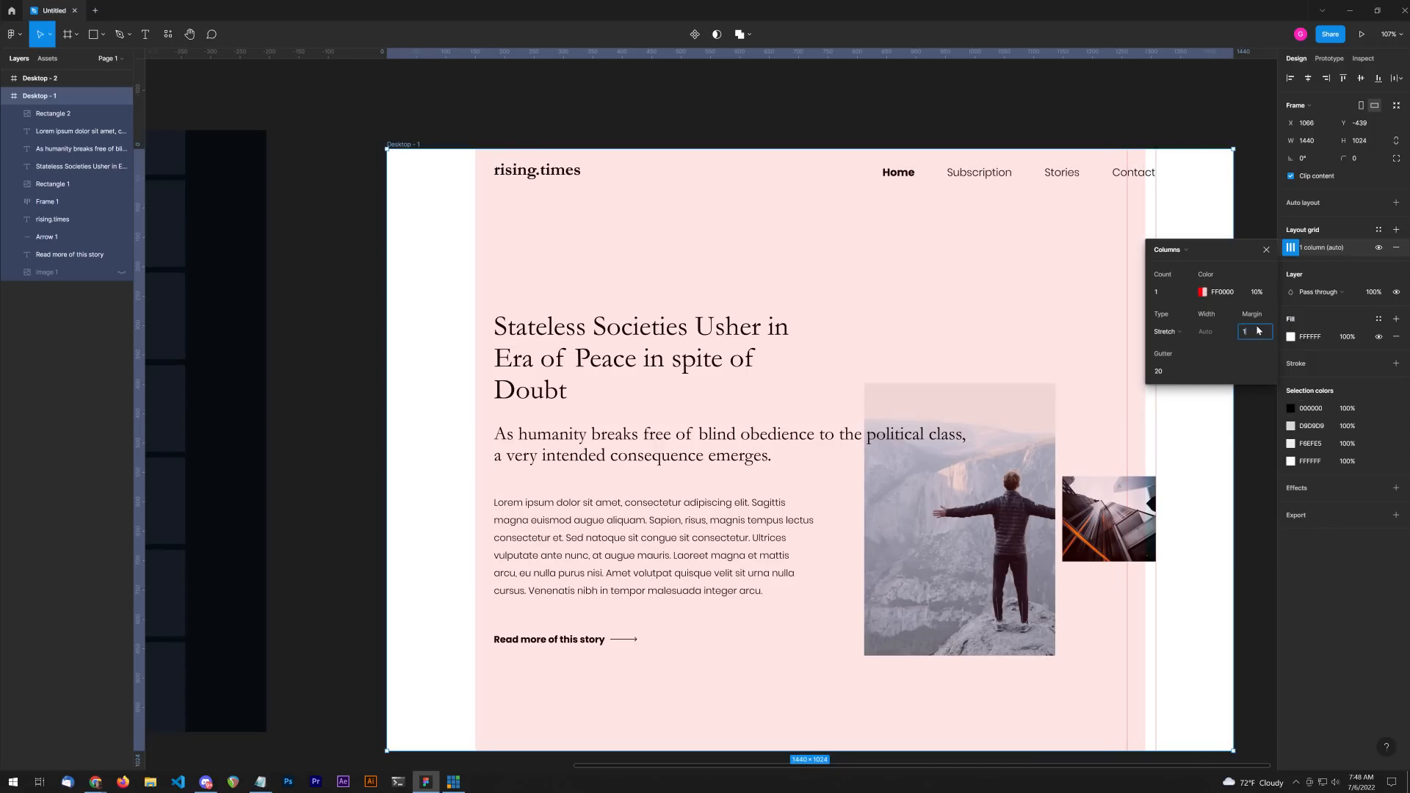
text(130)
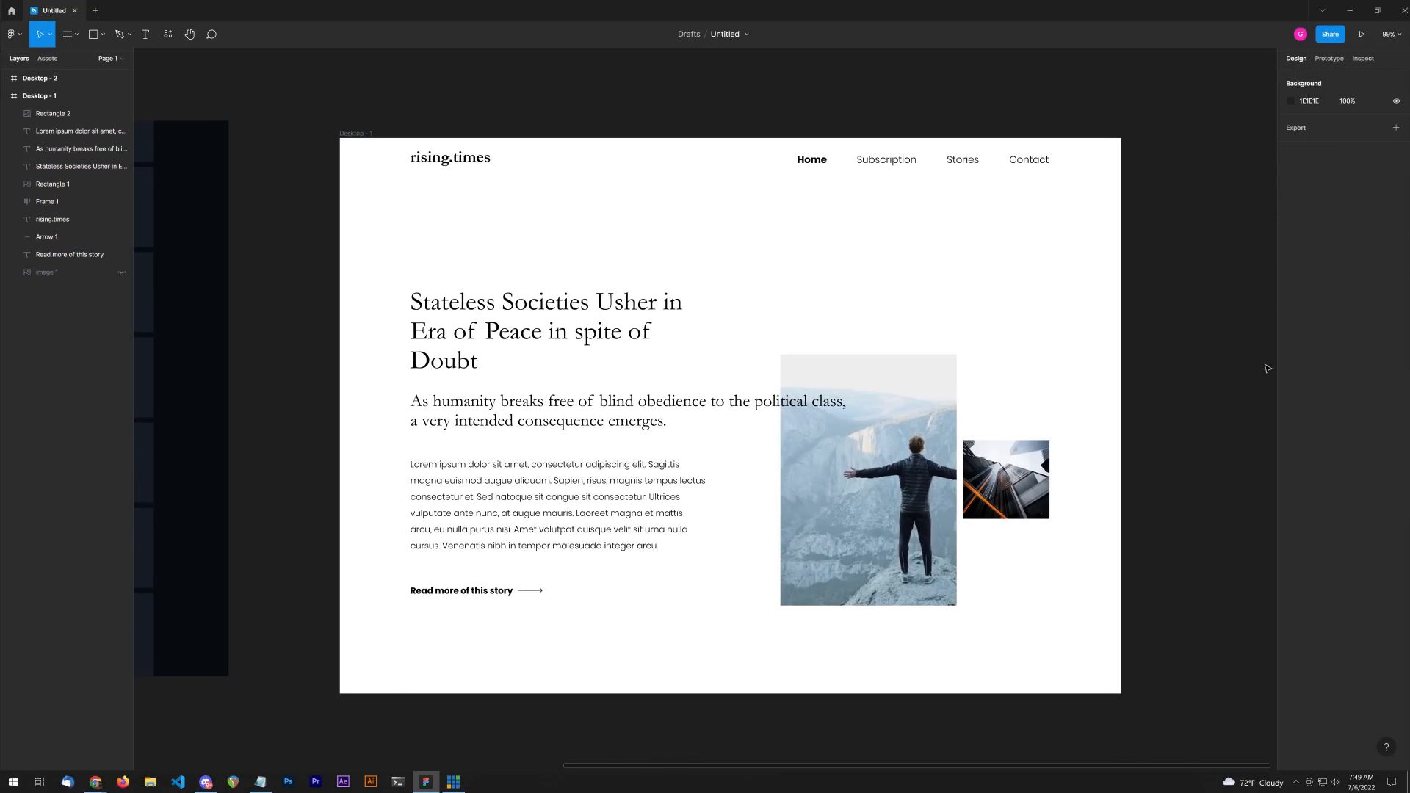
mouse_move(1162, 315)
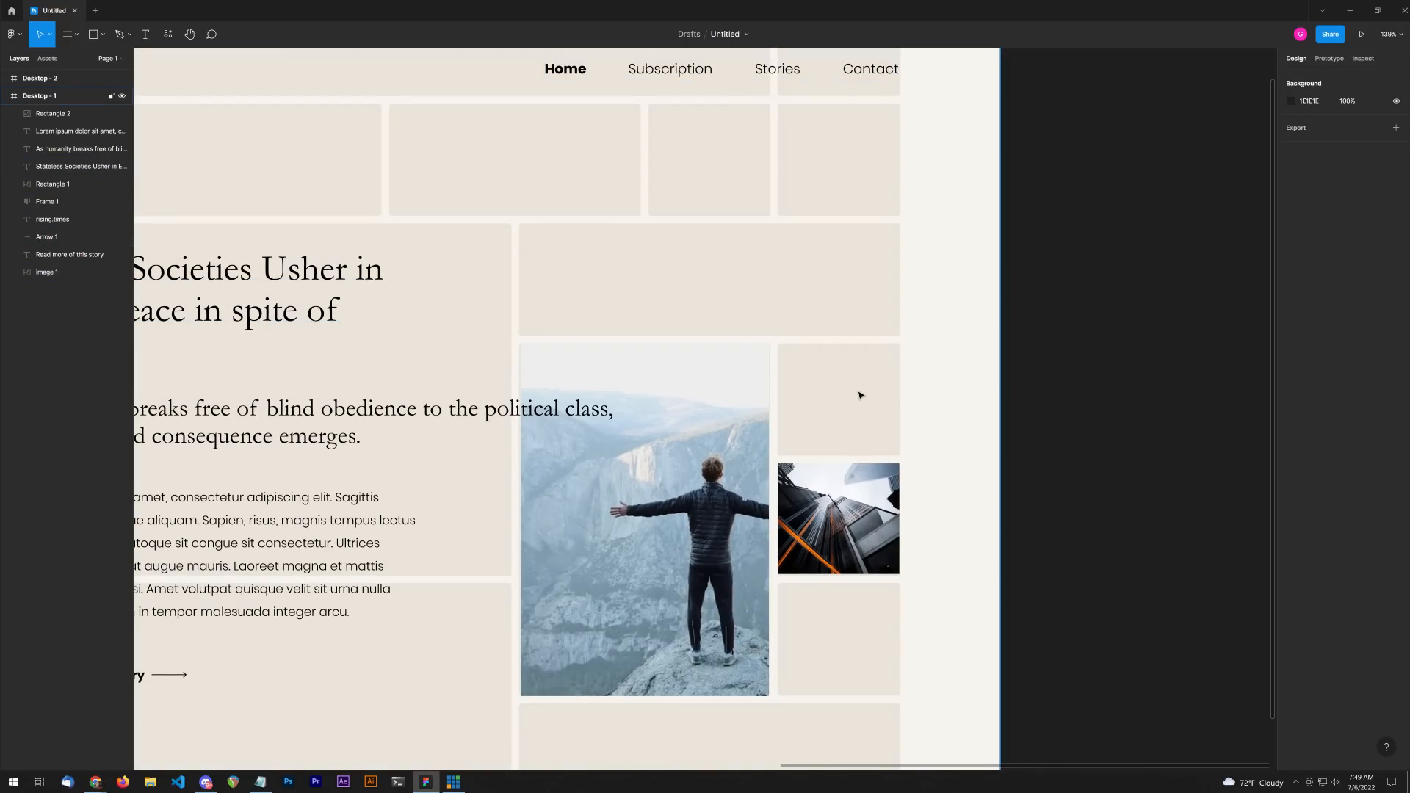
mouse_move(814, 279)
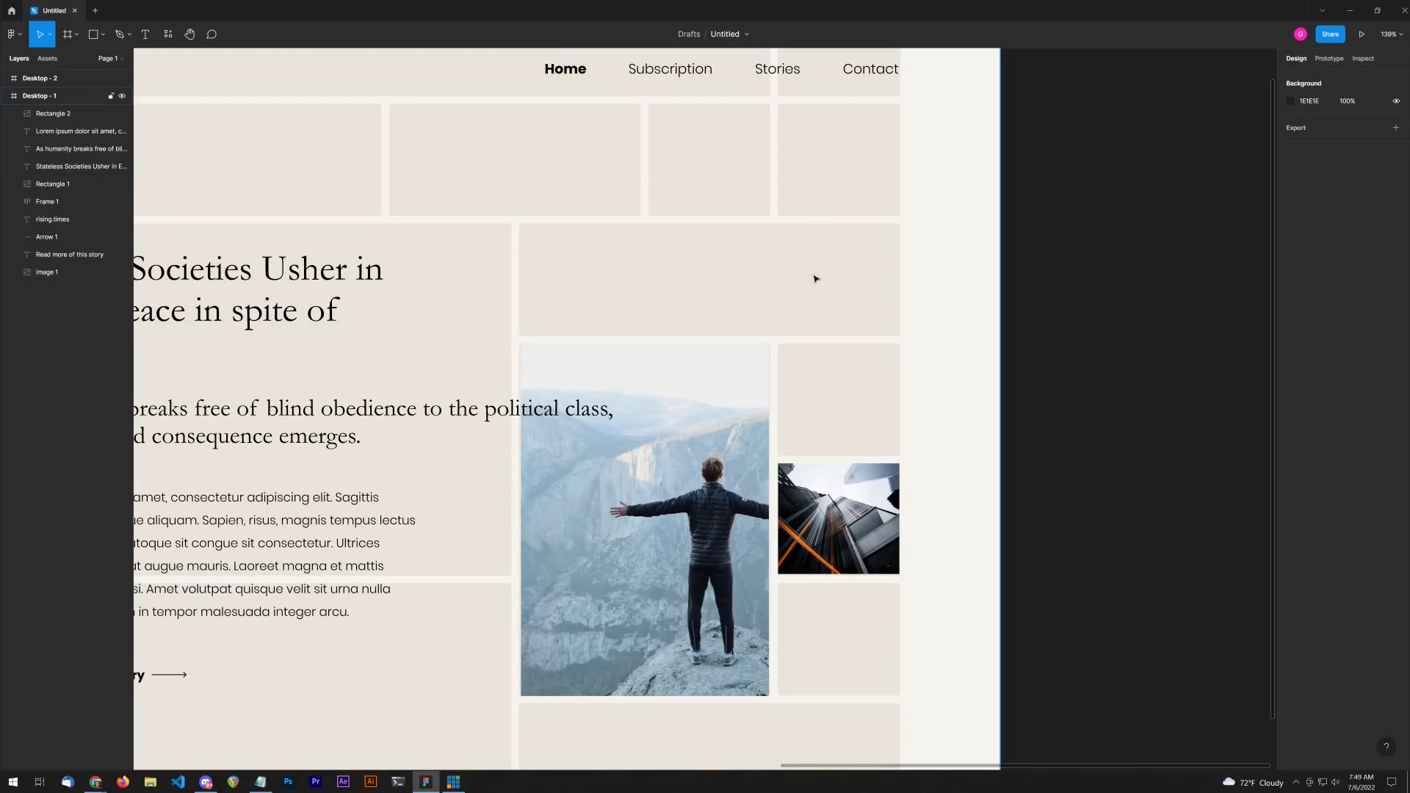
mouse_move(828, 393)
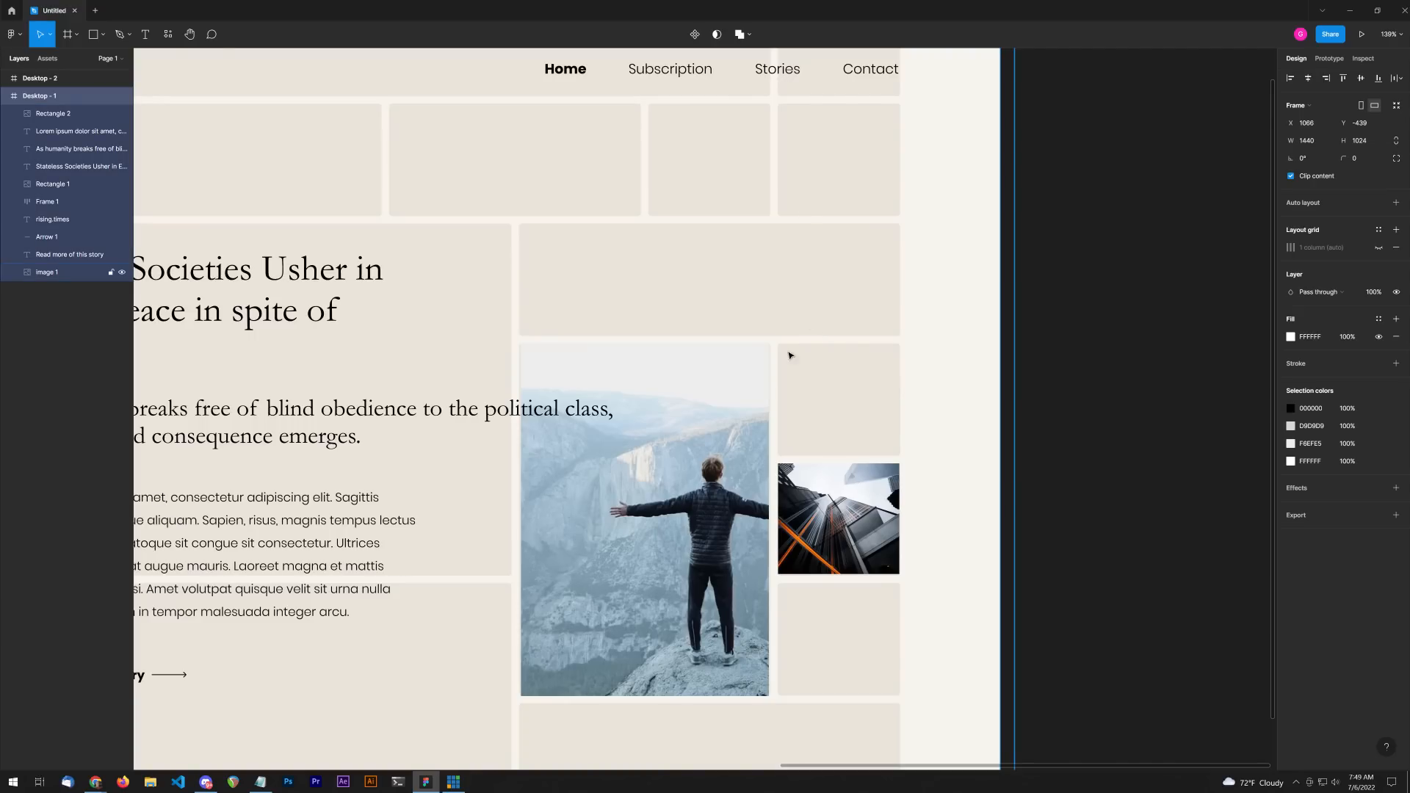
Step: Paste the tall grey-beanie portrait photo, then make the frame taller and wider
key(ctrl+v)
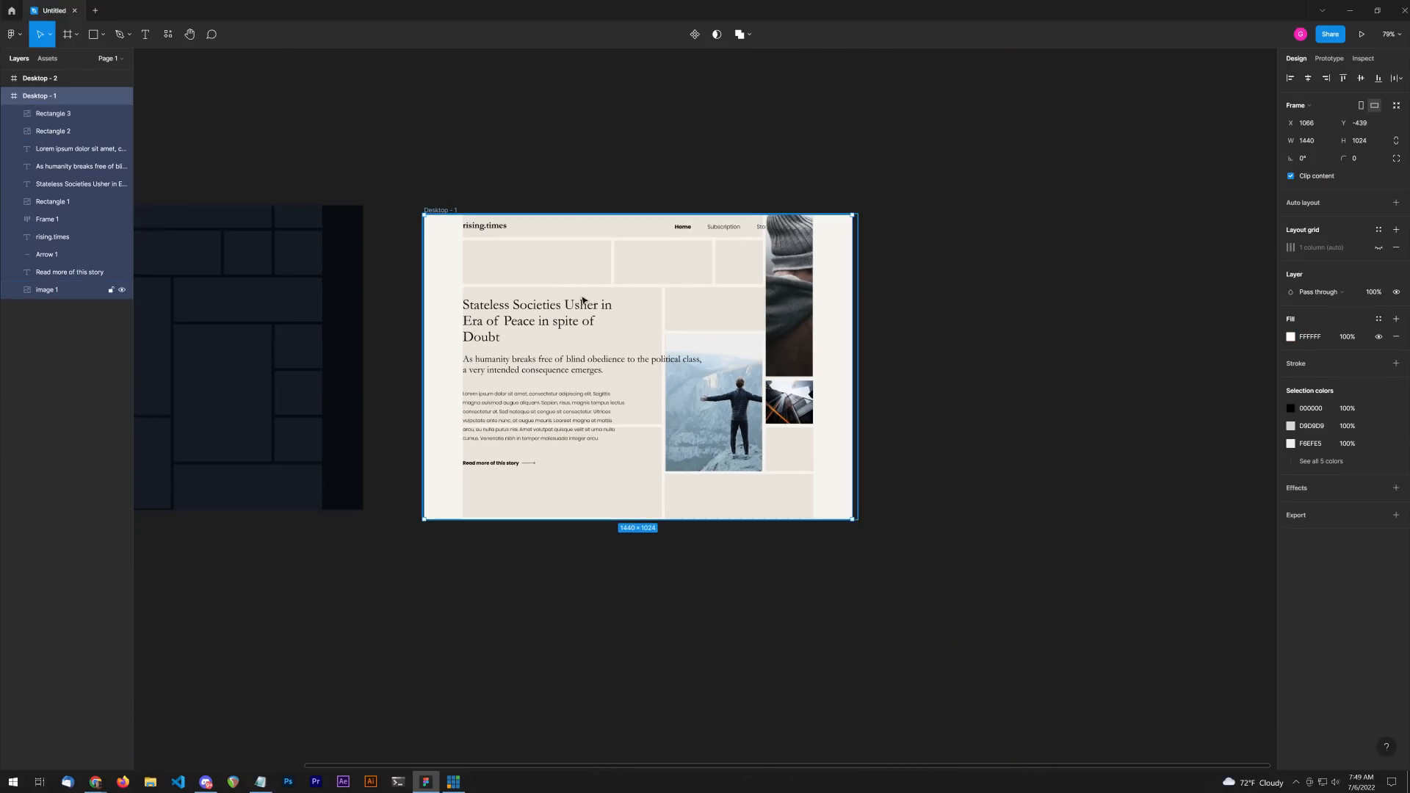
scroll(down, 3)
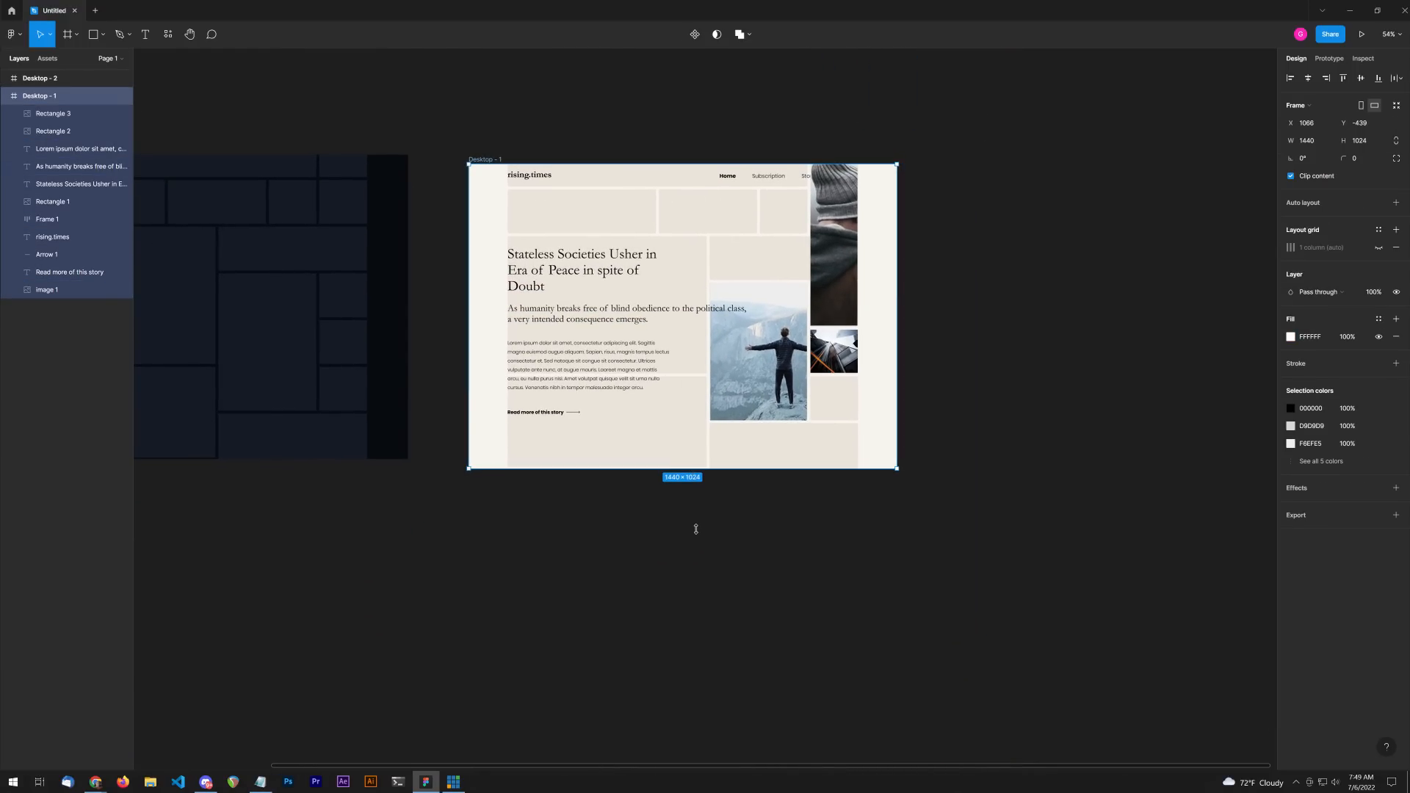
drag(682, 466, 682, 663)
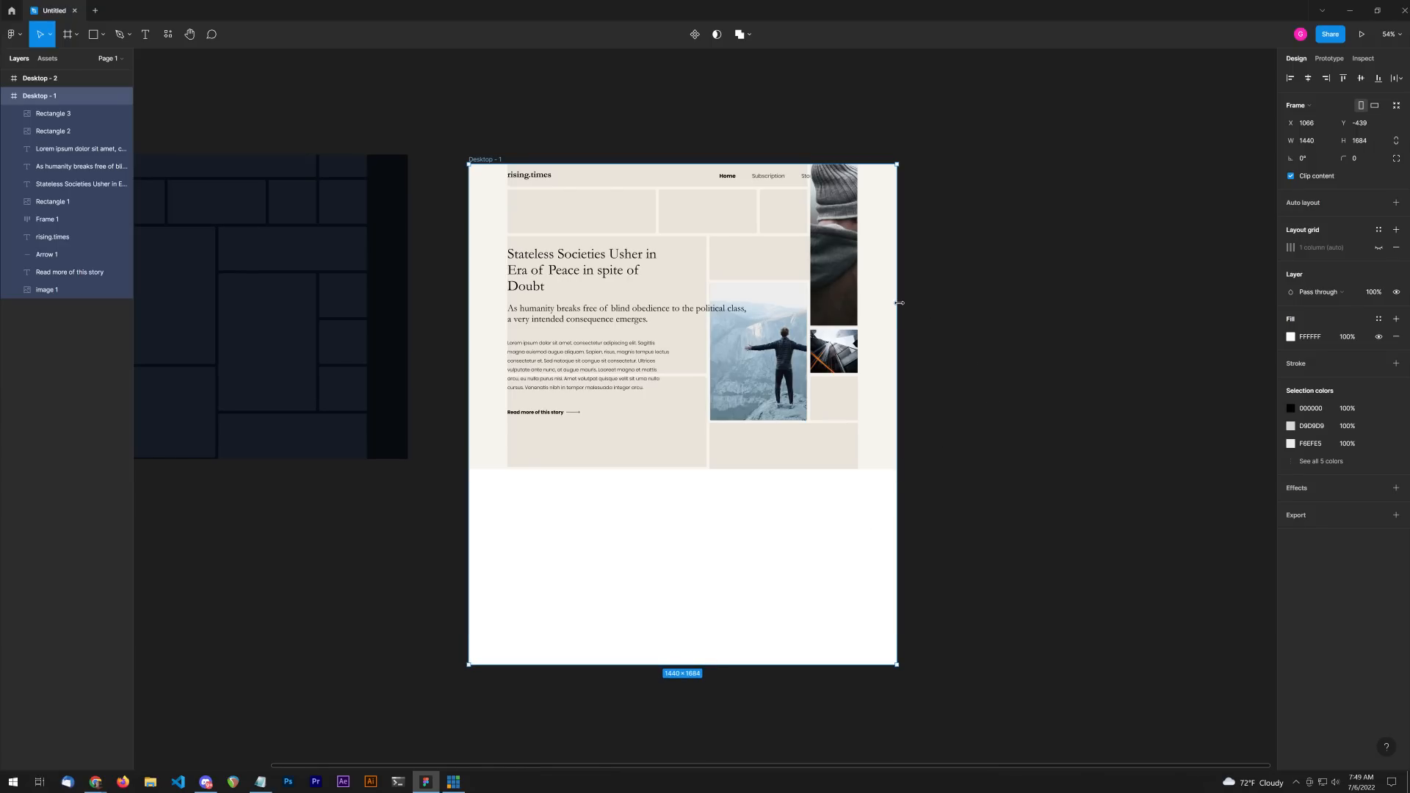
drag(896, 303, 976, 304)
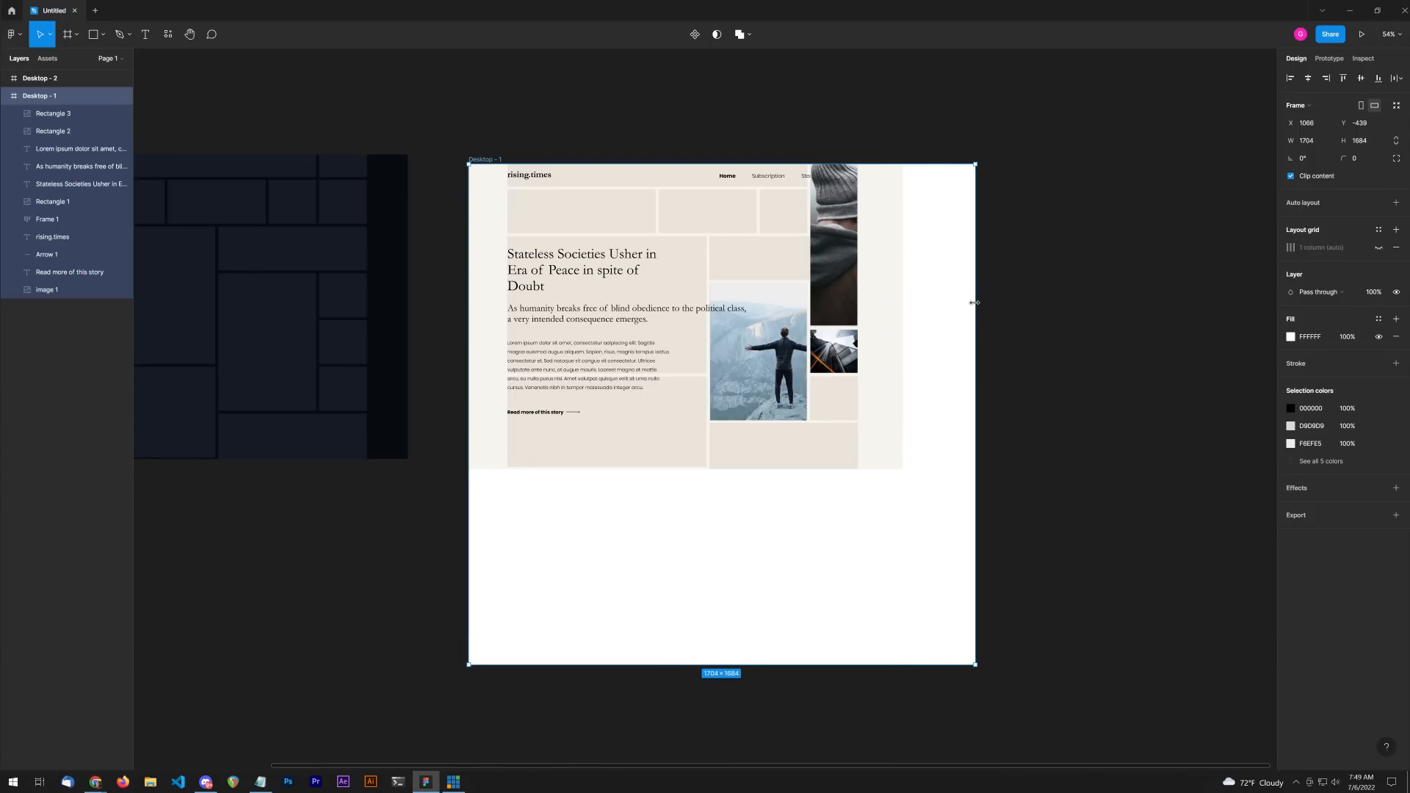
click(46, 288)
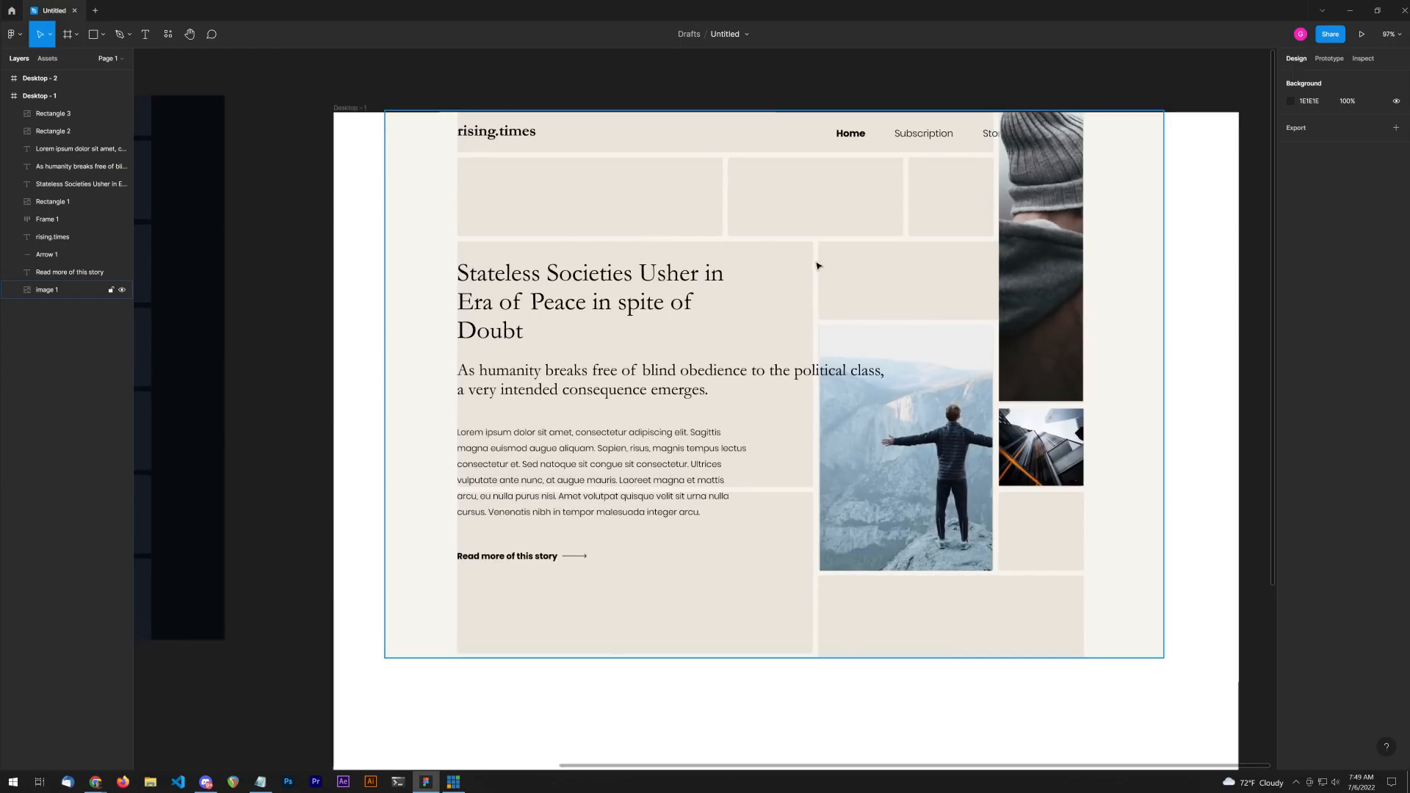
Step: Hide the beige block pattern image and check the mountain photo's selection
click(47, 289)
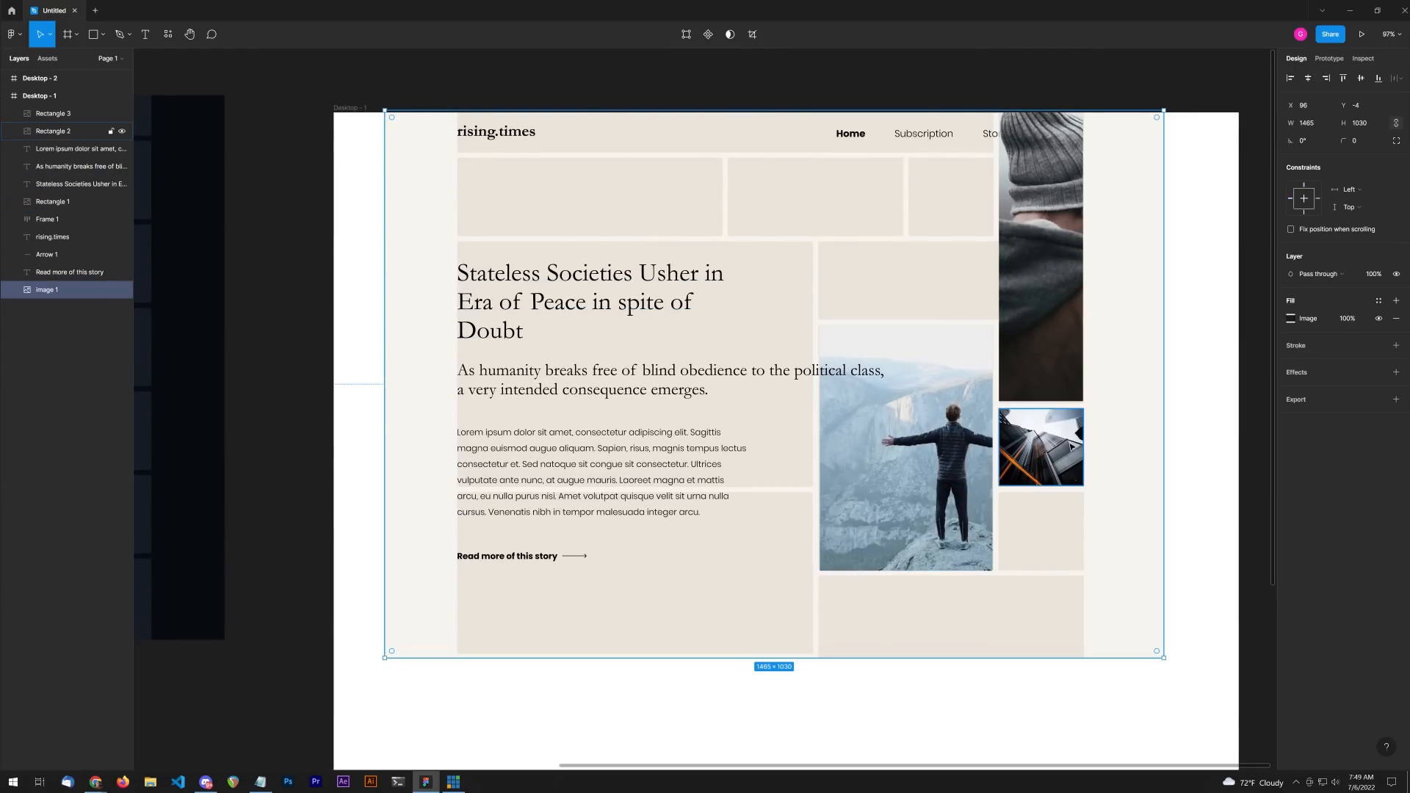
click(1040, 447)
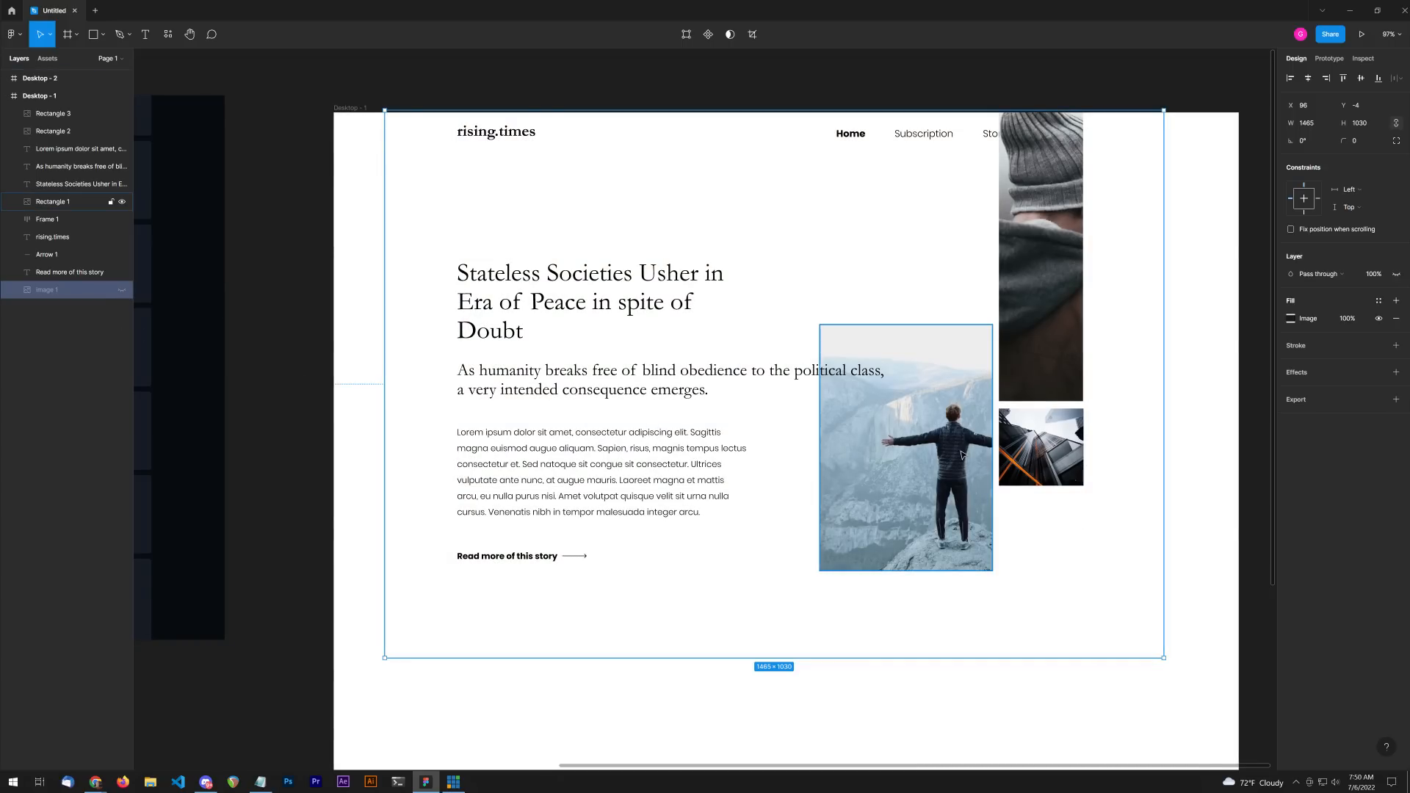
click(945, 293)
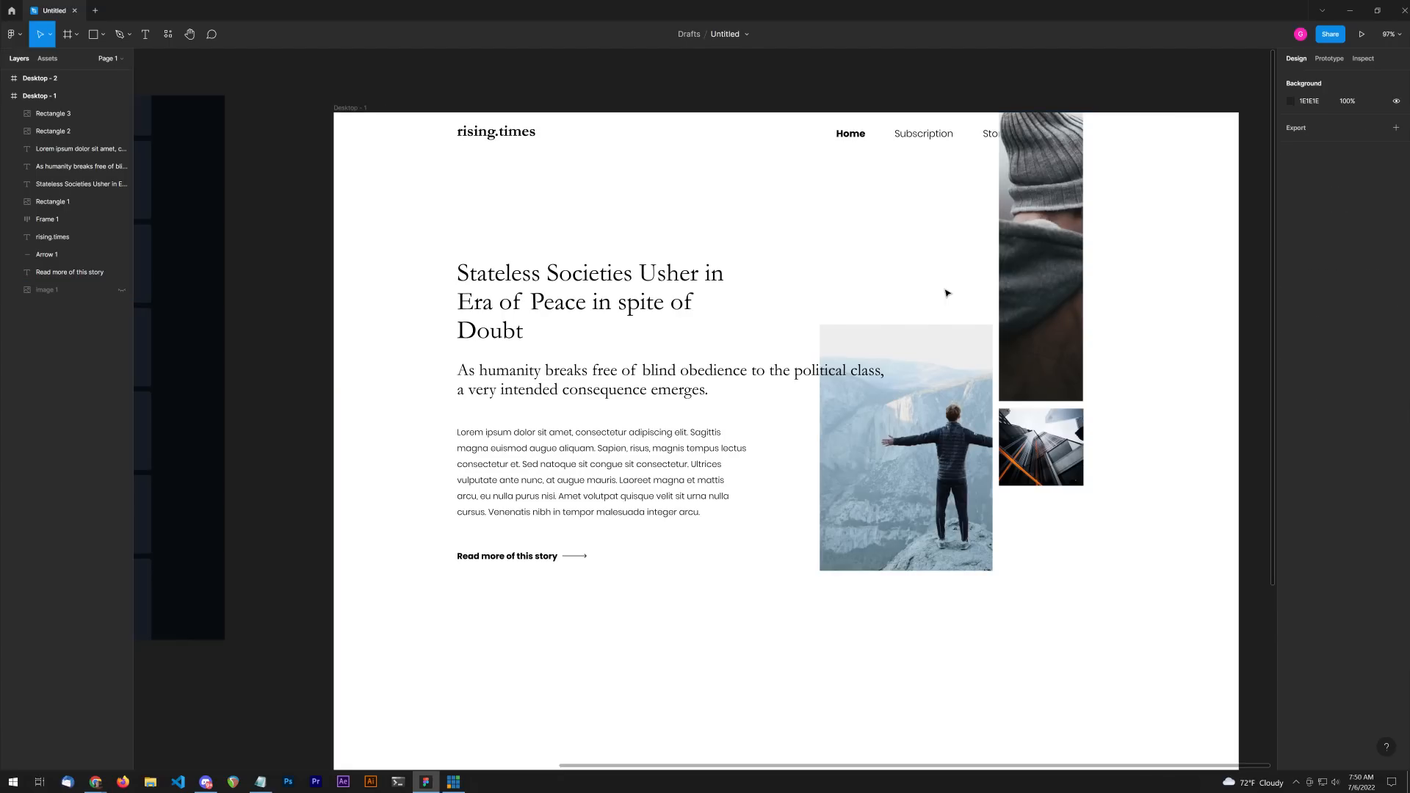
click(47, 289)
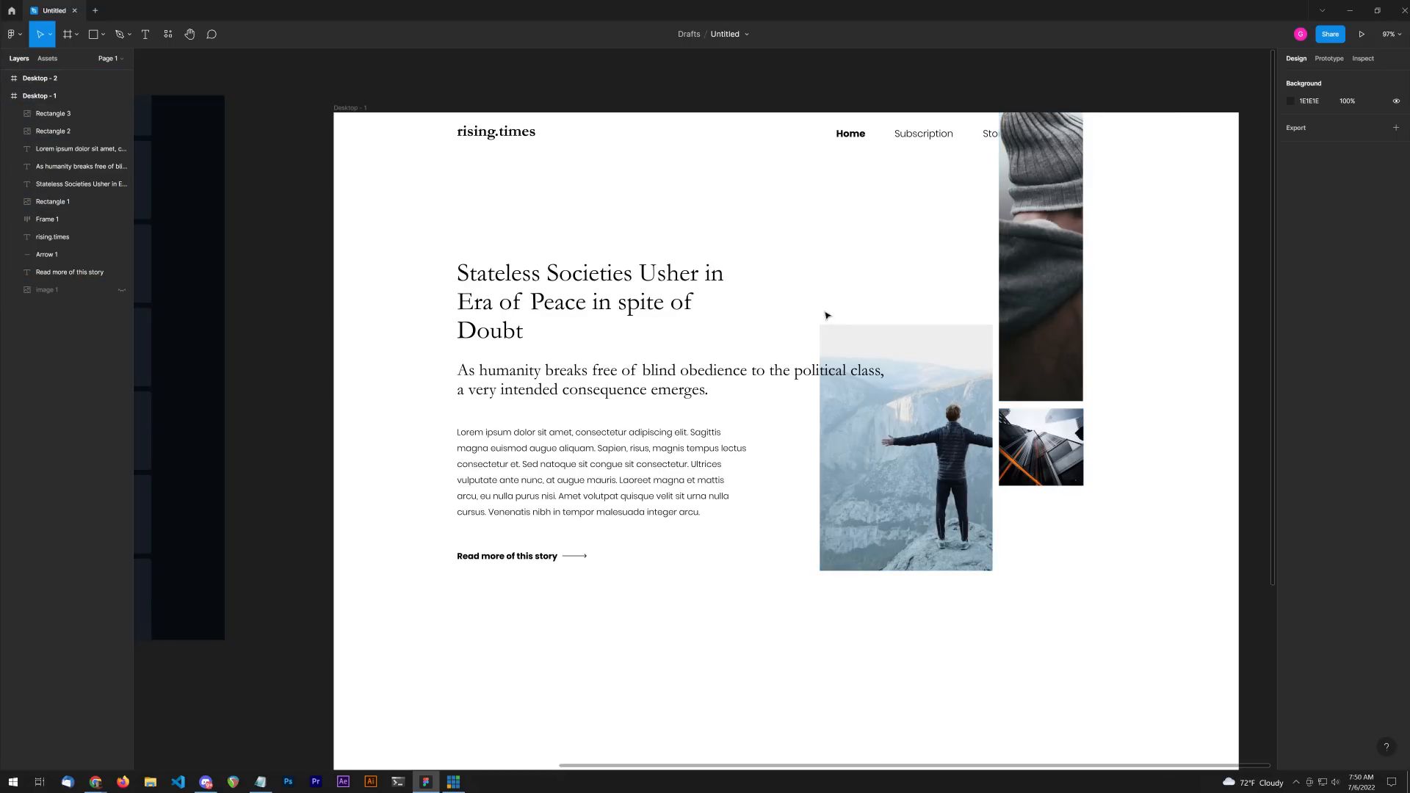
click(904, 447)
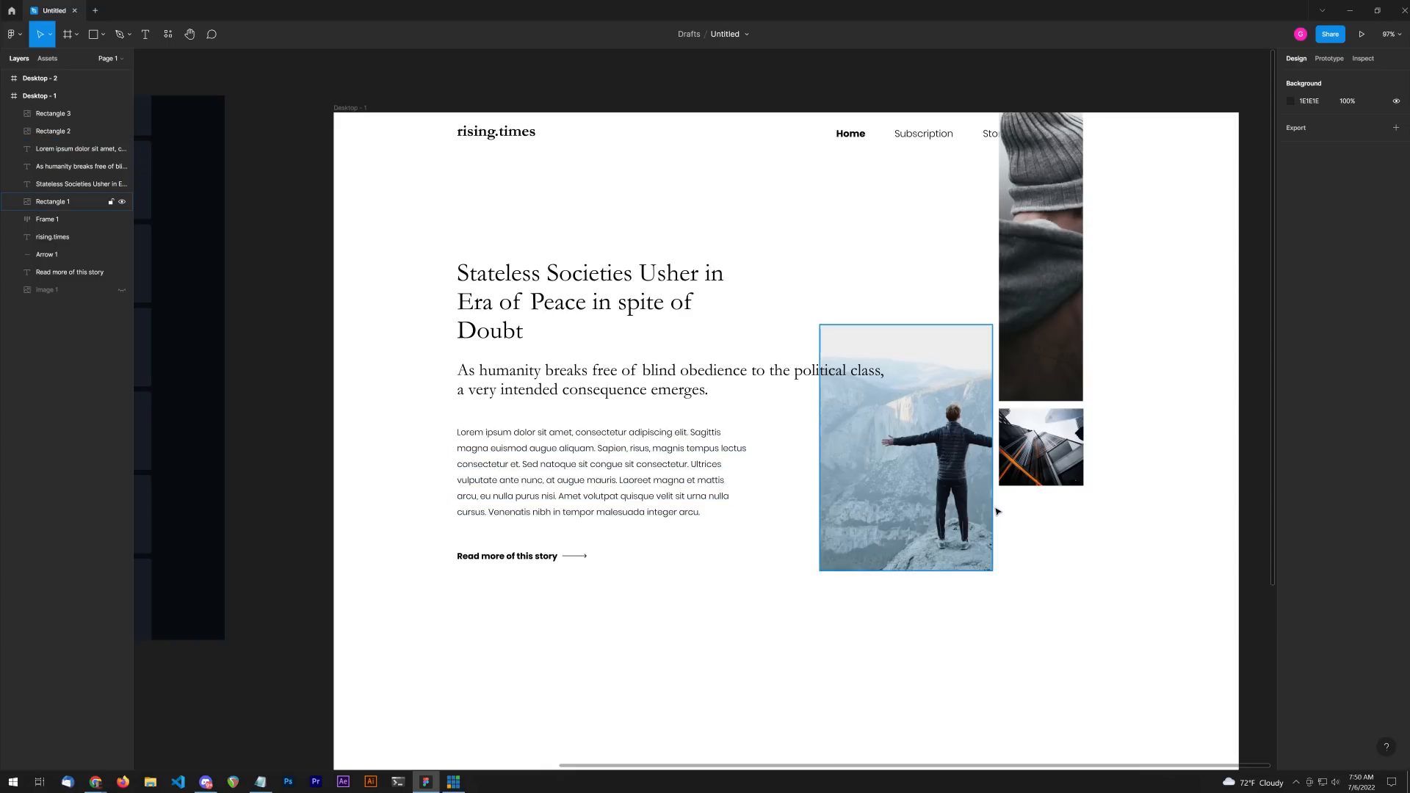
click(802, 314)
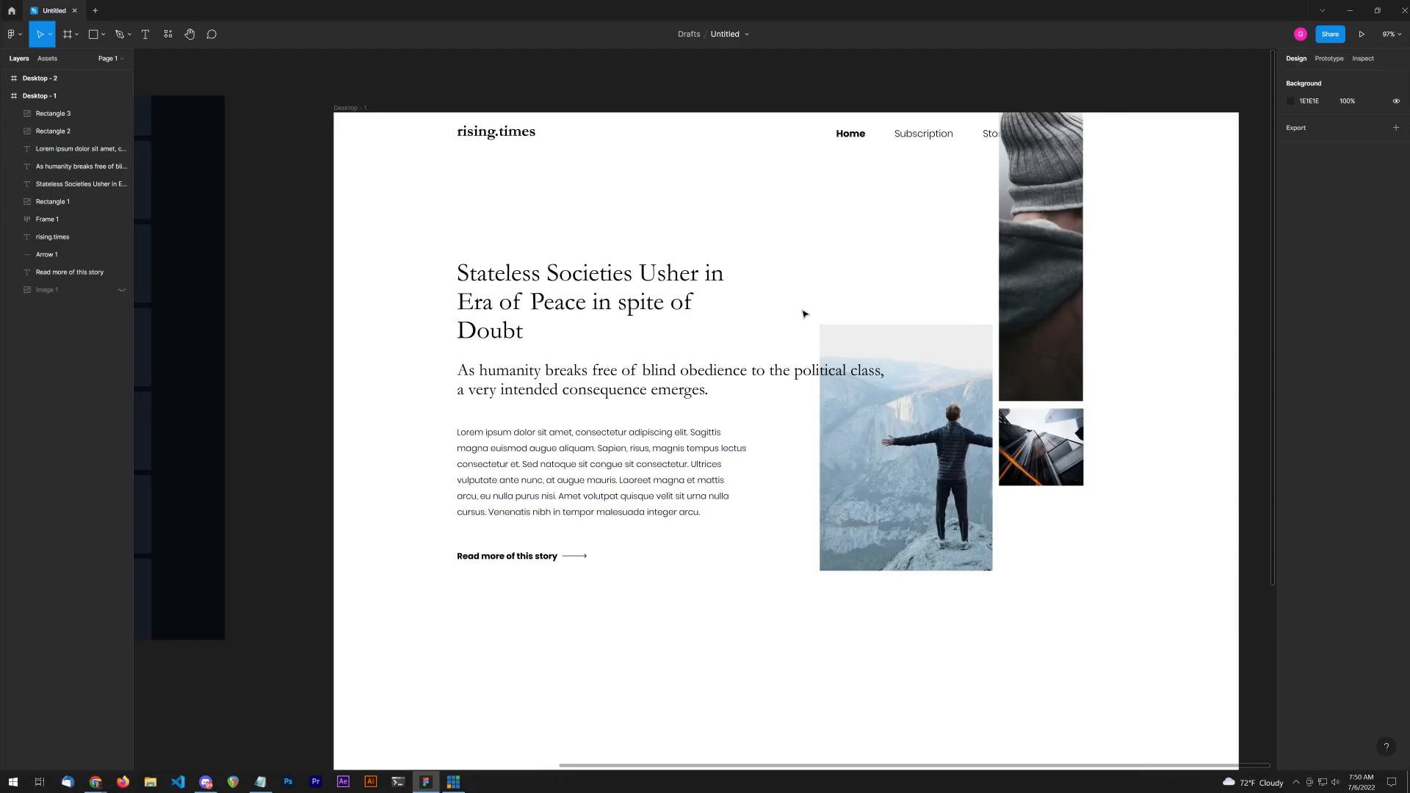
Step: Move the story content down, paste a warm-toned photo above the mountain, and re-hide the pattern
click(47, 289)
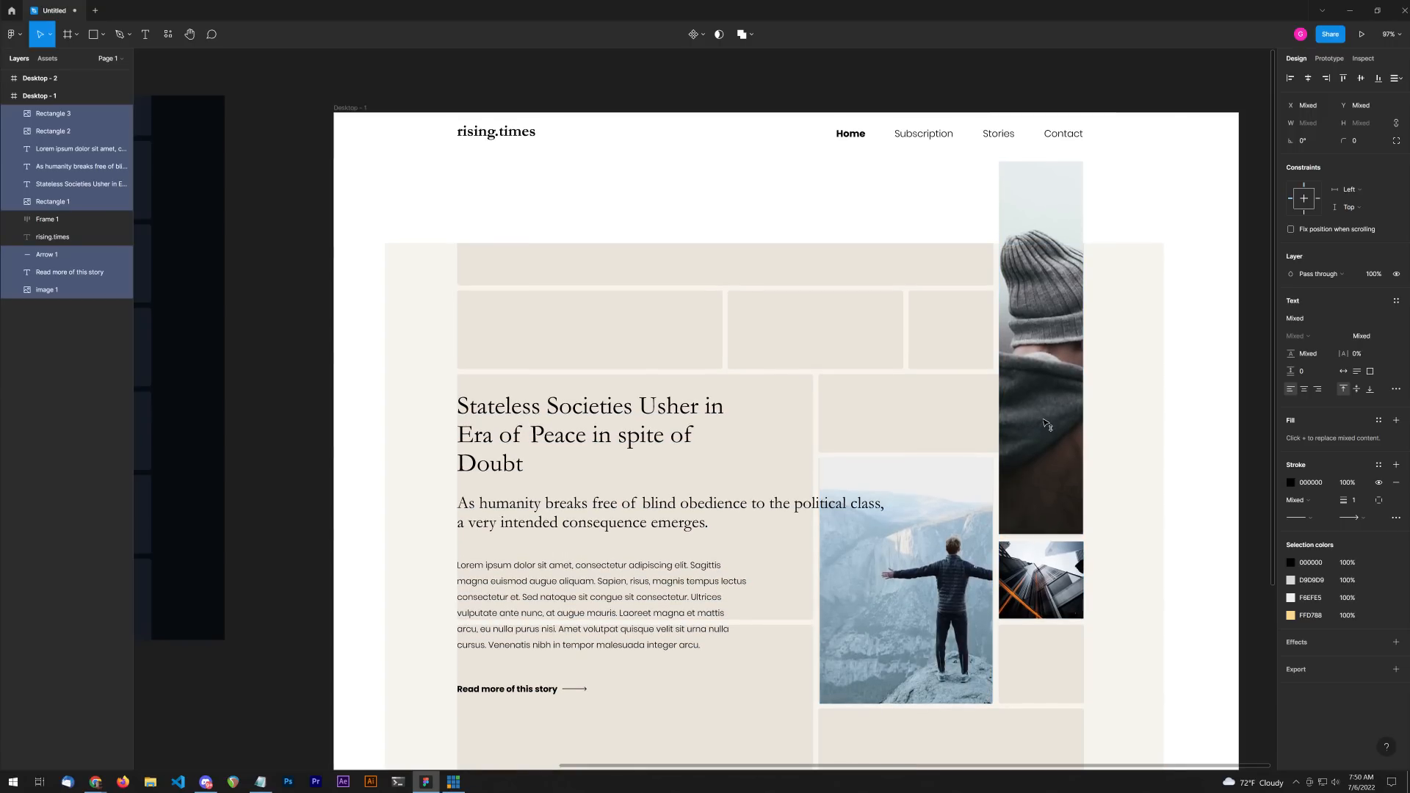
scroll(down, 3)
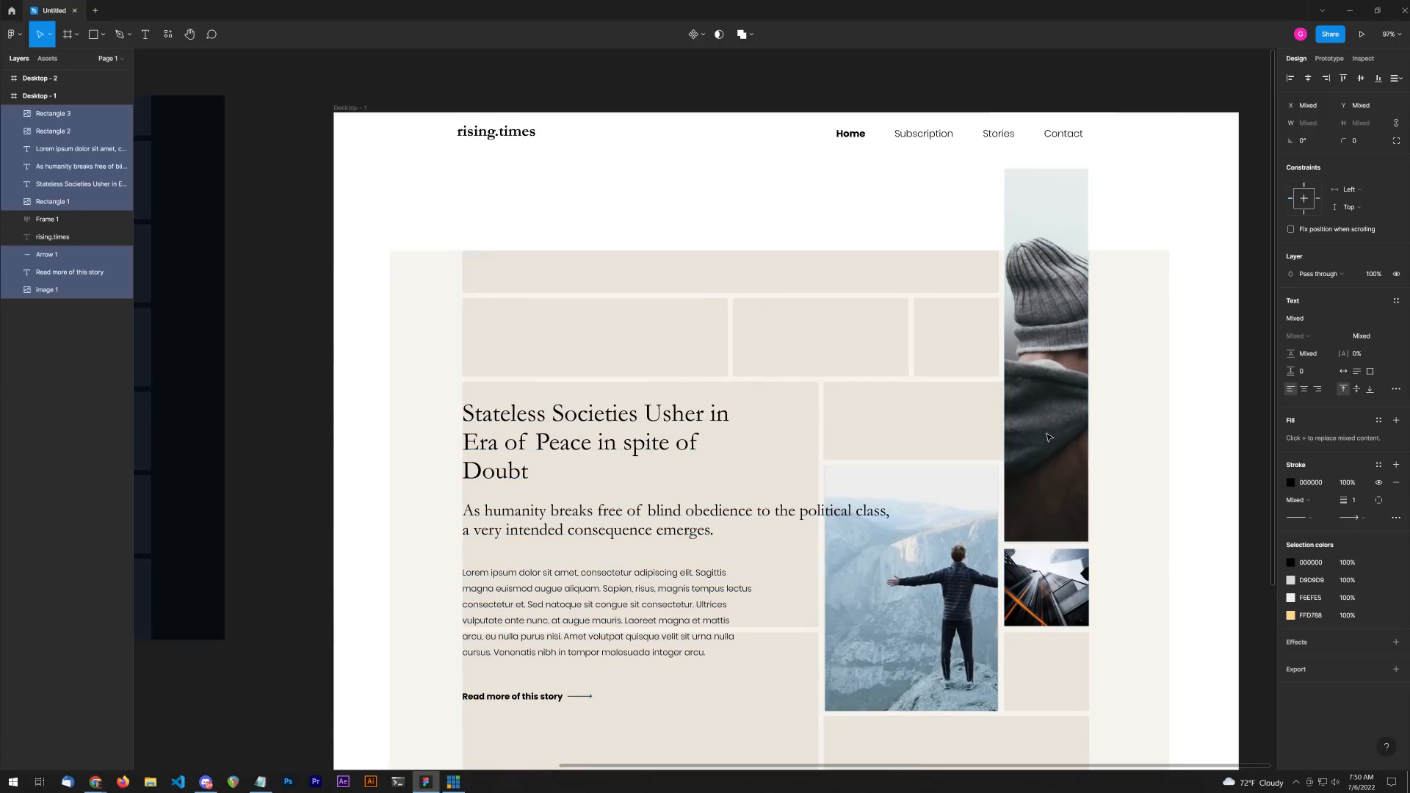
click(910, 584)
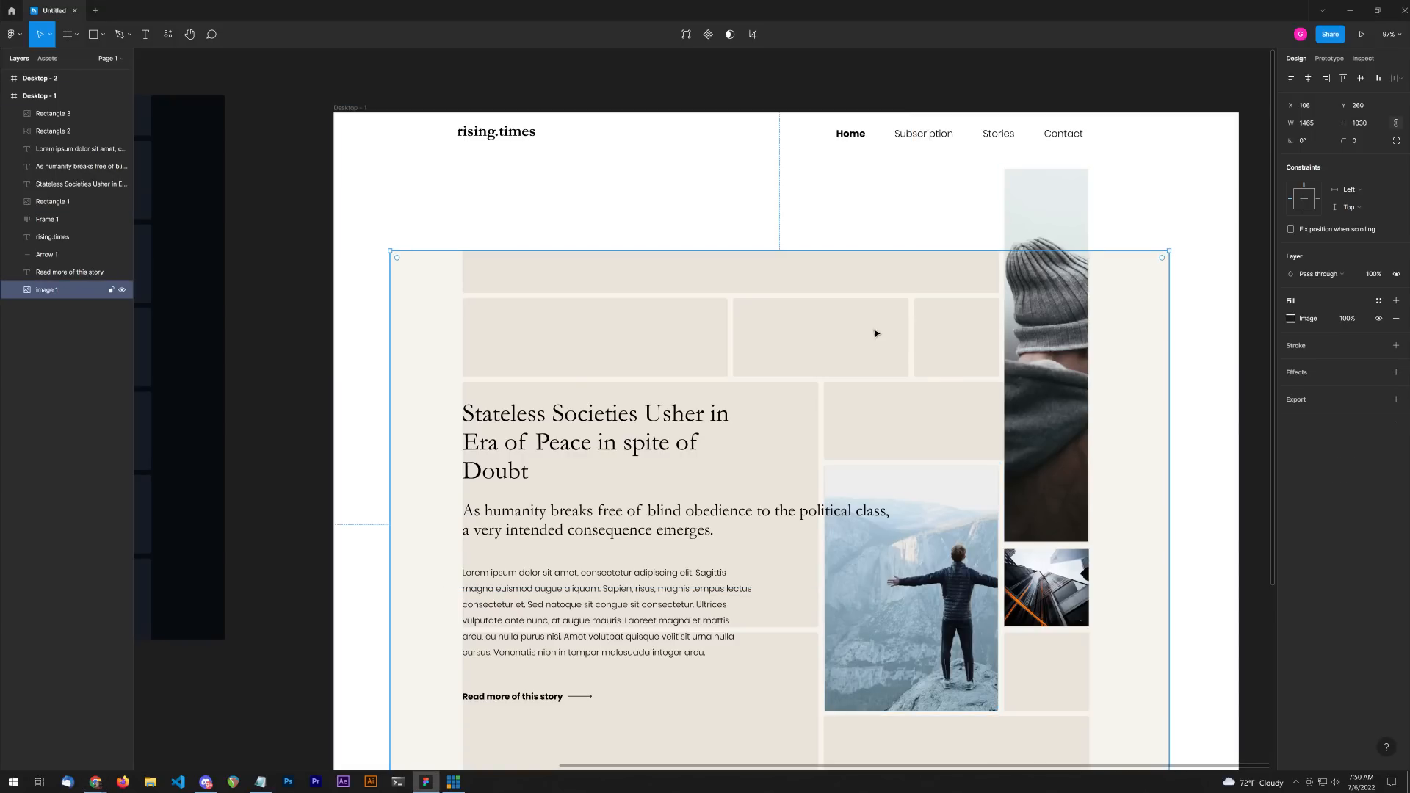
key(ctrl+v)
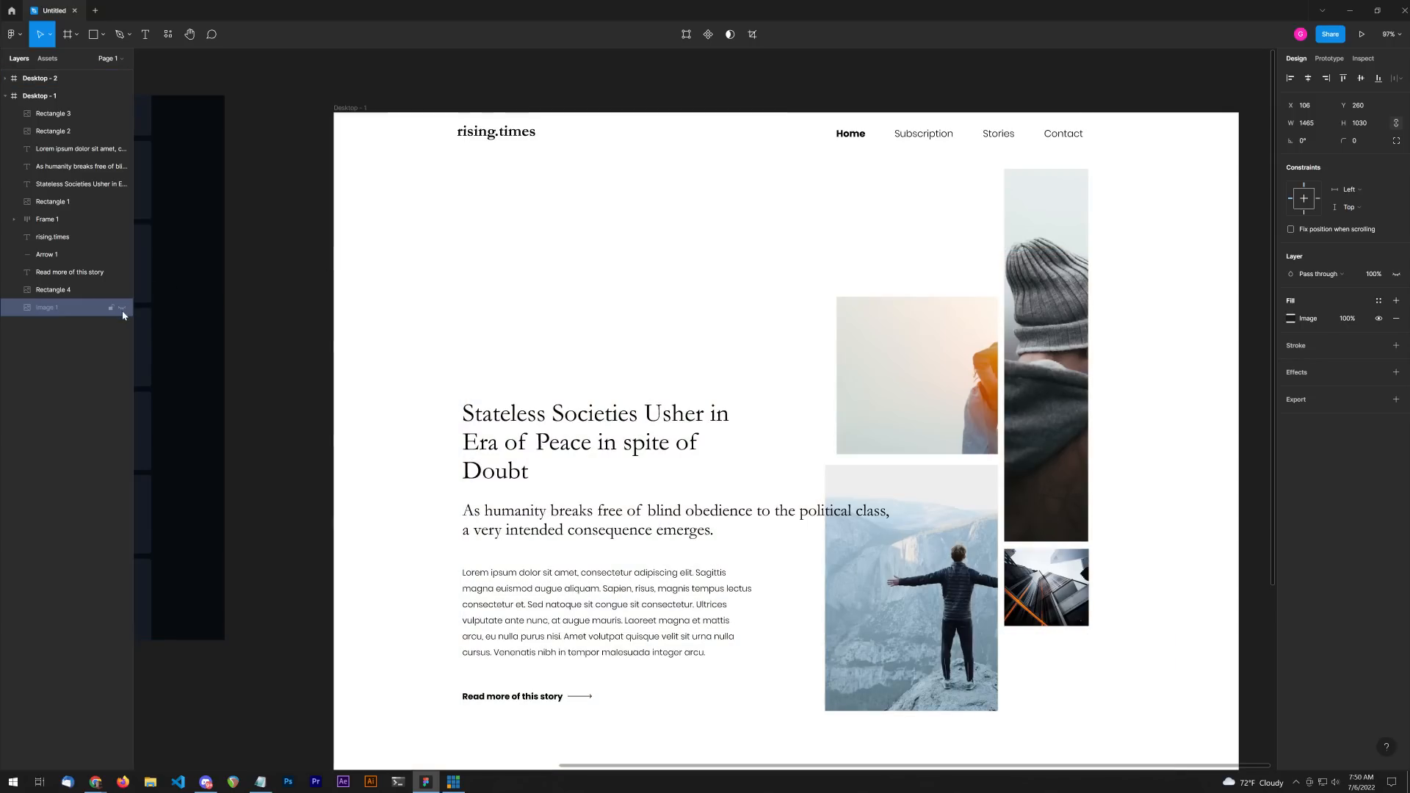
click(916, 375)
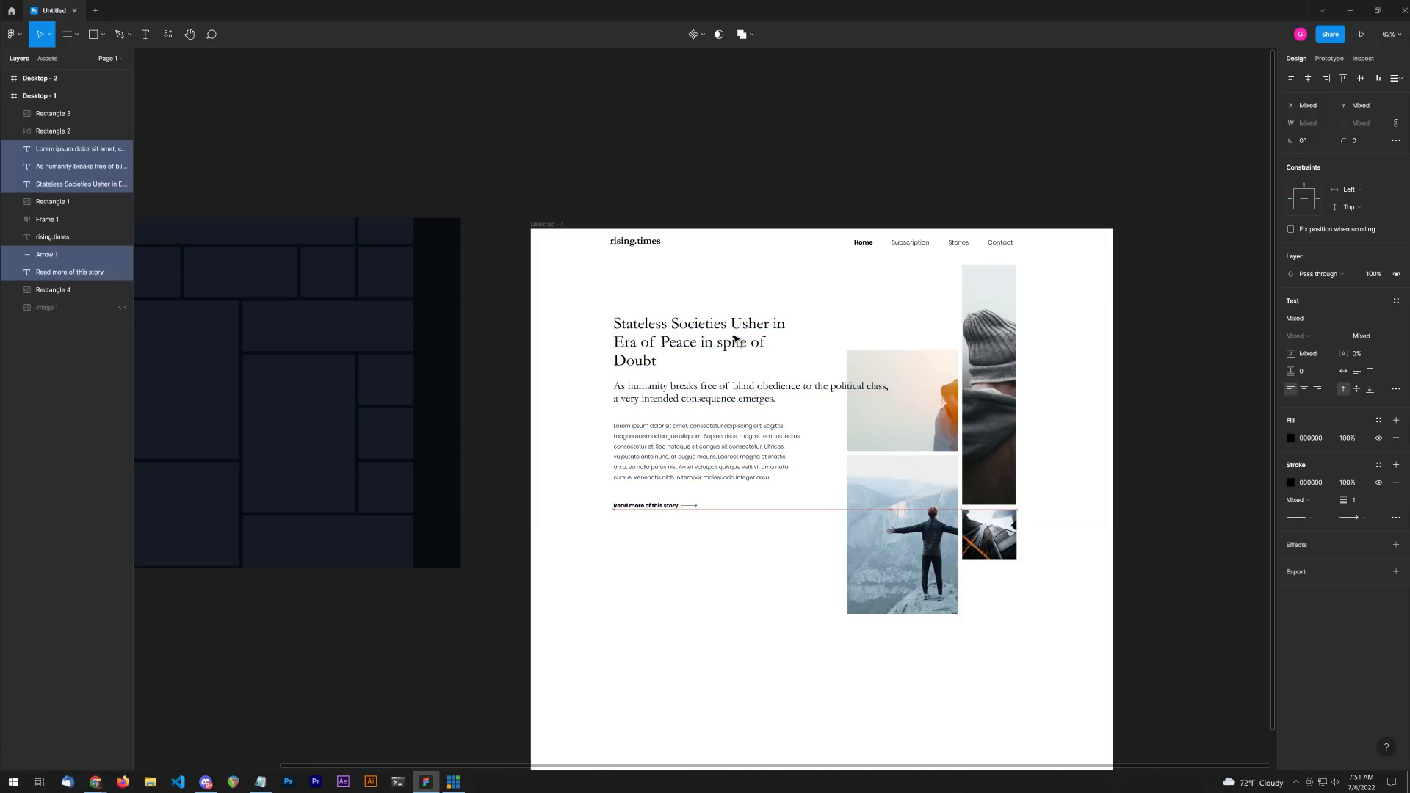
Step: Add a thin rule and a 'Today's Top Story' label above the headline block
click(836, 287)
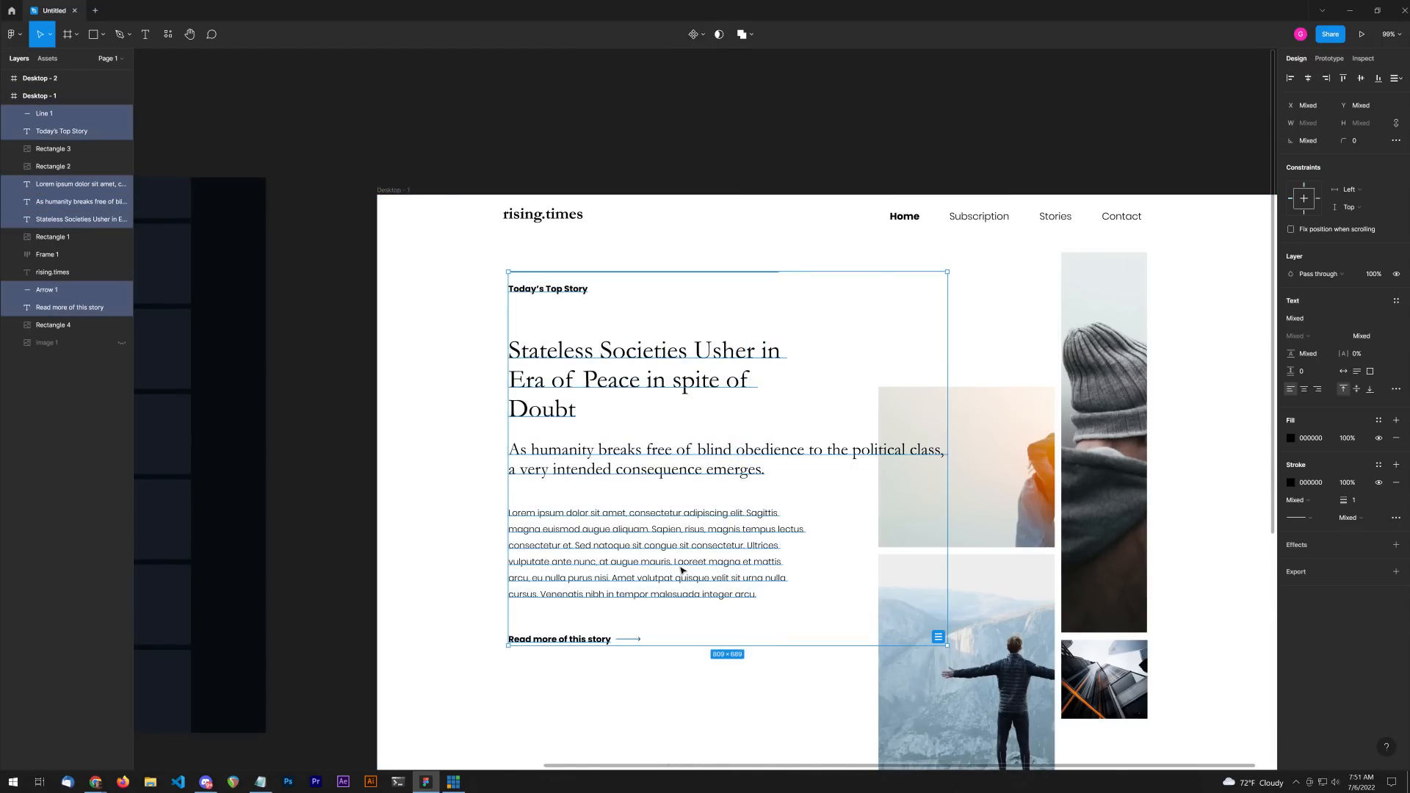
click(851, 324)
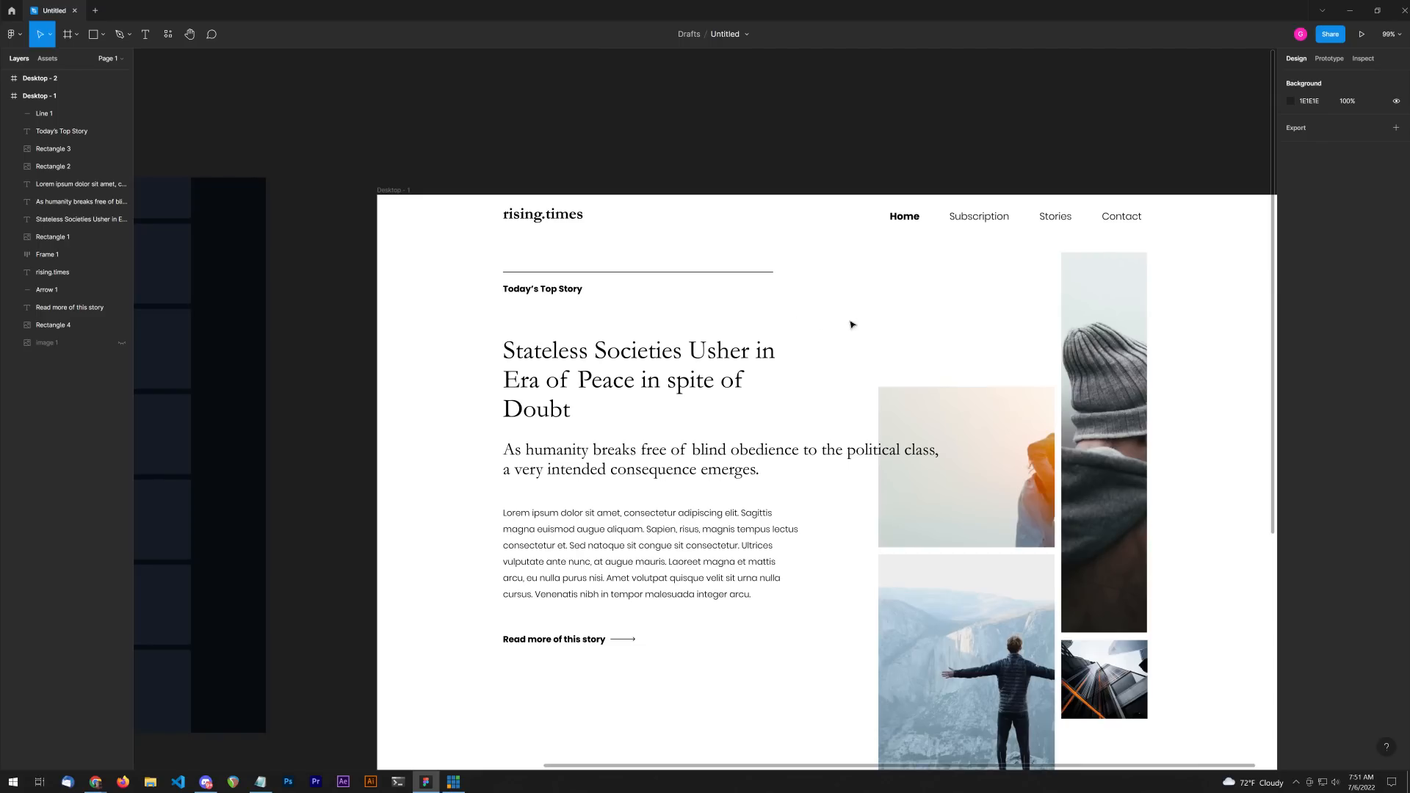
mouse_move(772, 281)
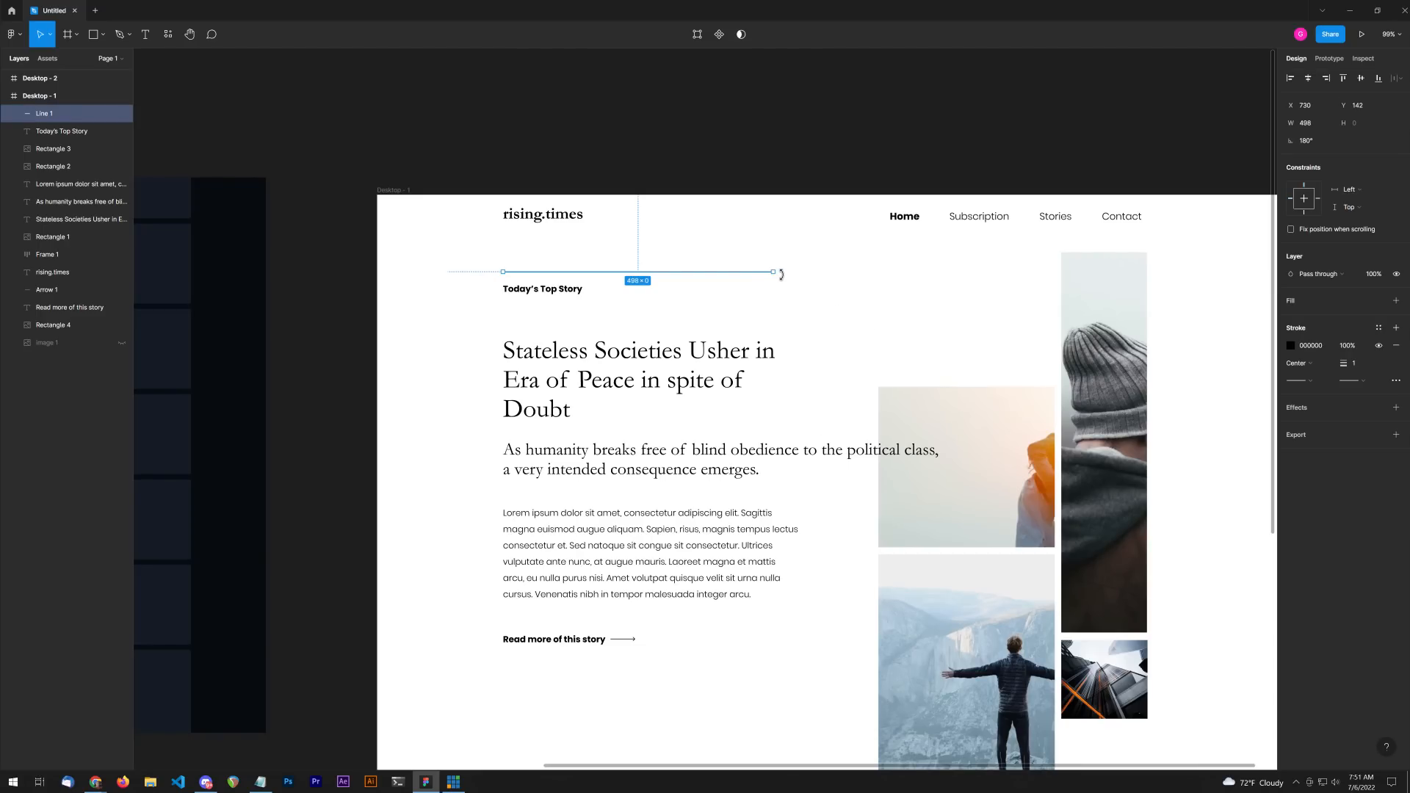
mouse_move(776, 271)
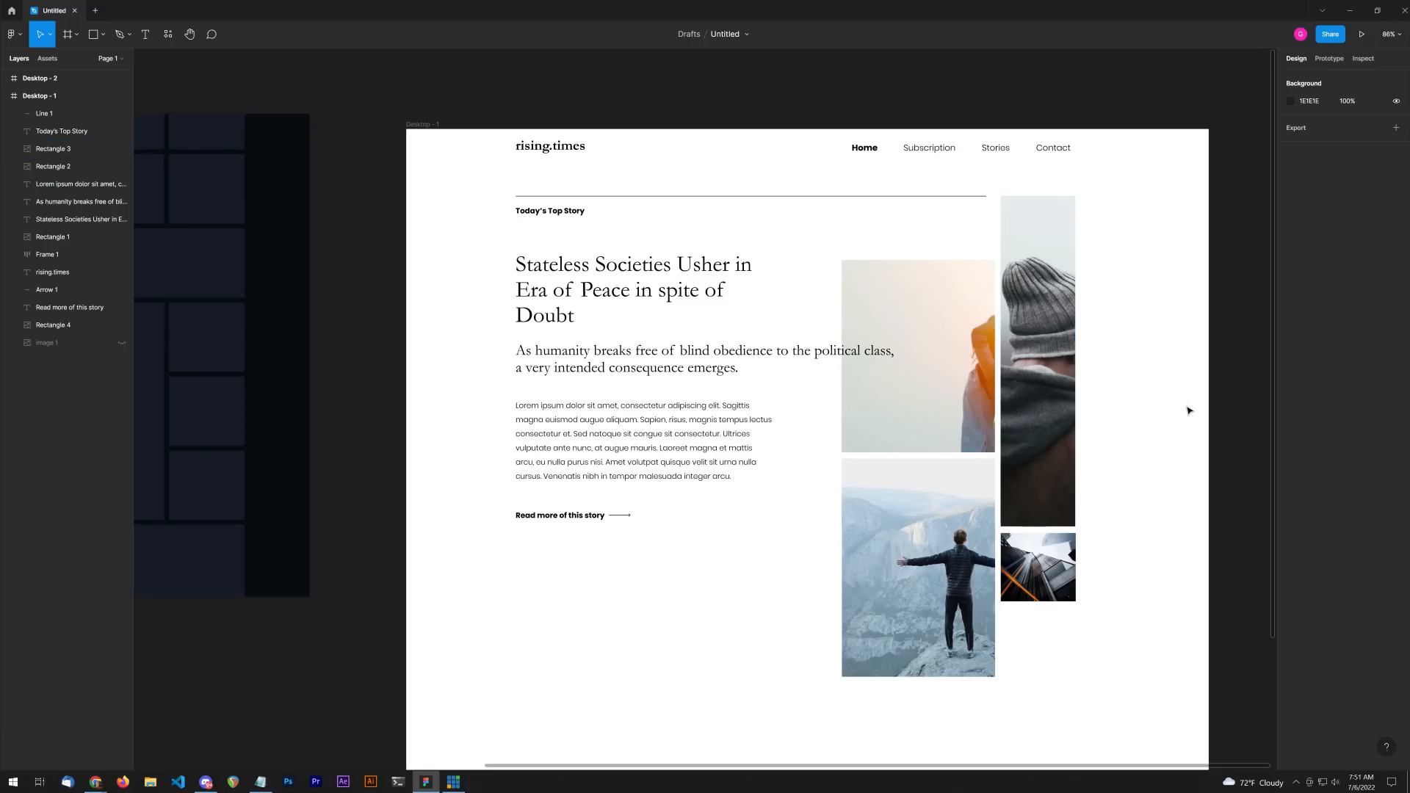
Step: Drag the mountain photo's bottom edge up, shortening it to about 303 px
click(917, 568)
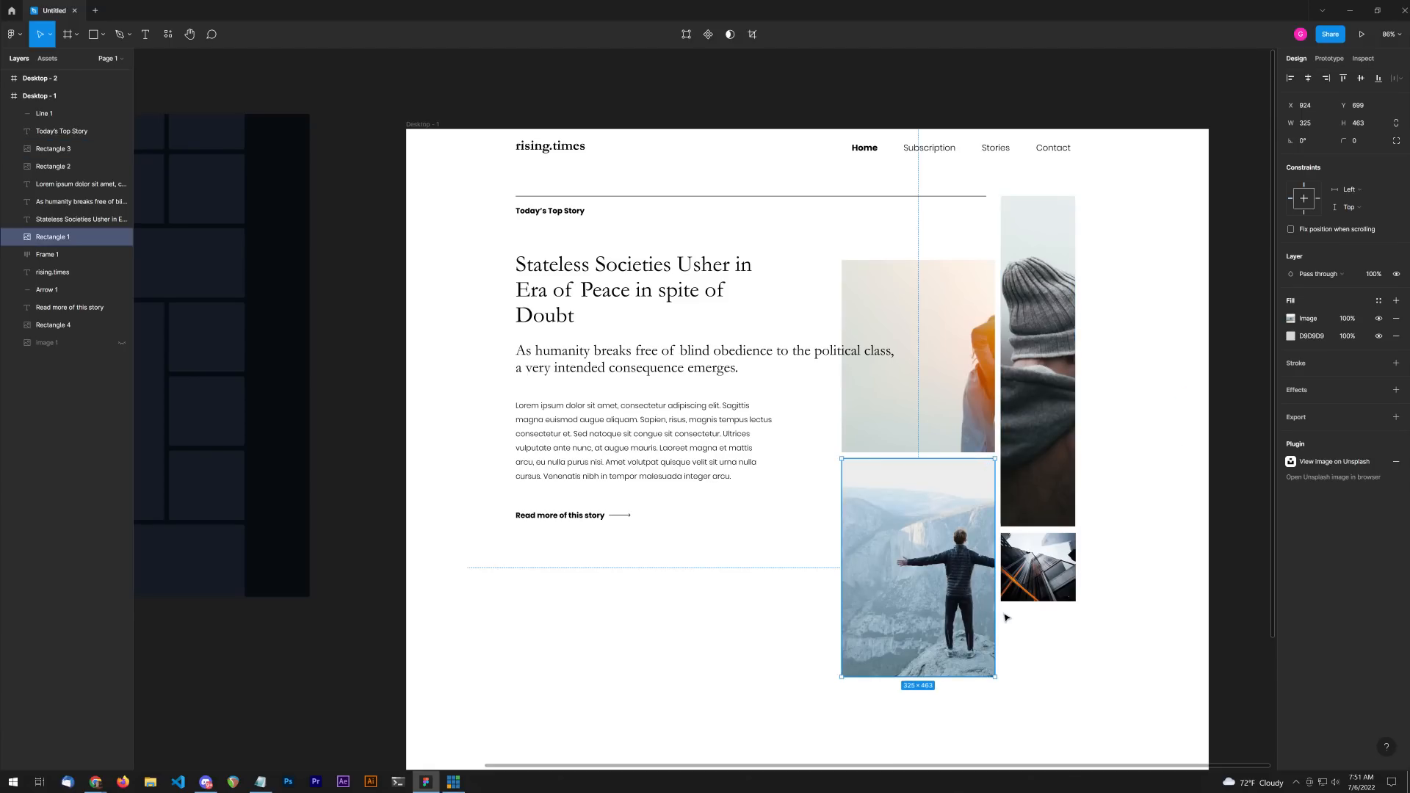
drag(917, 676, 917, 623)
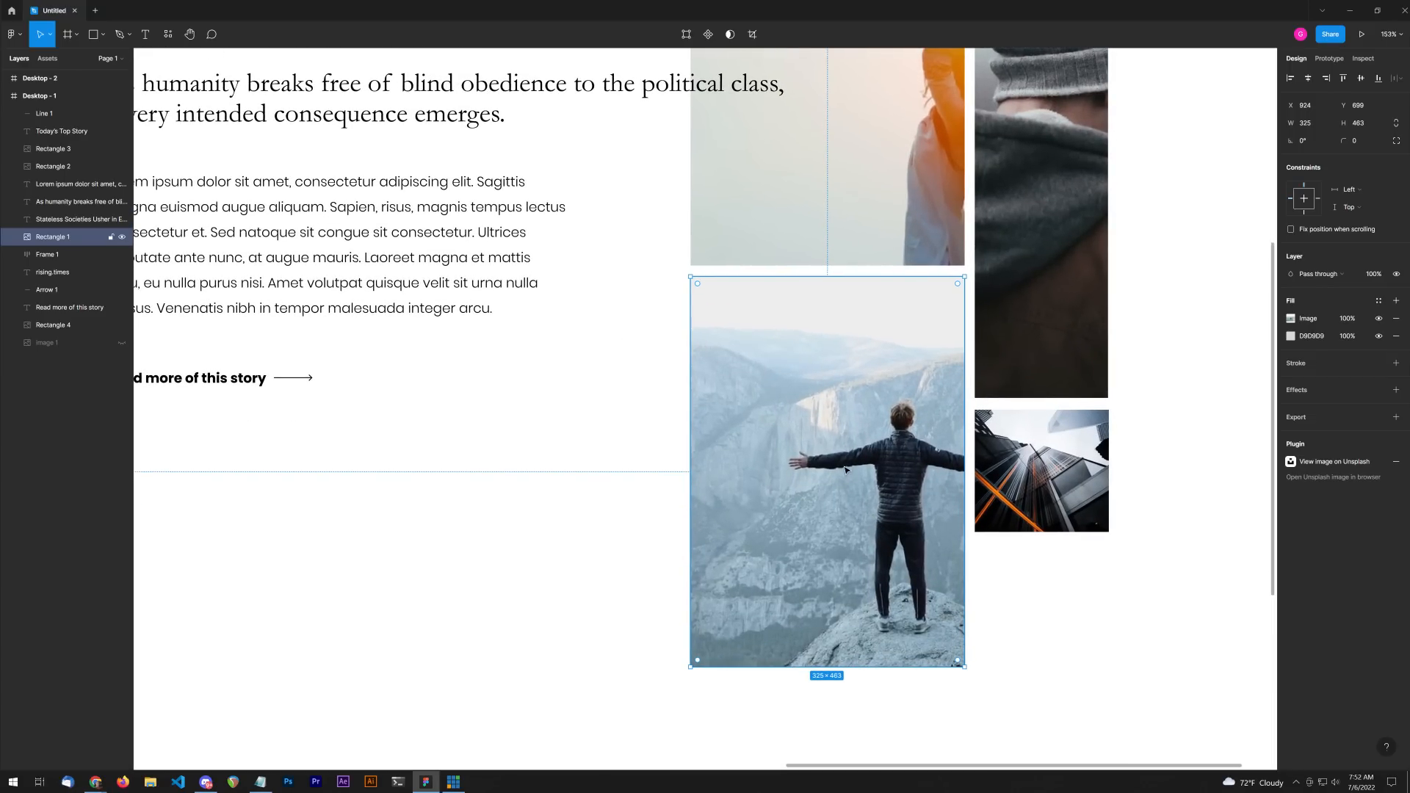
drag(826, 663, 826, 500)
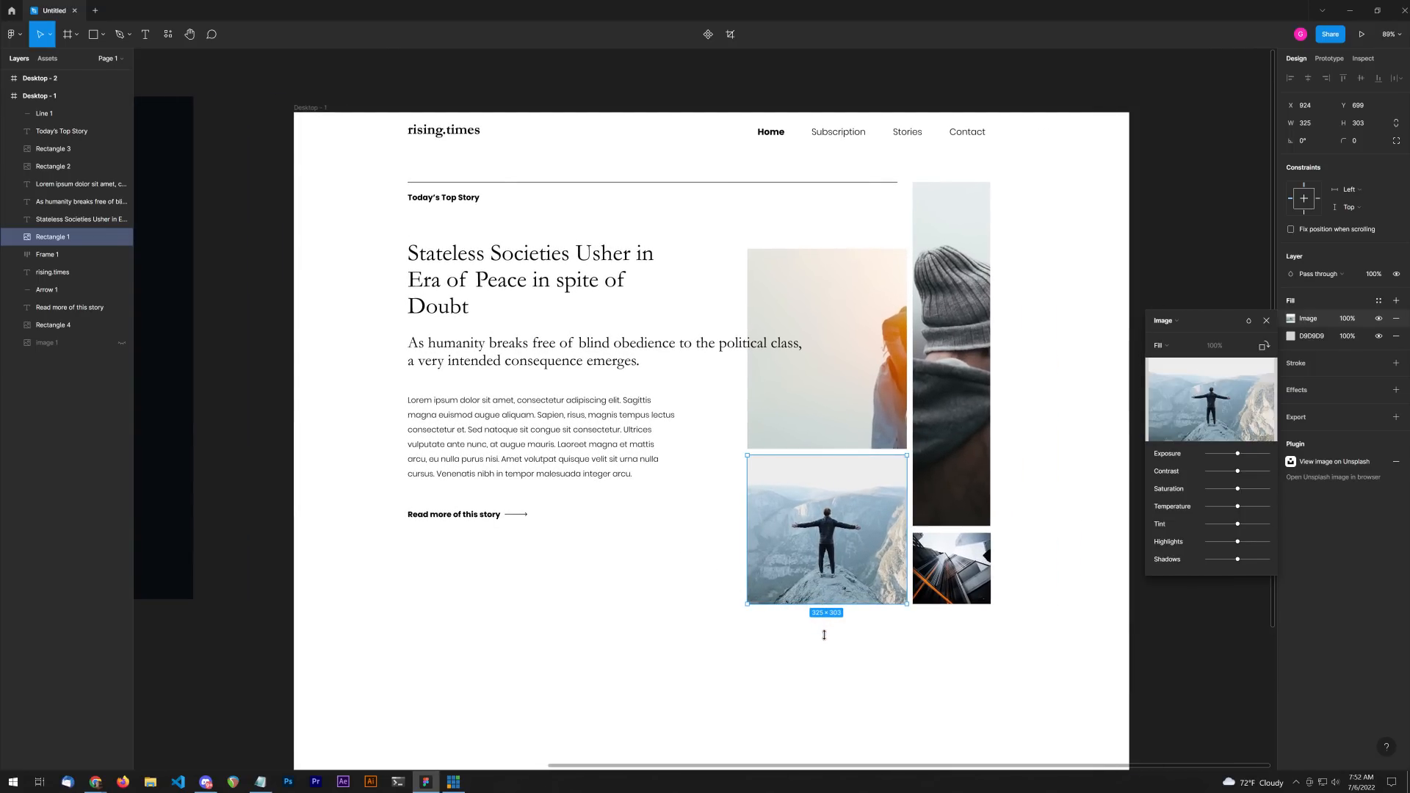
drag(825, 604, 824, 644)
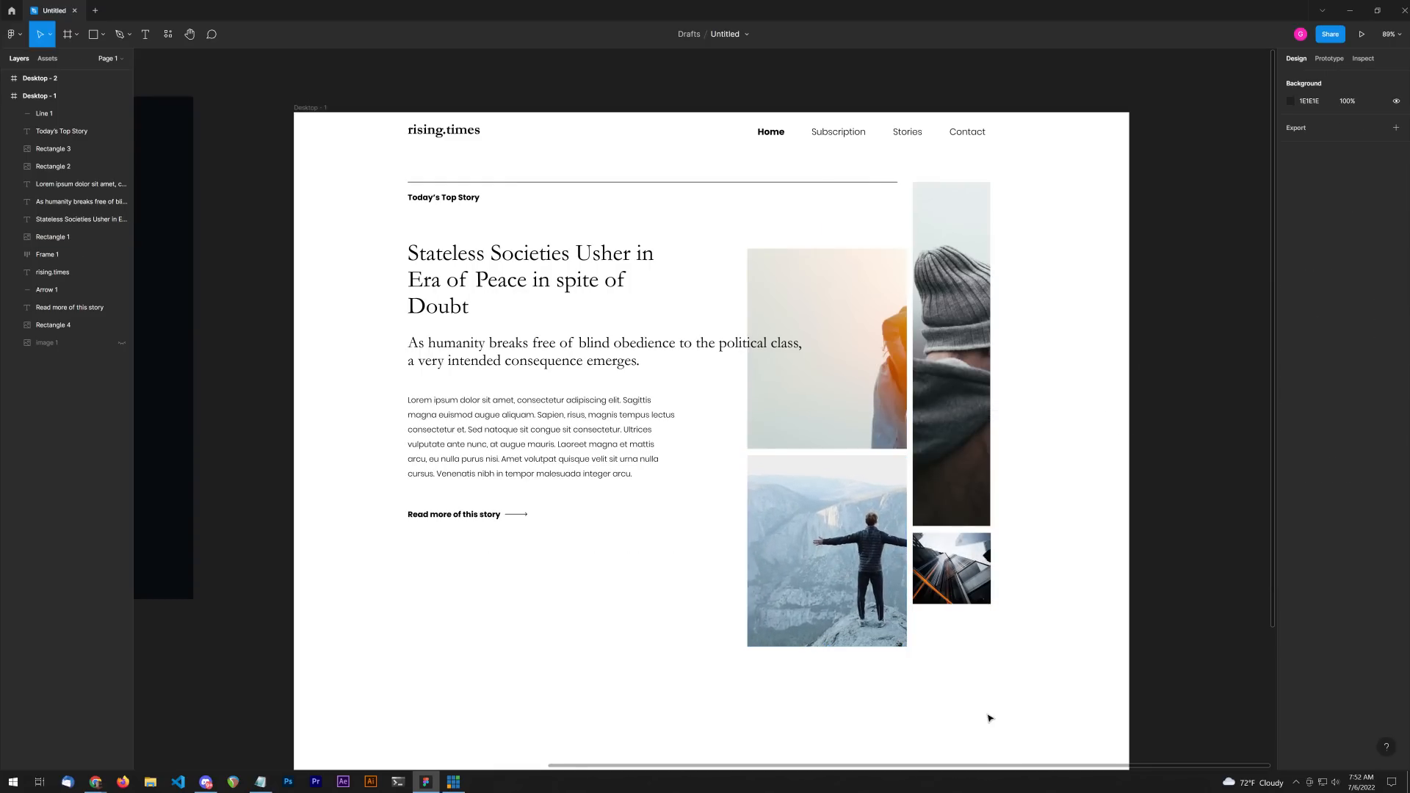
mouse_move(590, 589)
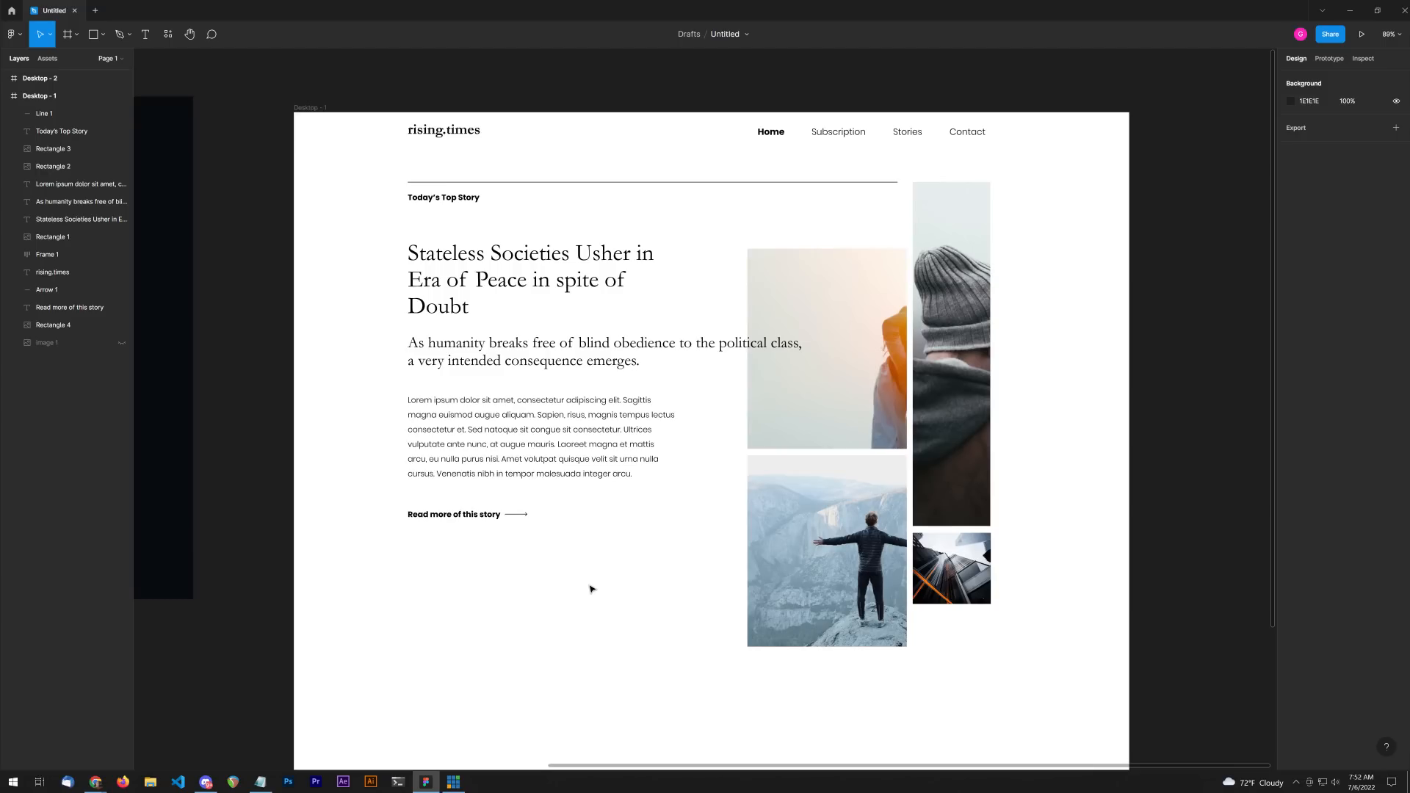
mouse_move(682, 536)
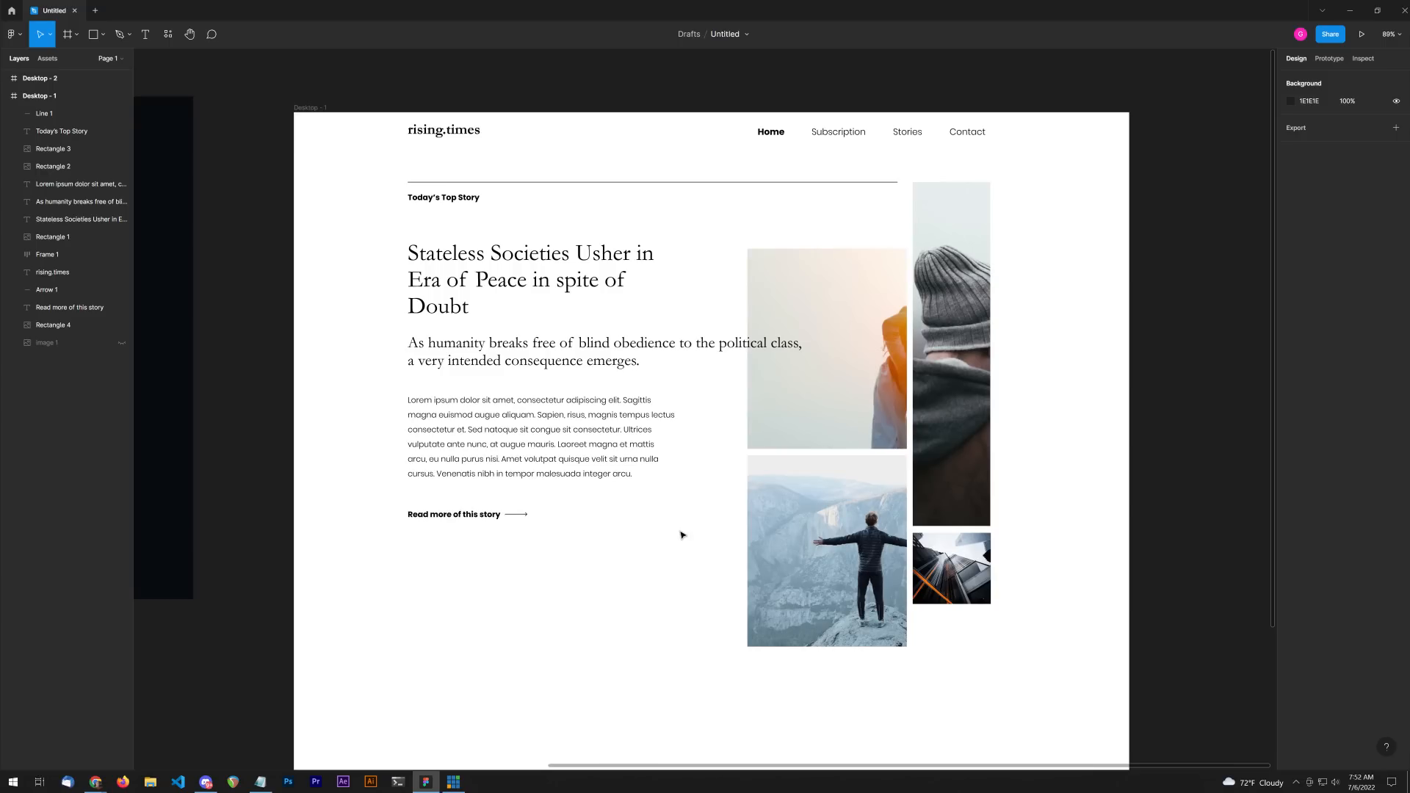
mouse_move(410, 524)
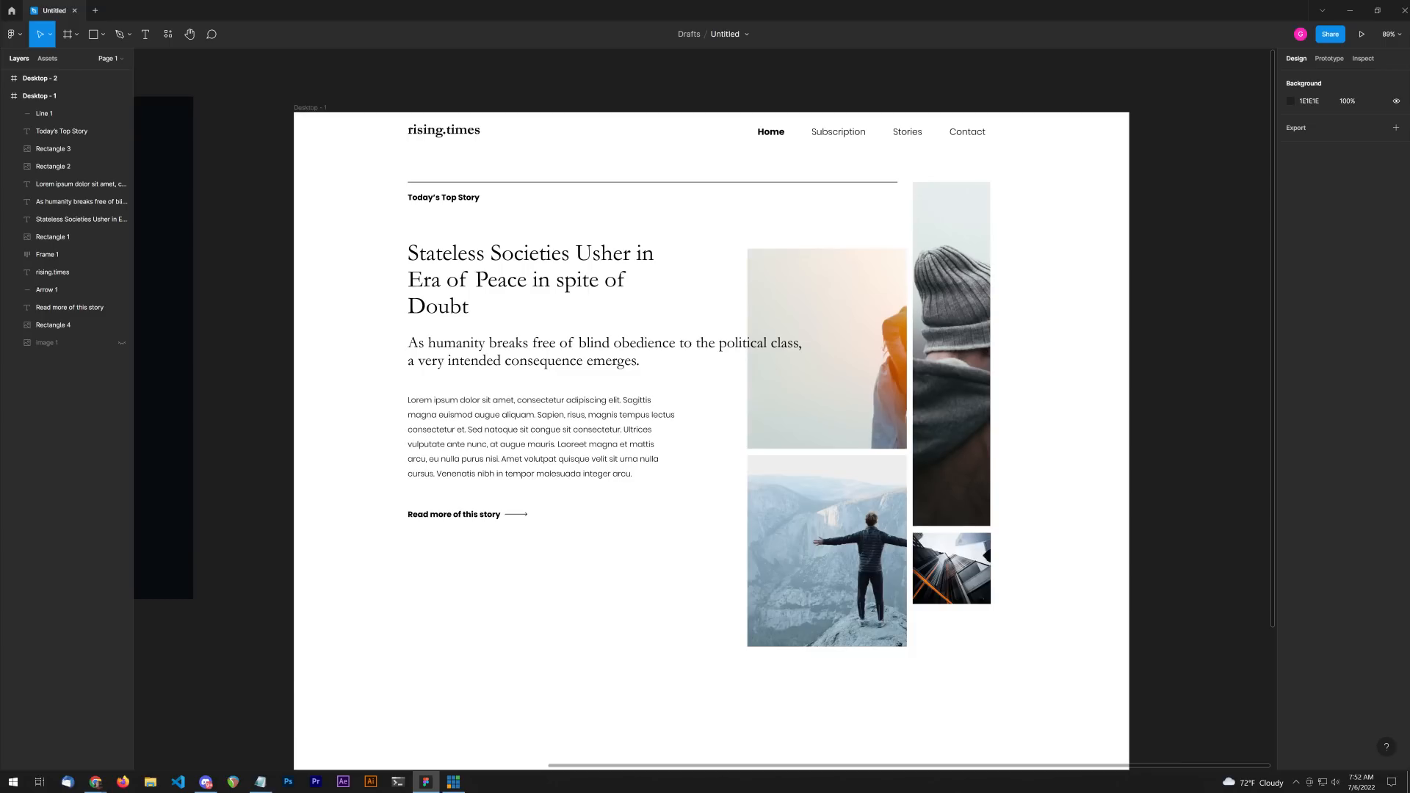
mouse_move(586, 504)
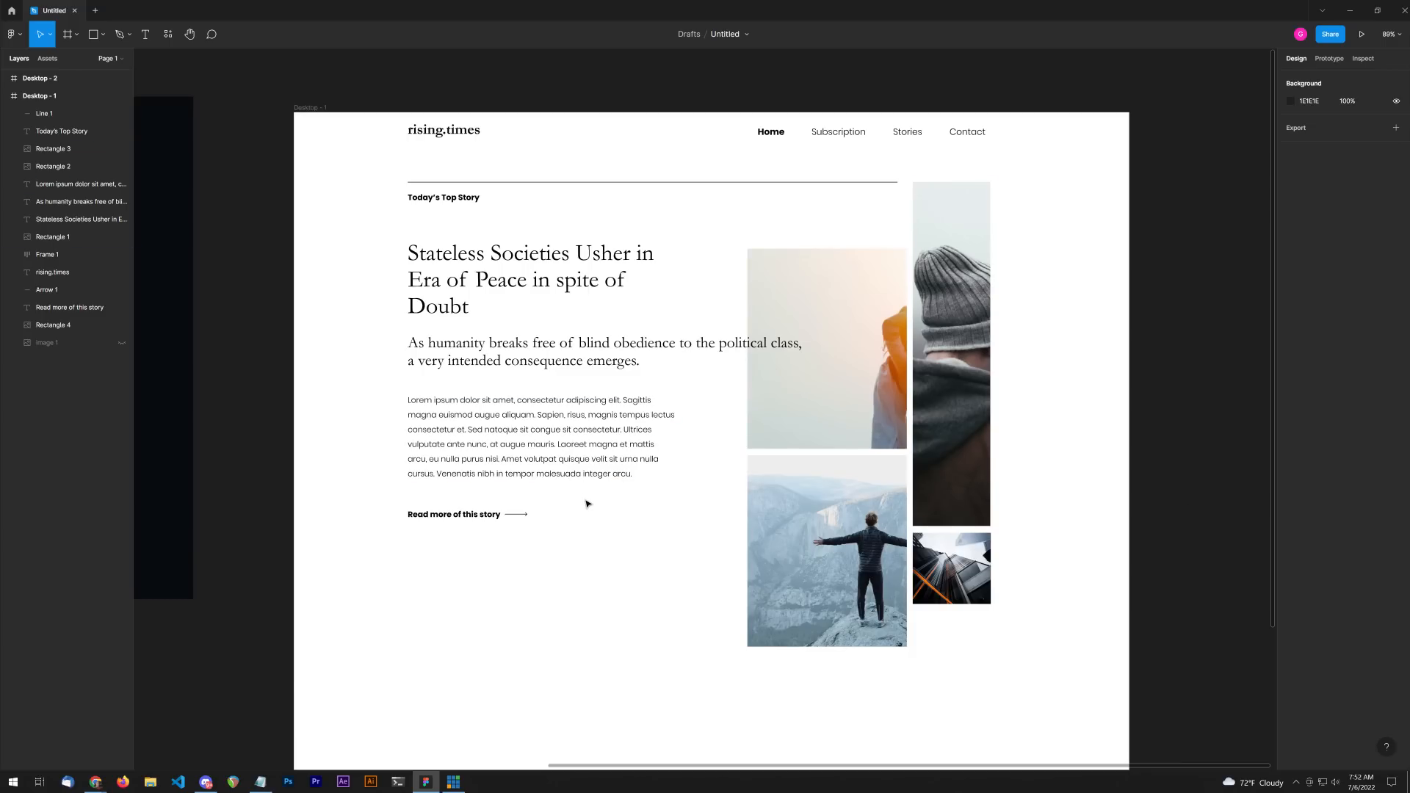
mouse_move(613, 538)
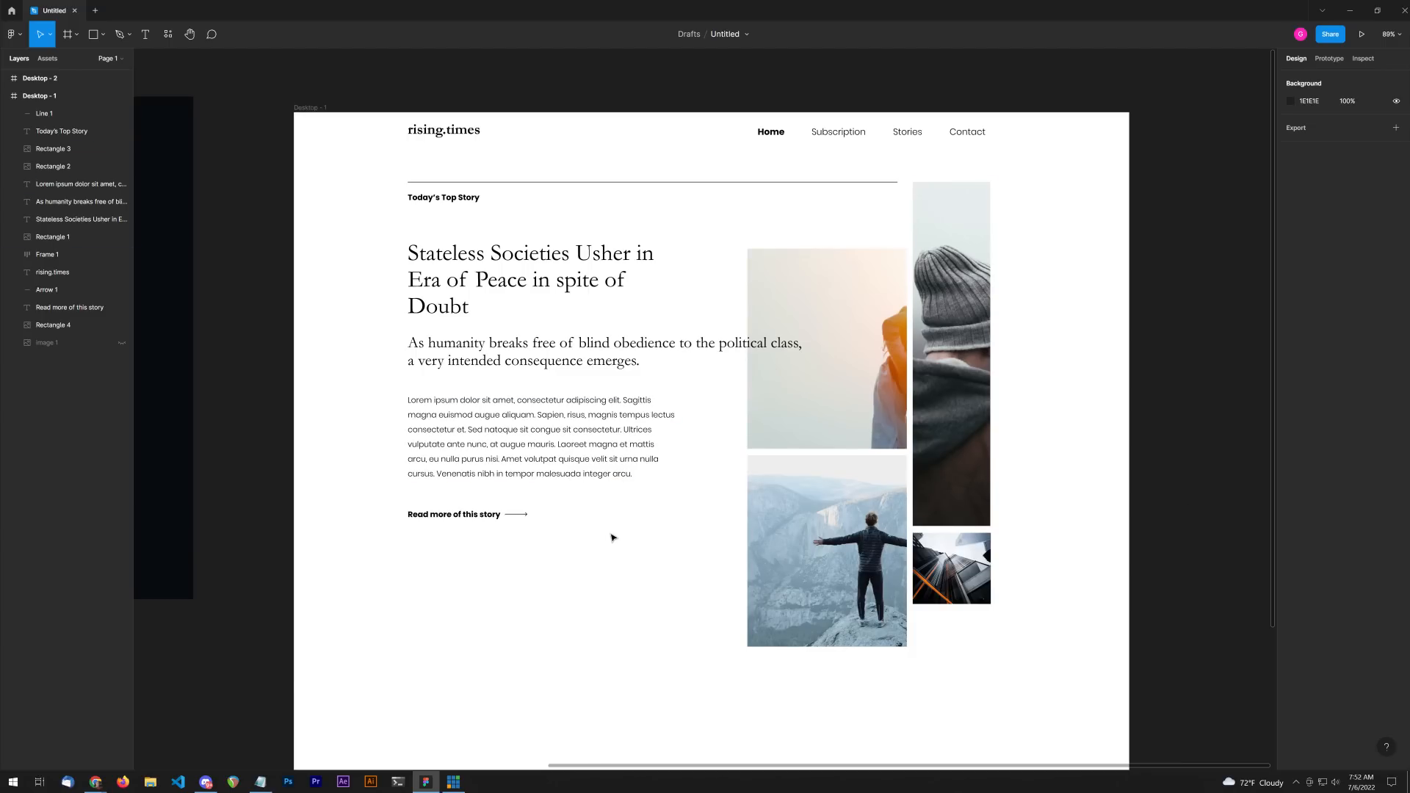
Step: Duplicate the body paragraph below the moved link and retype it as 'Laoreet magna et mattis arcu…'
click(453, 514)
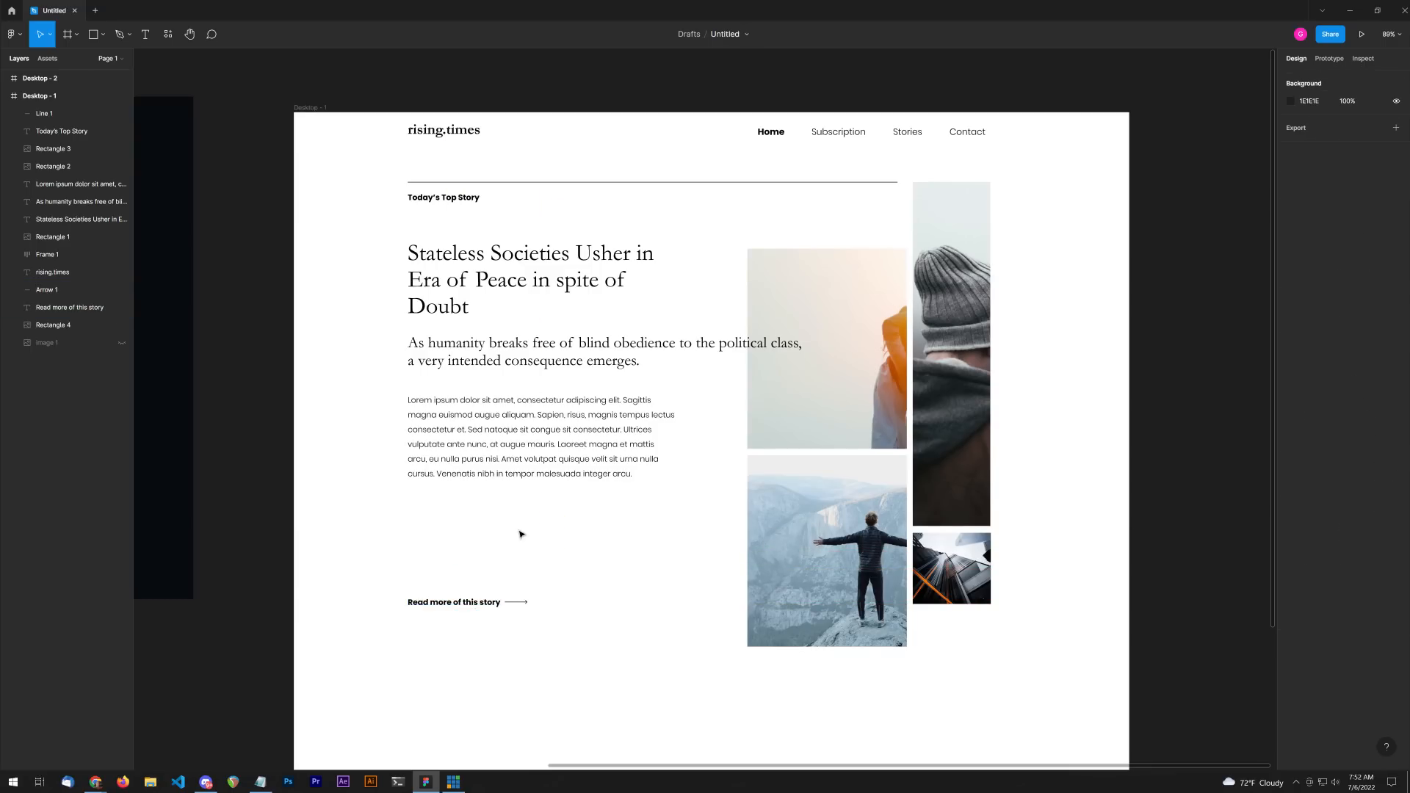
key(ctrl+d)
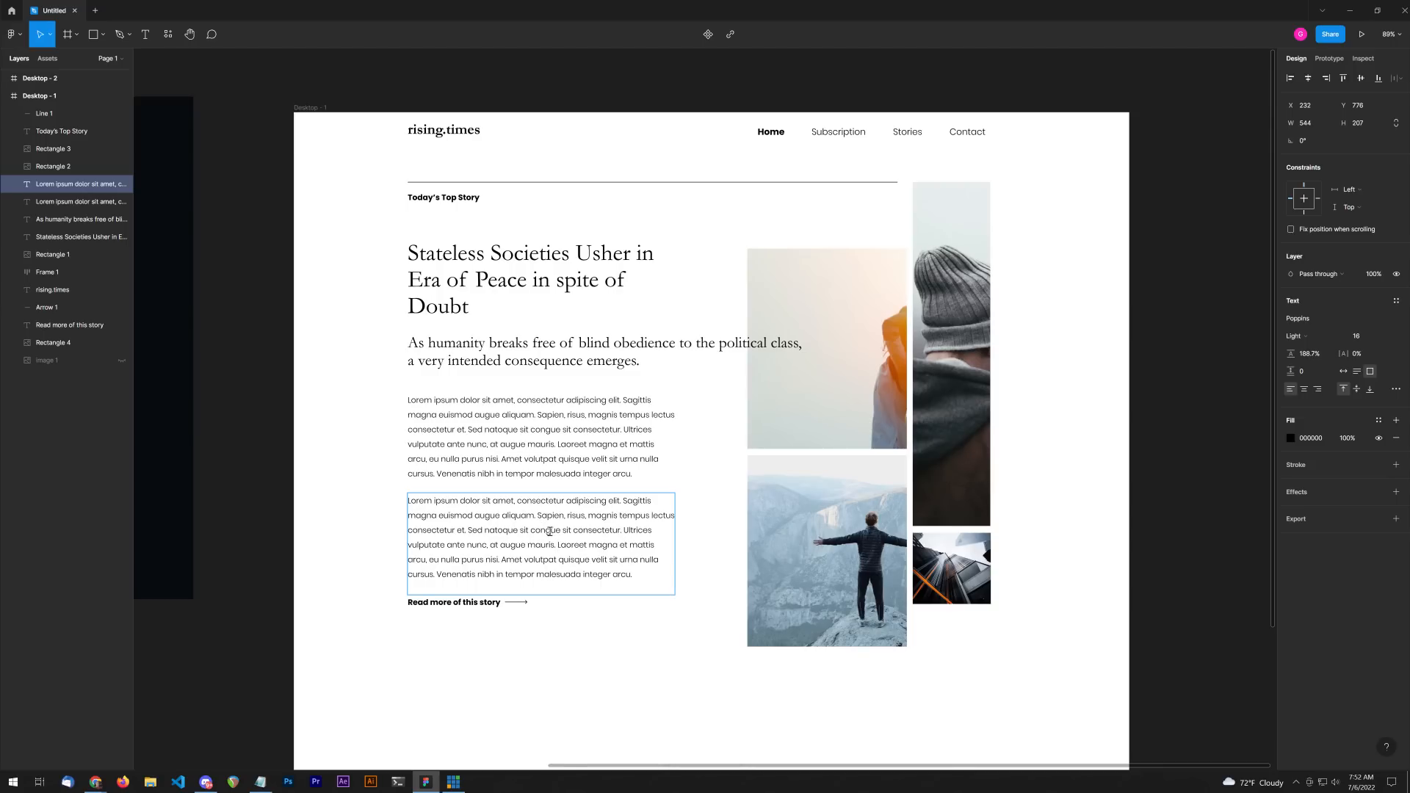
mouse_move(454, 530)
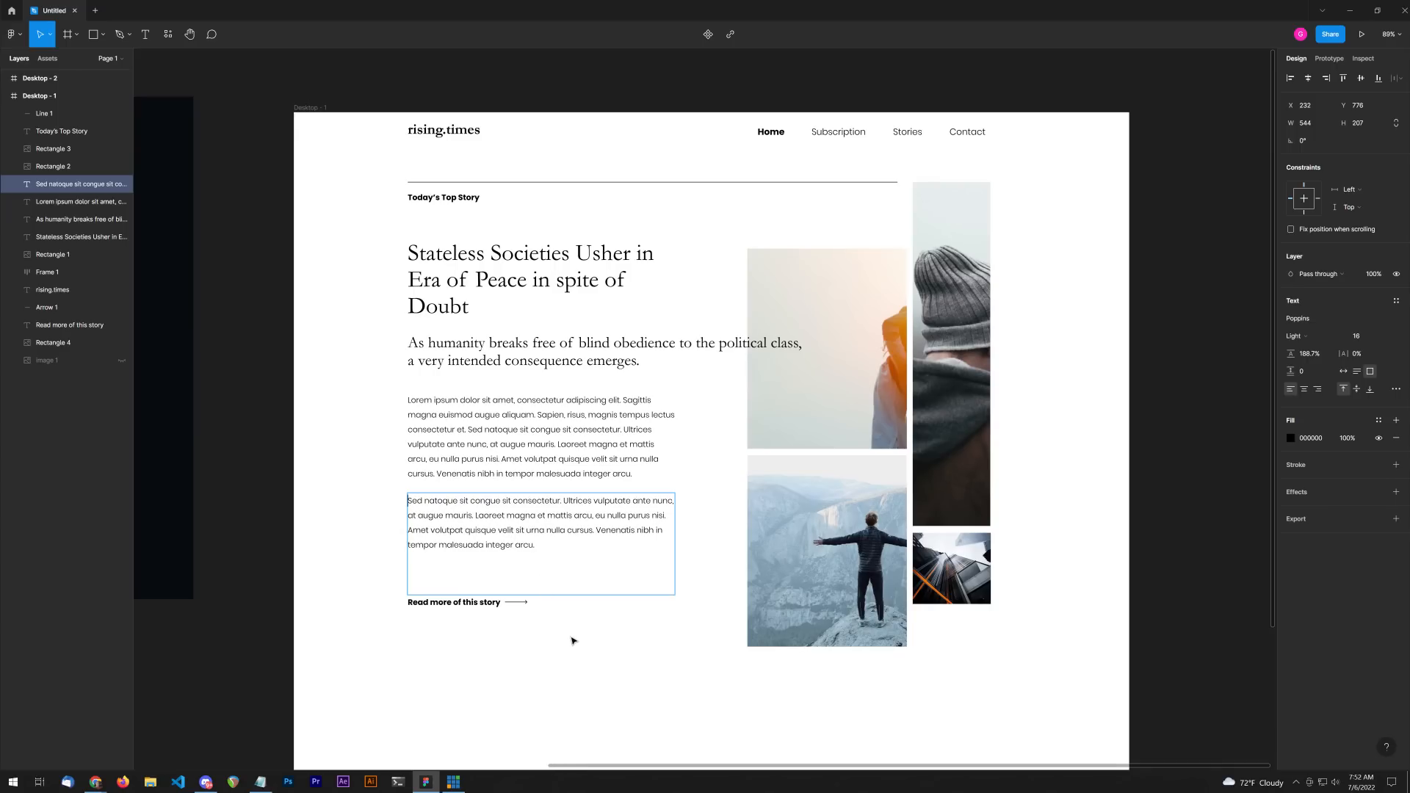
click(540, 440)
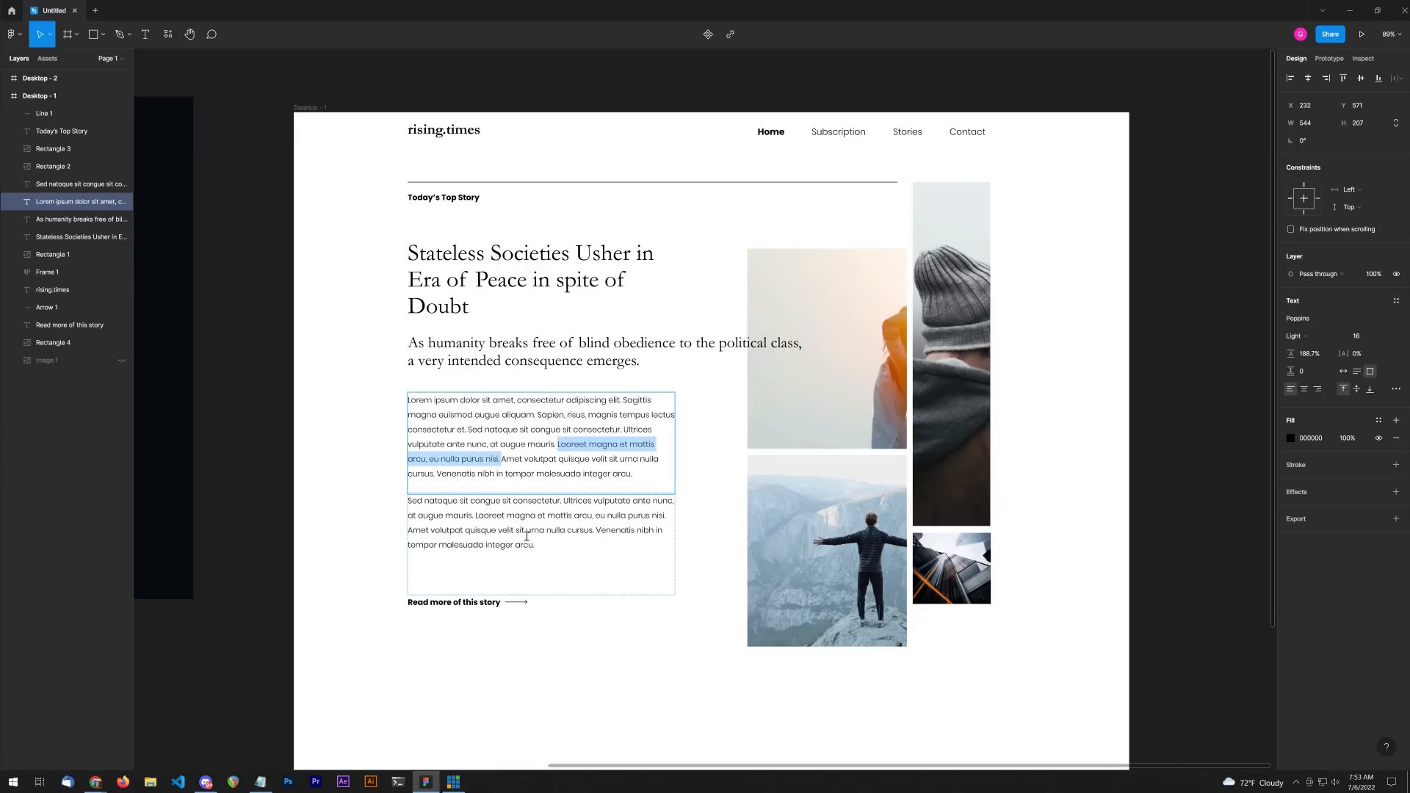
text(Laoreet magna et mattis arcu, eu nulla purus nisi.)
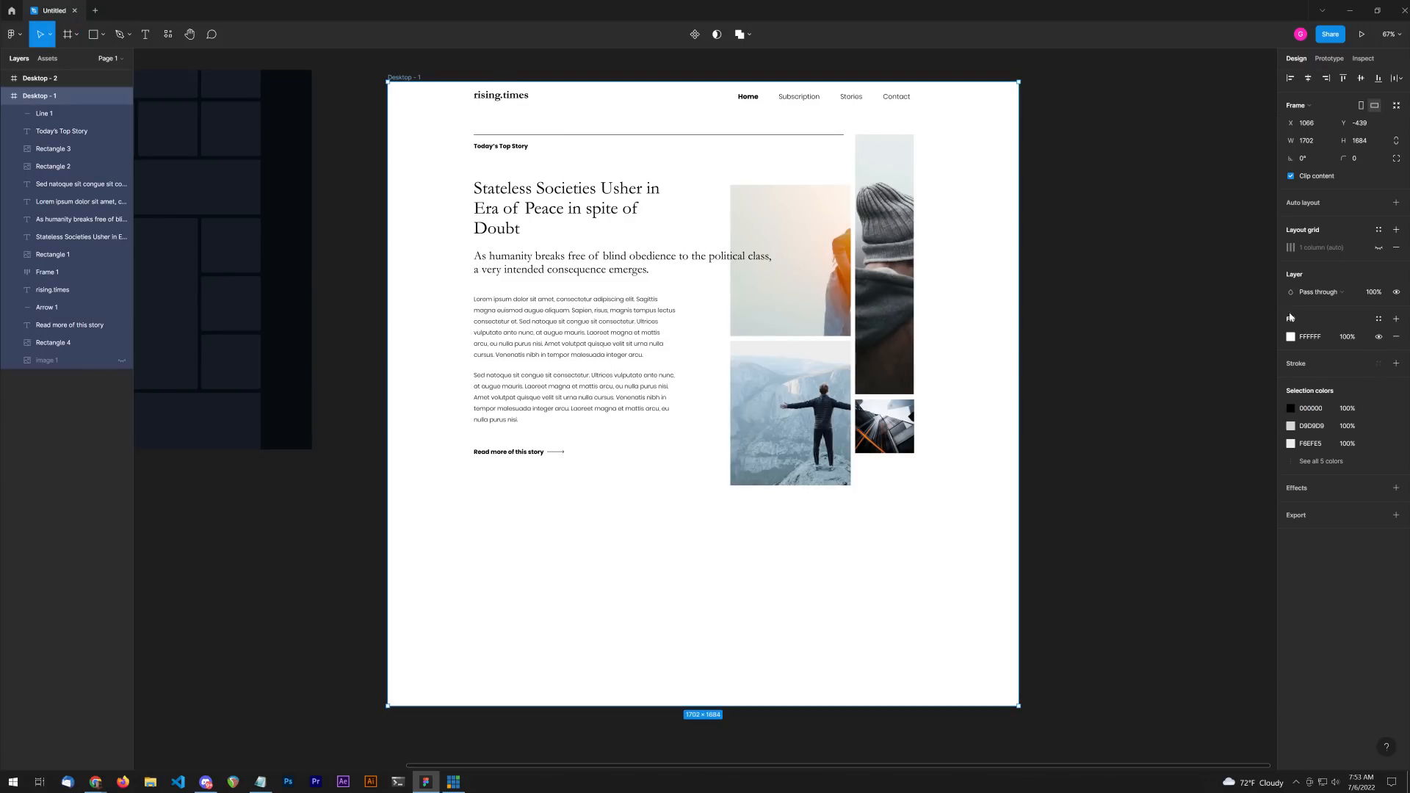
Step: Set the Desktop-1 frame fill colour to hex FFFCF8
click(1290, 336)
text(FFFCF8)
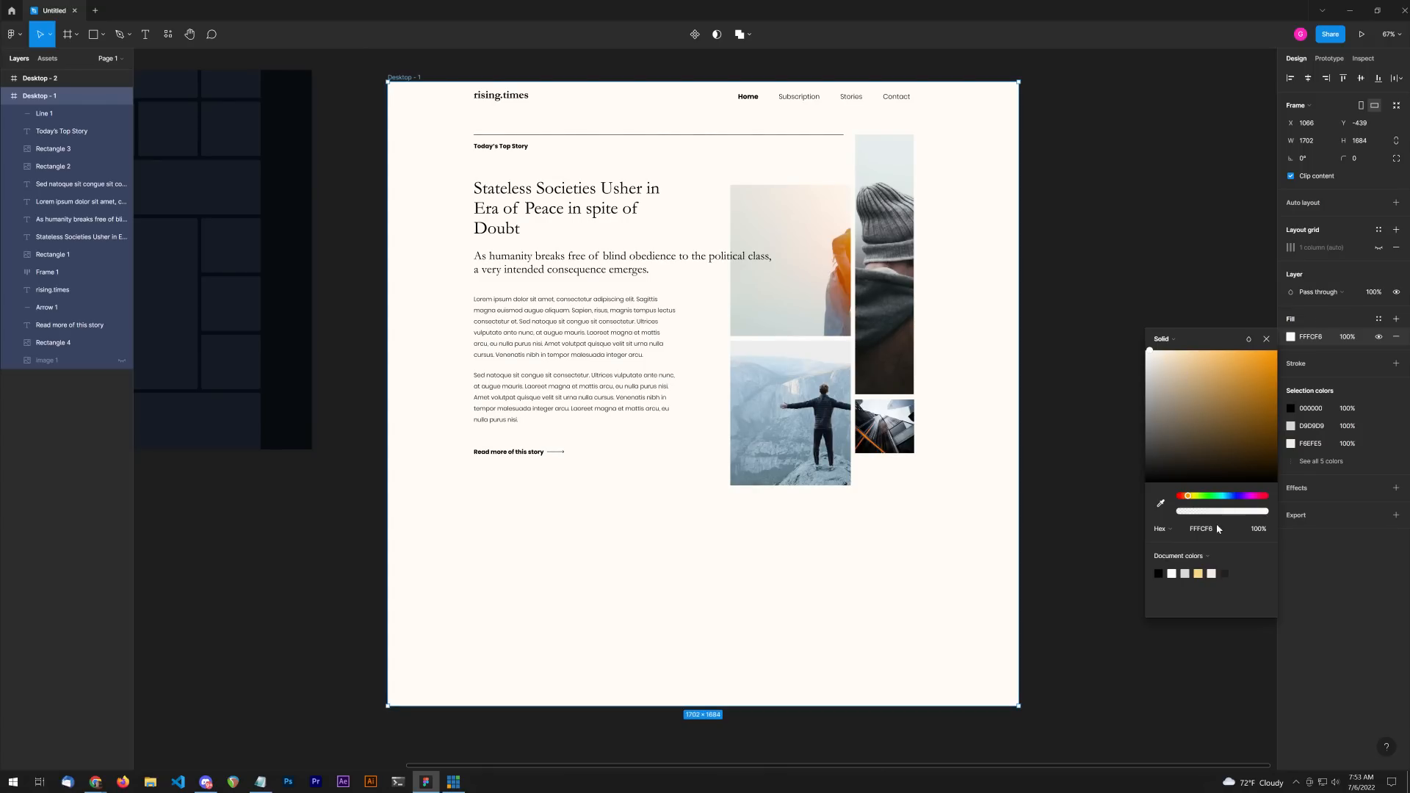
double_click(571, 396)
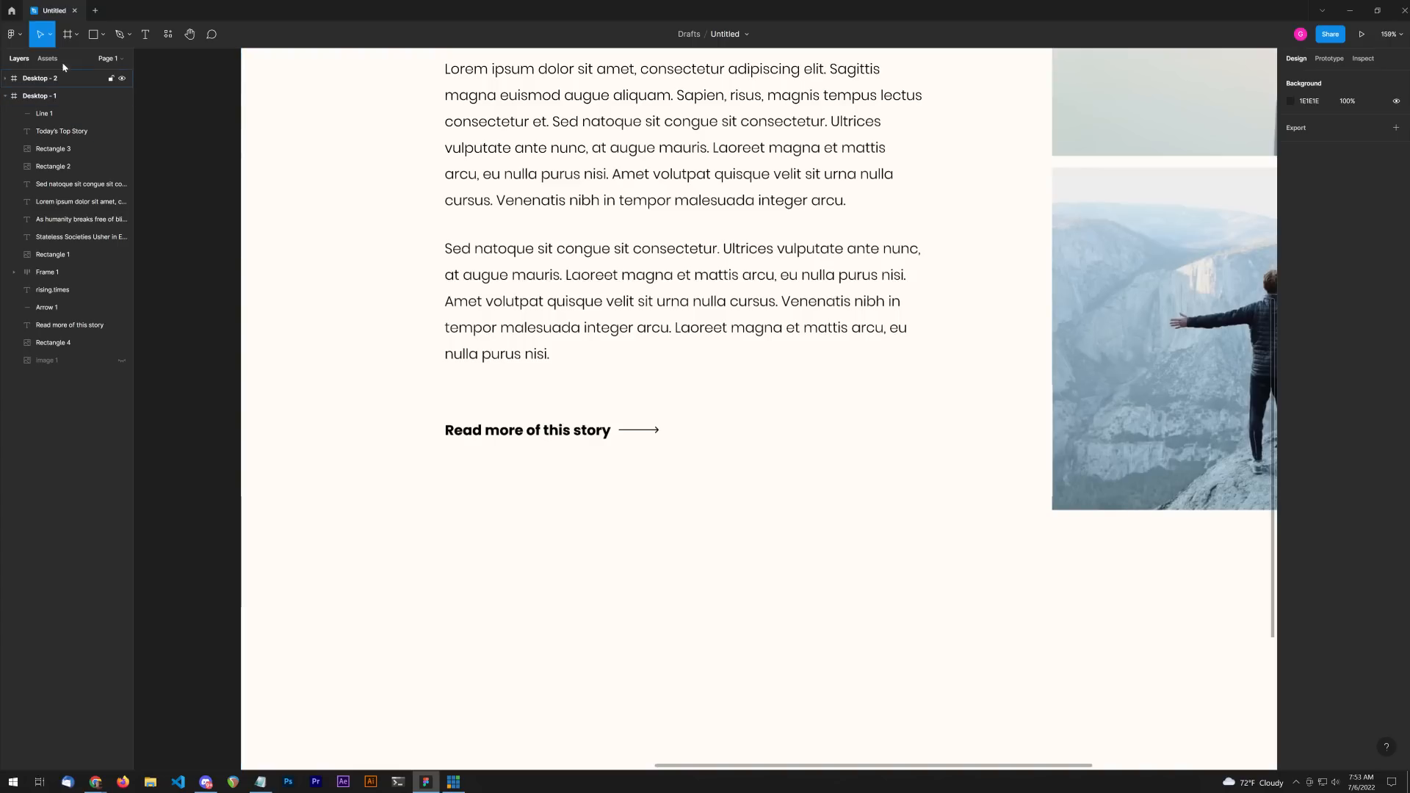
Step: Draw a half-width rectangle below the second paragraph and give it an F5F0E4 fill
click(95, 34)
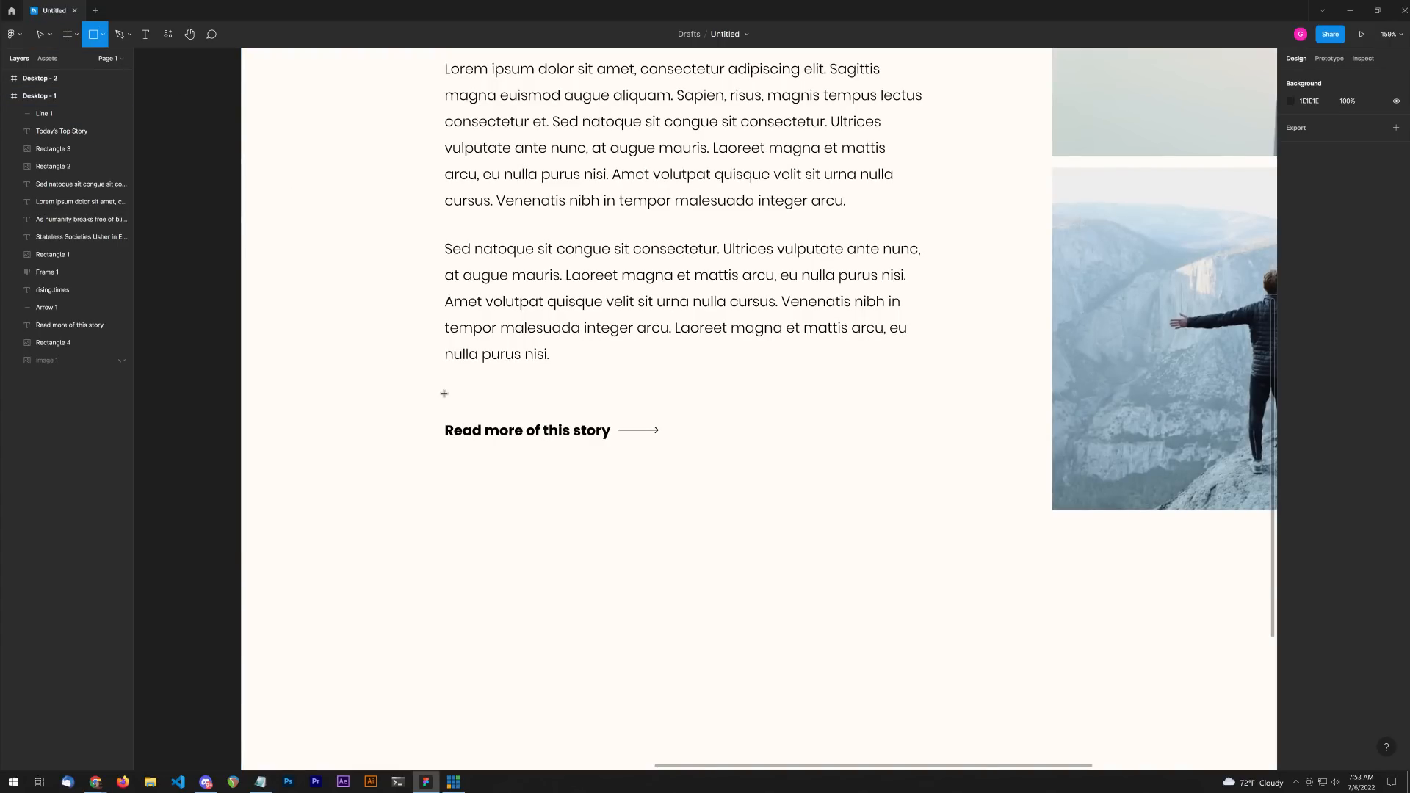
mouse_move(1017, 506)
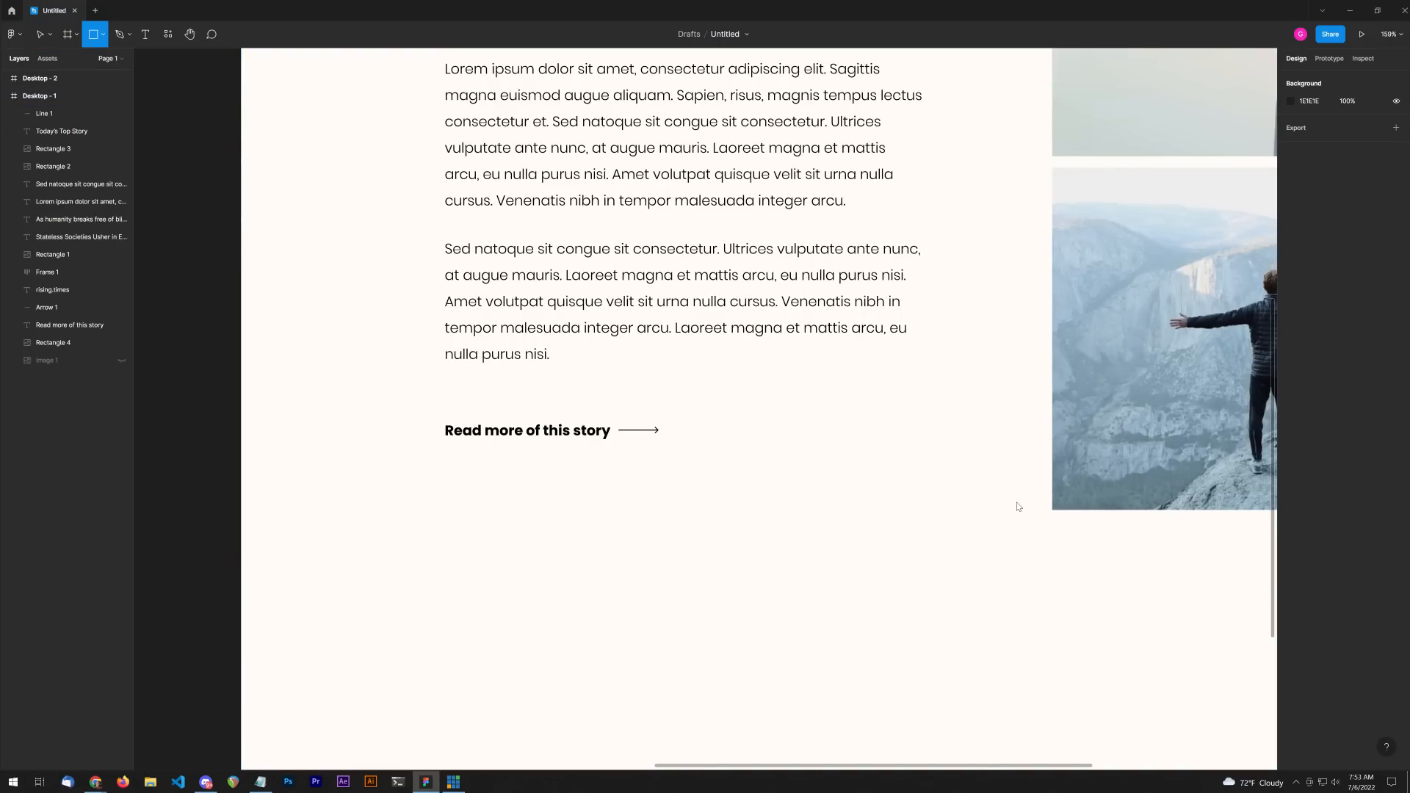
drag(445, 396, 1012, 513)
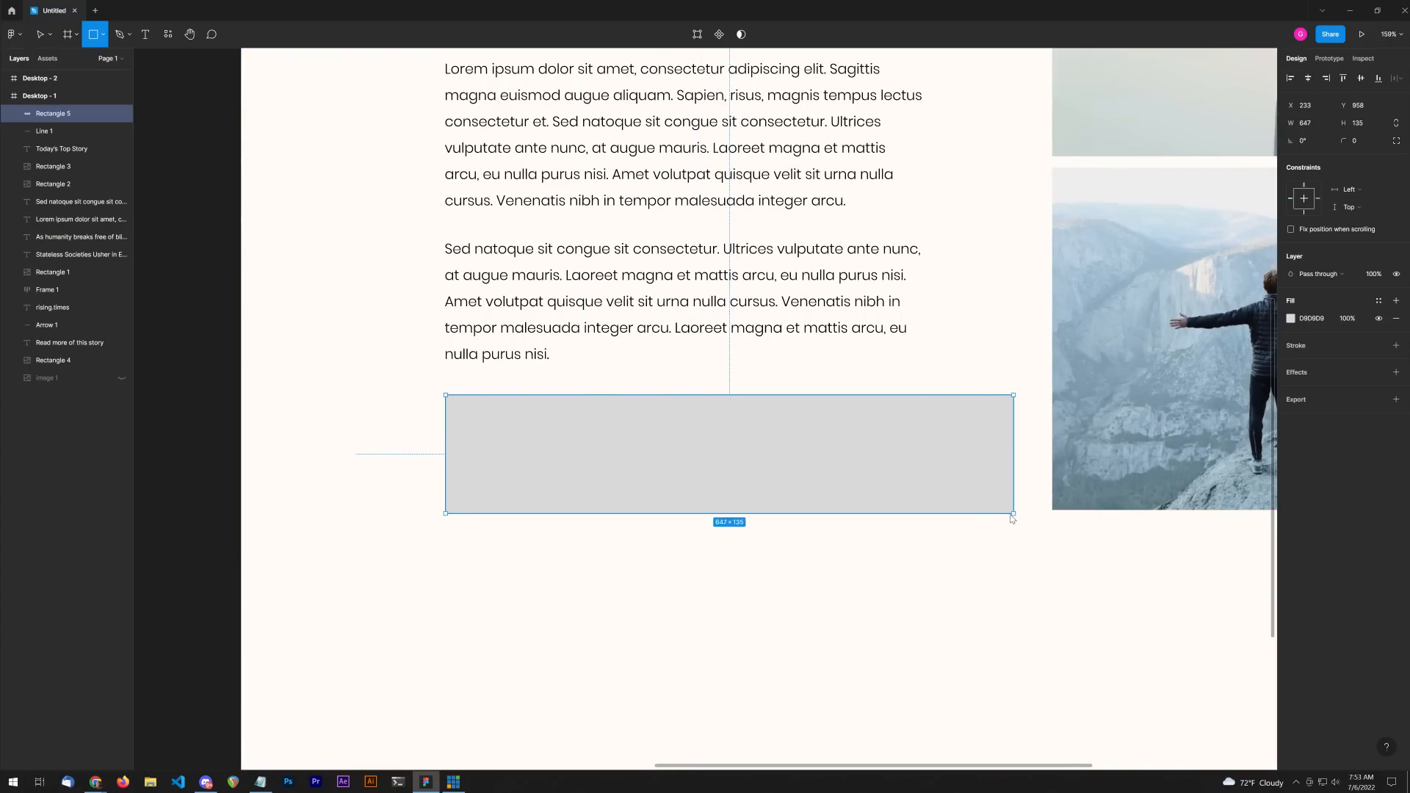
drag(1012, 511, 762, 511)
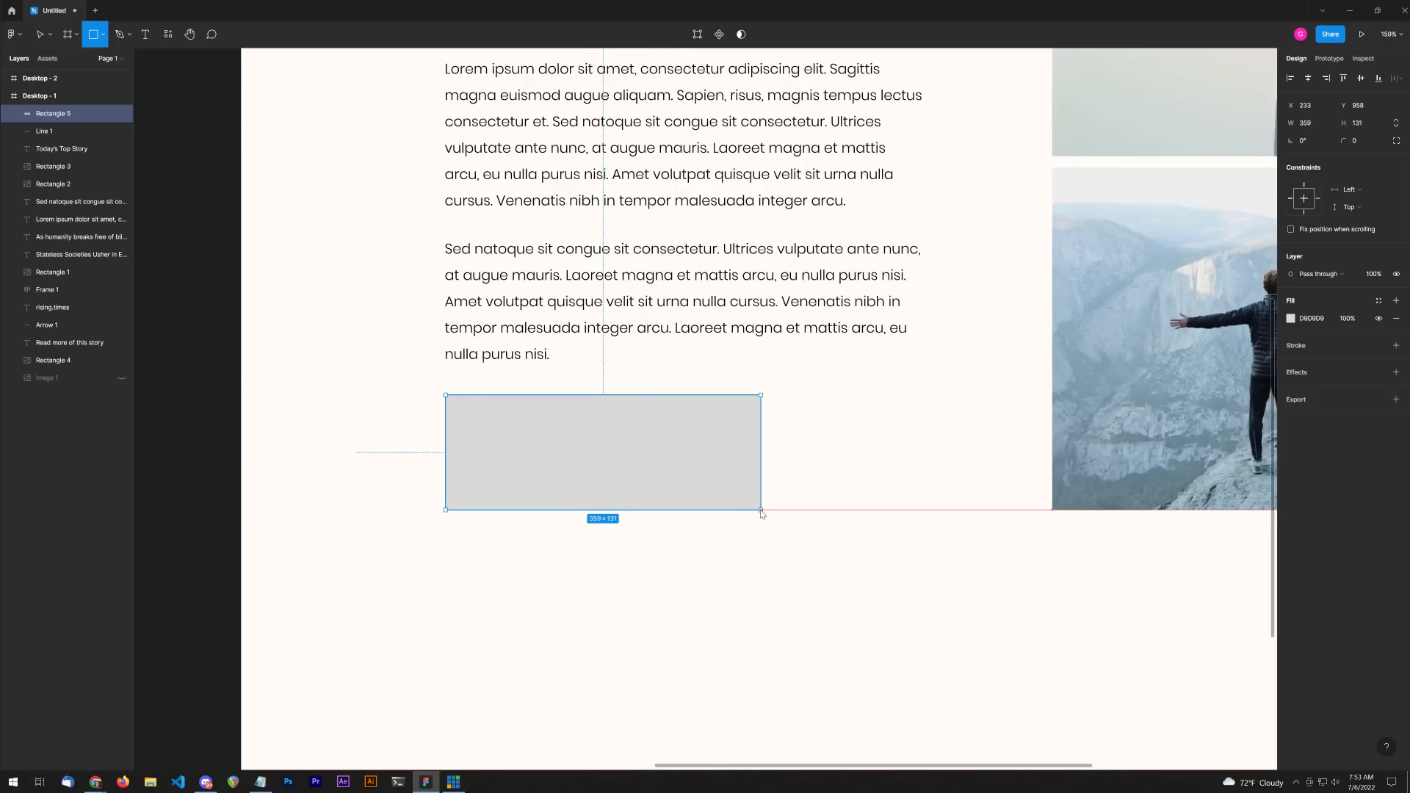
click(41, 34)
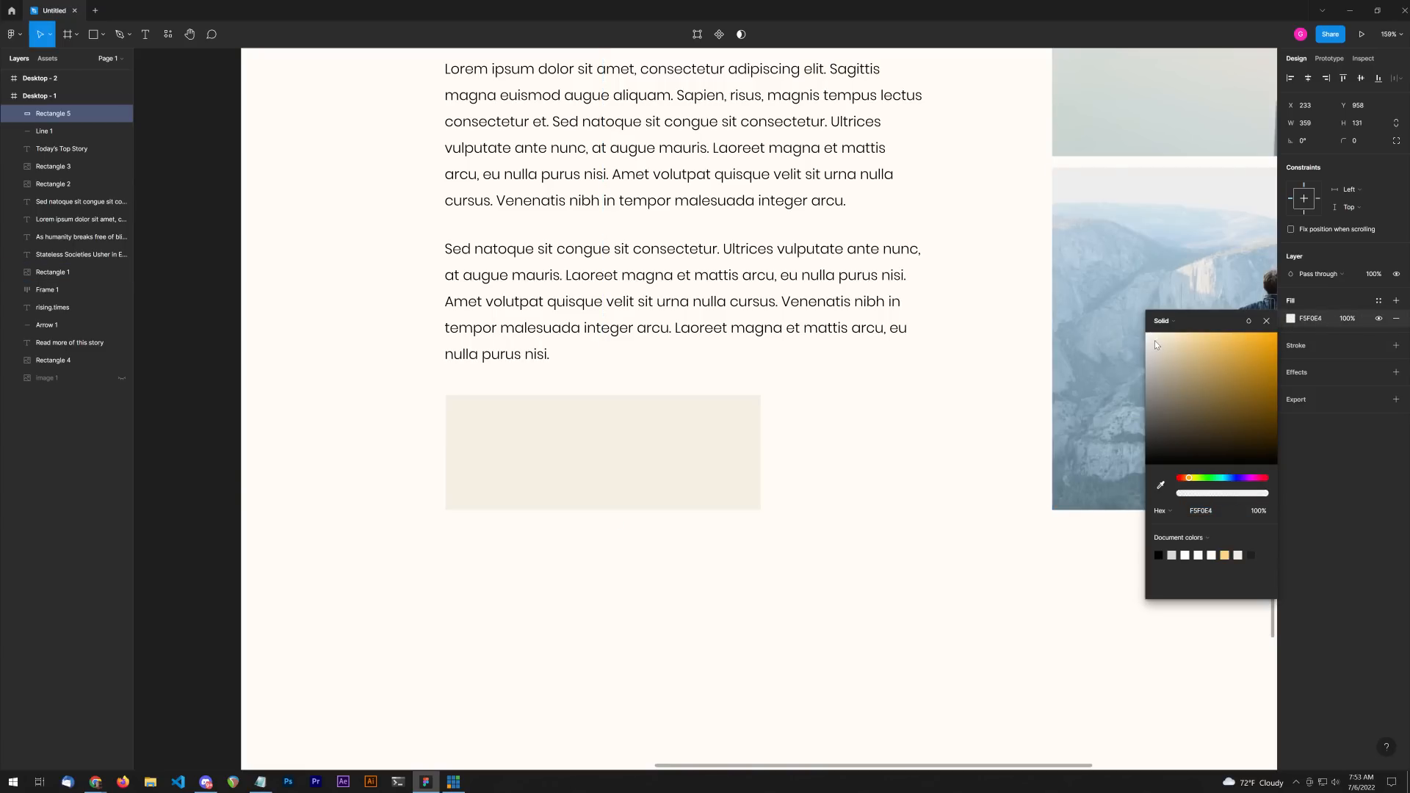
click(681, 576)
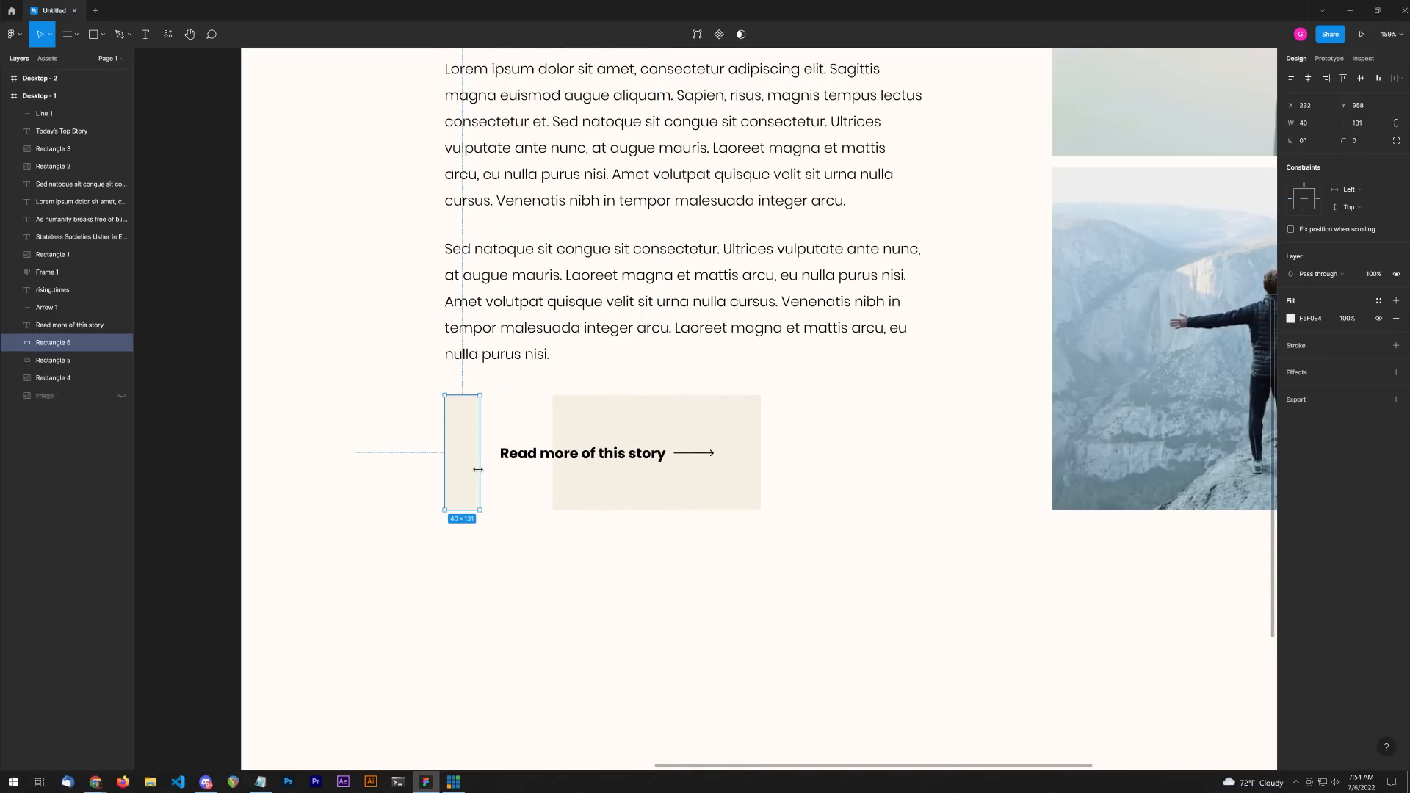
Step: Thin the narrow strip to about 1 px wide as a left border line
click(508, 636)
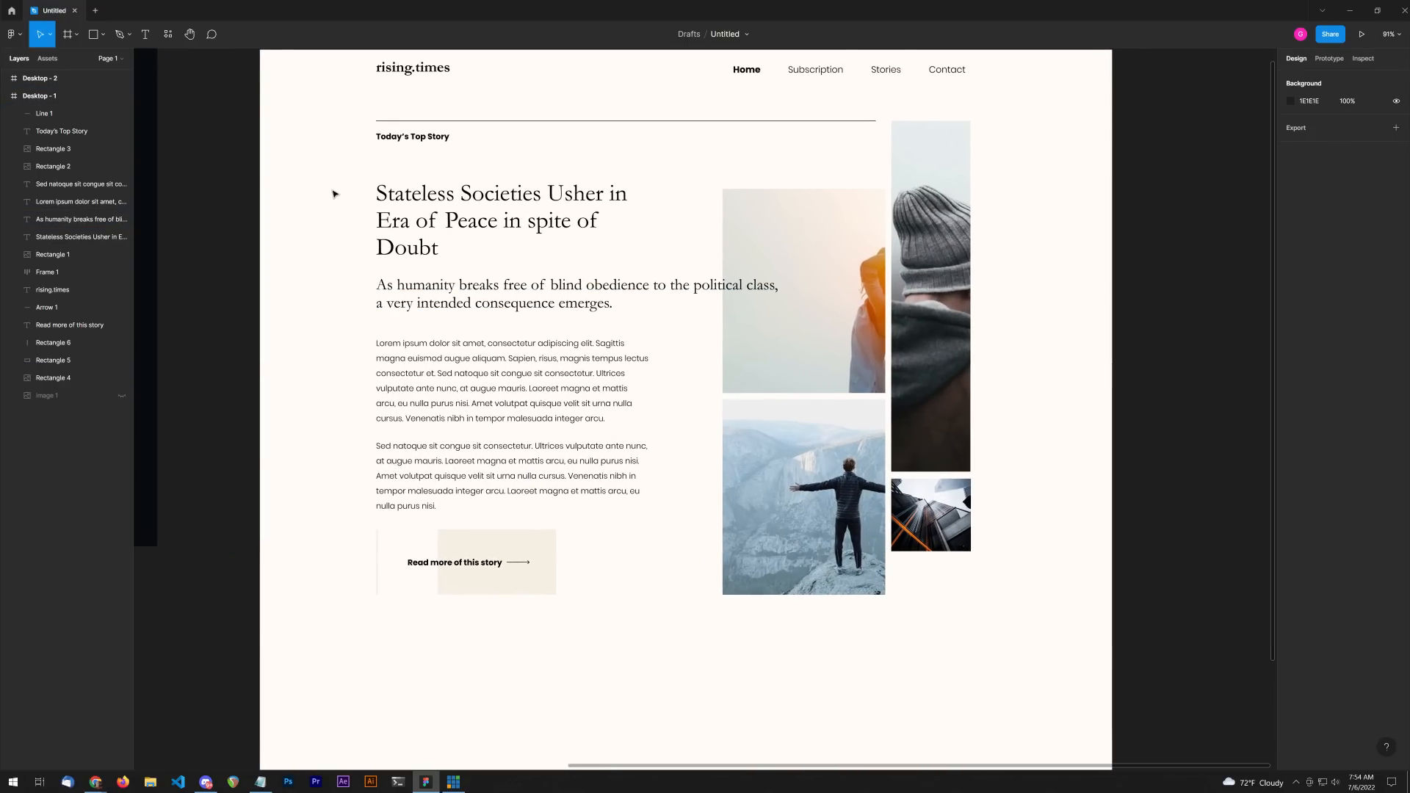
mouse_move(324, 185)
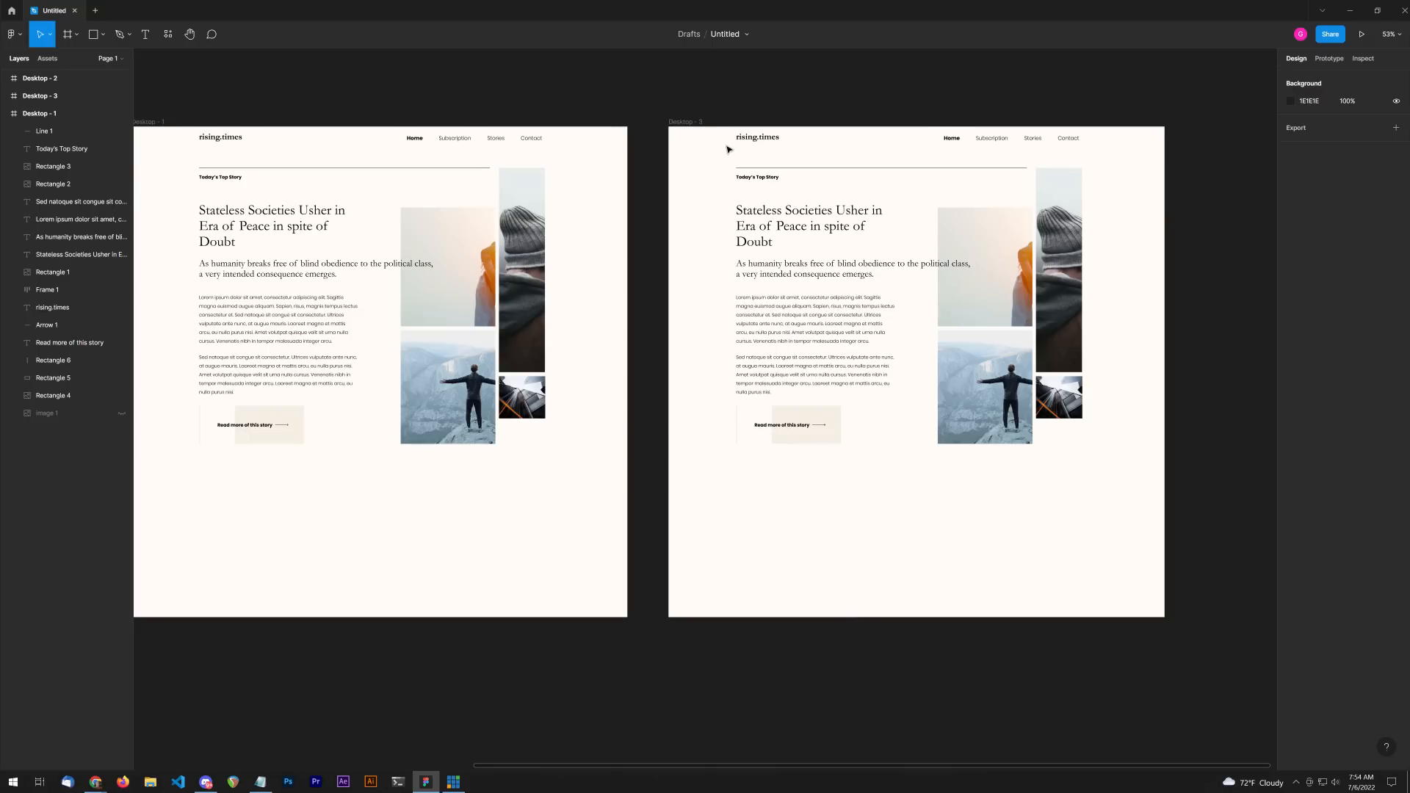
mouse_move(799, 405)
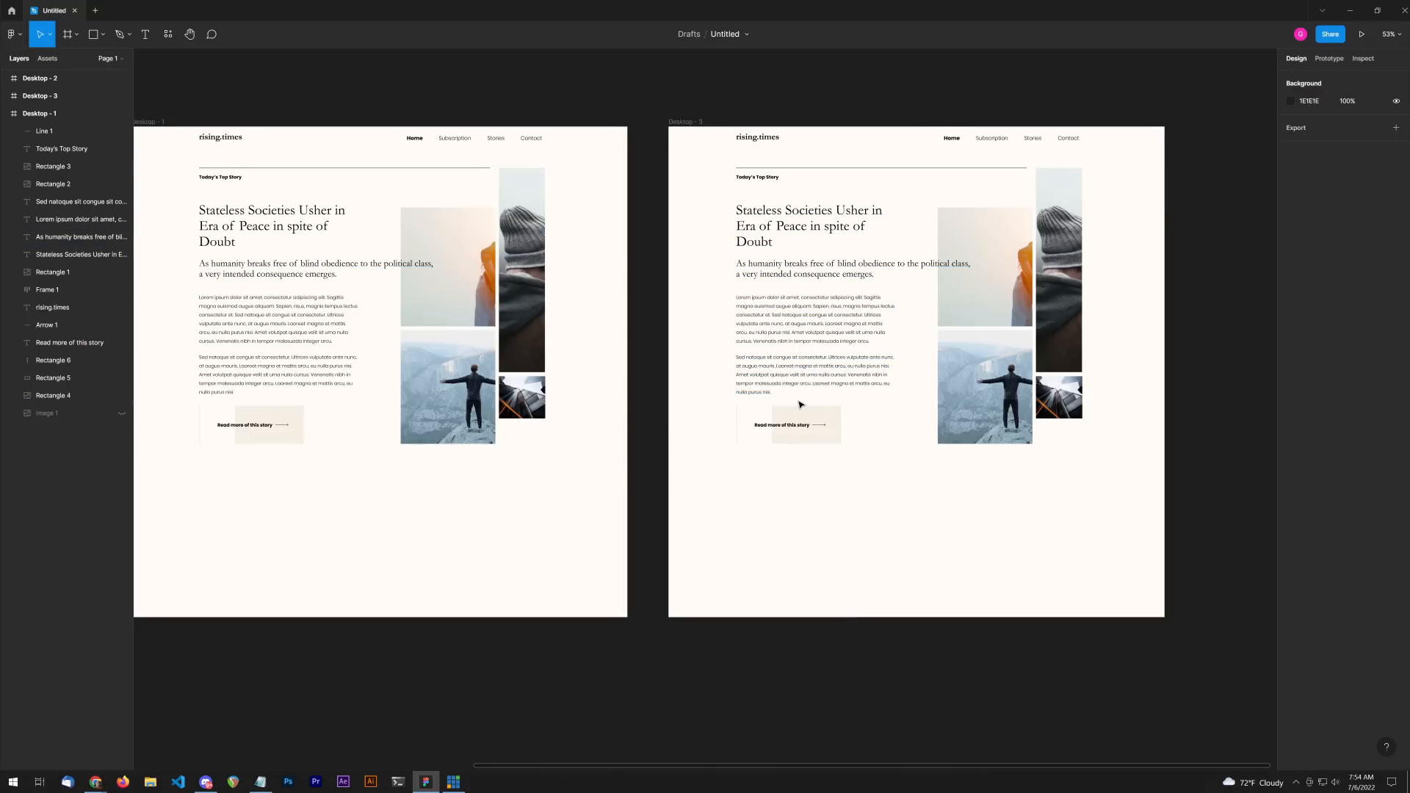
mouse_move(270, 421)
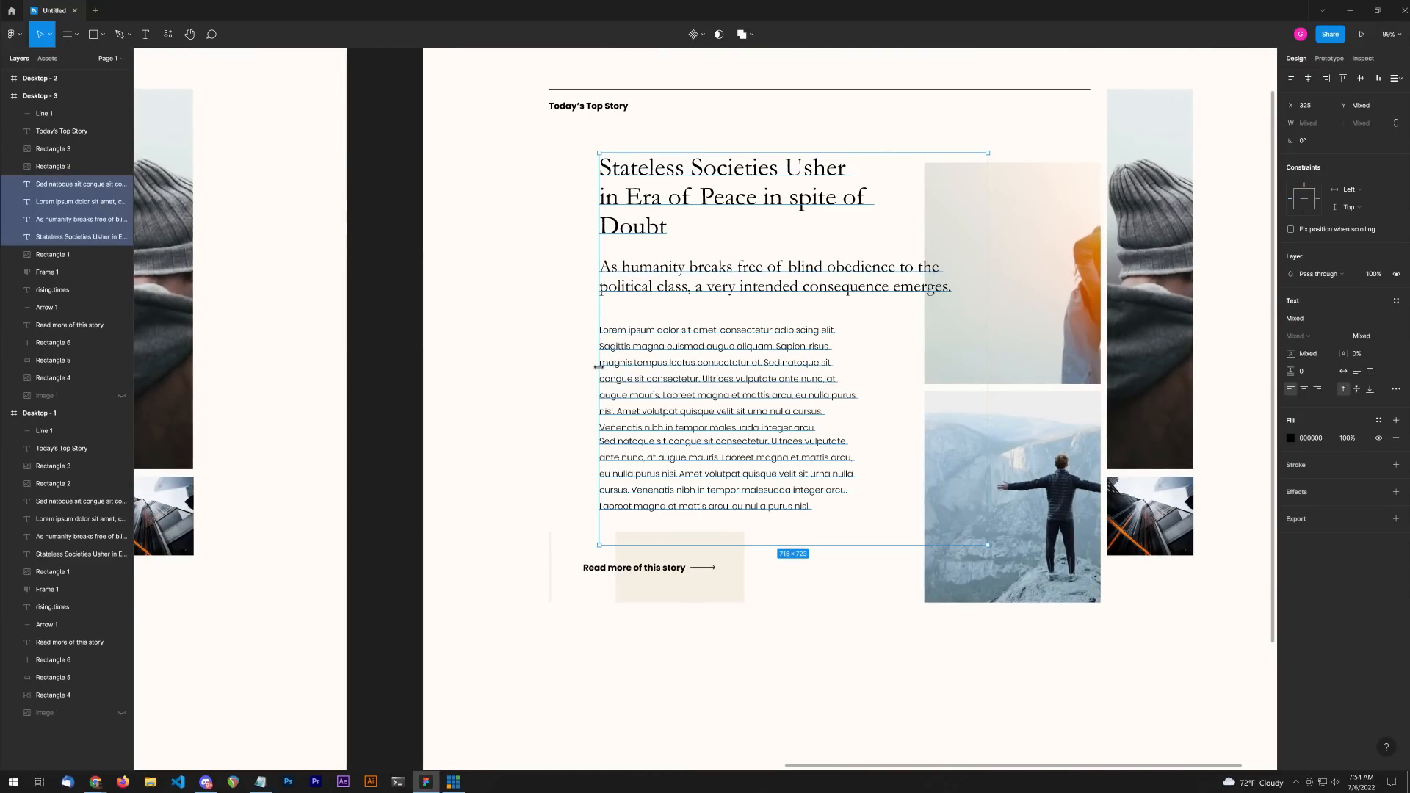
Step: Shift the story text blocks slightly right on the Desktop - 3 layout
drag(598, 365, 582, 366)
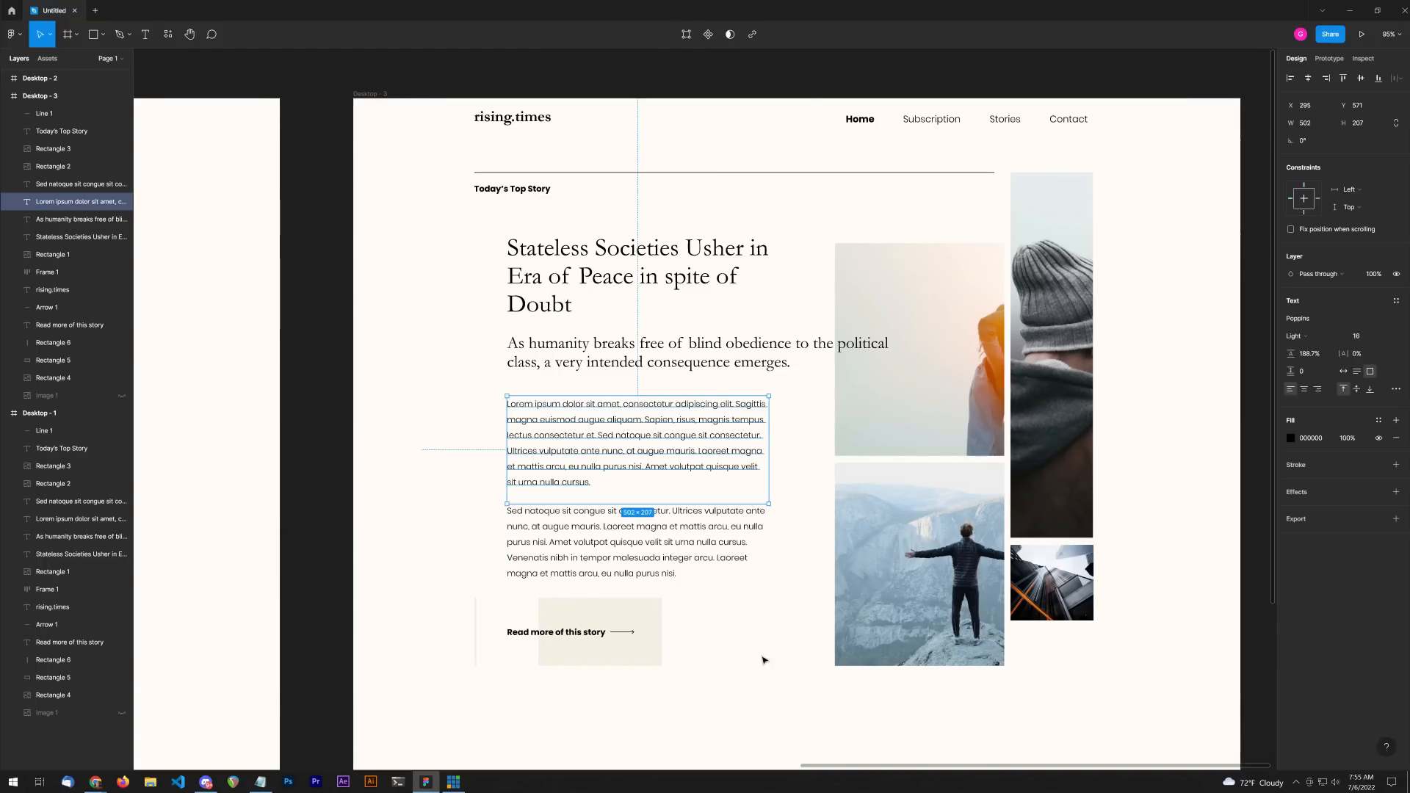
click(398, 376)
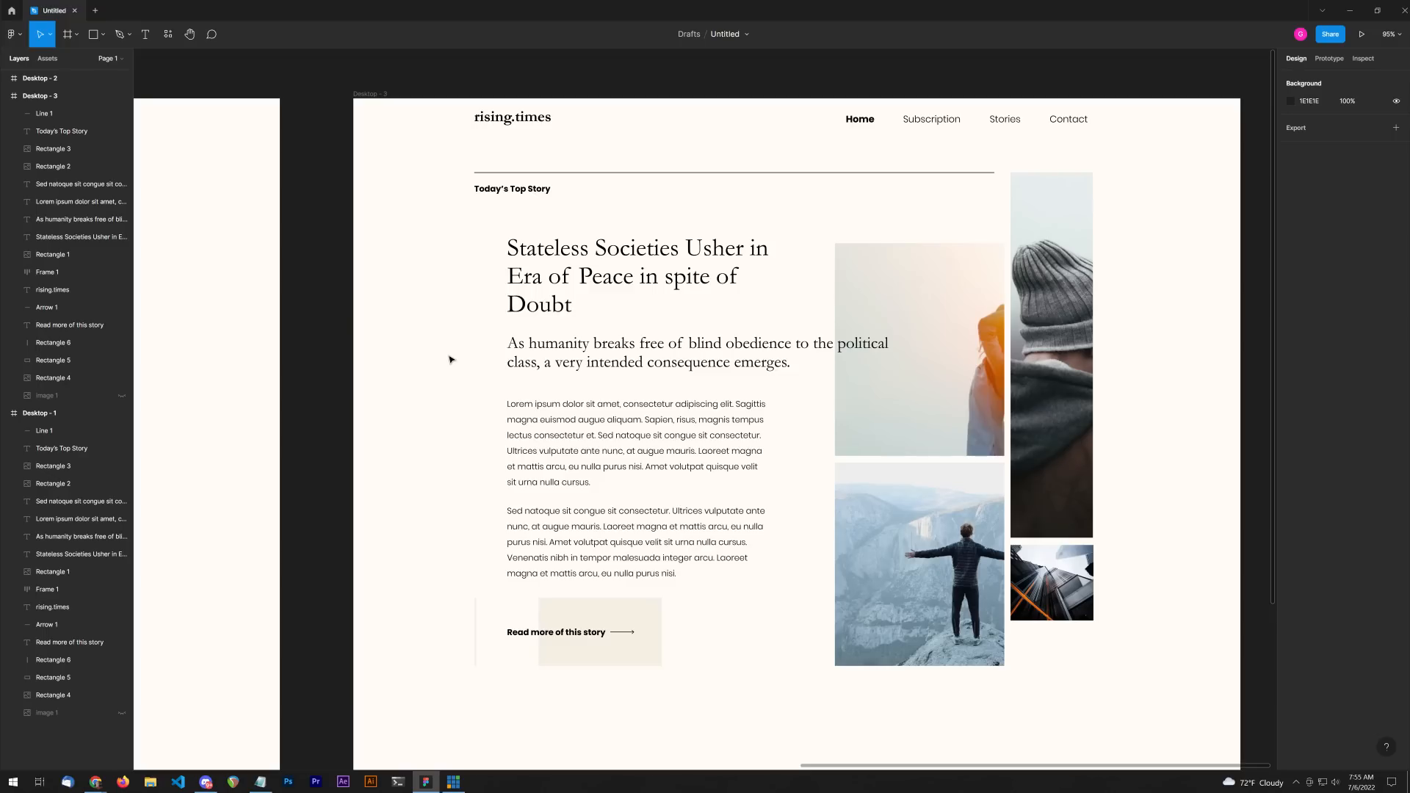
click(598, 632)
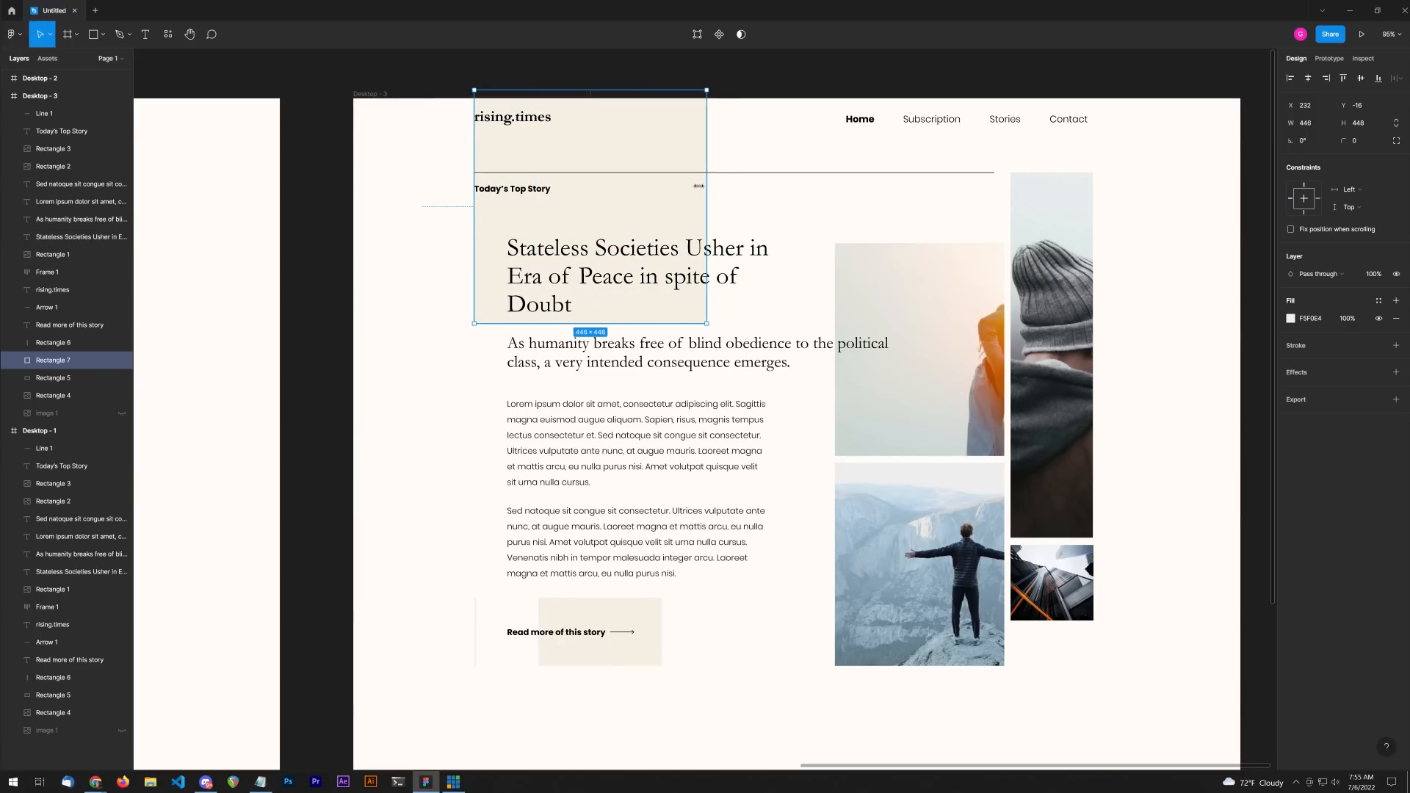
Step: Narrow the beige block to the headline column and move the rising.times logo right to align
drag(705, 207, 661, 207)
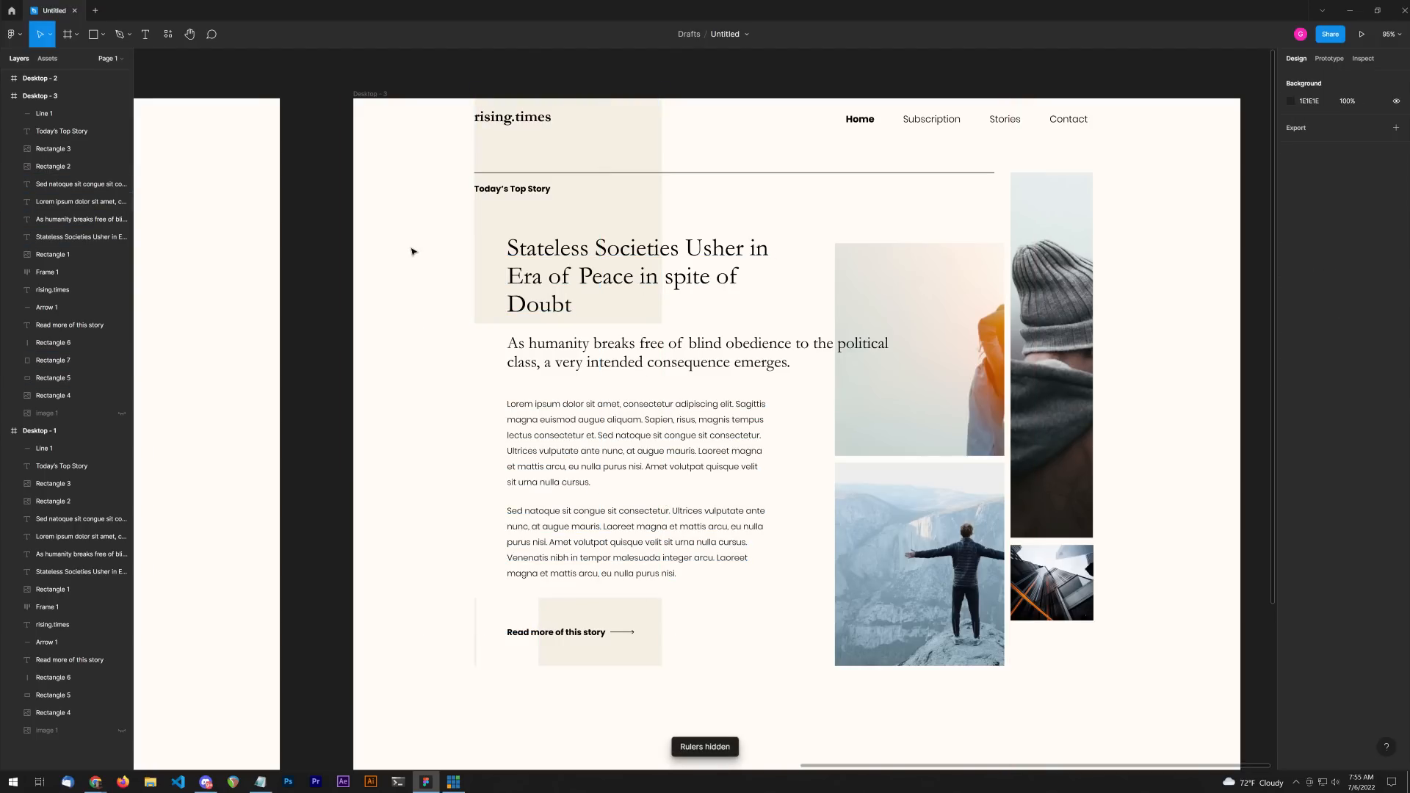
click(512, 189)
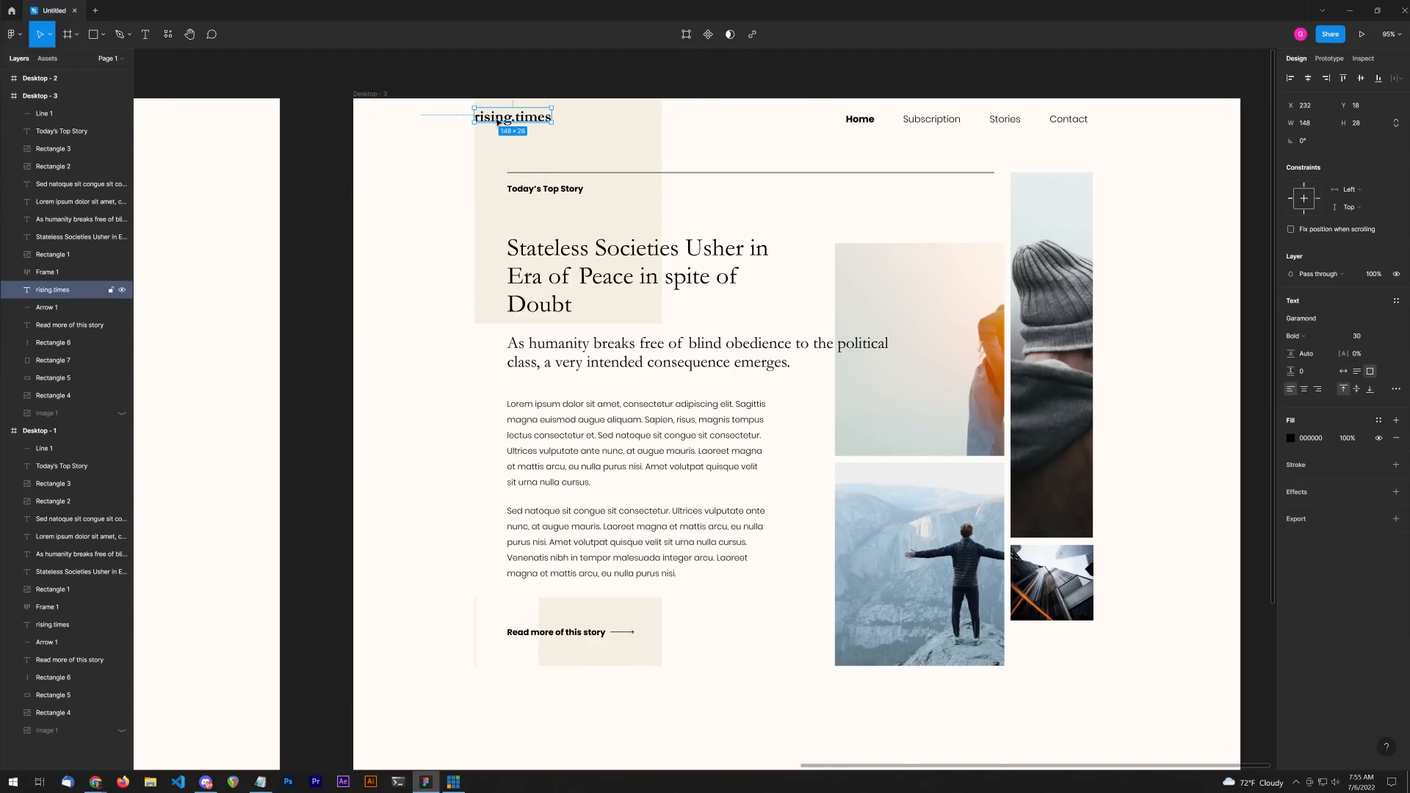
drag(512, 115, 568, 116)
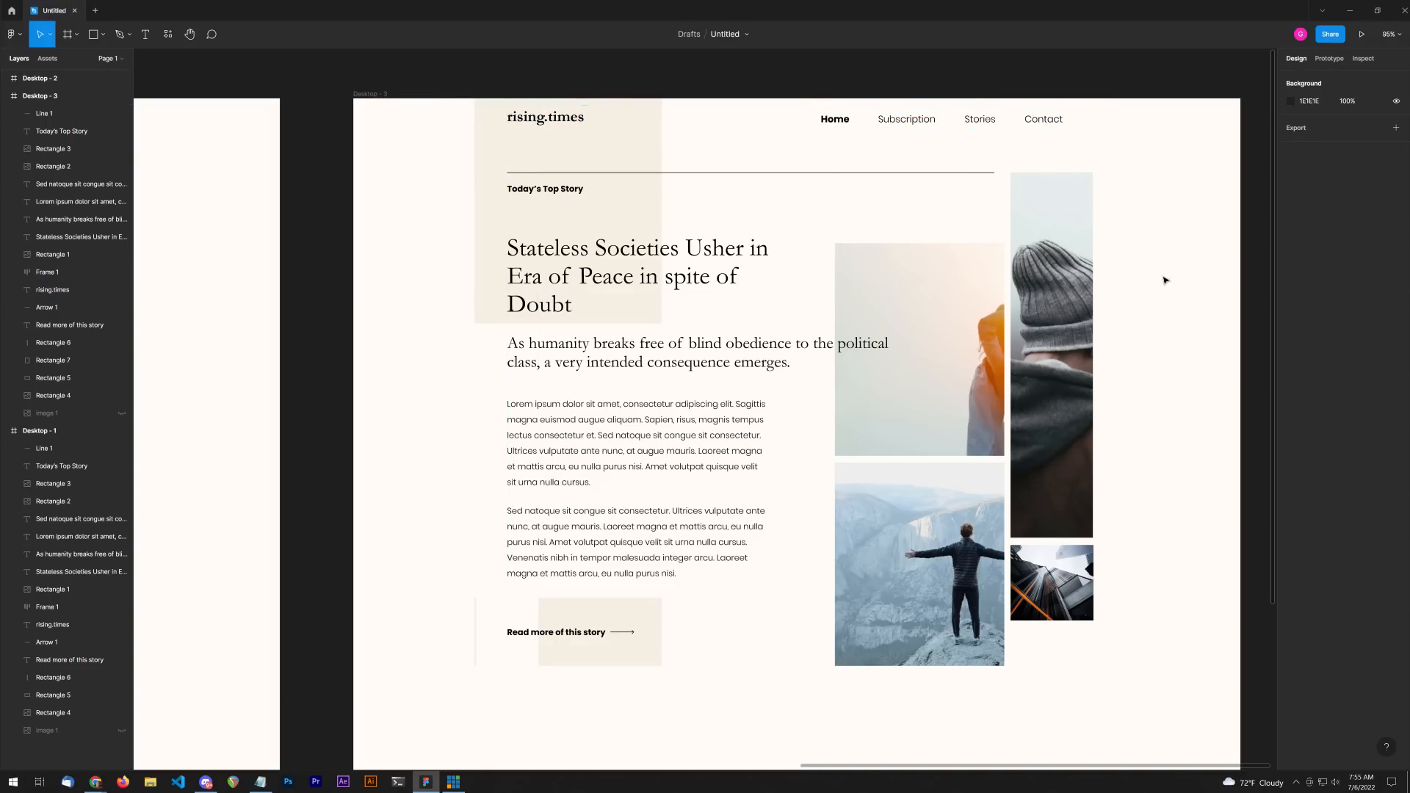
mouse_move(1148, 255)
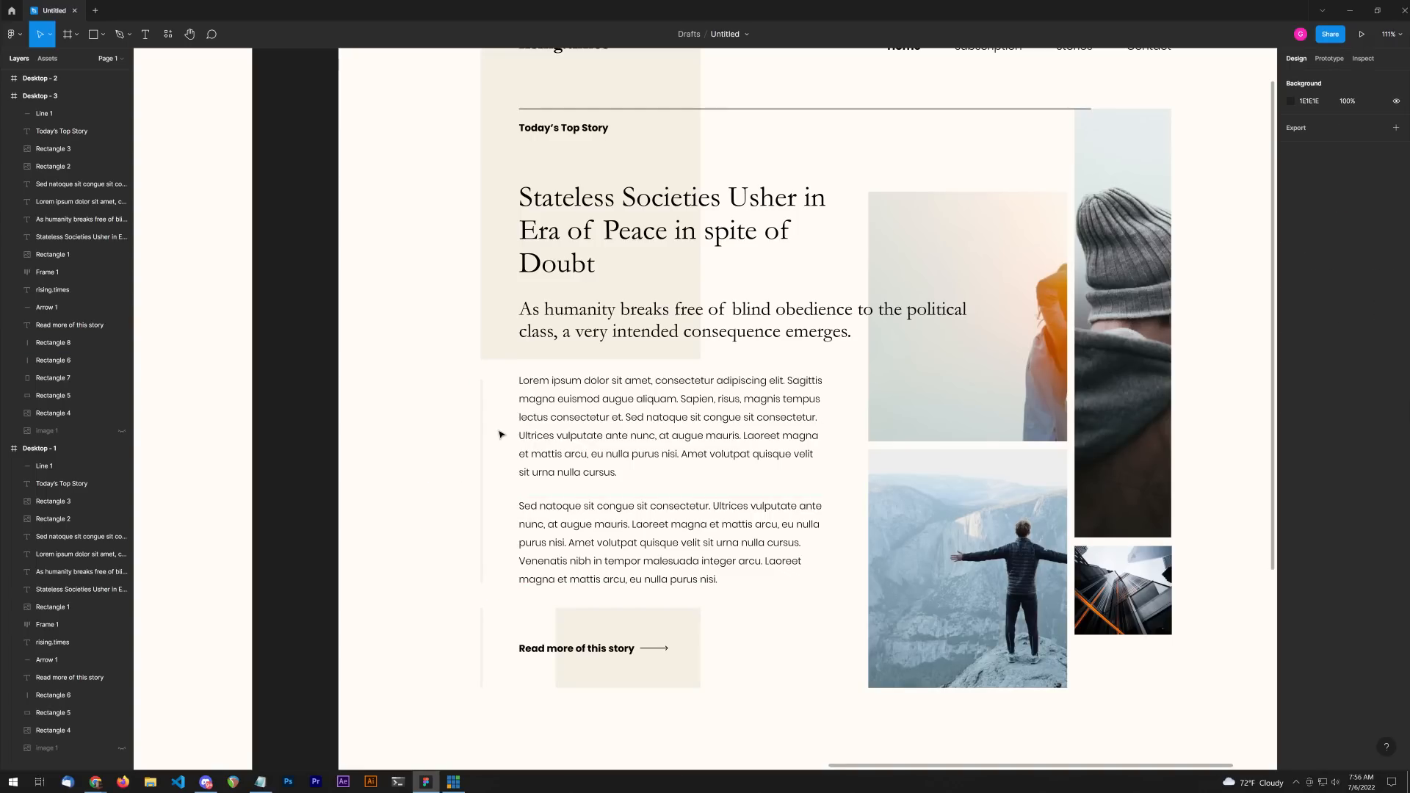
Step: Shorten Rectangle 7 so it ends just below the Today's Top Story label
click(670, 542)
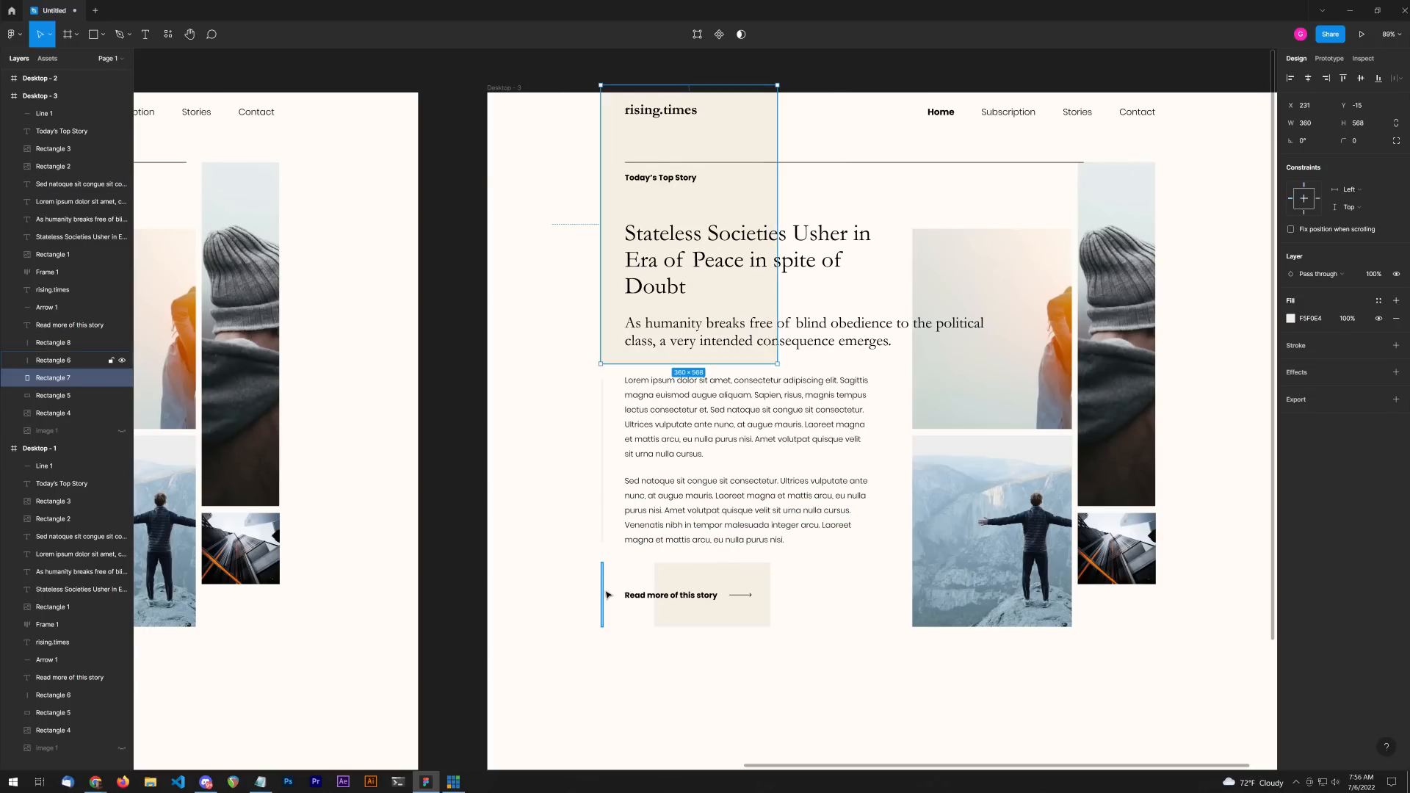
click(640, 665)
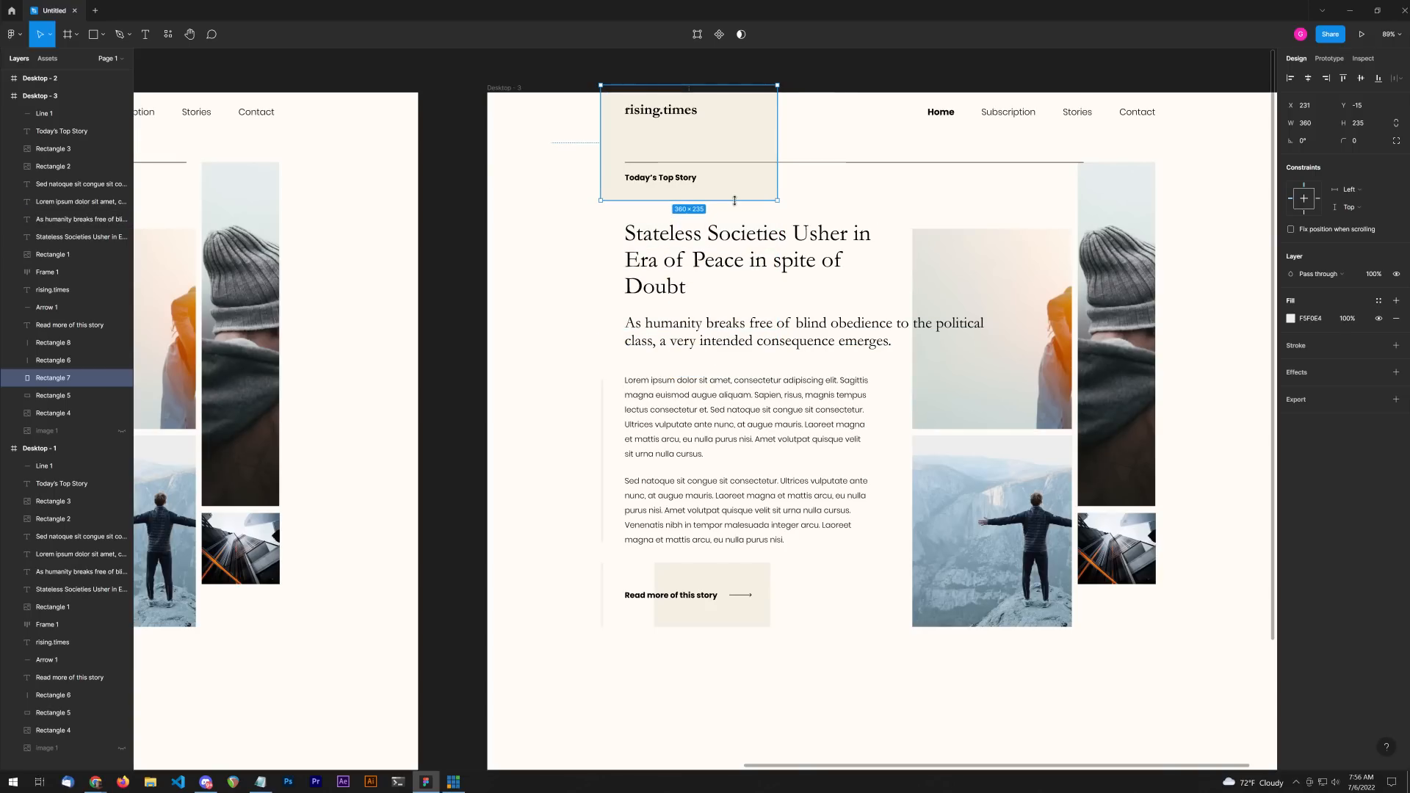
click(531, 308)
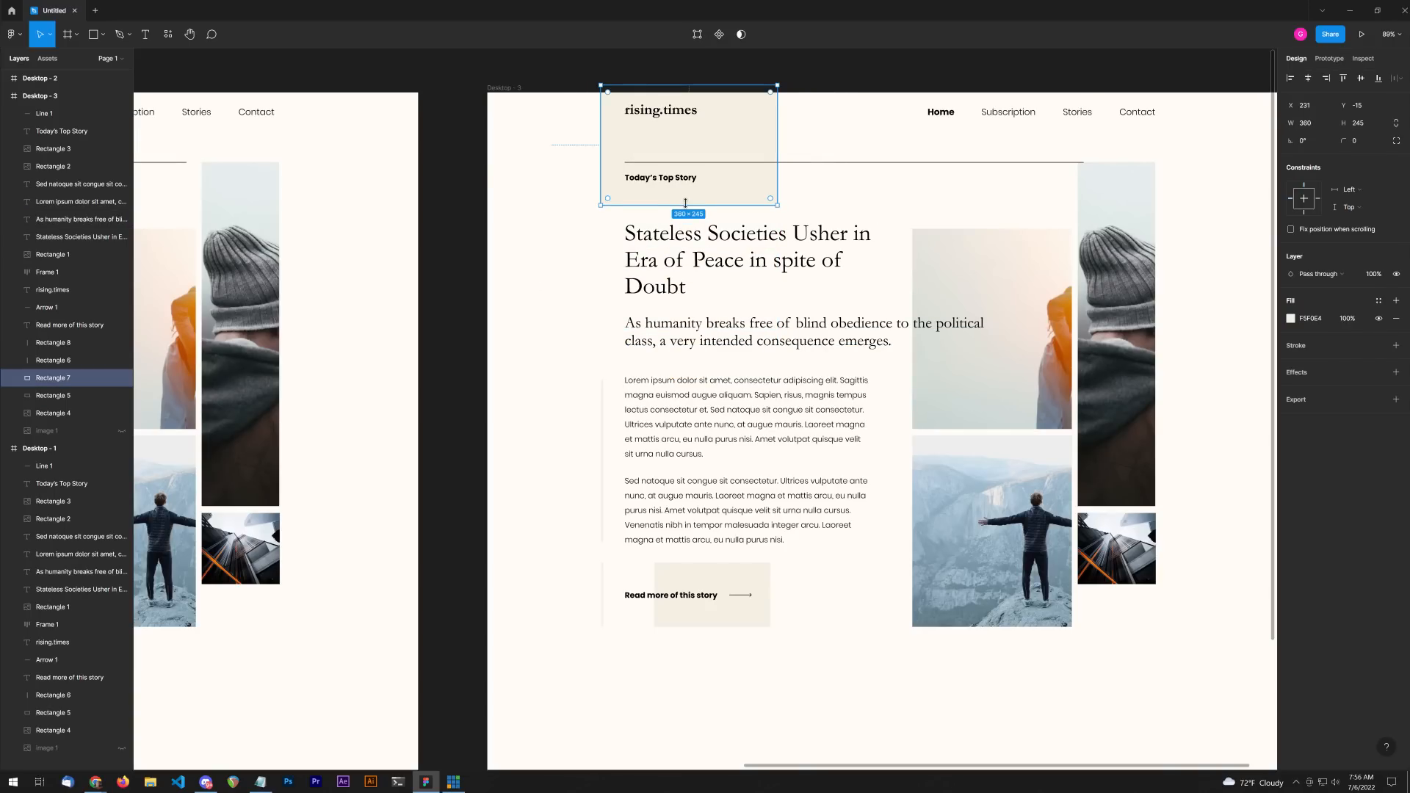
click(589, 392)
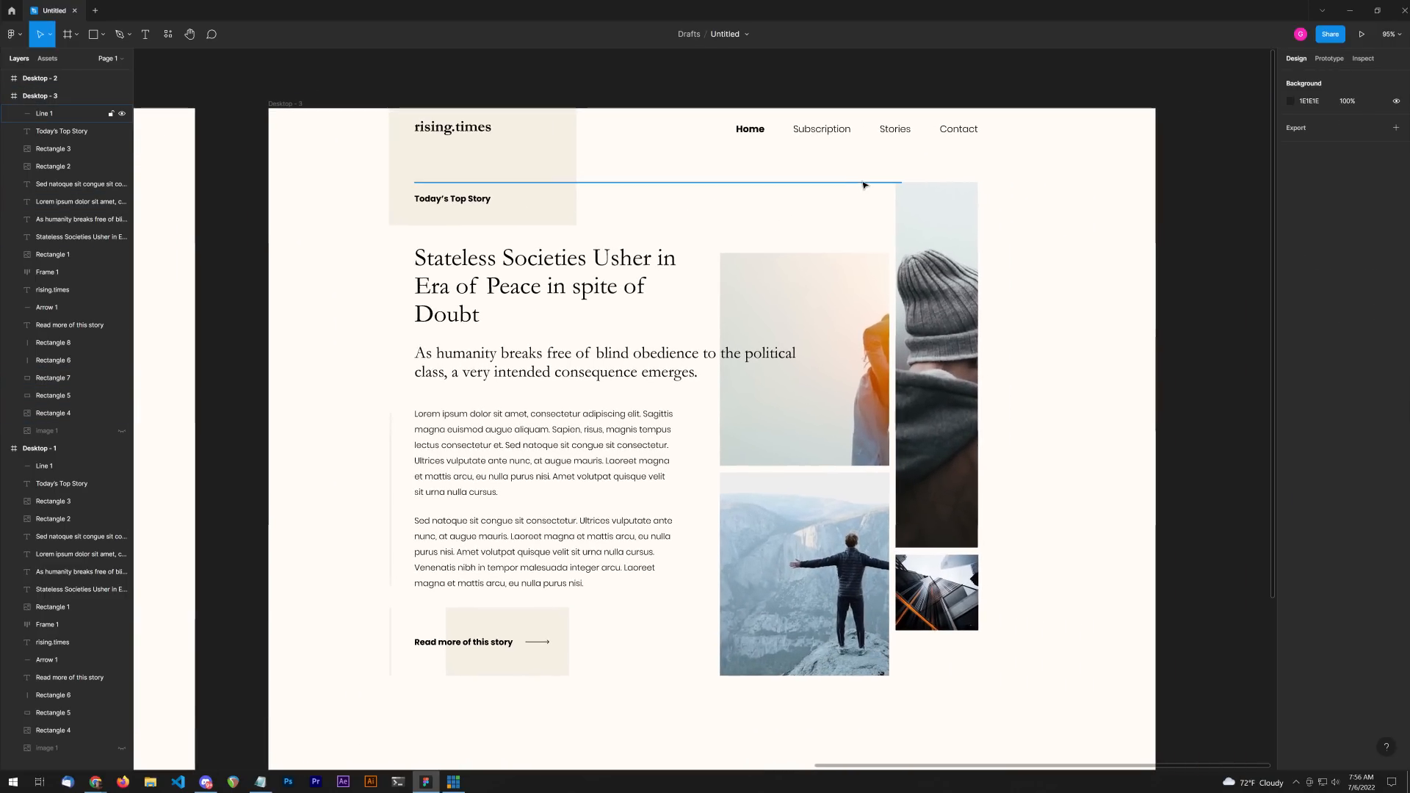
click(44, 113)
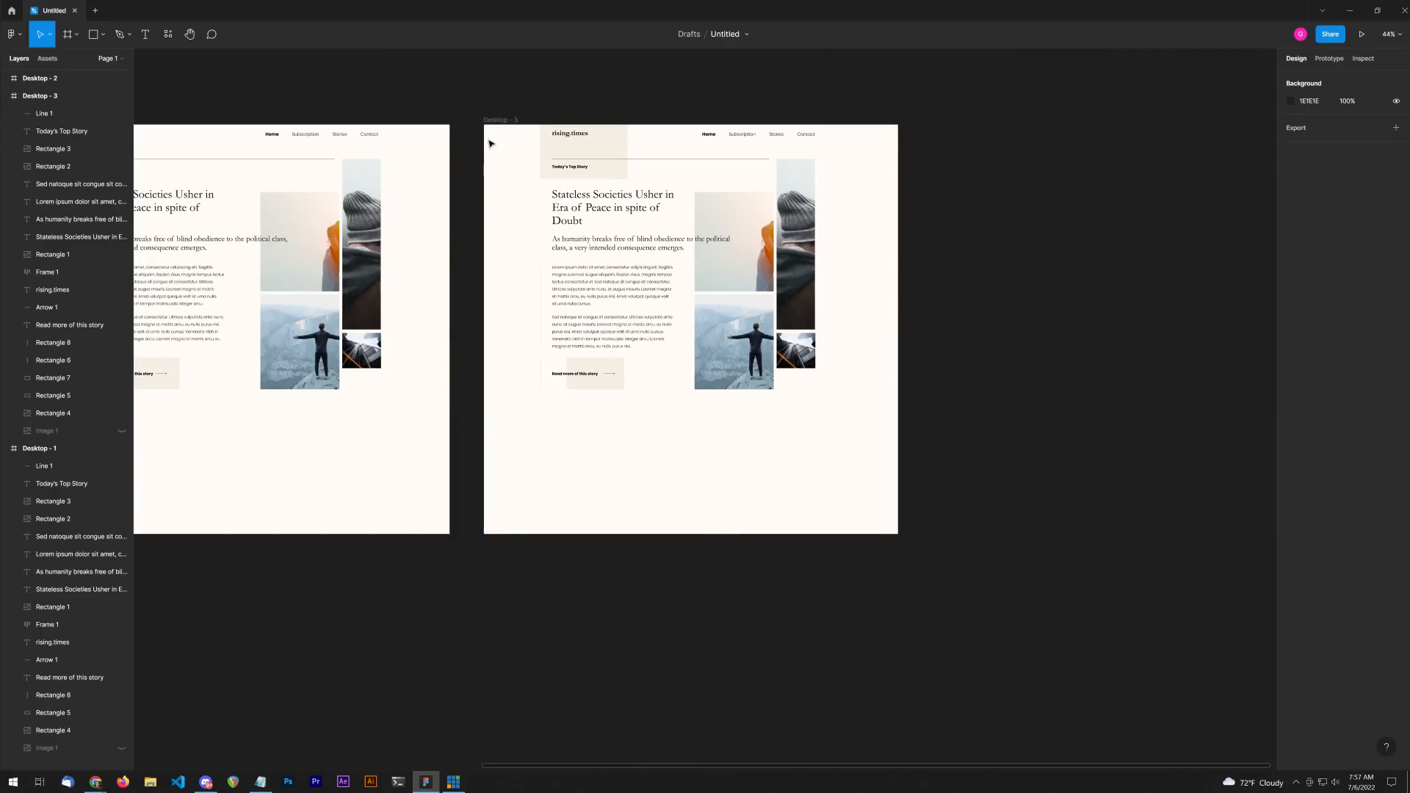
click(500, 119)
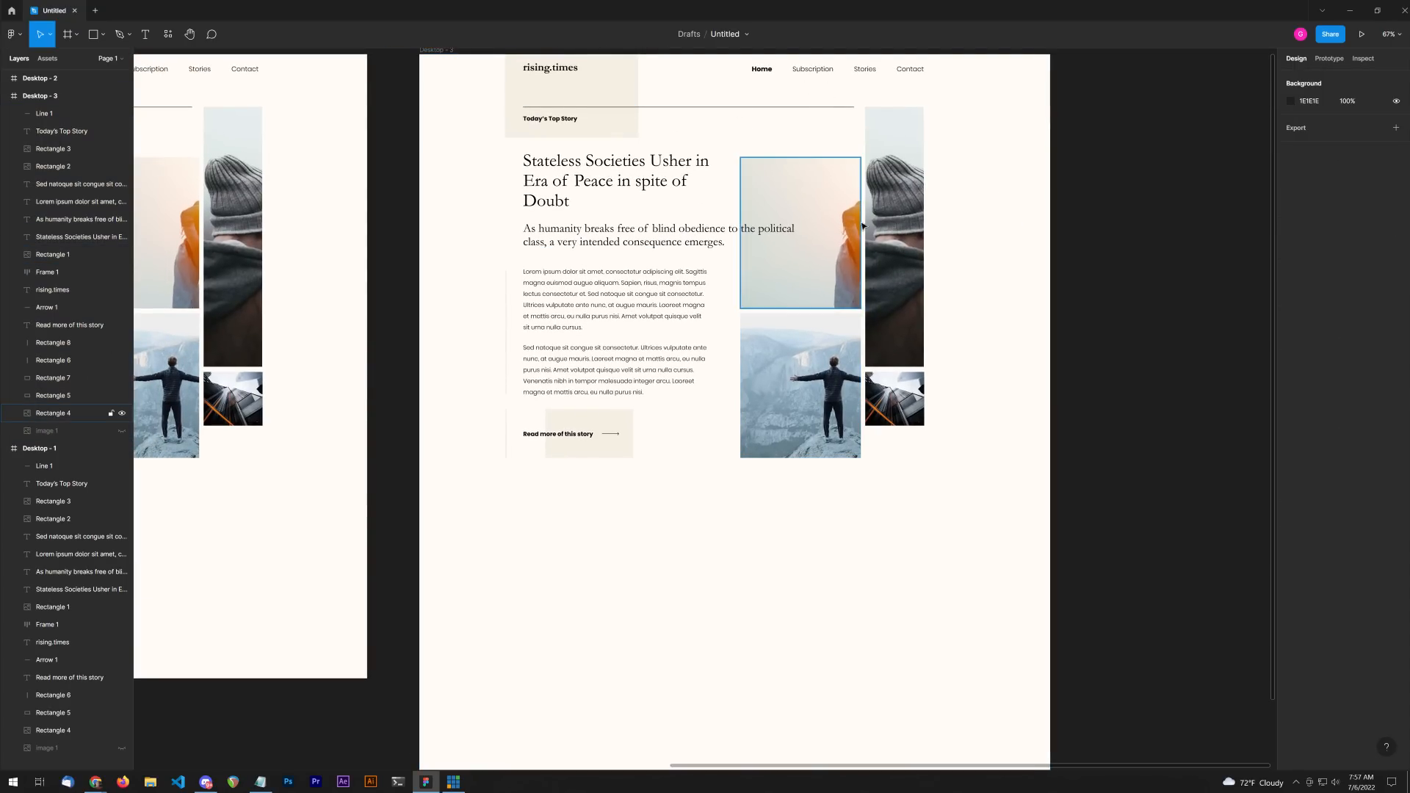
mouse_move(817, 183)
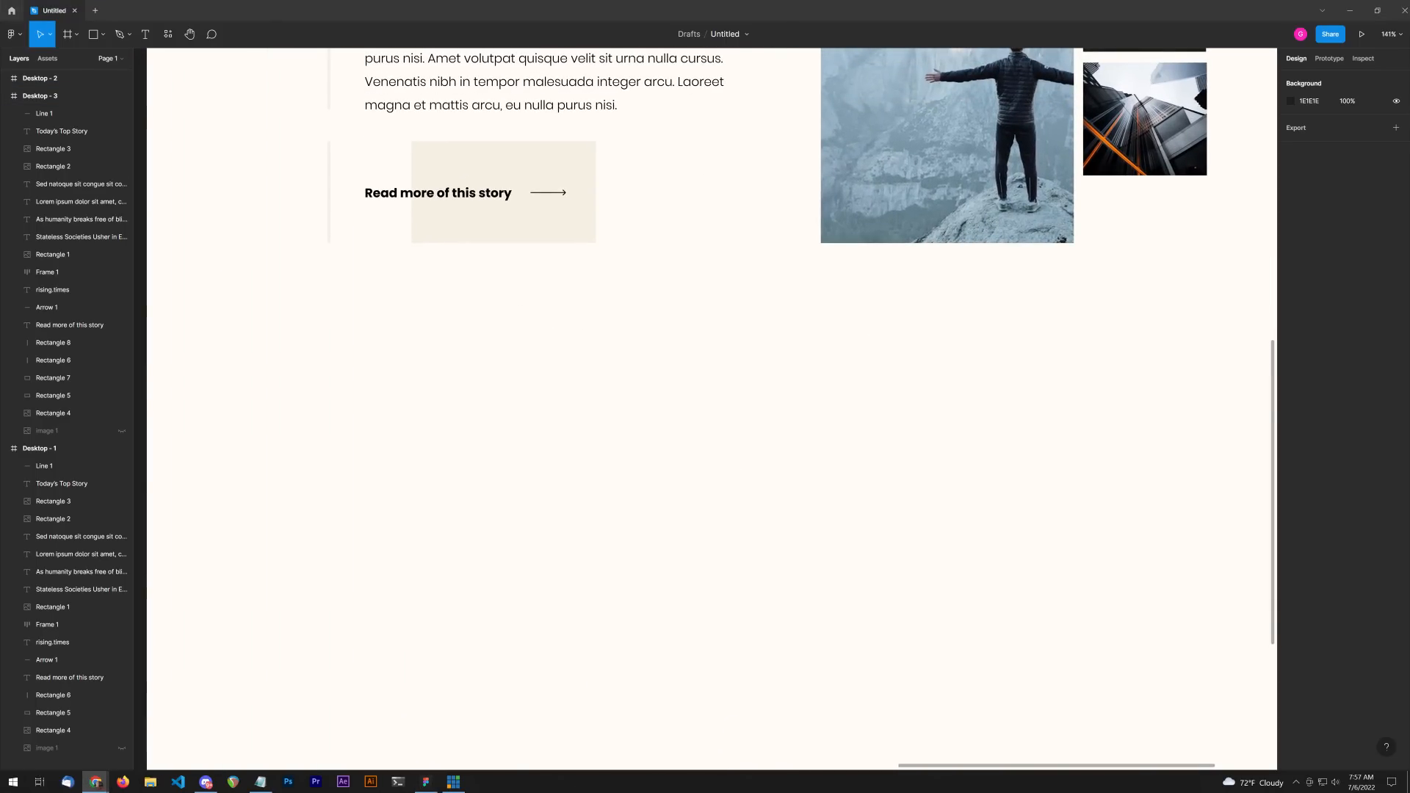
Step: Paste the eagle photo, then the copied headline and paragraphs beside it
key(ctrl+v)
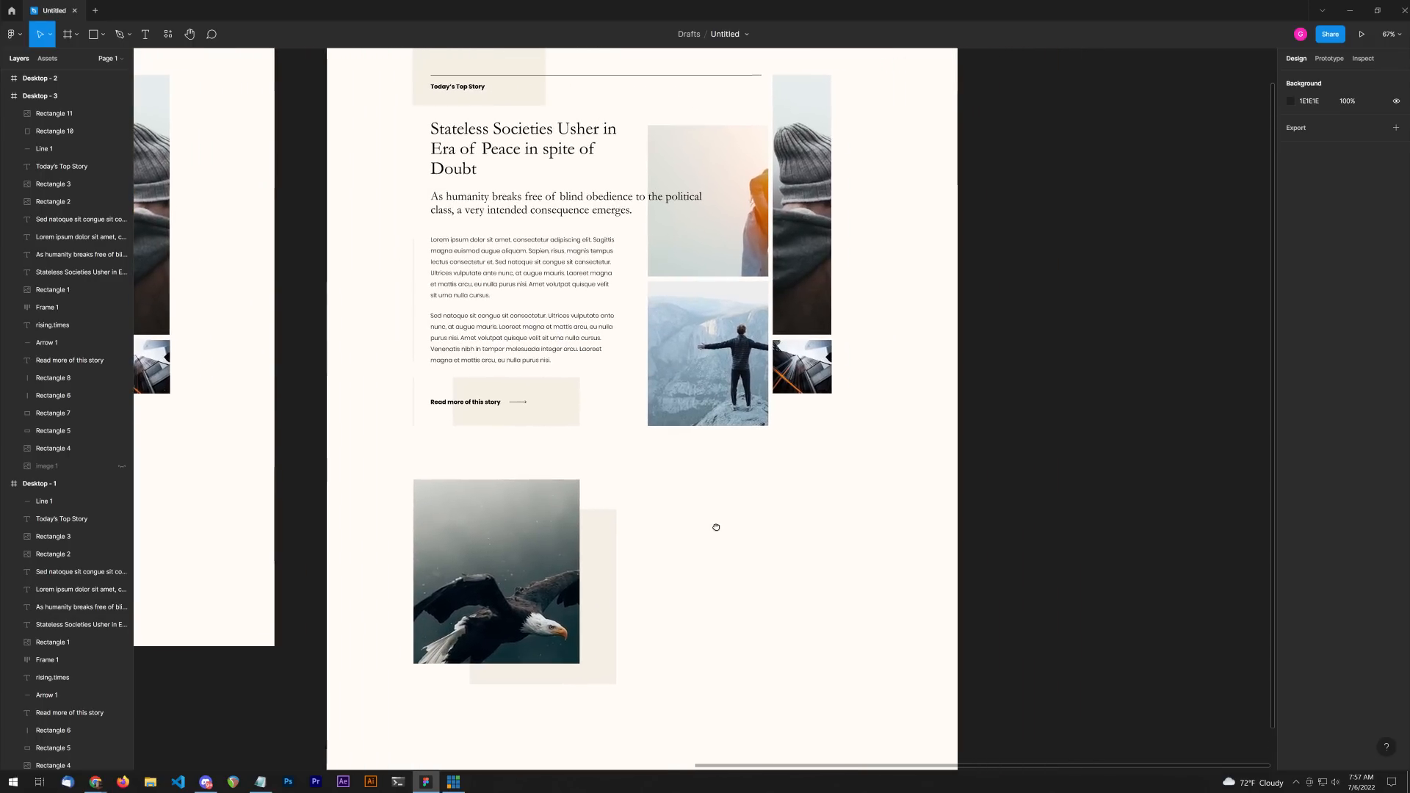
scroll(down, 3)
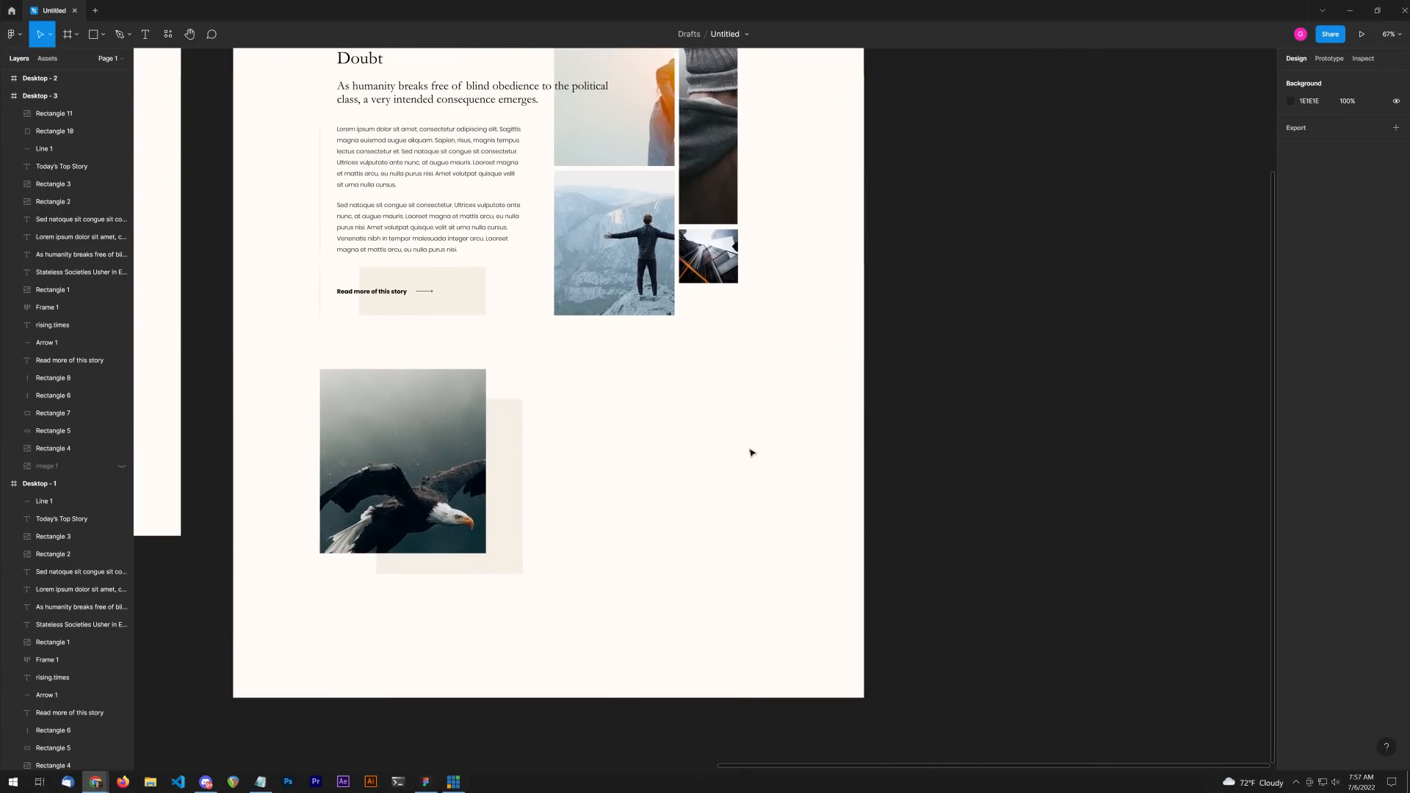
key(ctrl+v)
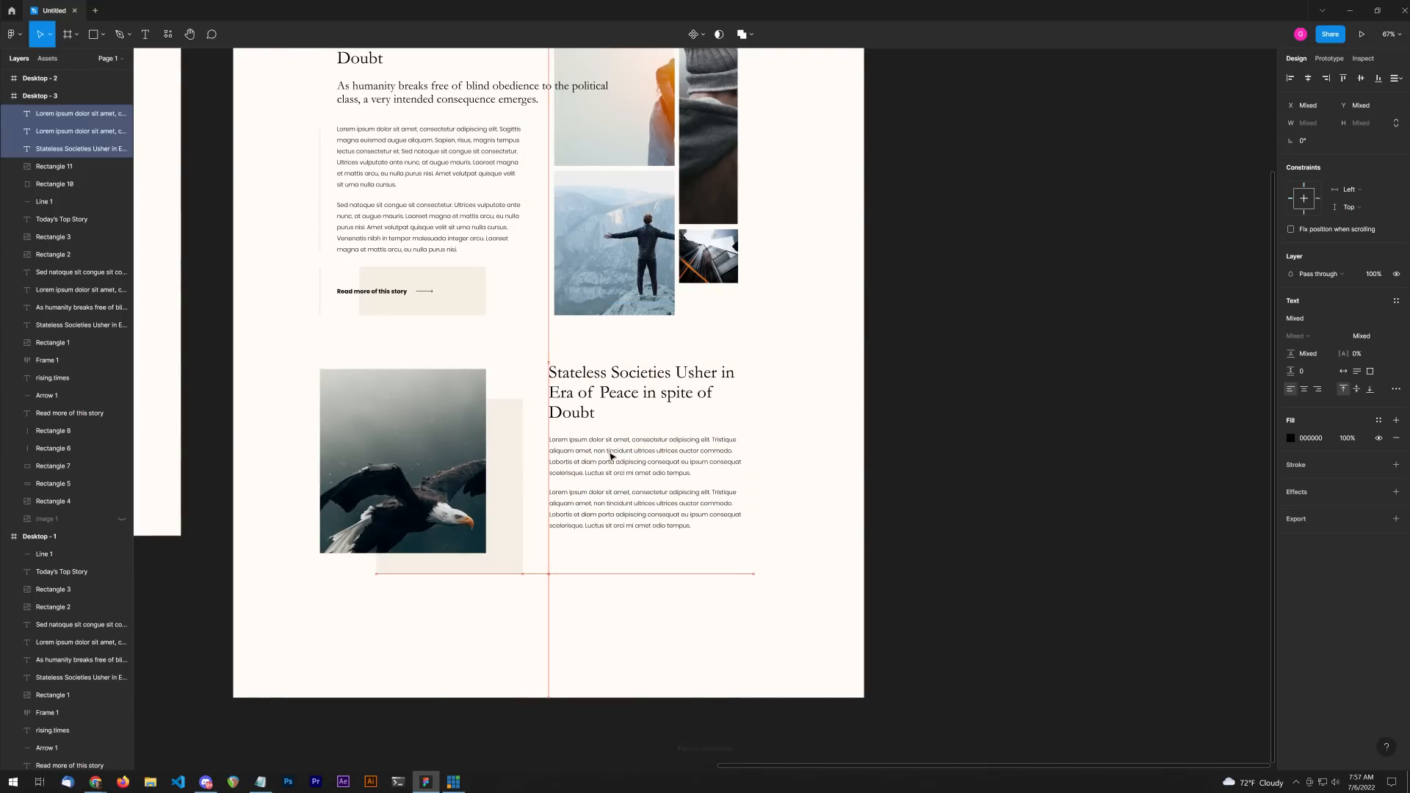
click(845, 456)
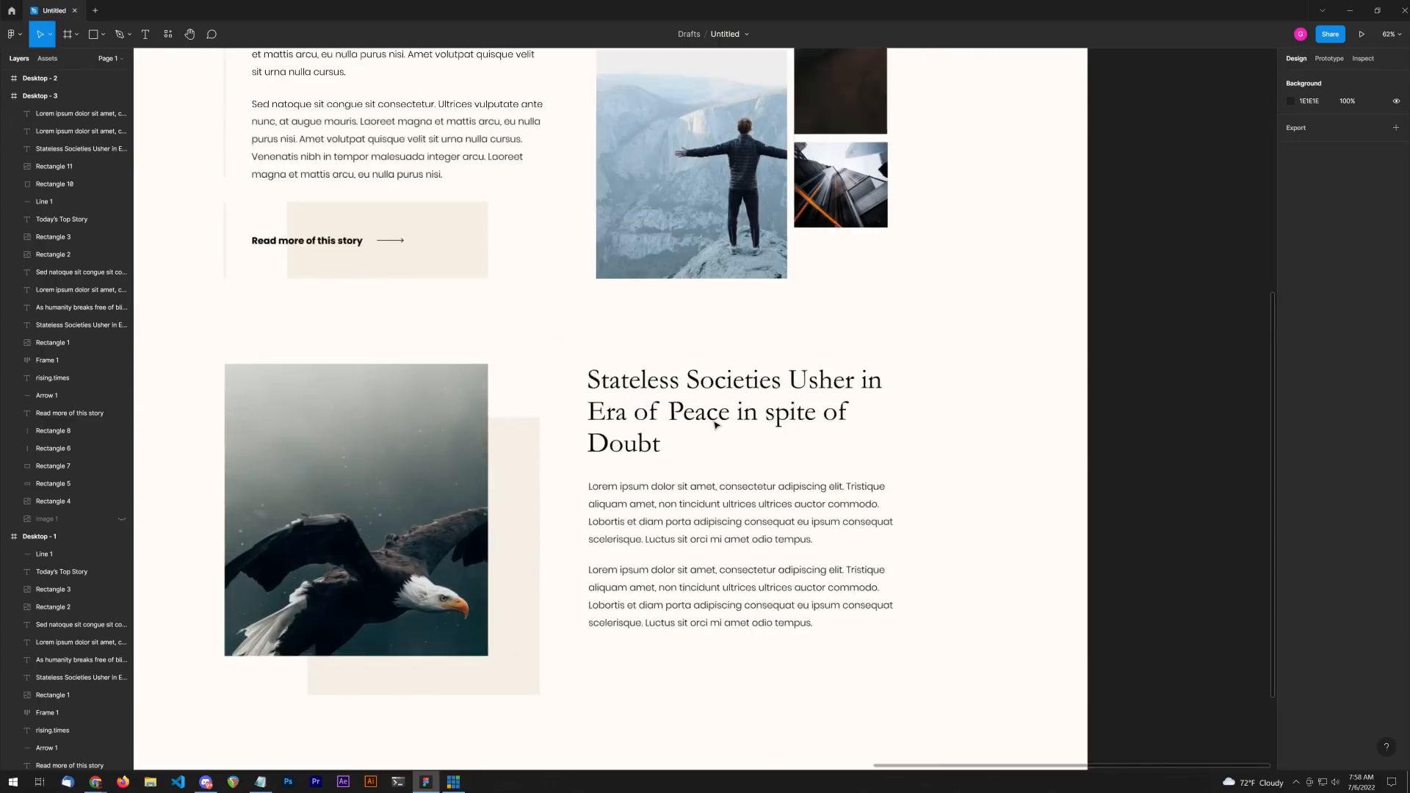
click(715, 411)
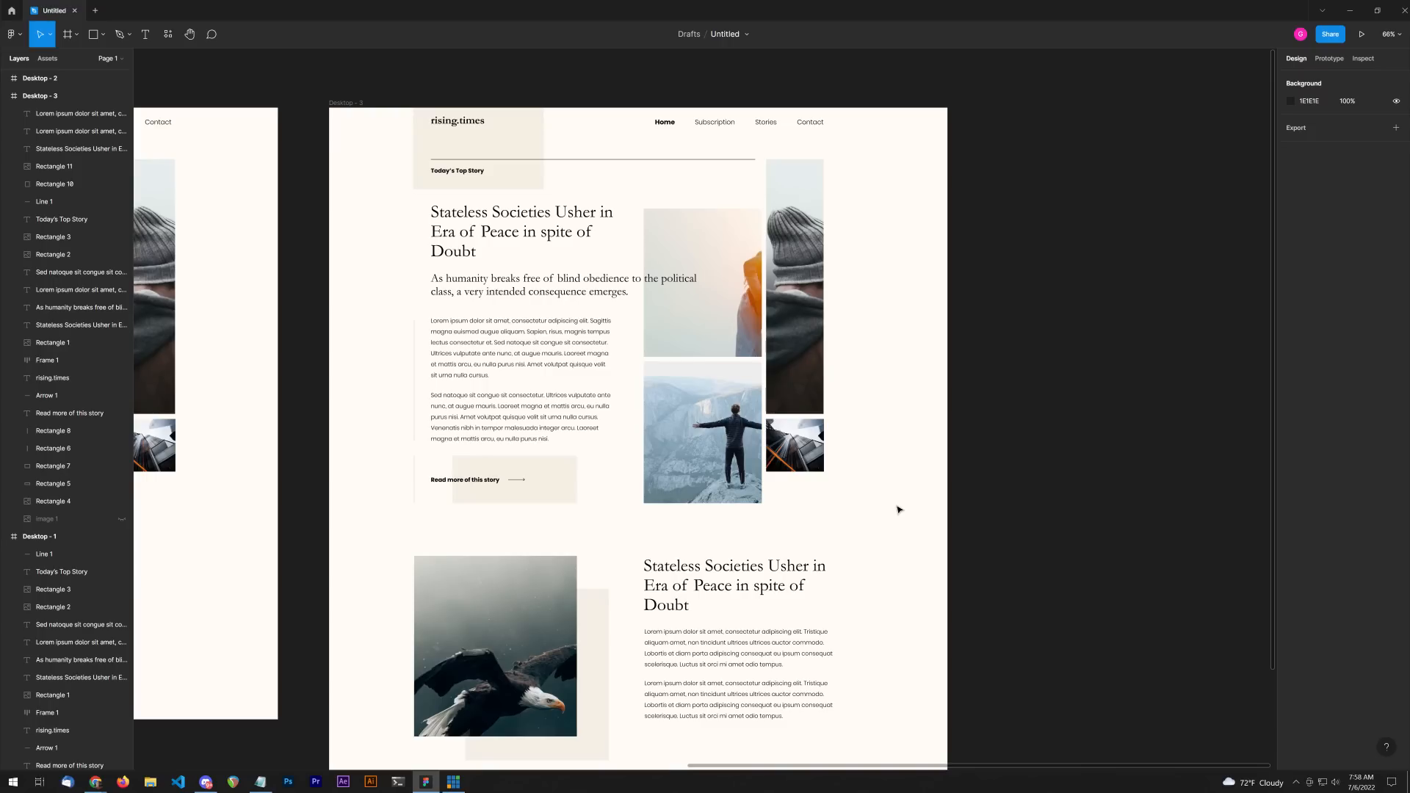
mouse_move(828, 498)
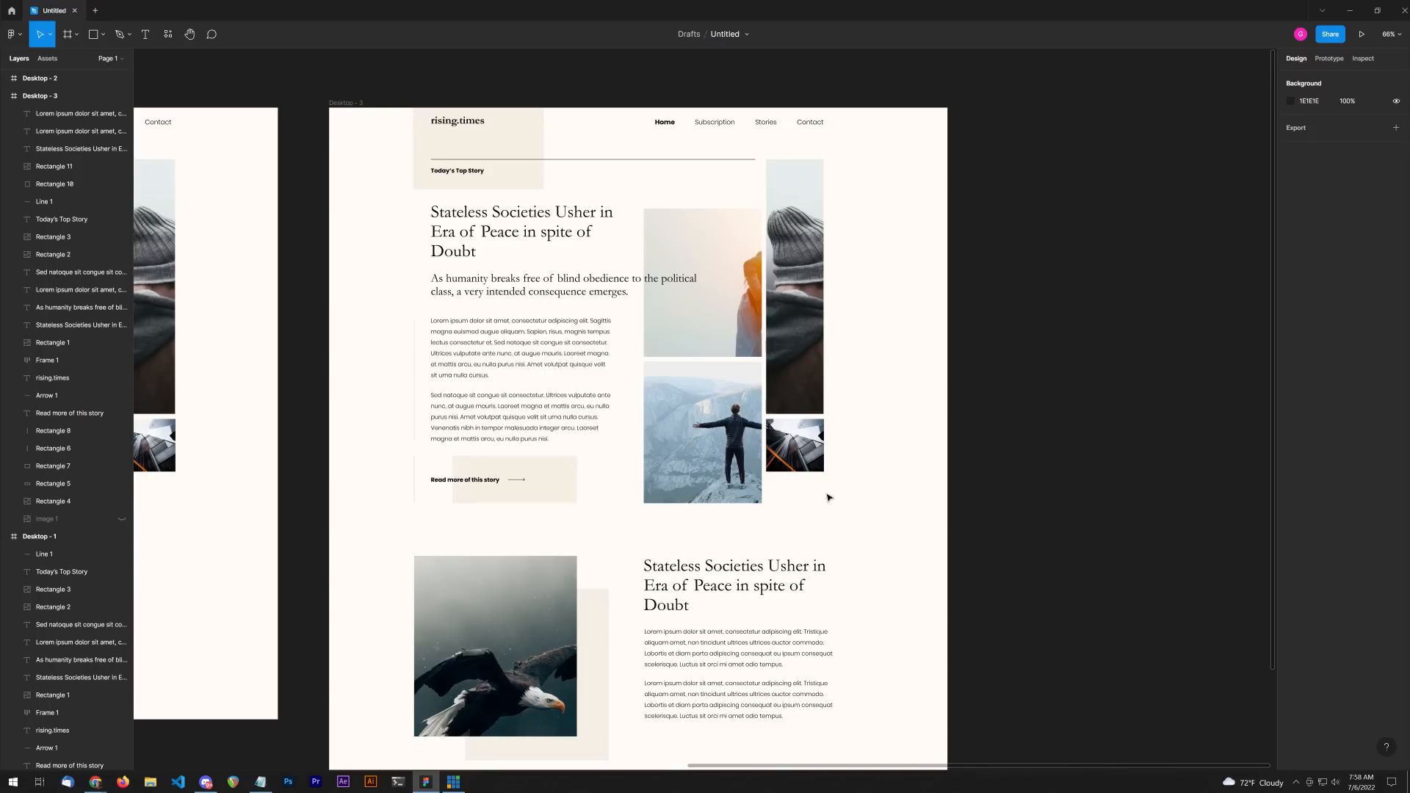
mouse_move(937, 280)
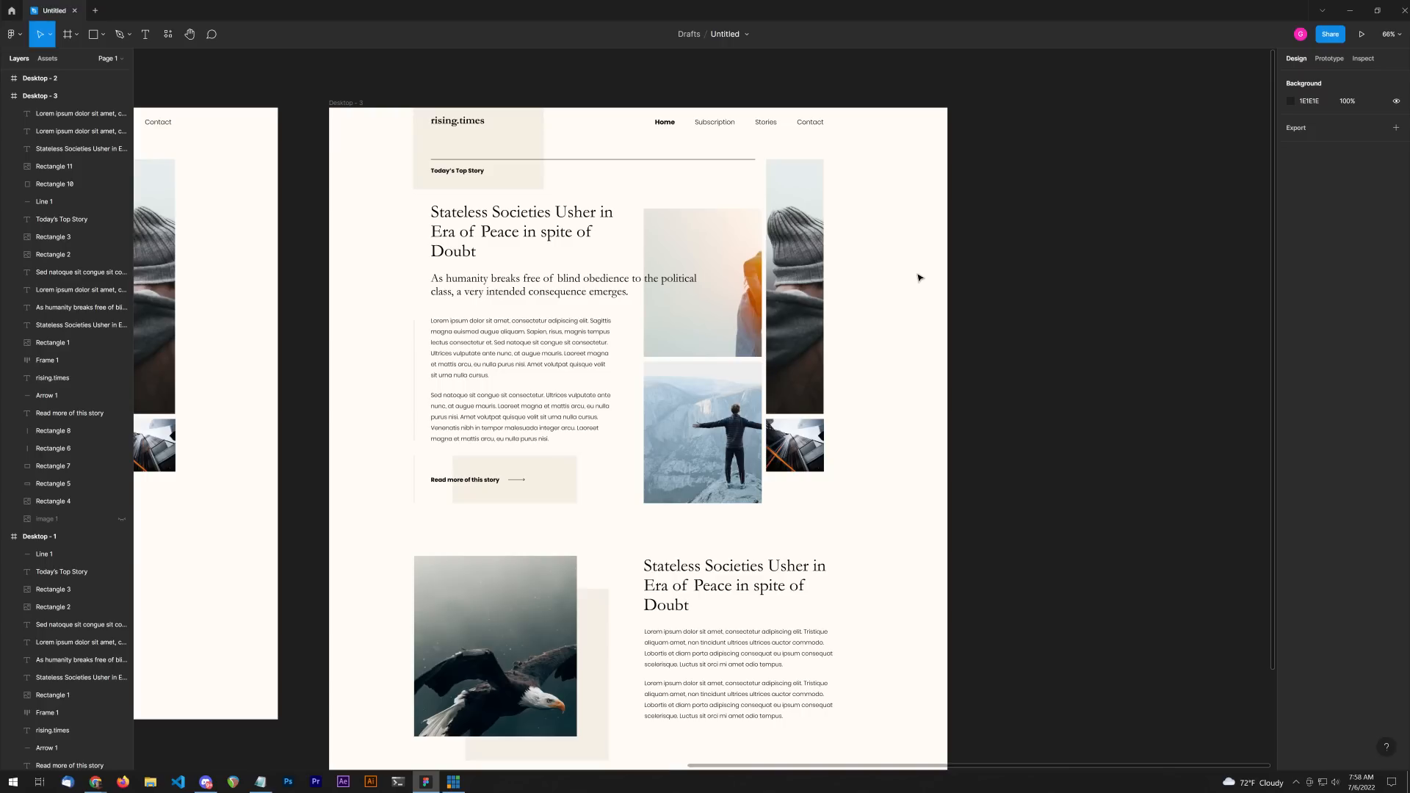
click(702, 284)
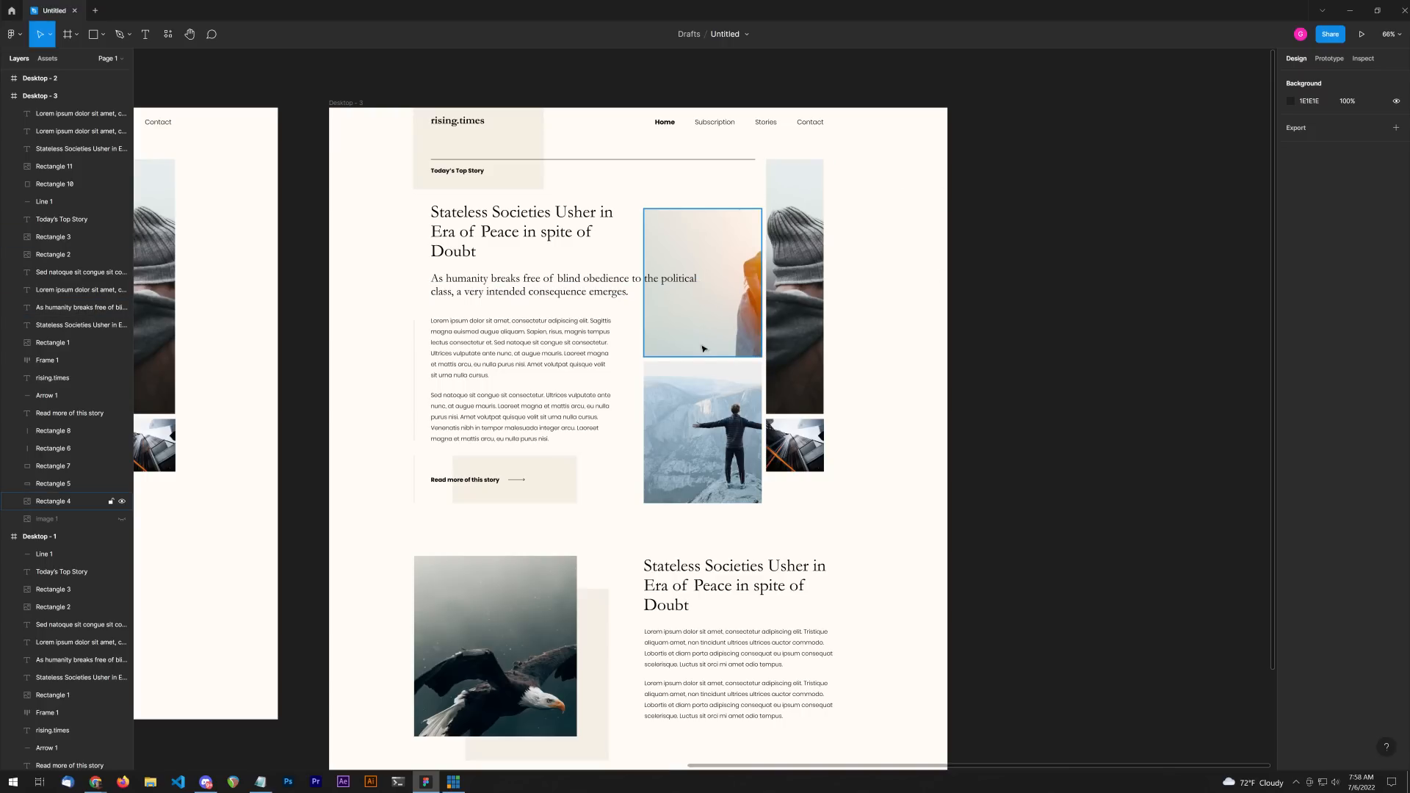
click(895, 452)
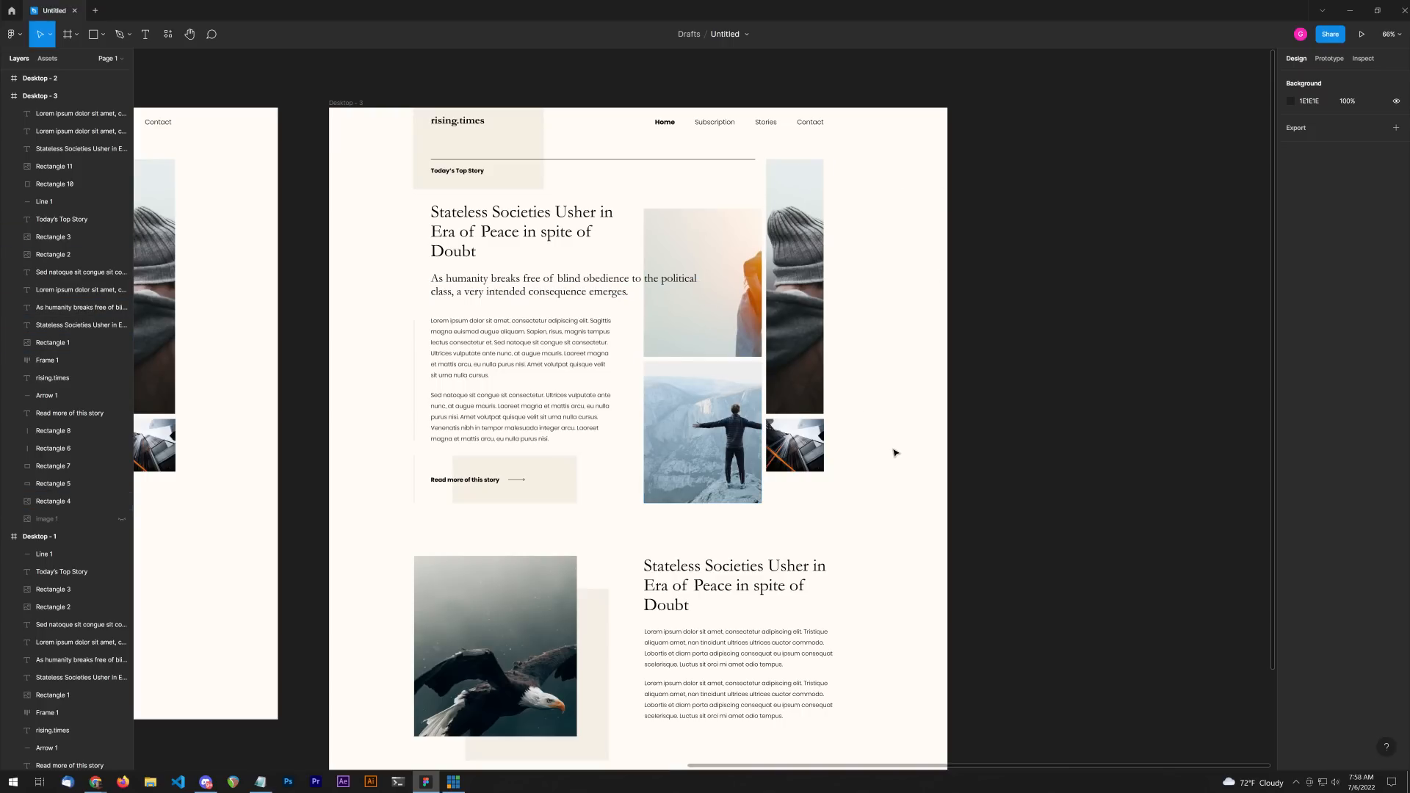
mouse_move(906, 465)
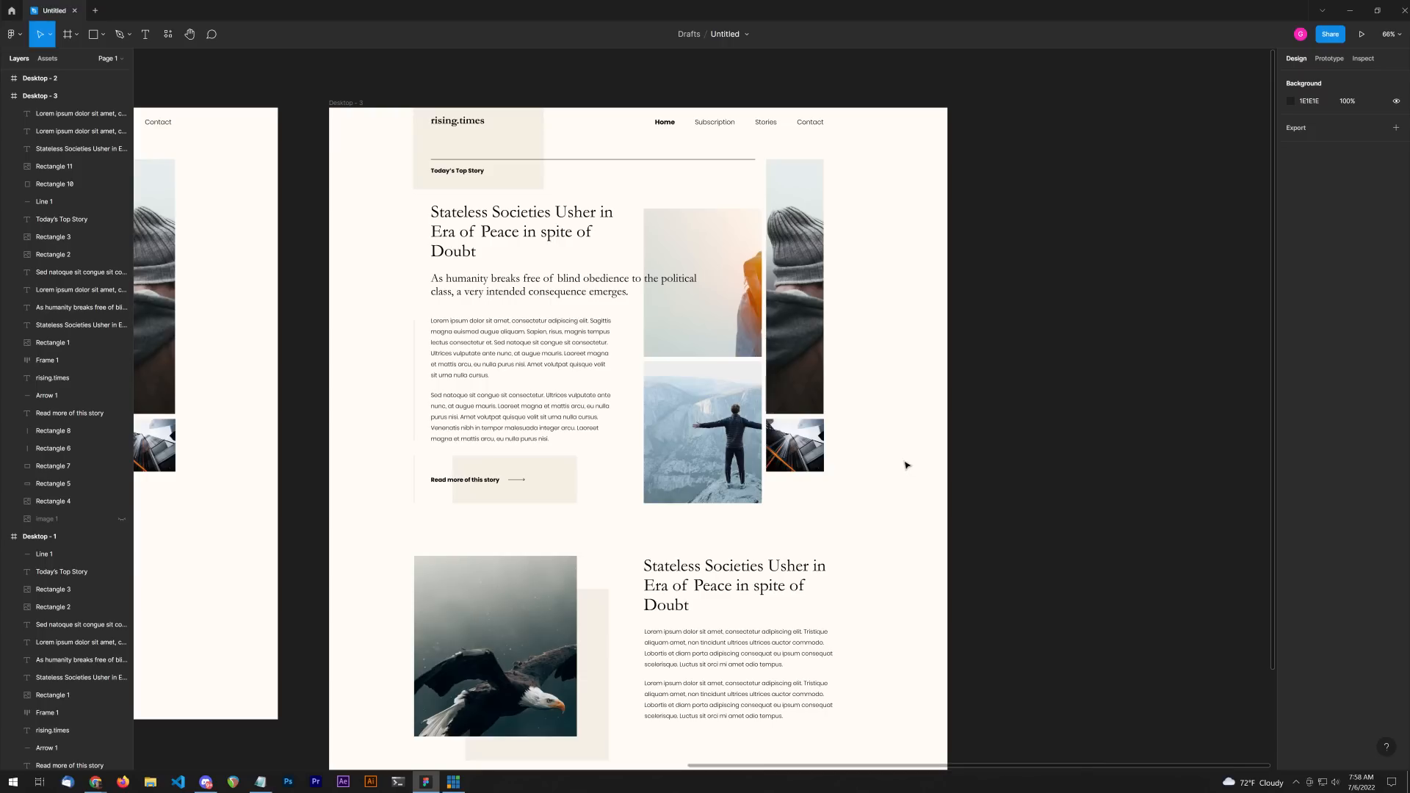
mouse_move(798, 544)
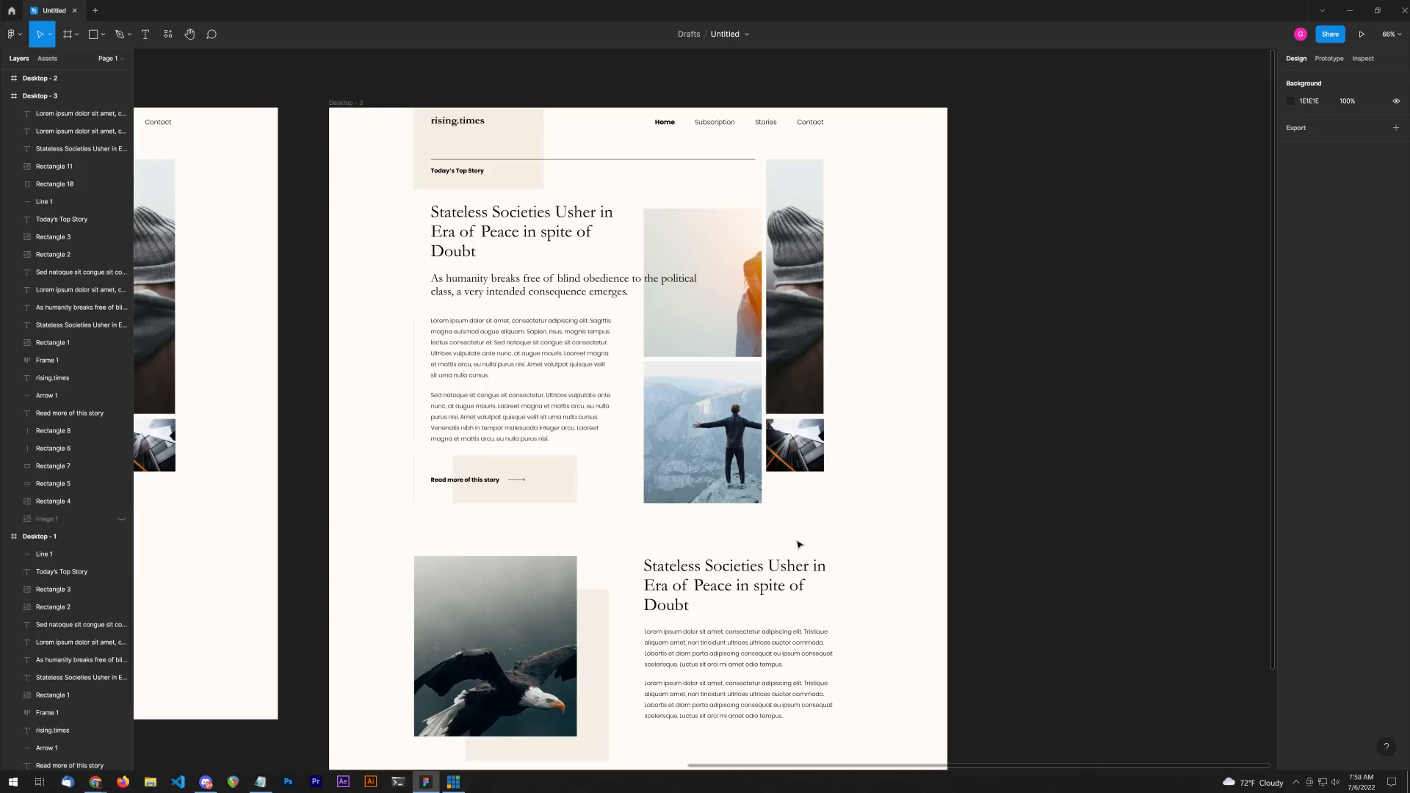
mouse_move(898, 471)
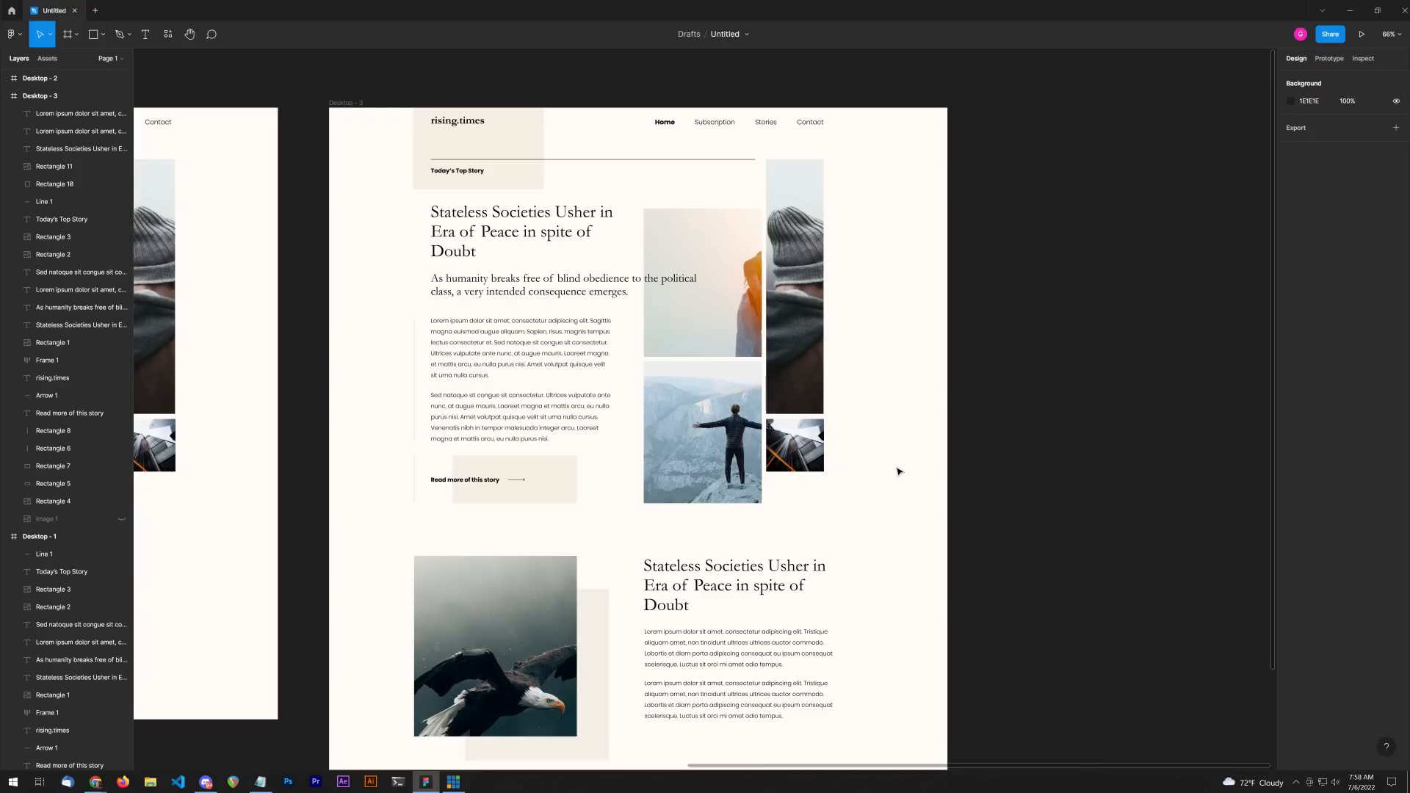
mouse_move(905, 488)
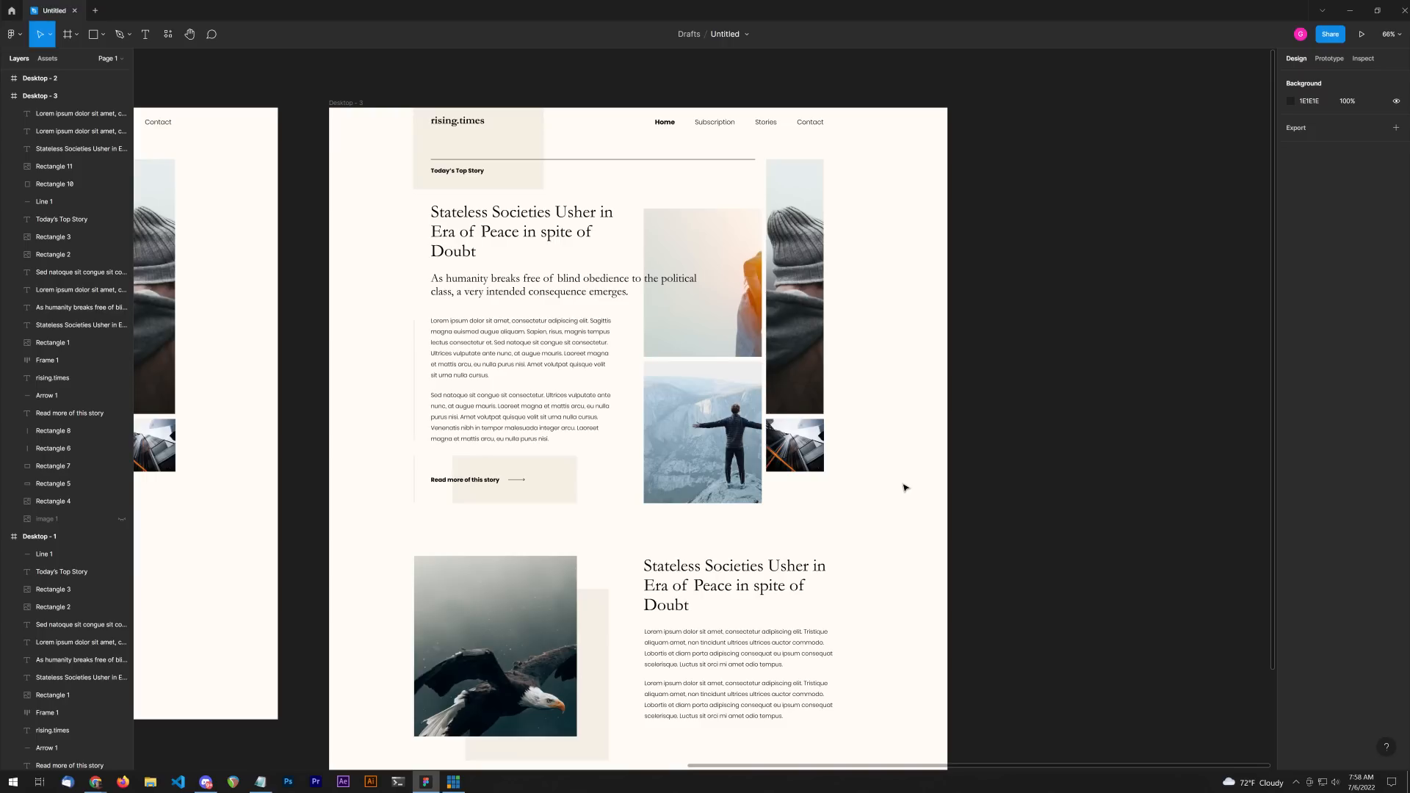
mouse_move(930, 492)
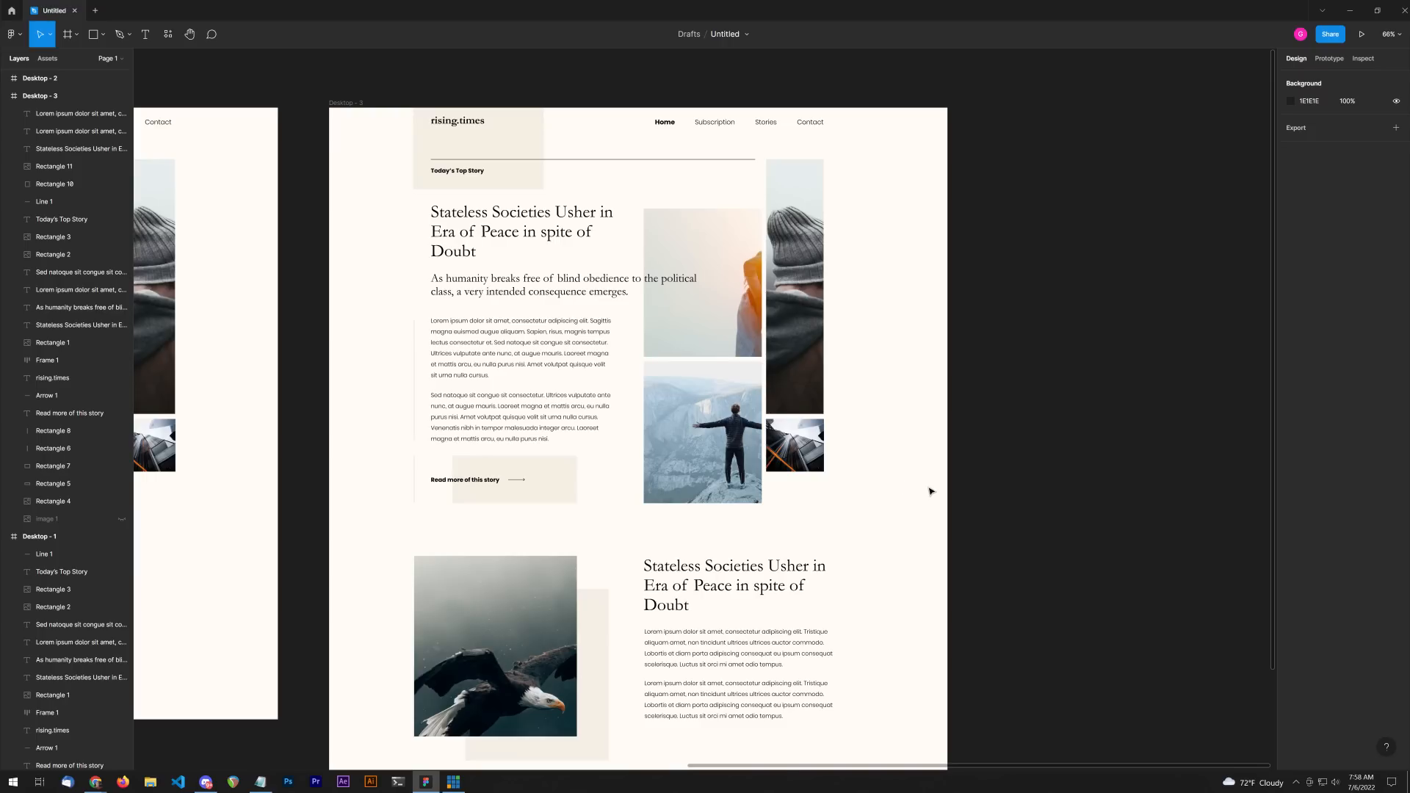